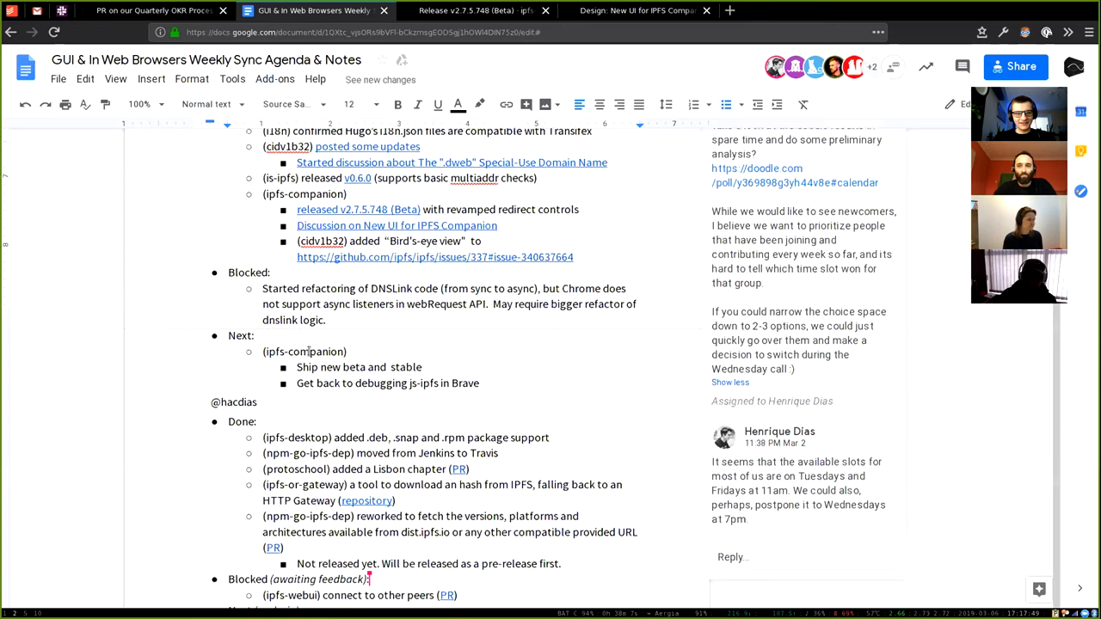
# Scroll through the Team Updates in the agenda before leaving for the is-ipfs v0.6.0 release page.
pyautogui.scroll(3)
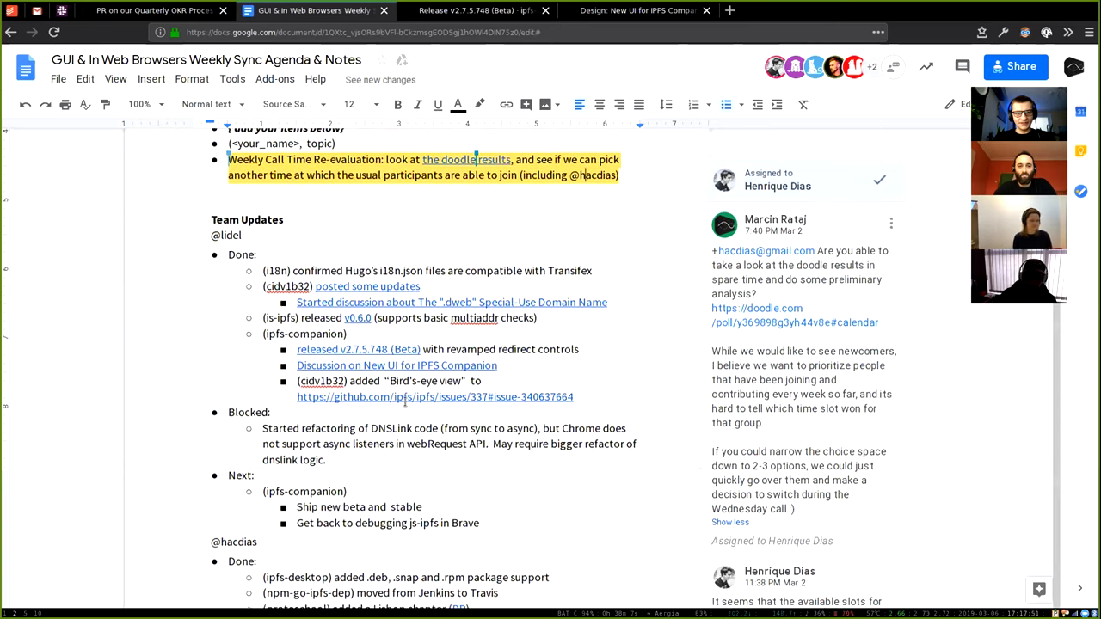
pyautogui.scroll(-3)
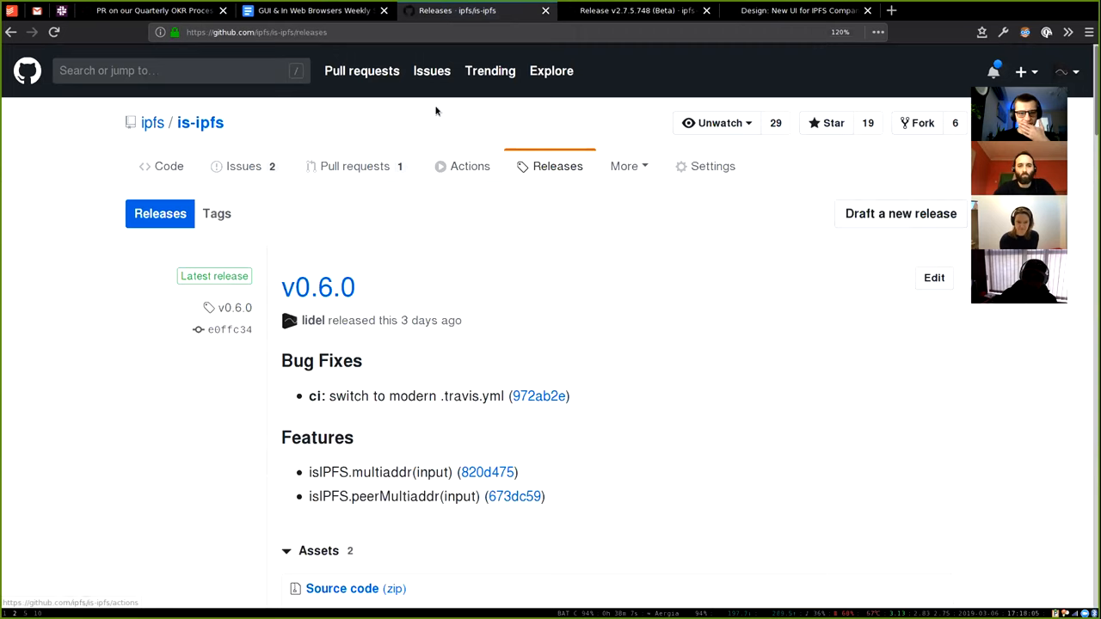
pyautogui.click(313, 10)
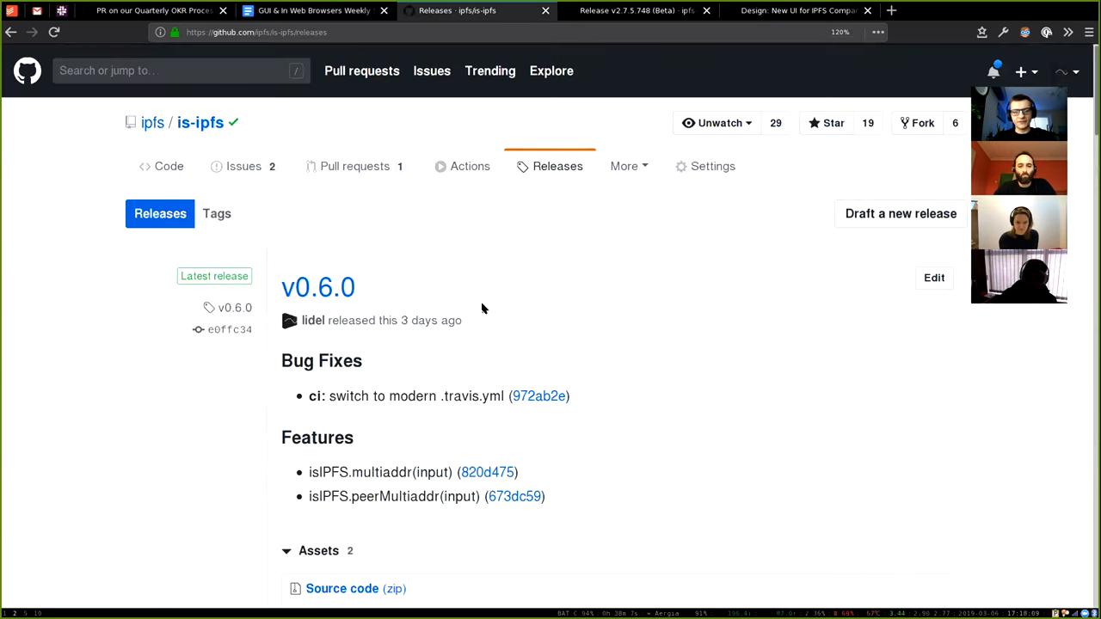
pyautogui.moveTo(616, 295)
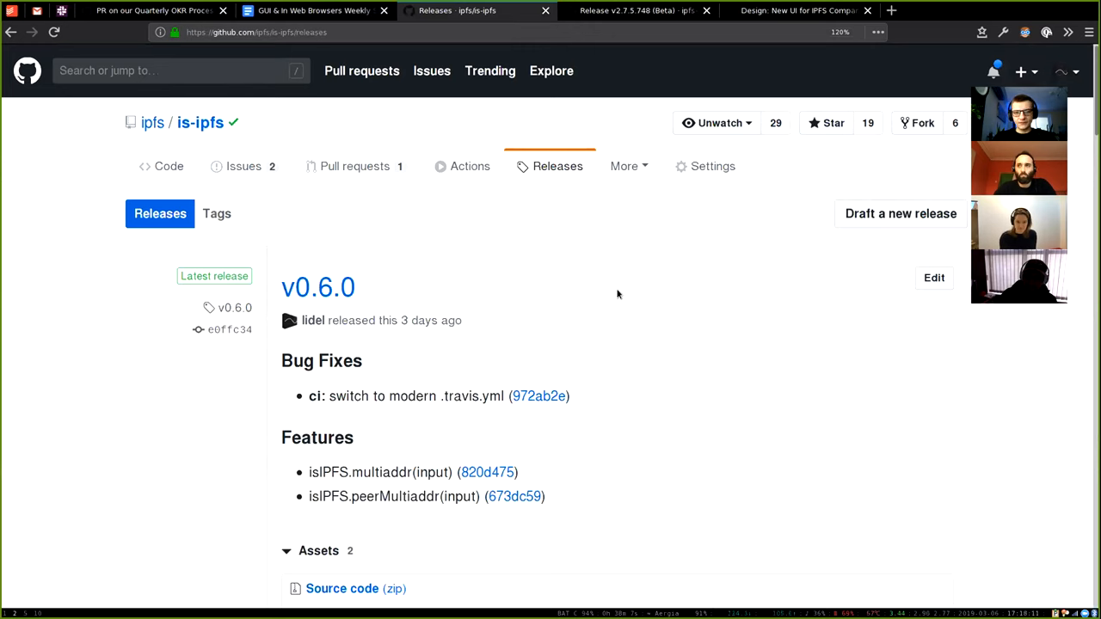
pyautogui.moveTo(409, 472)
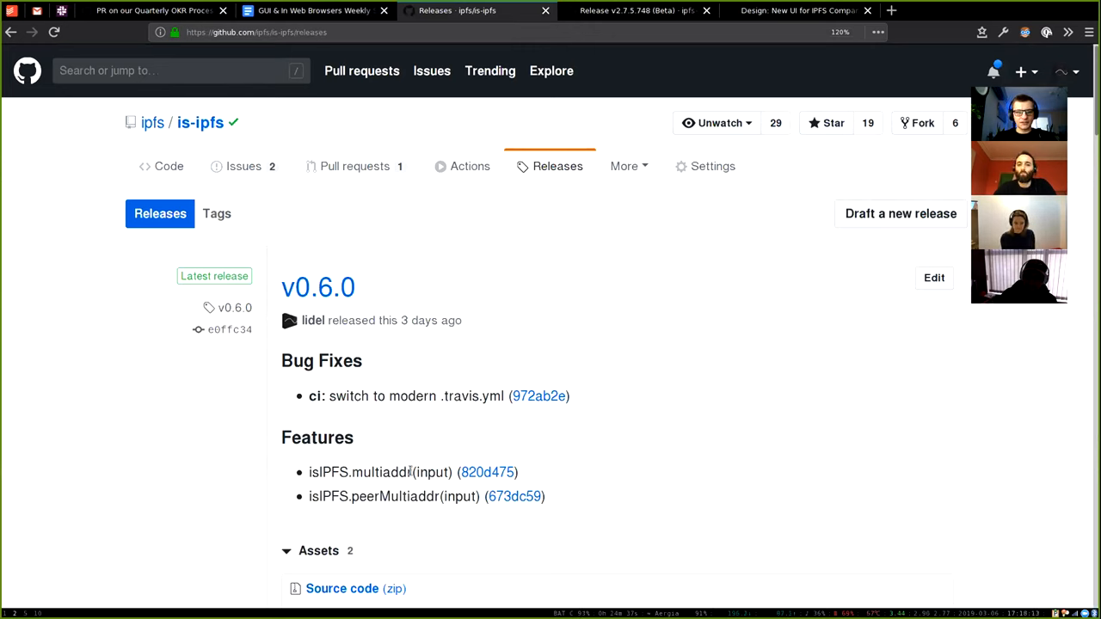
pyautogui.moveTo(389, 496)
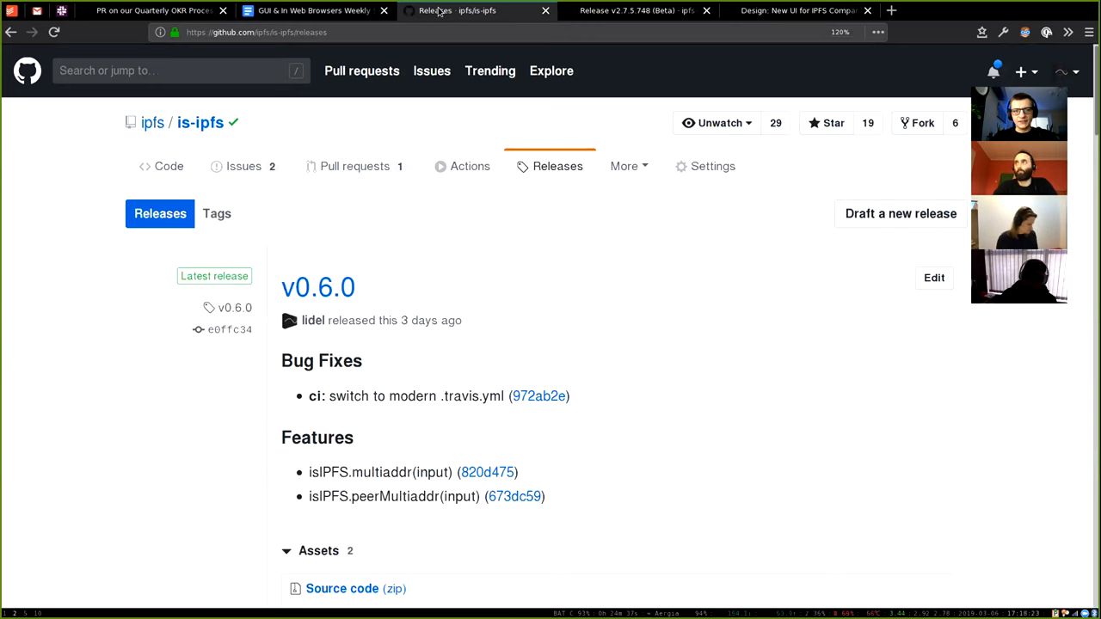
# Review the ipfs-companion v2.7.5.748 beta release notes down to the regular/dnslink/offline screenshots.
pyautogui.click(313, 11)
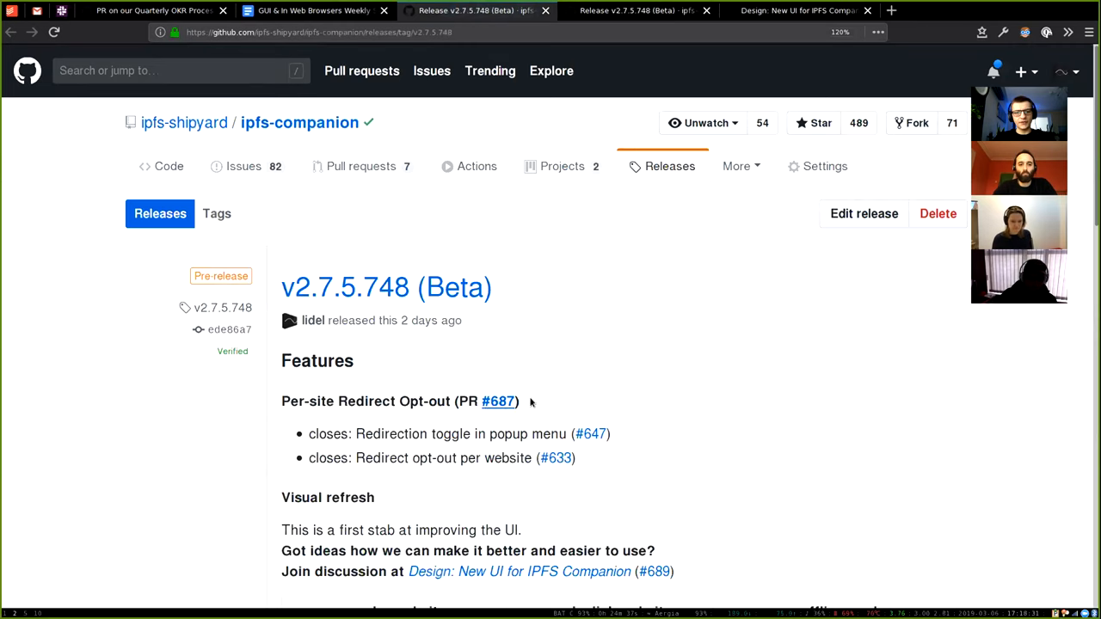
pyautogui.scroll(-3)
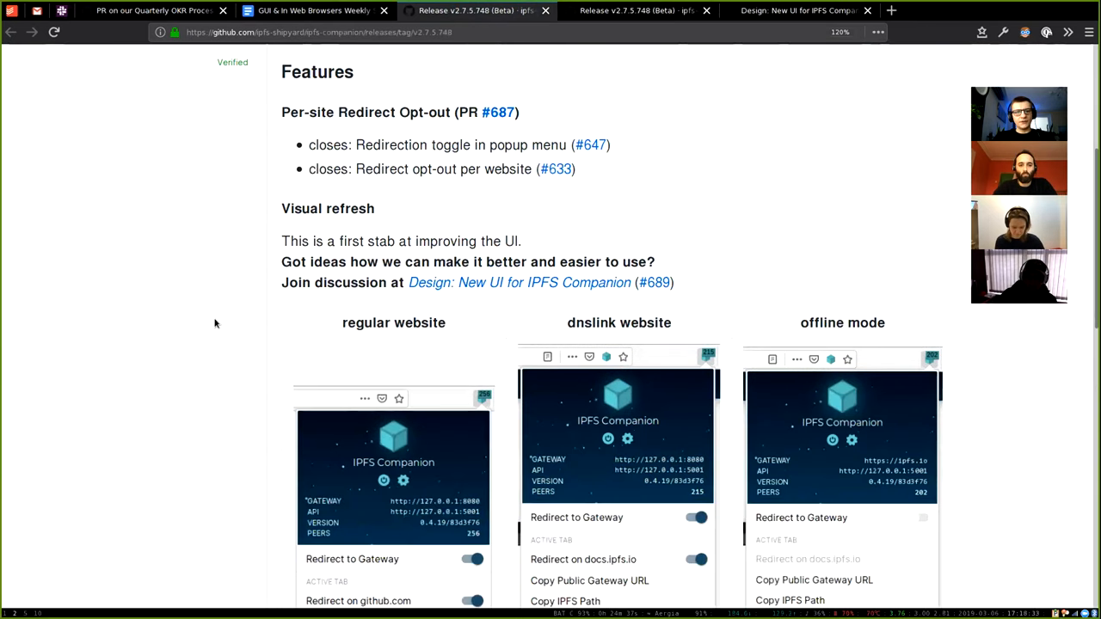
pyautogui.scroll(-3)
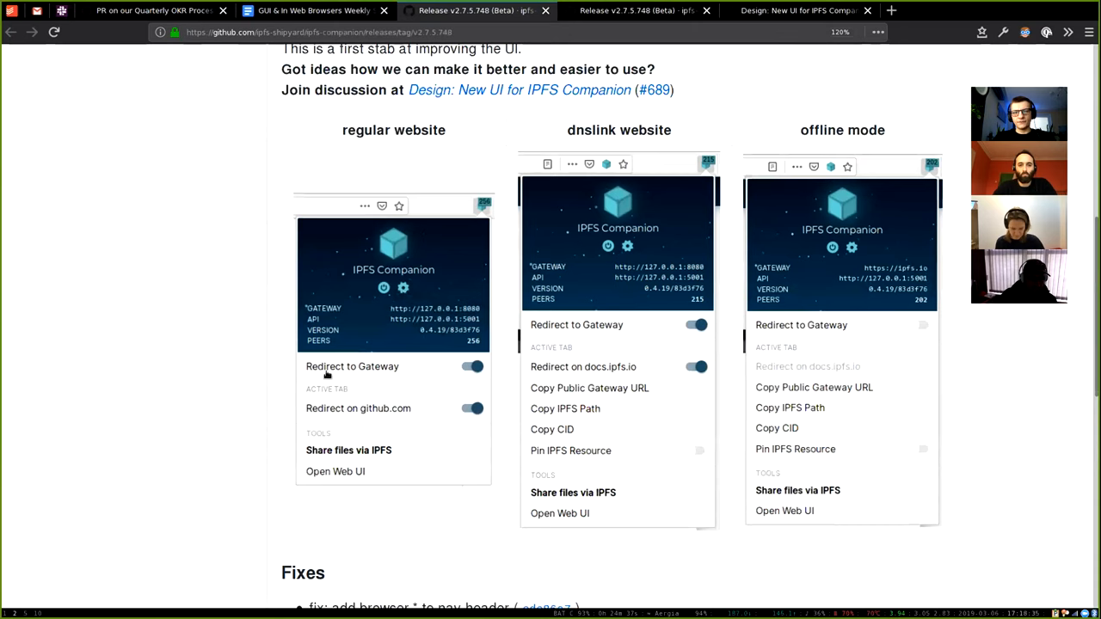
pyautogui.moveTo(671, 475)
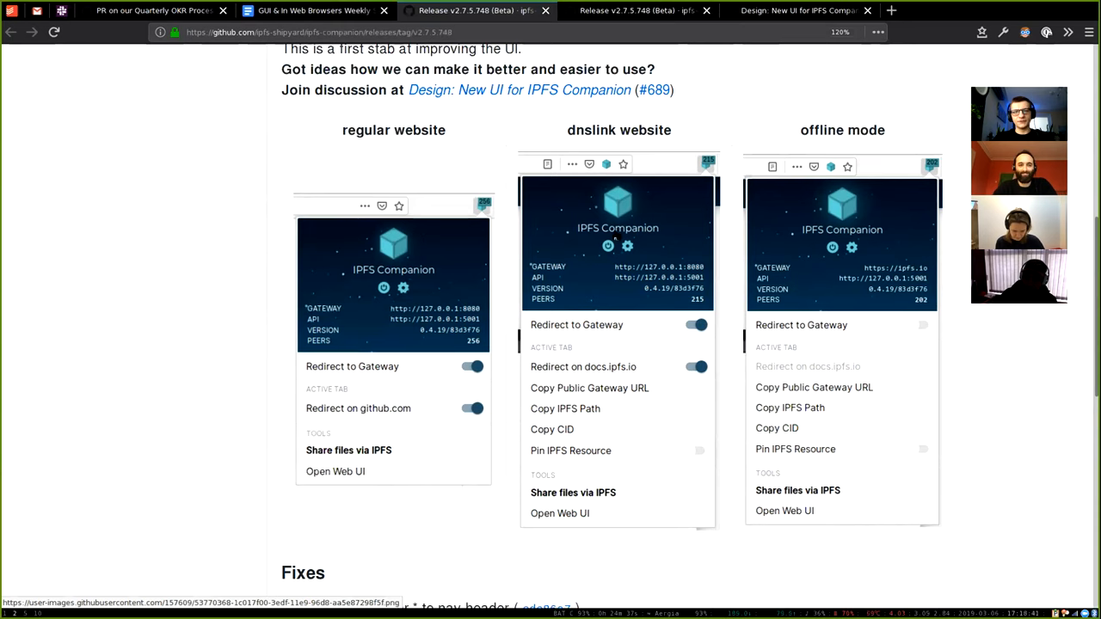
pyautogui.moveTo(394, 181)
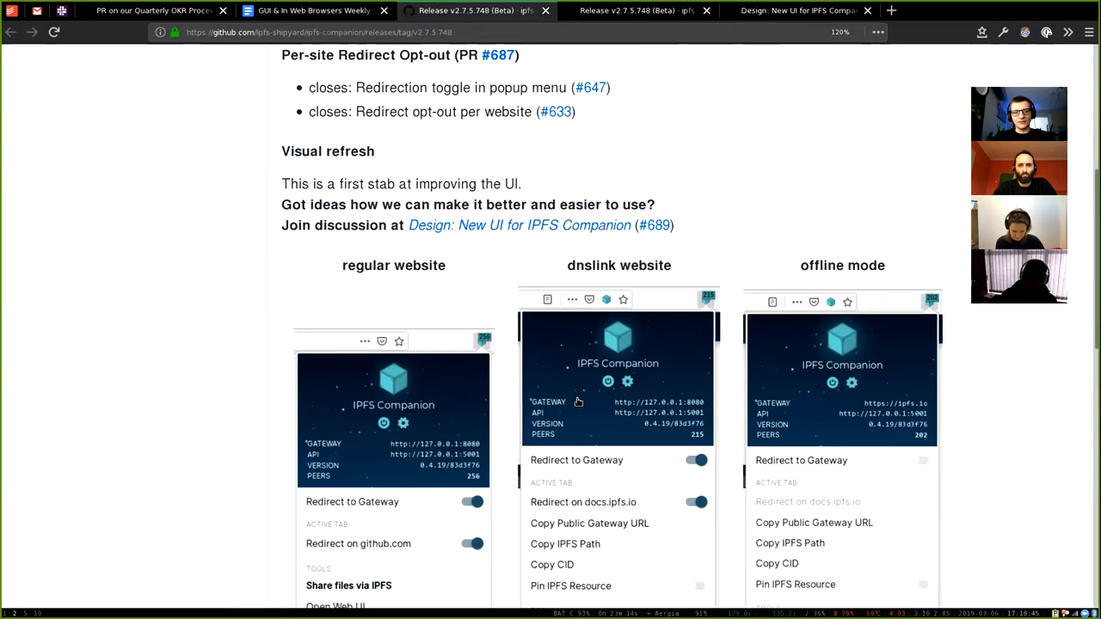
pyautogui.scroll(-3)
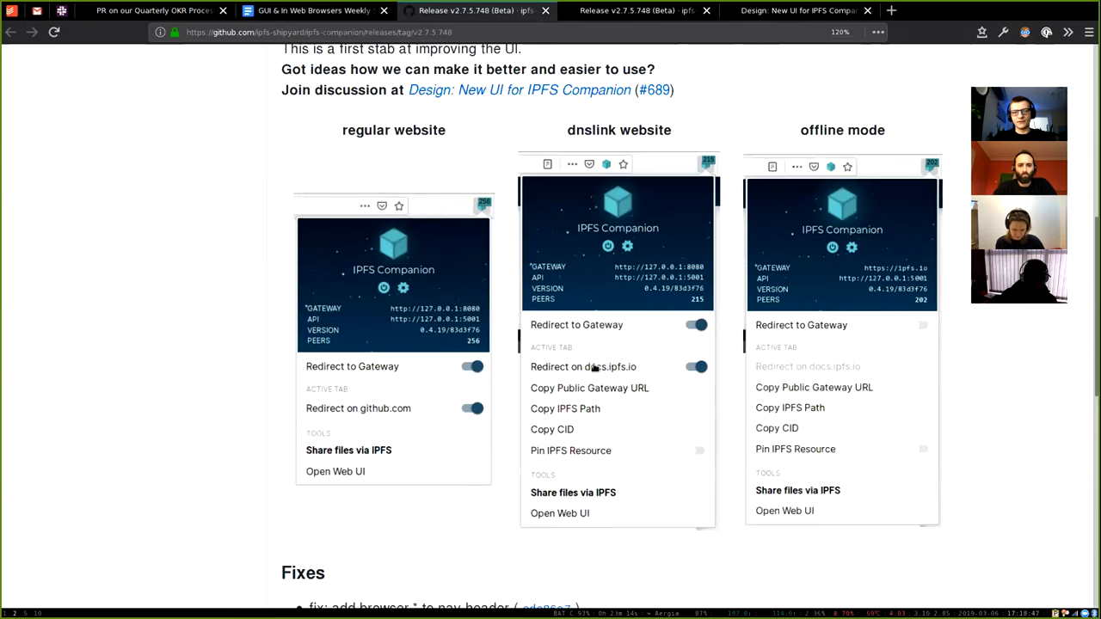
pyautogui.moveTo(592, 356)
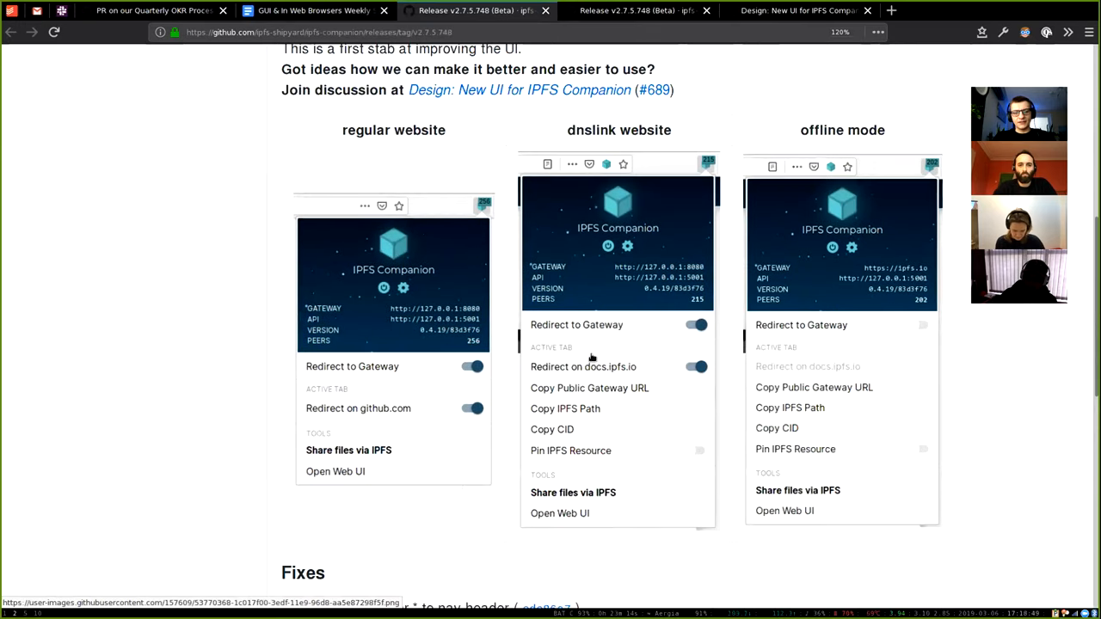
# Read through issue #689 'Design: New UI for IPFS Companion', its comments and popup mockups.
pyautogui.click(798, 10)
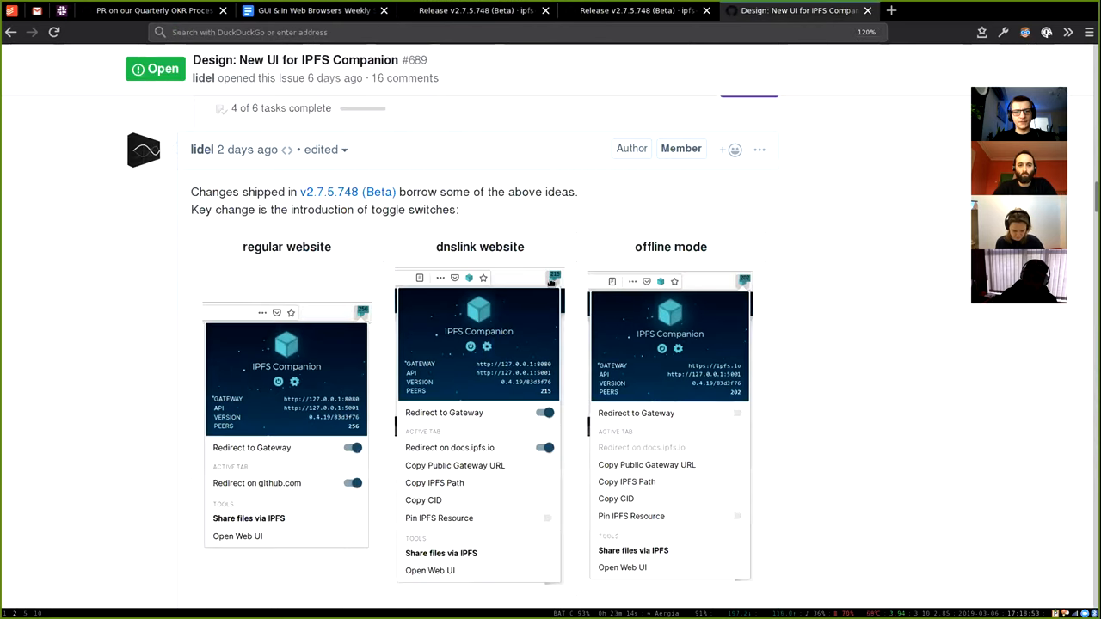
pyautogui.scroll(-3)
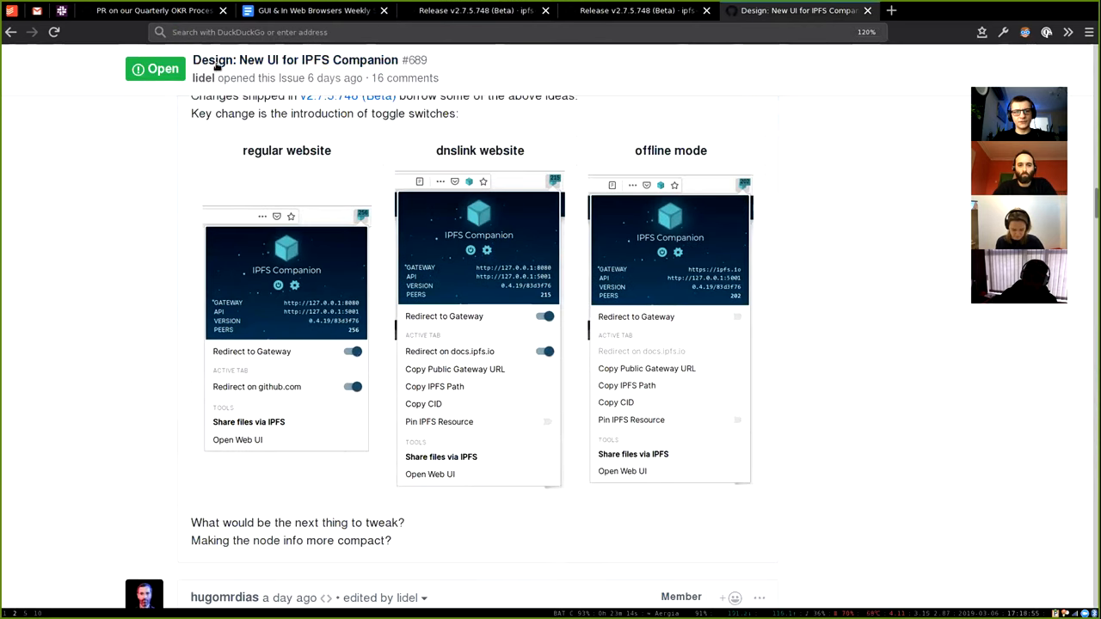
pyautogui.scroll(-3)
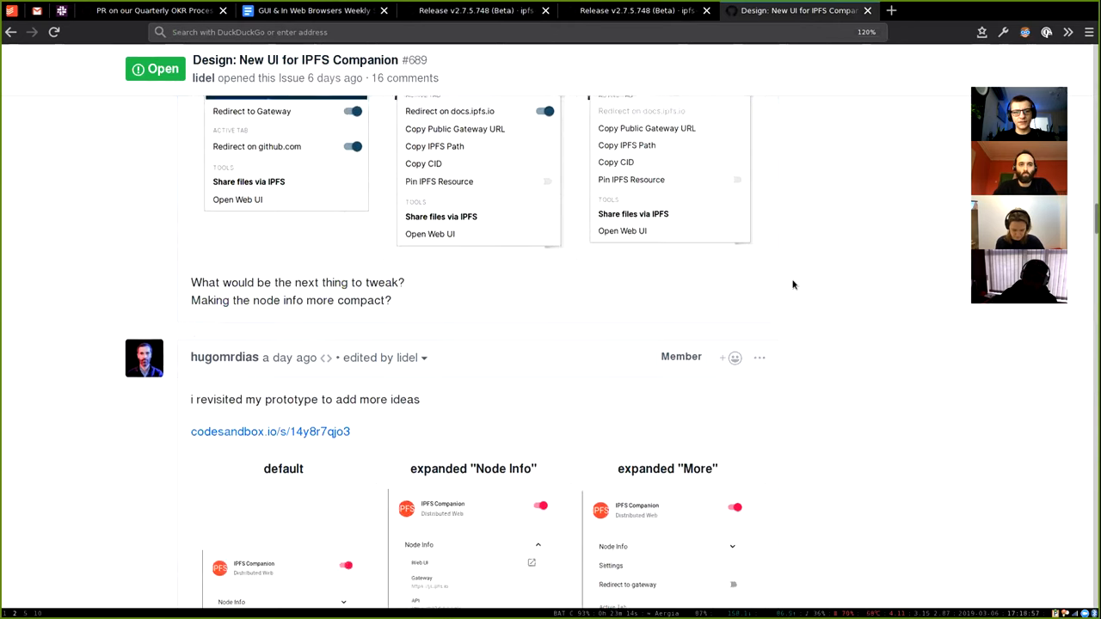
pyautogui.scroll(3)
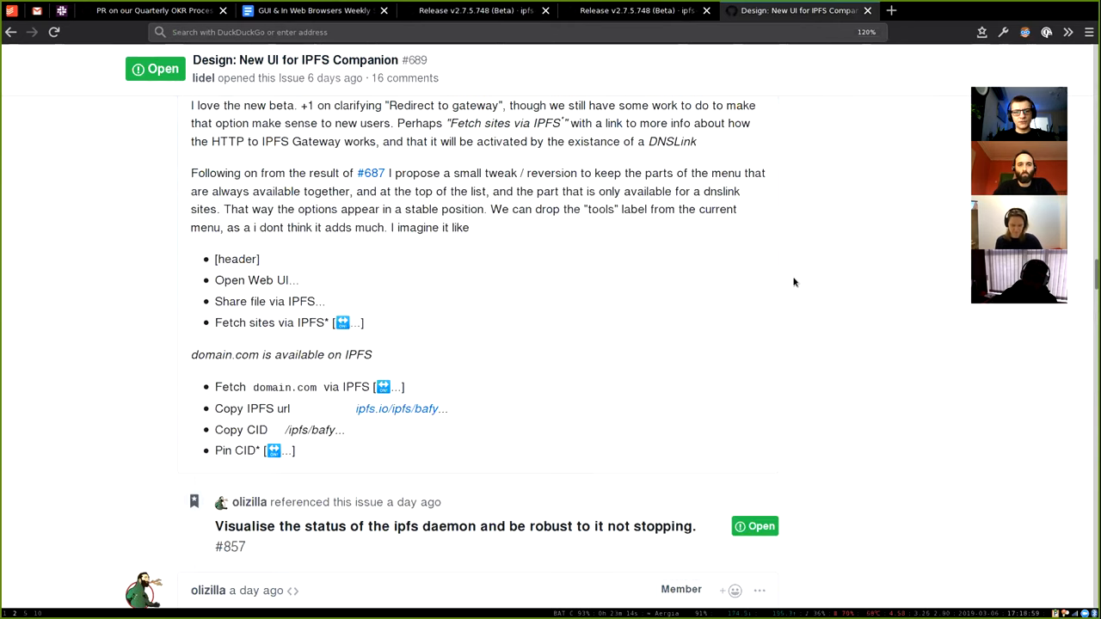
pyautogui.scroll(-3)
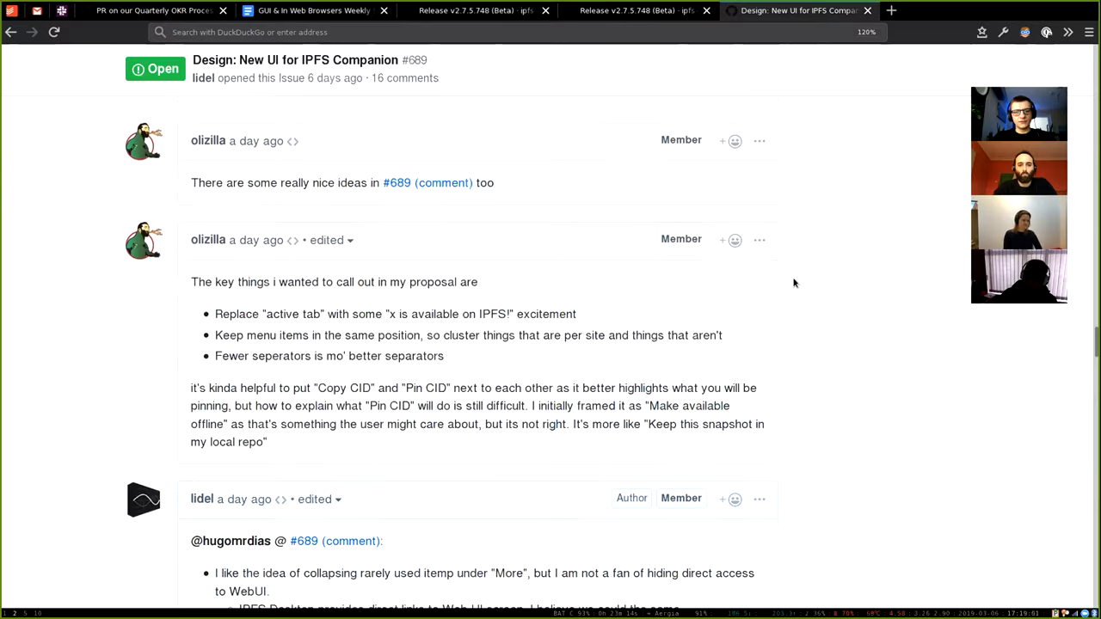
pyautogui.scroll(-3)
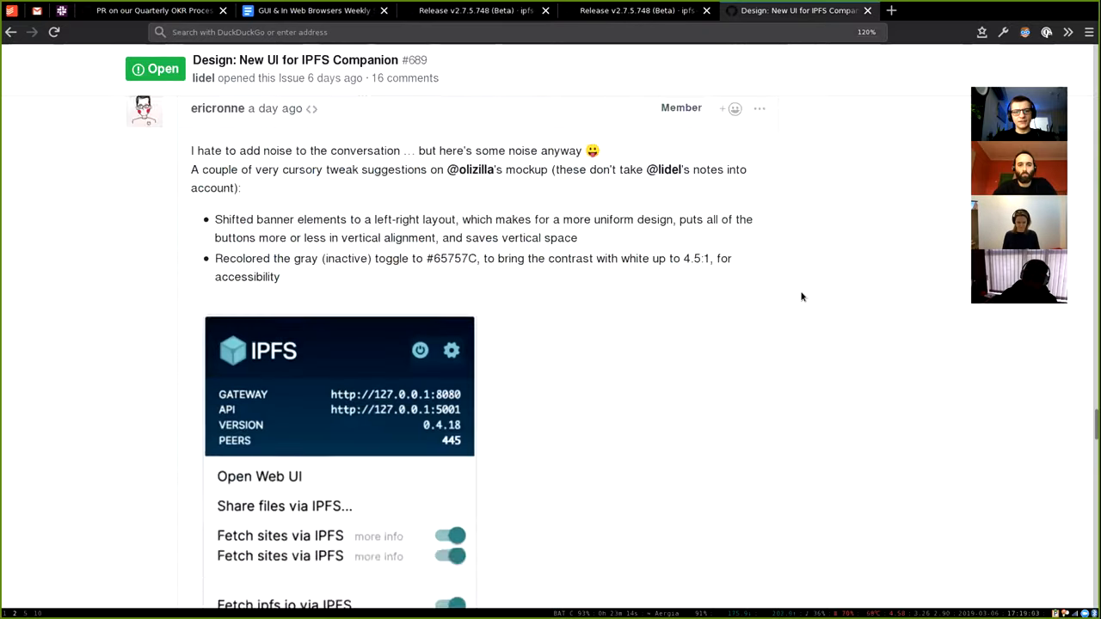
pyautogui.scroll(-3)
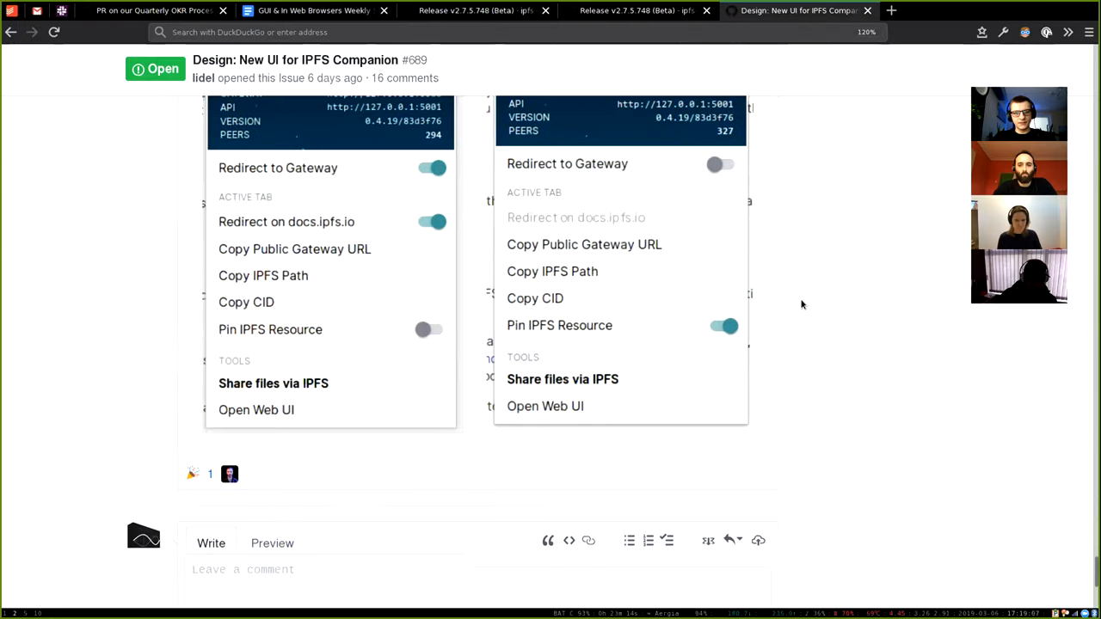
pyautogui.scroll(3)
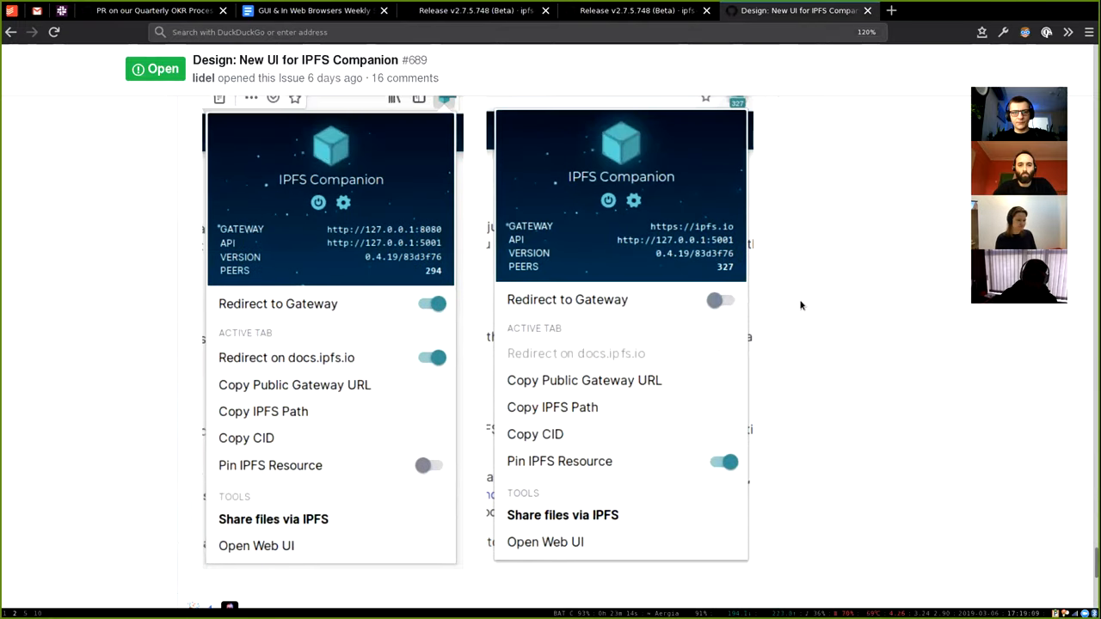
pyautogui.moveTo(311, 119)
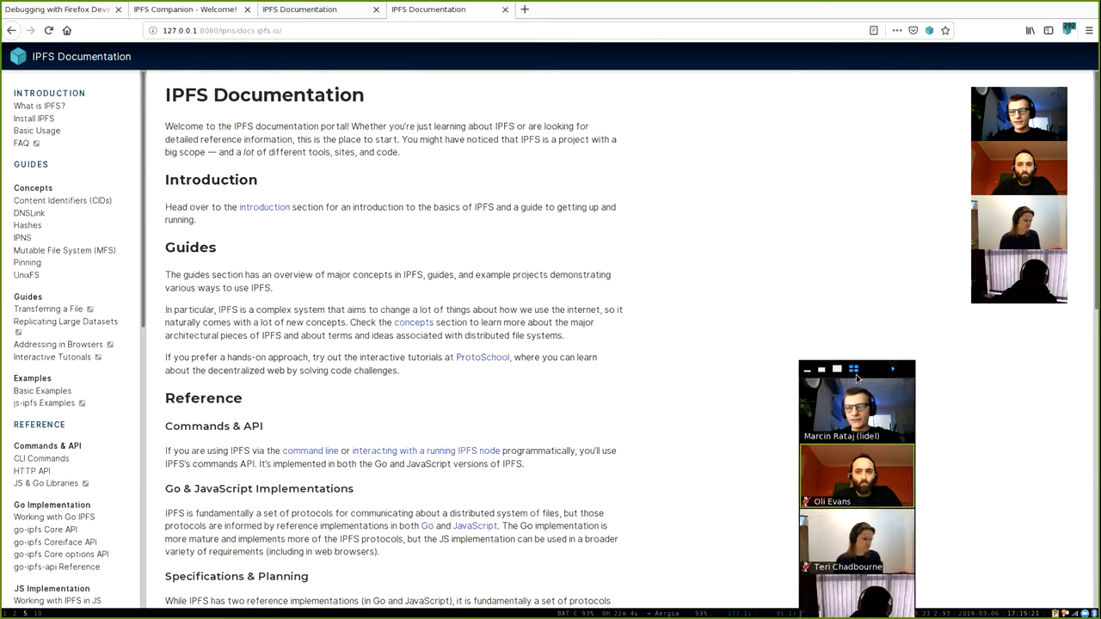
# Show the IPFS Companion popup with gateway, API, version and peer details over the docs page.
pyautogui.click(1071, 31)
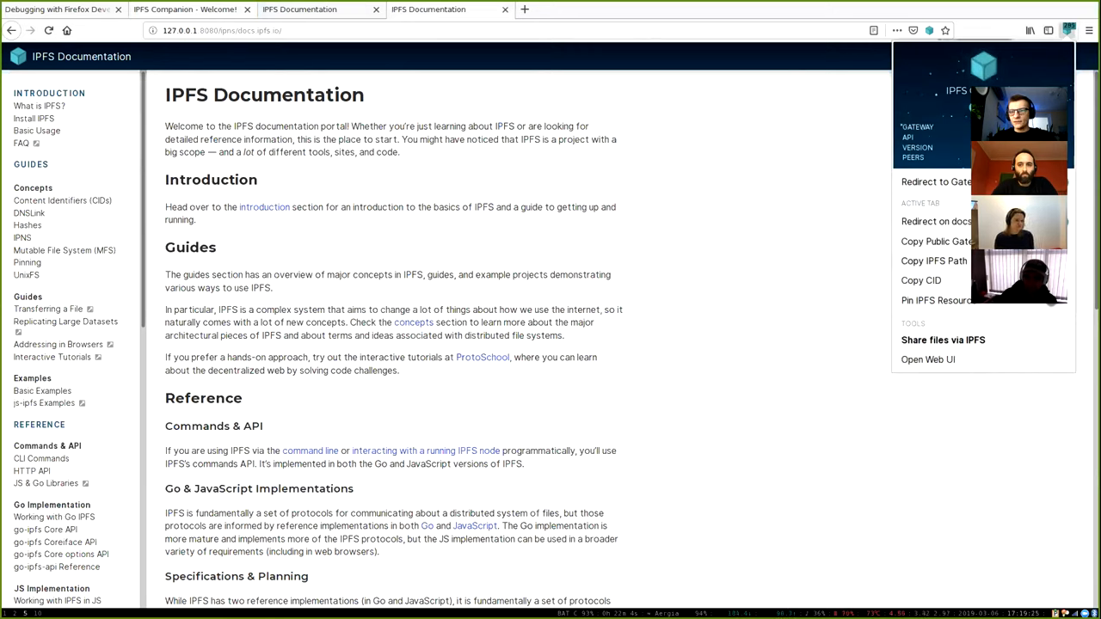
pyautogui.click(936, 220)
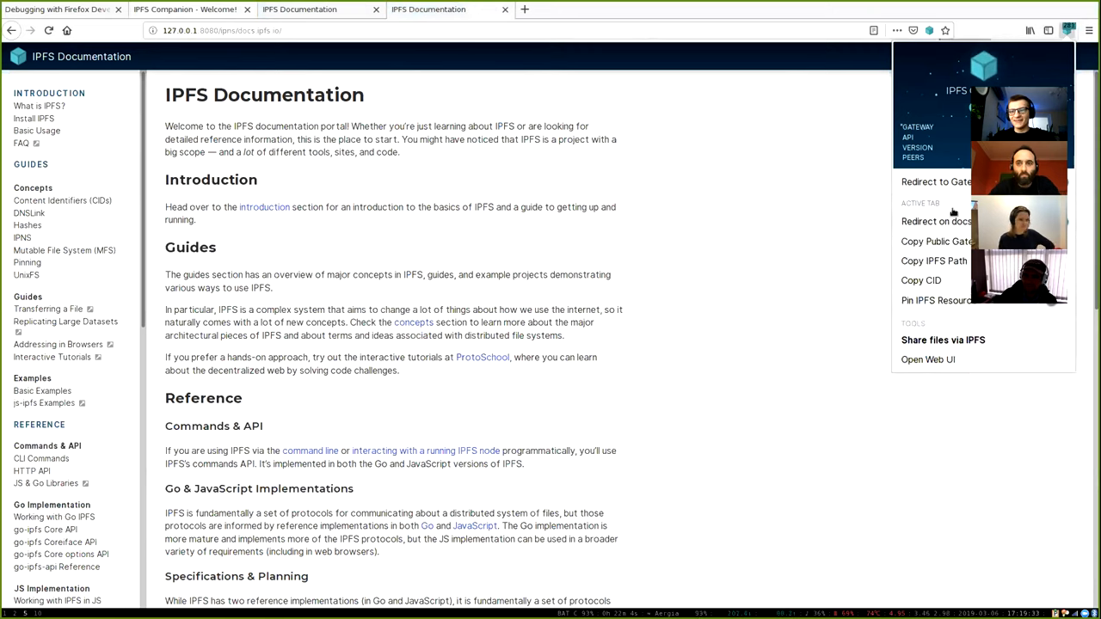
pyautogui.moveTo(978, 358)
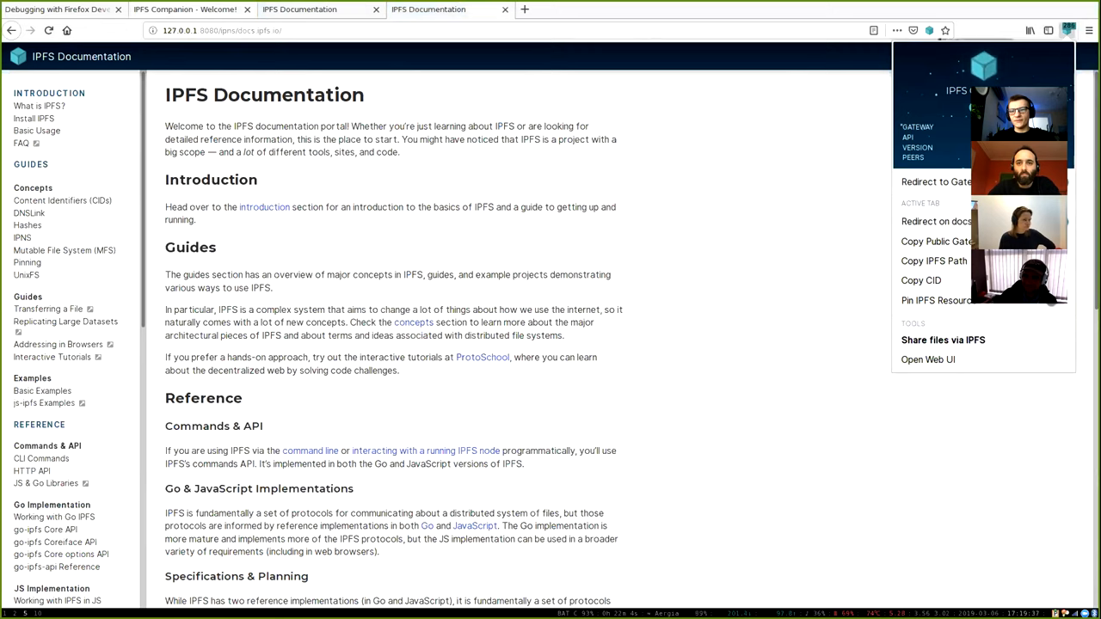
pyautogui.moveTo(905, 101)
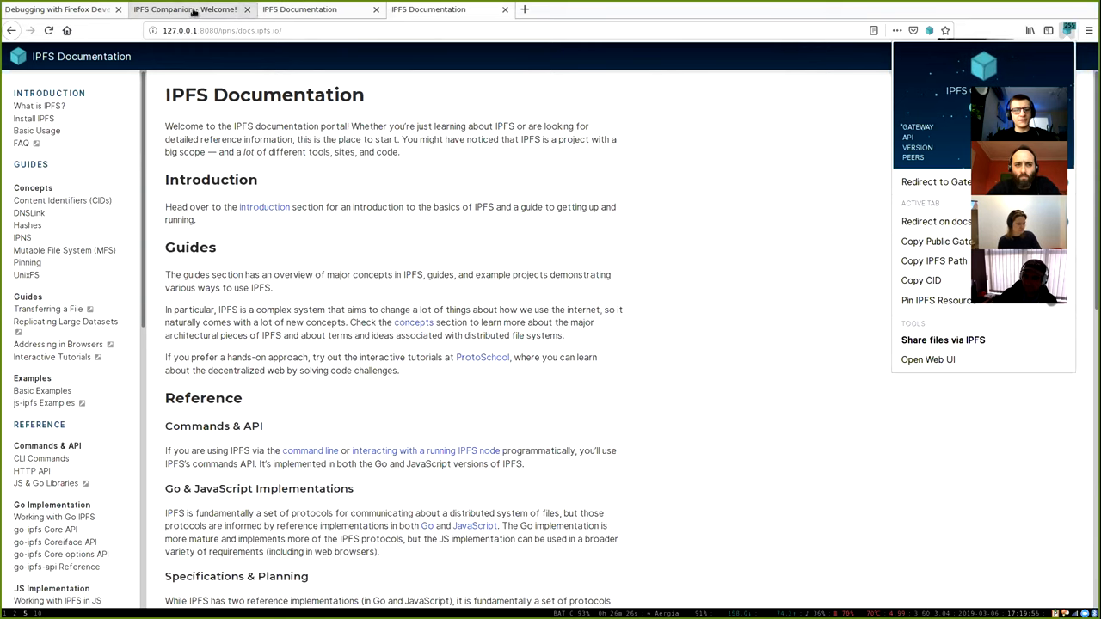
pyautogui.click(798, 10)
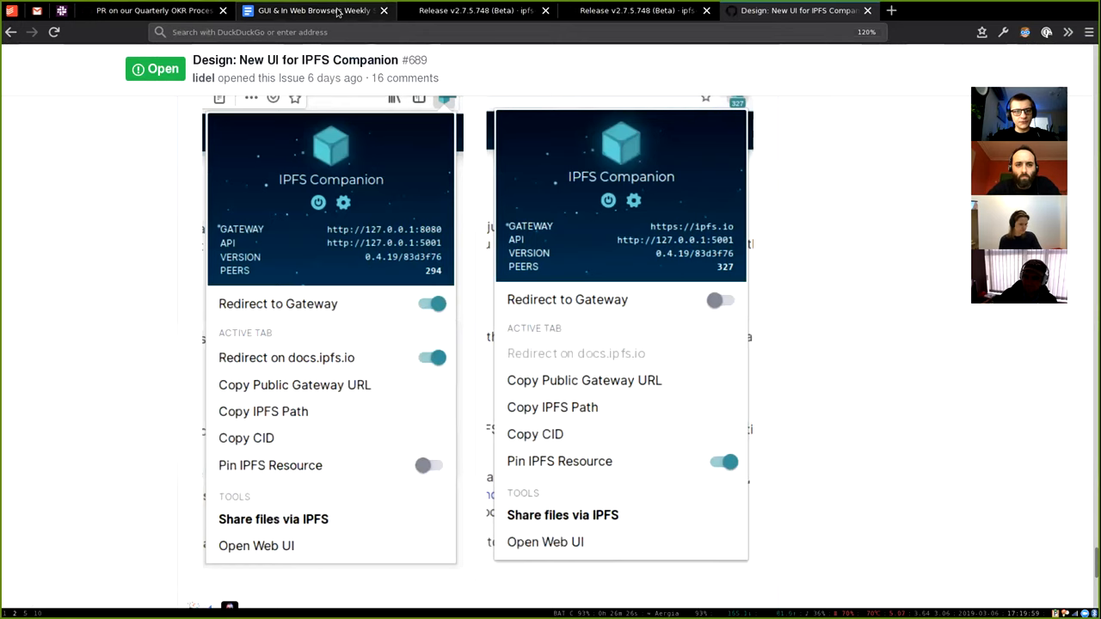
pyautogui.click(313, 10)
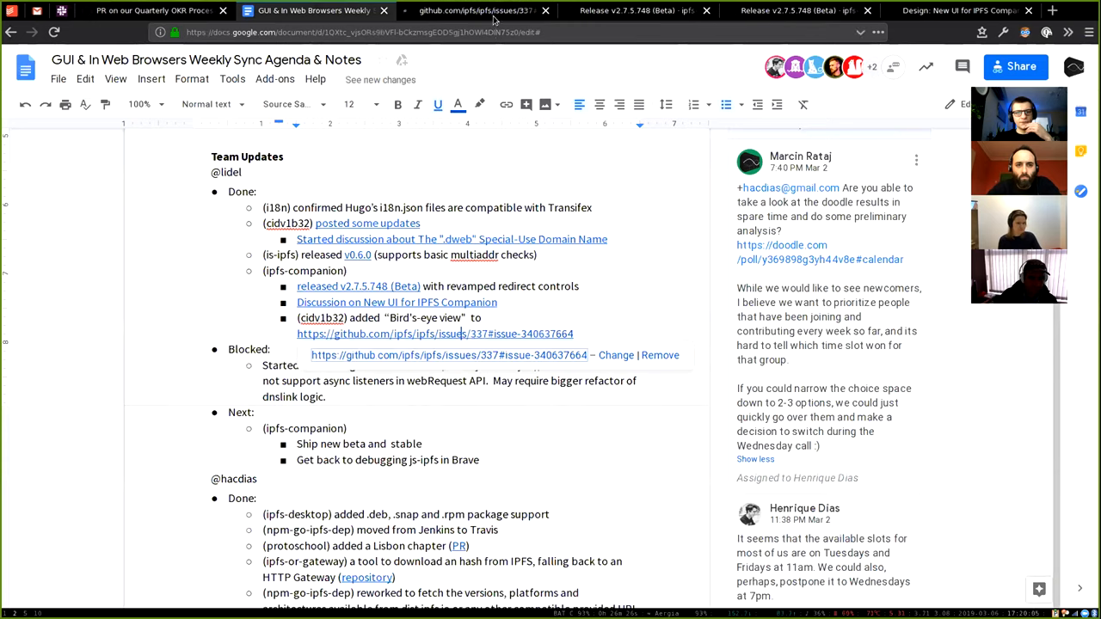
pyautogui.click(433, 334)
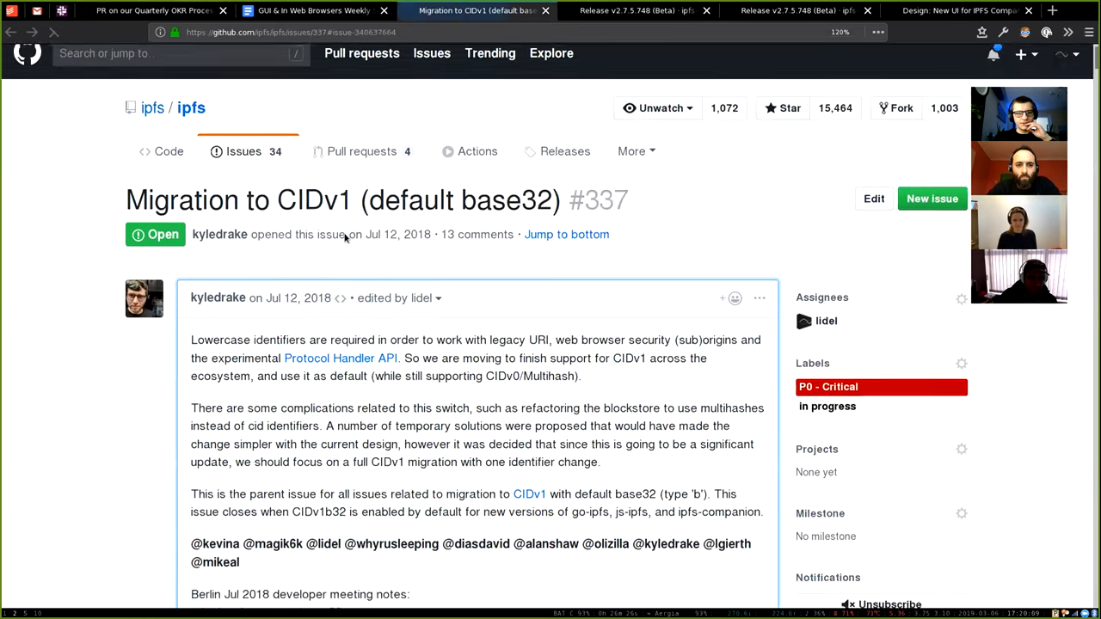
pyautogui.scroll(-3)
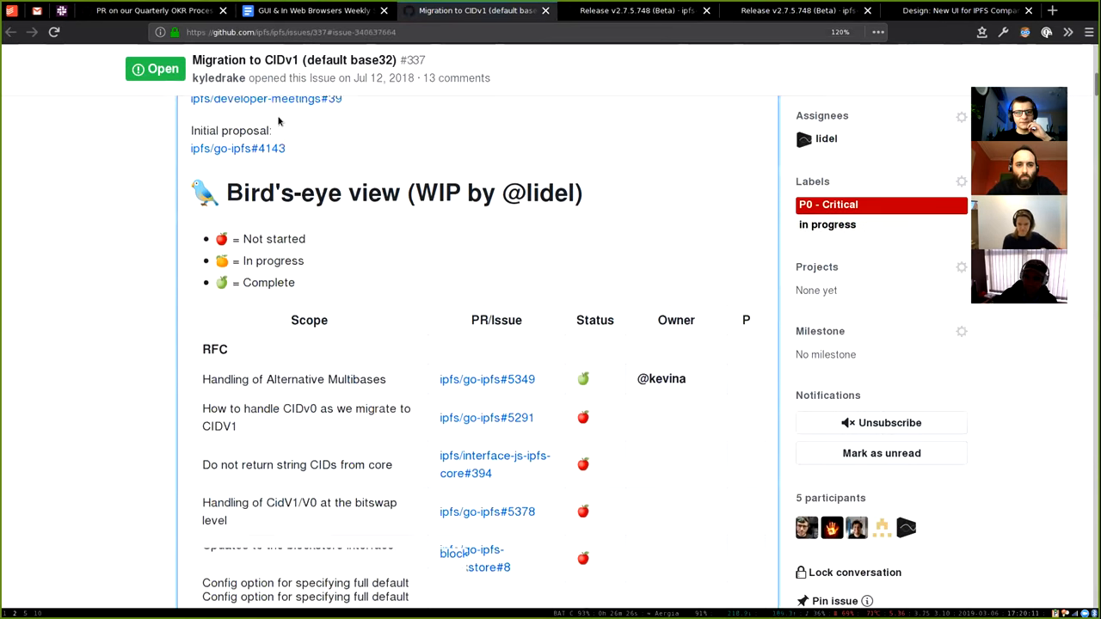
pyautogui.scroll(3)
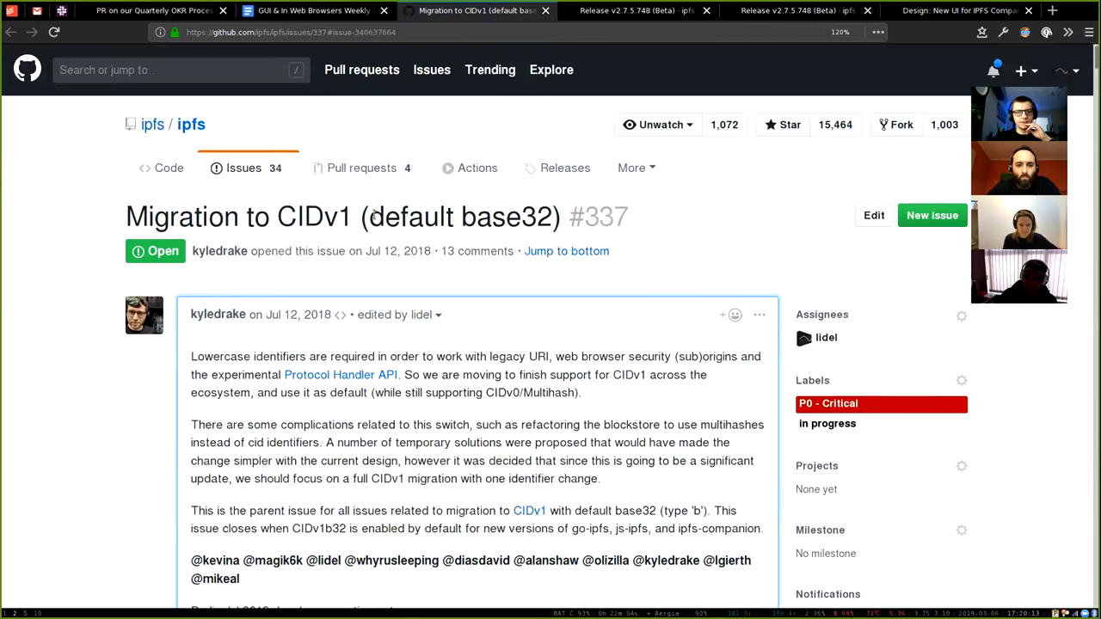
pyautogui.scroll(-3)
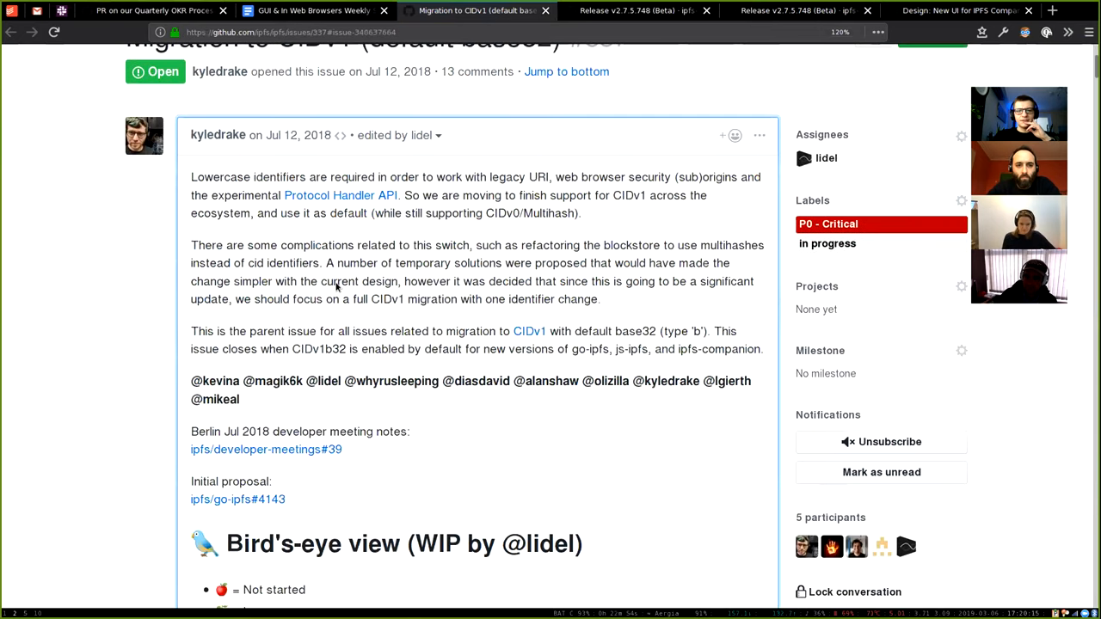
pyautogui.scroll(-3)
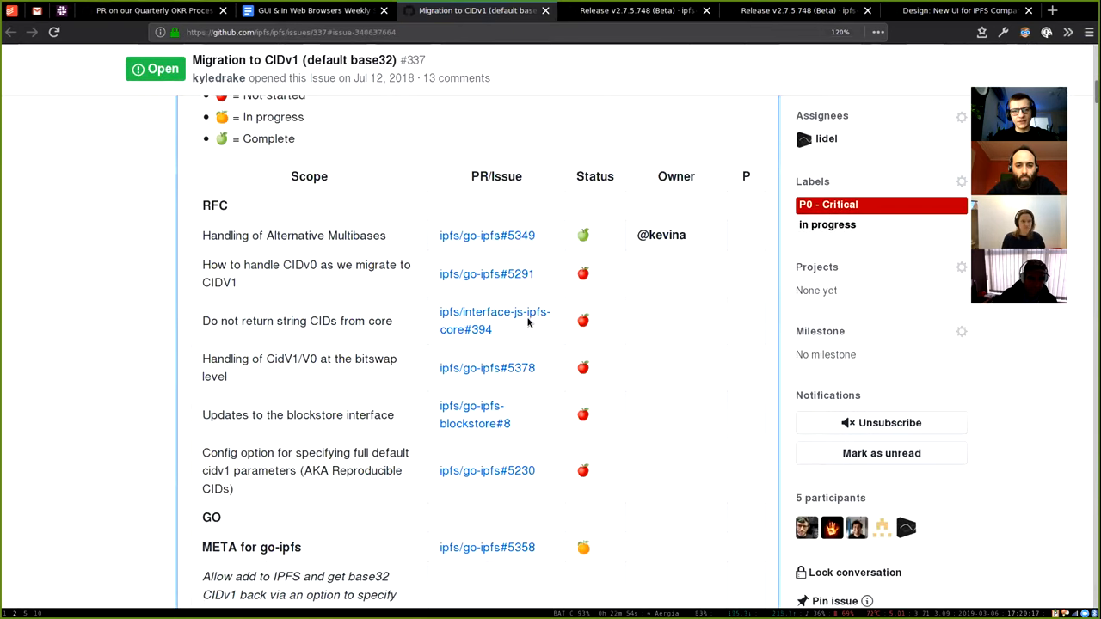
pyautogui.scroll(-3)
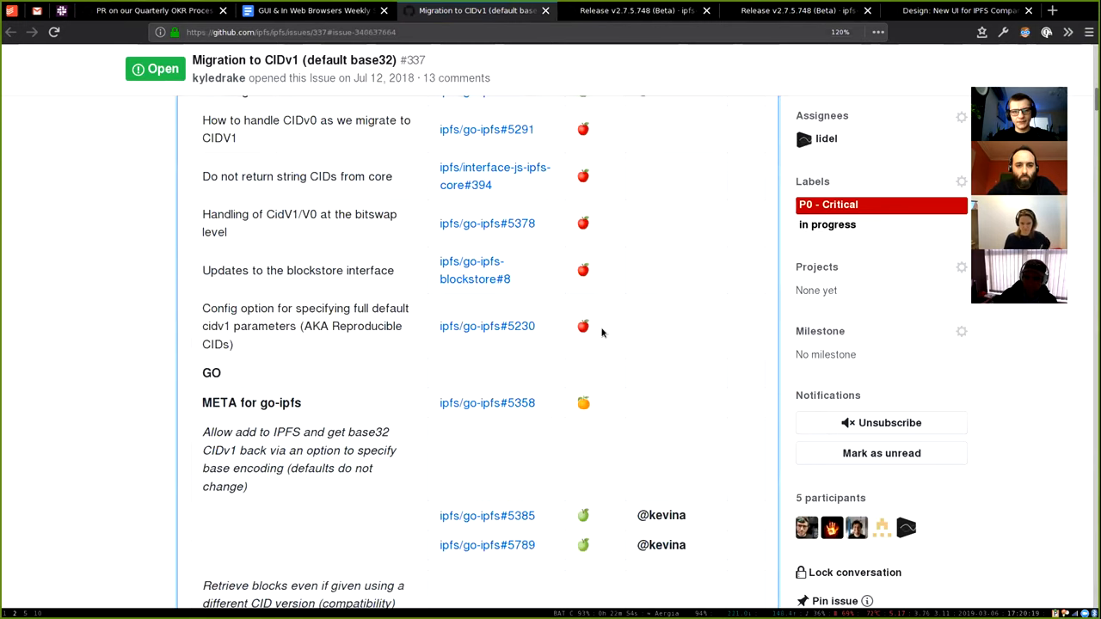
pyautogui.scroll(-3)
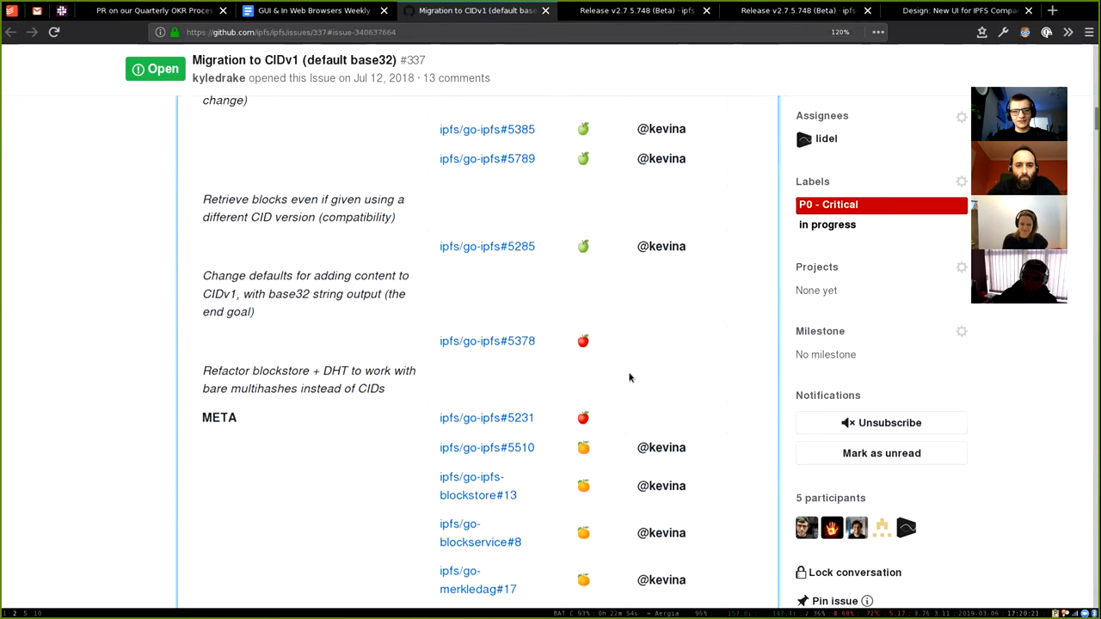
pyautogui.scroll(-3)
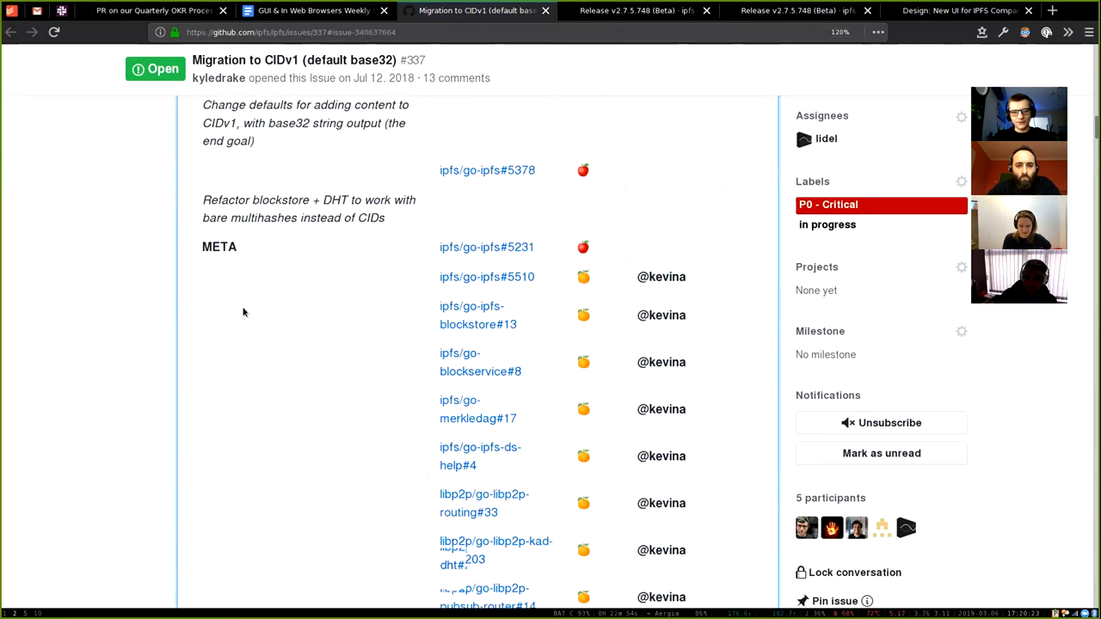
pyautogui.scroll(-3)
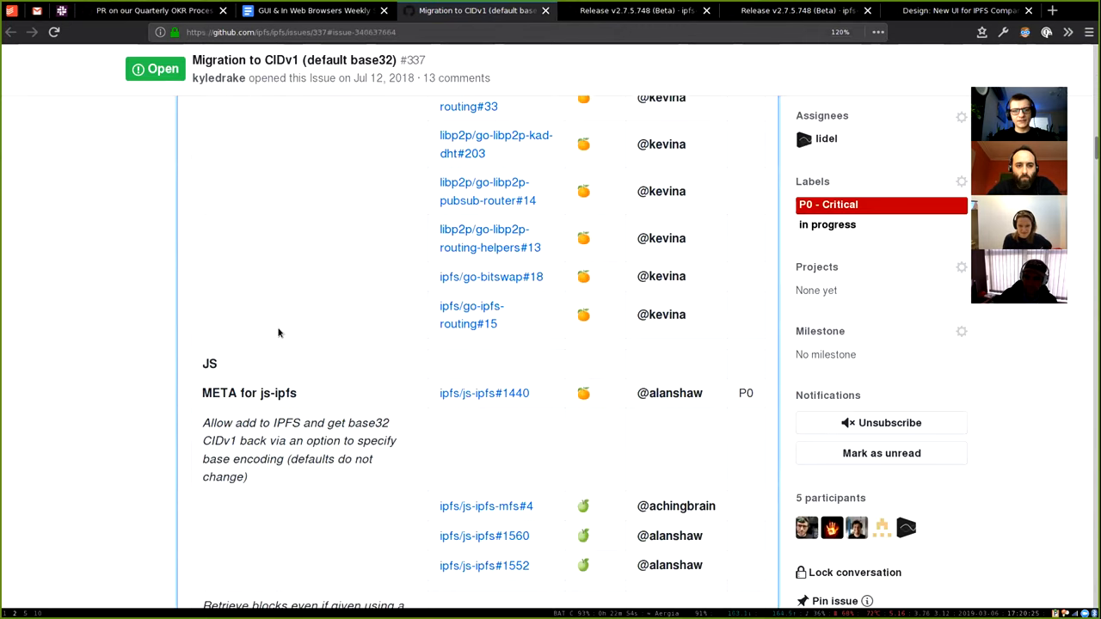
pyautogui.scroll(-3)
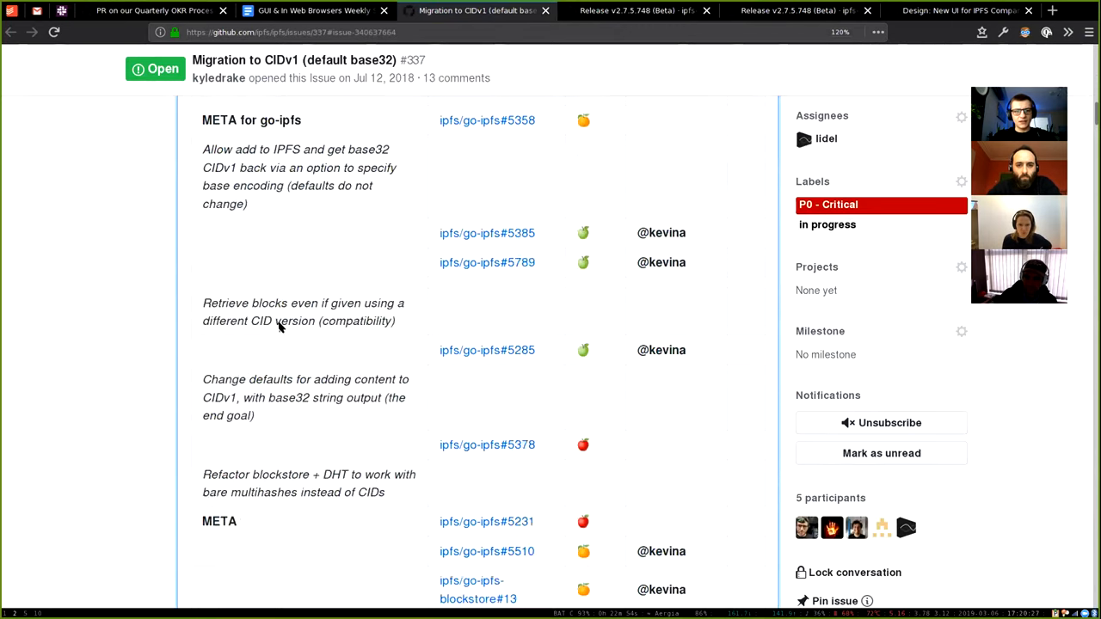
pyautogui.scroll(3)
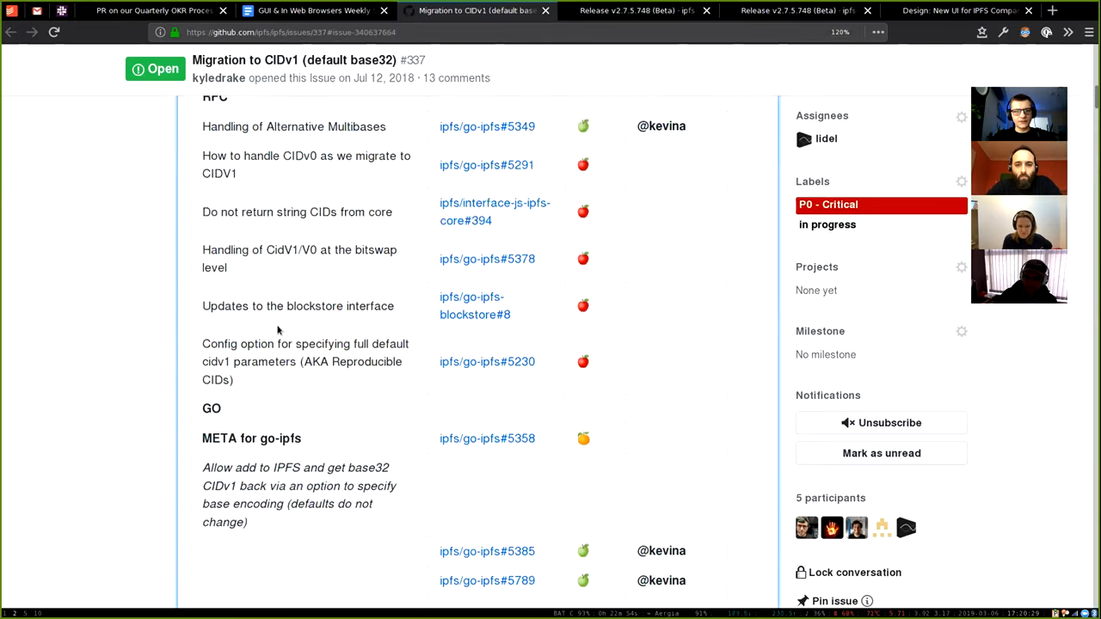
pyautogui.scroll(-3)
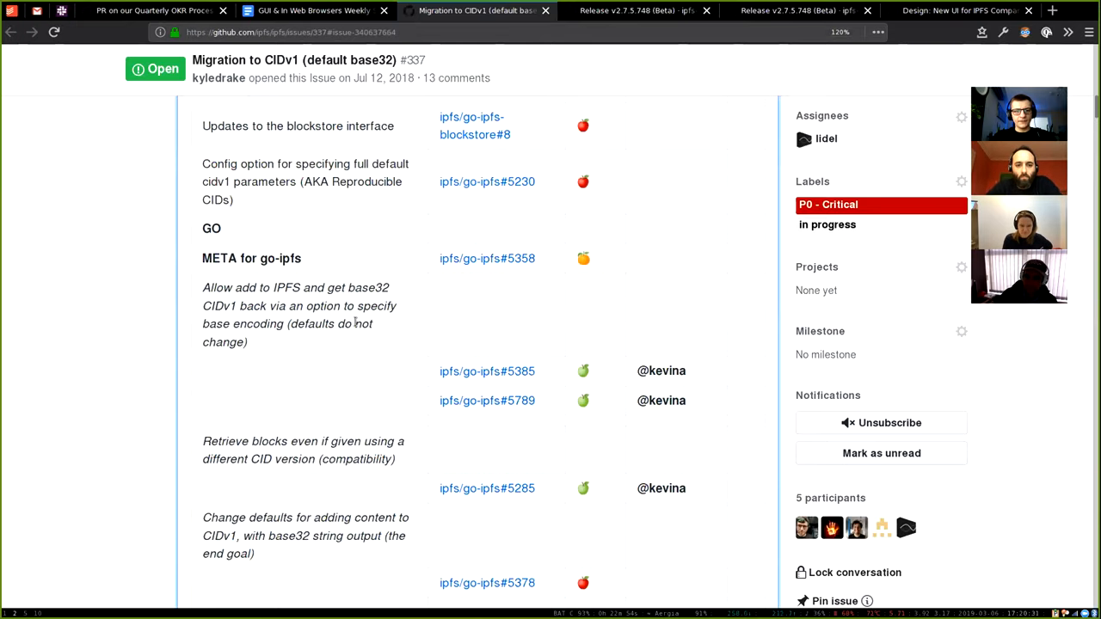
pyautogui.moveTo(375, 351)
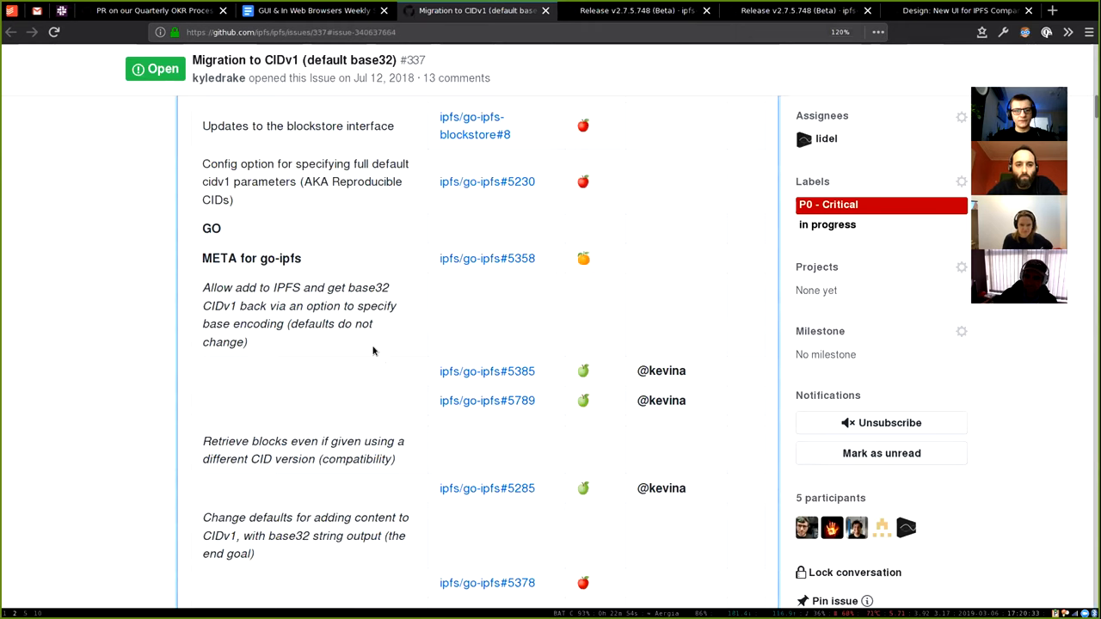
pyautogui.moveTo(345, 360)
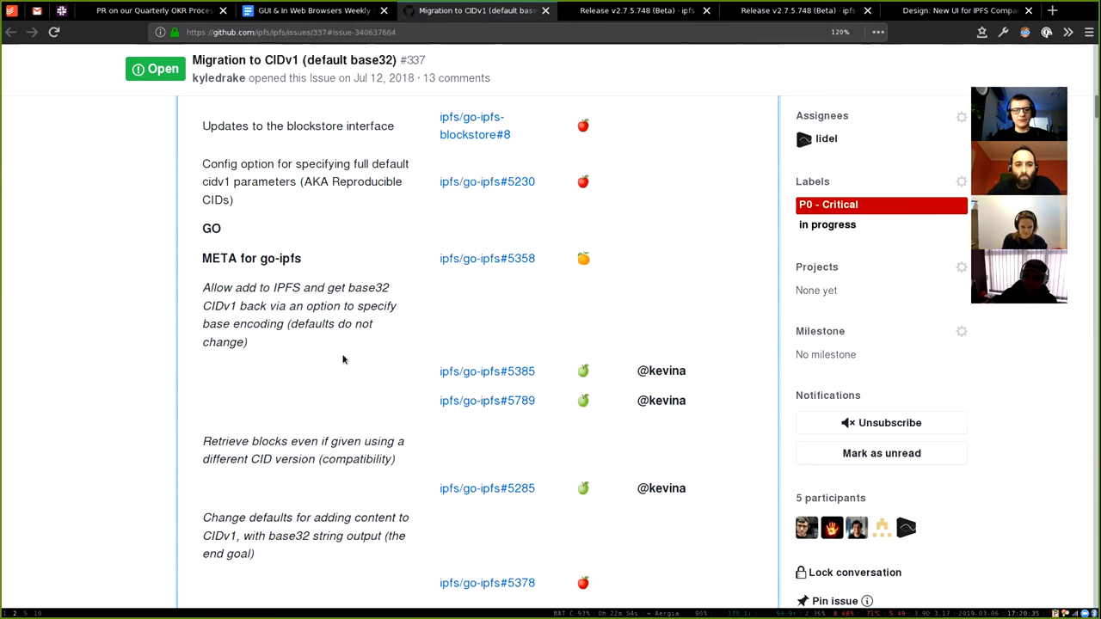
pyautogui.moveTo(364, 313)
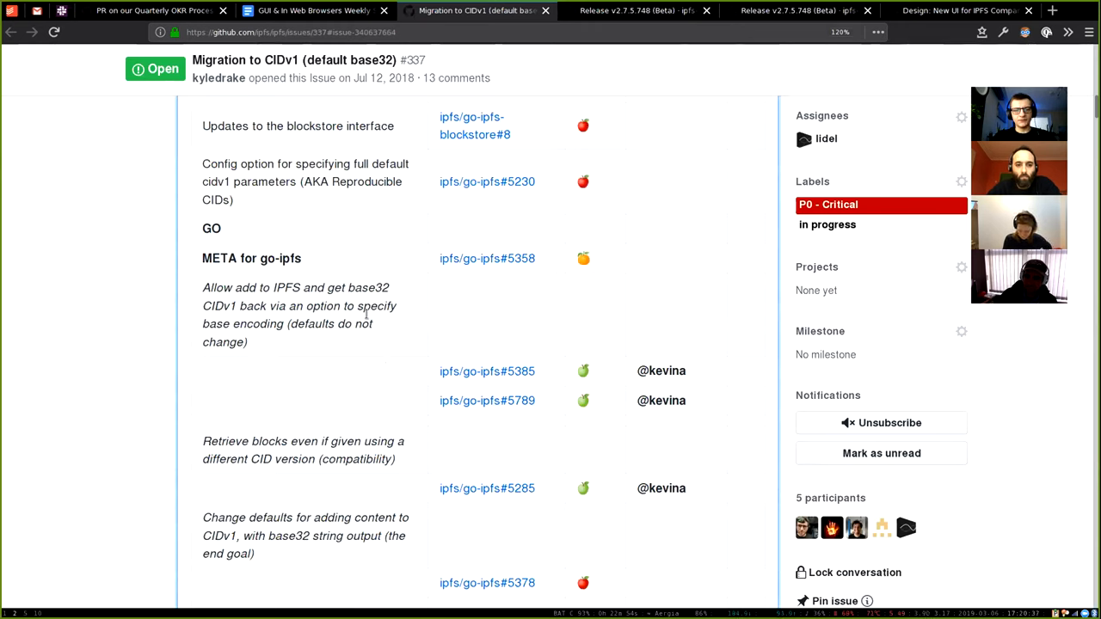
pyautogui.moveTo(399, 334)
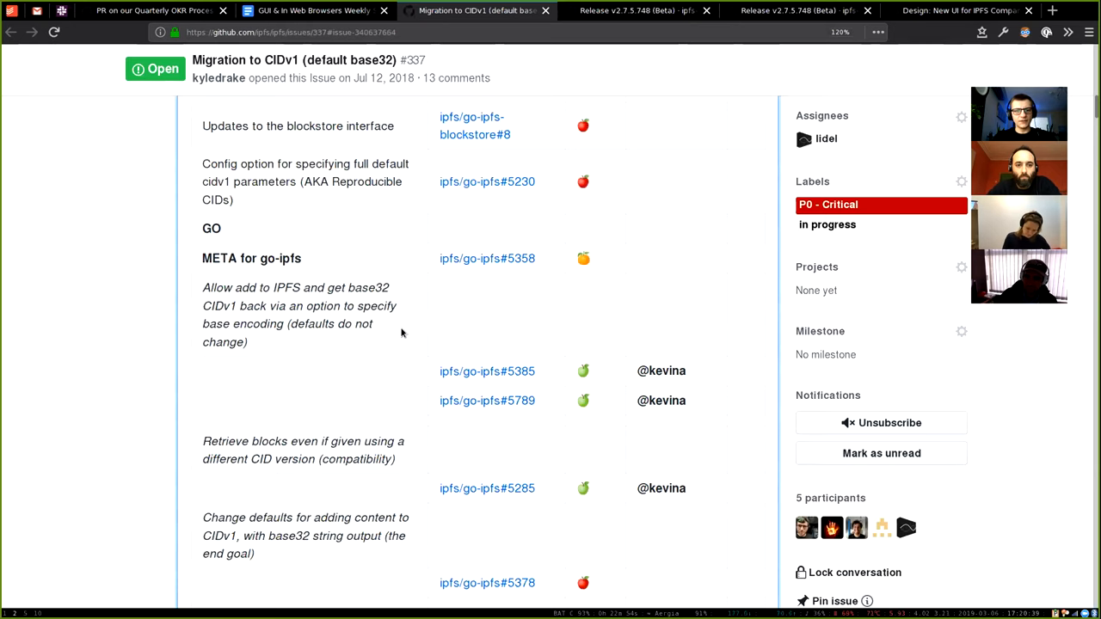
pyautogui.scroll(-3)
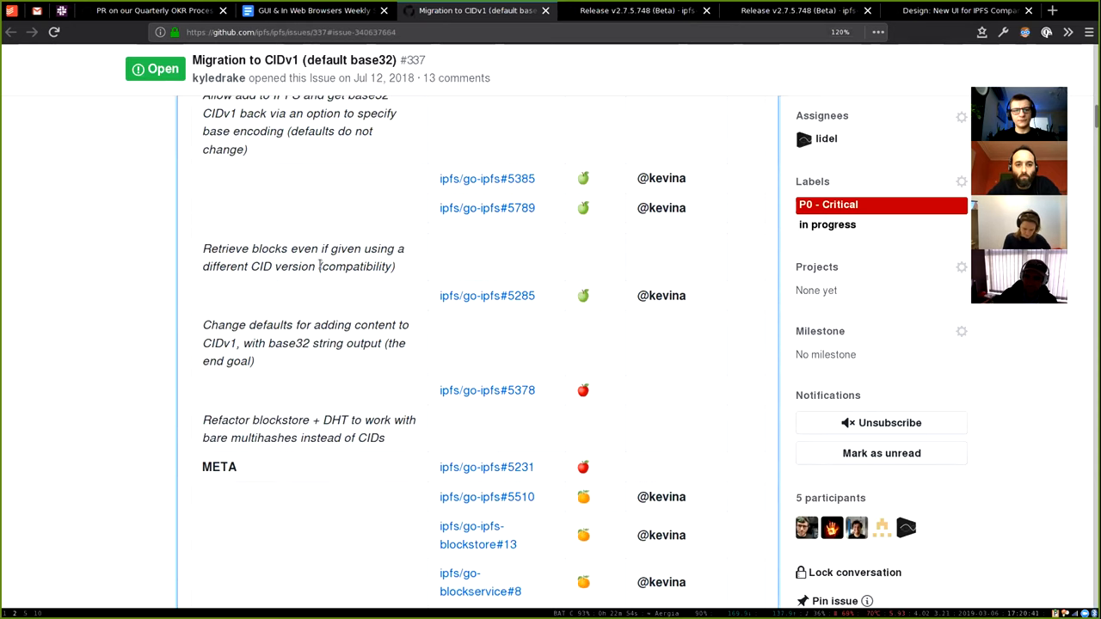
pyautogui.moveTo(503, 287)
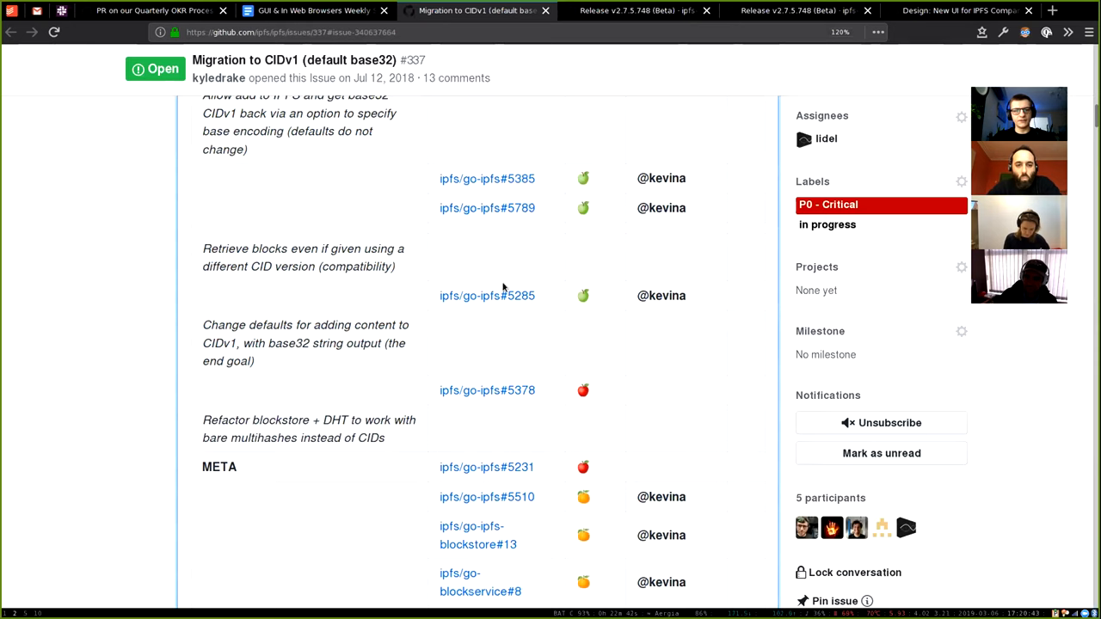
pyautogui.scroll(-3)
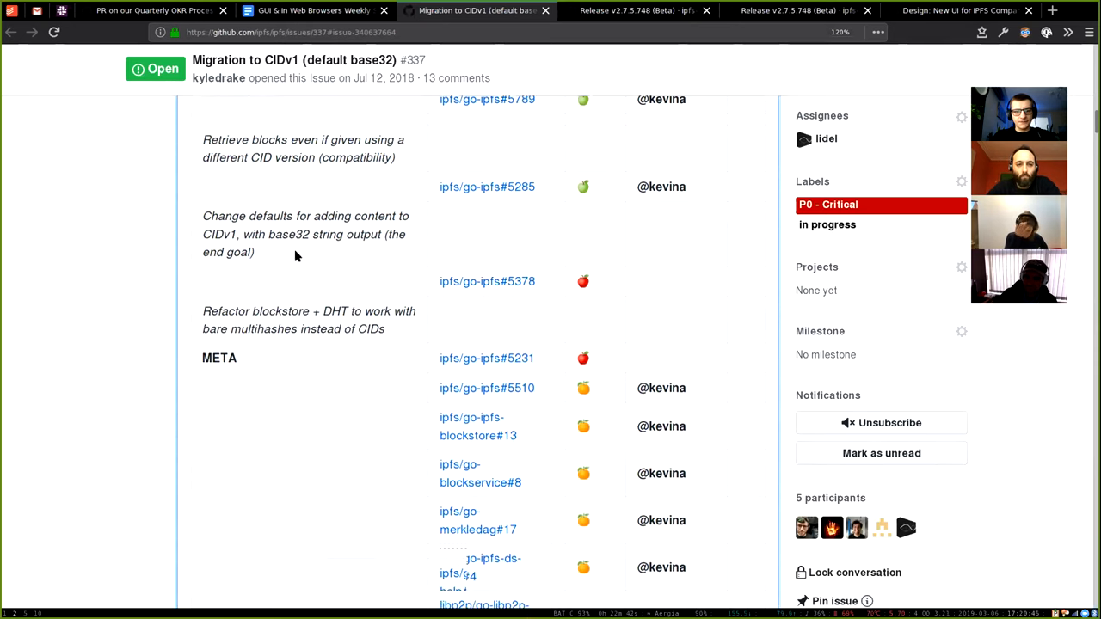
pyautogui.scroll(3)
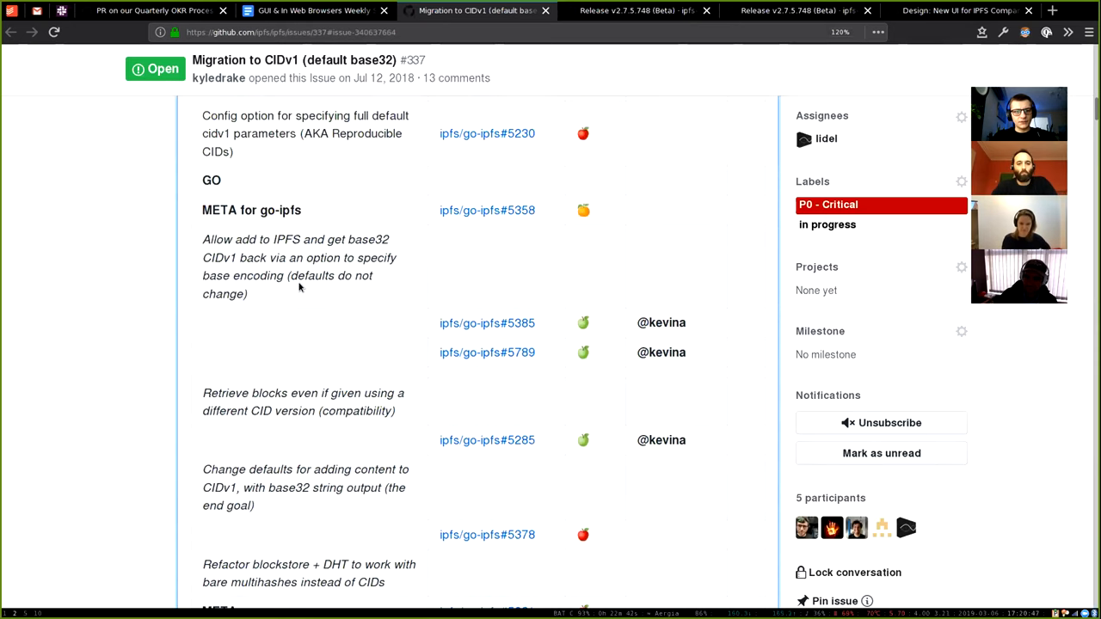
pyautogui.scroll(-3)
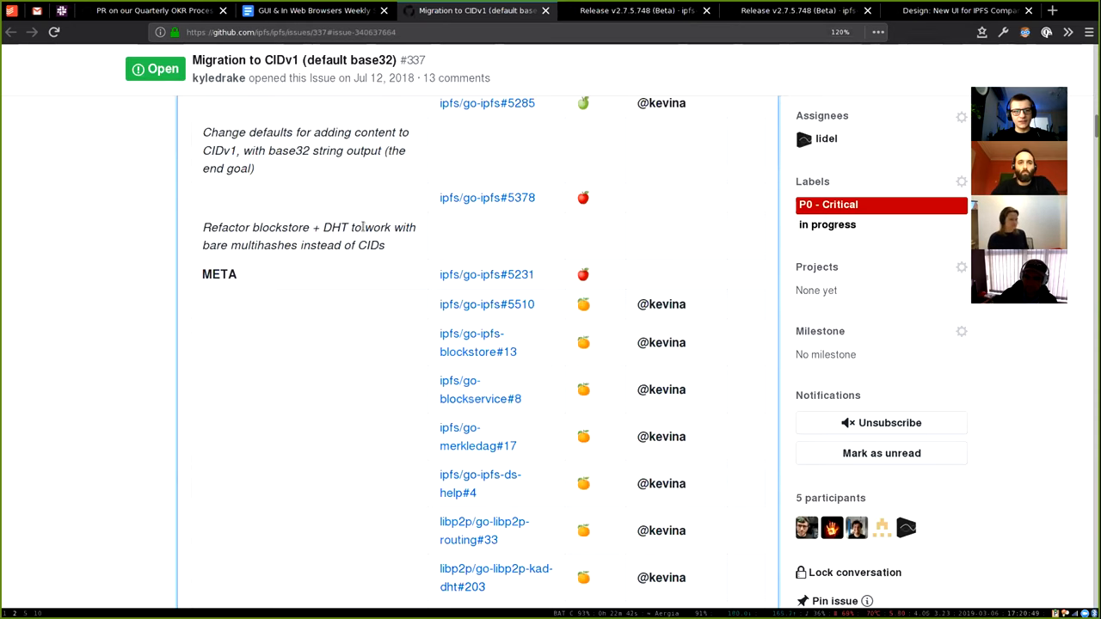
pyautogui.scroll(-3)
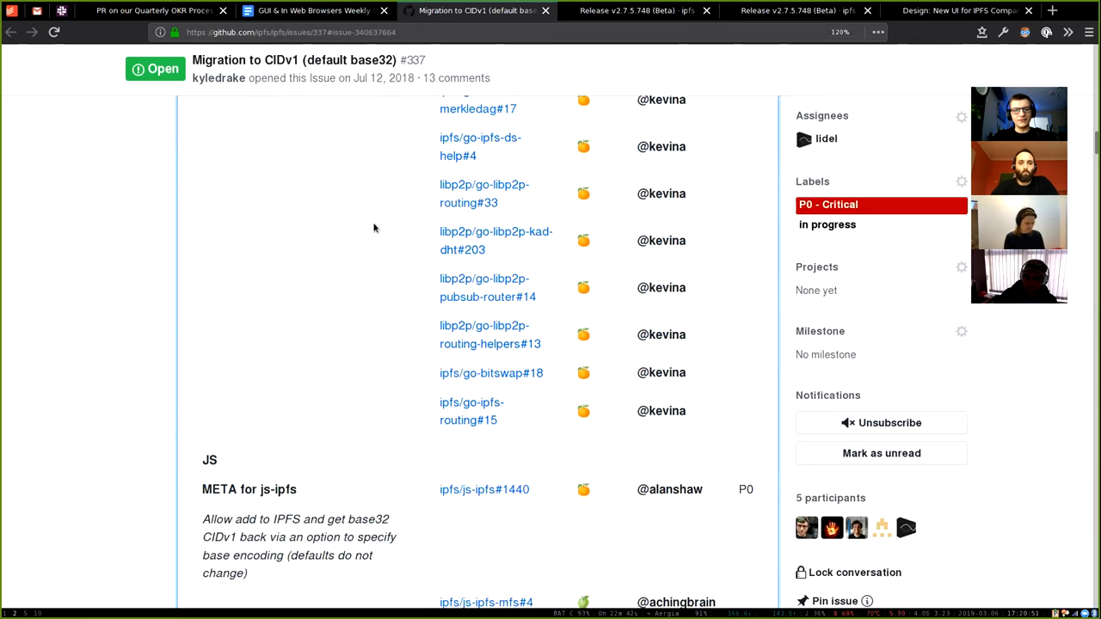
pyautogui.scroll(-3)
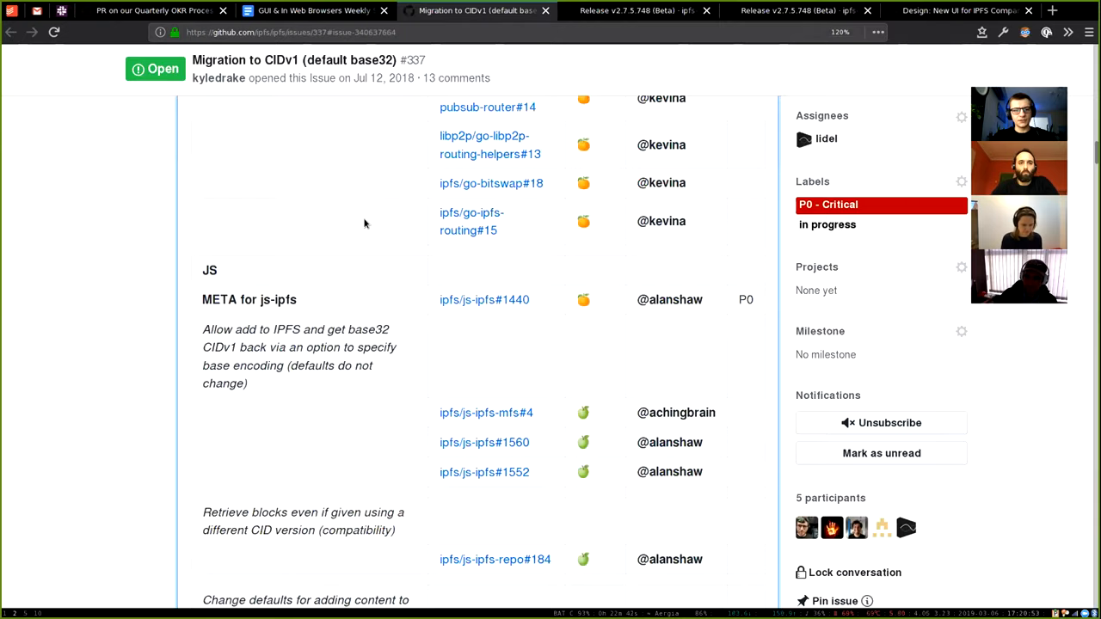
pyautogui.scroll(-3)
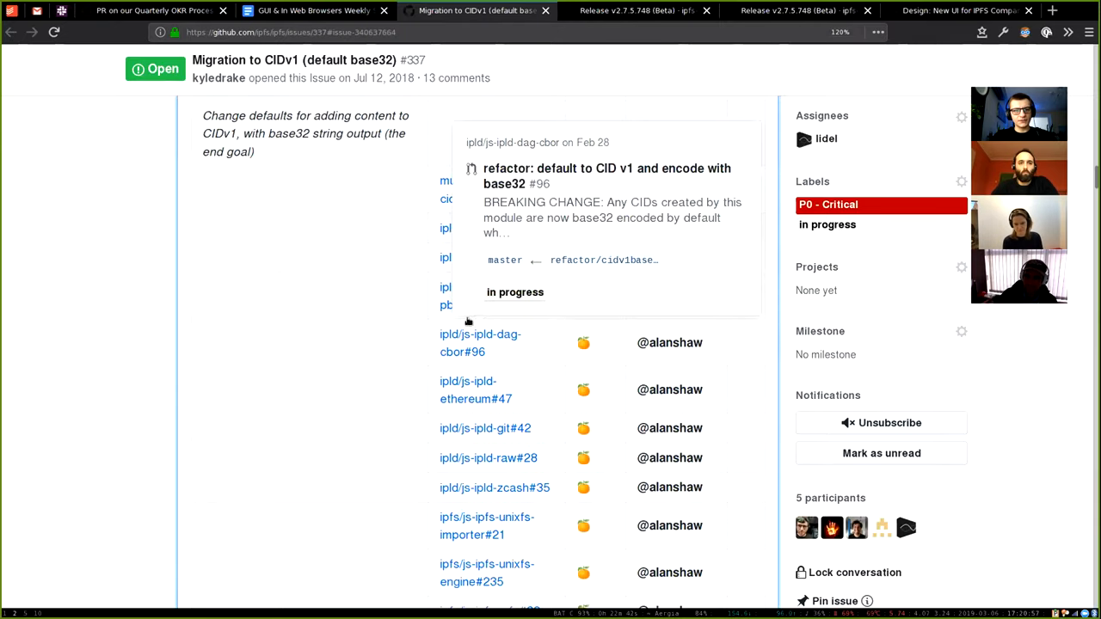
pyautogui.scroll(-3)
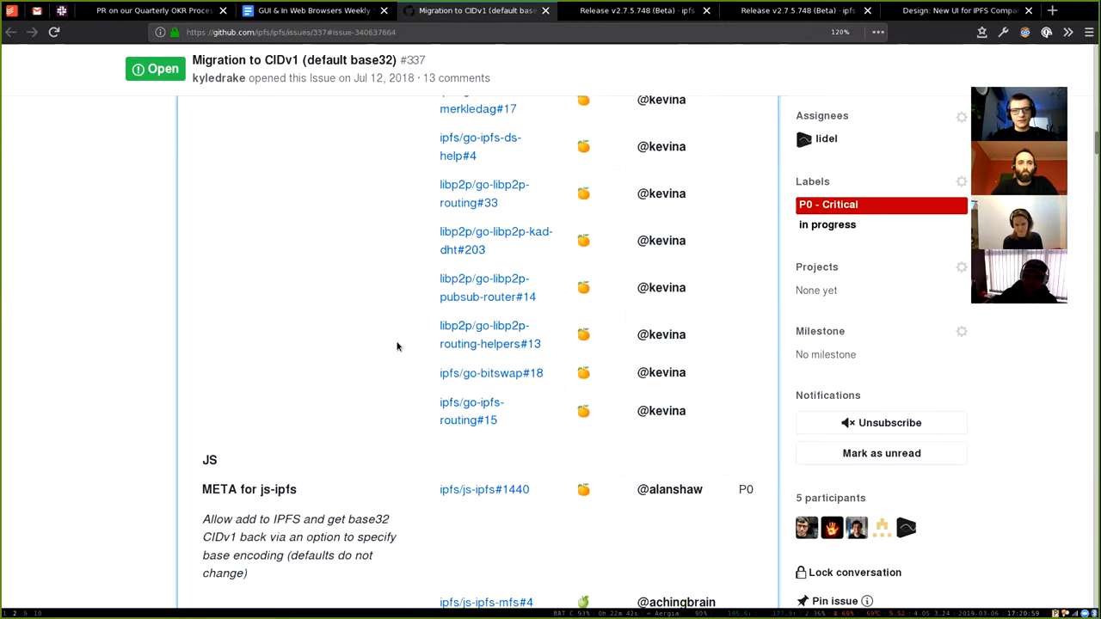
pyautogui.scroll(3)
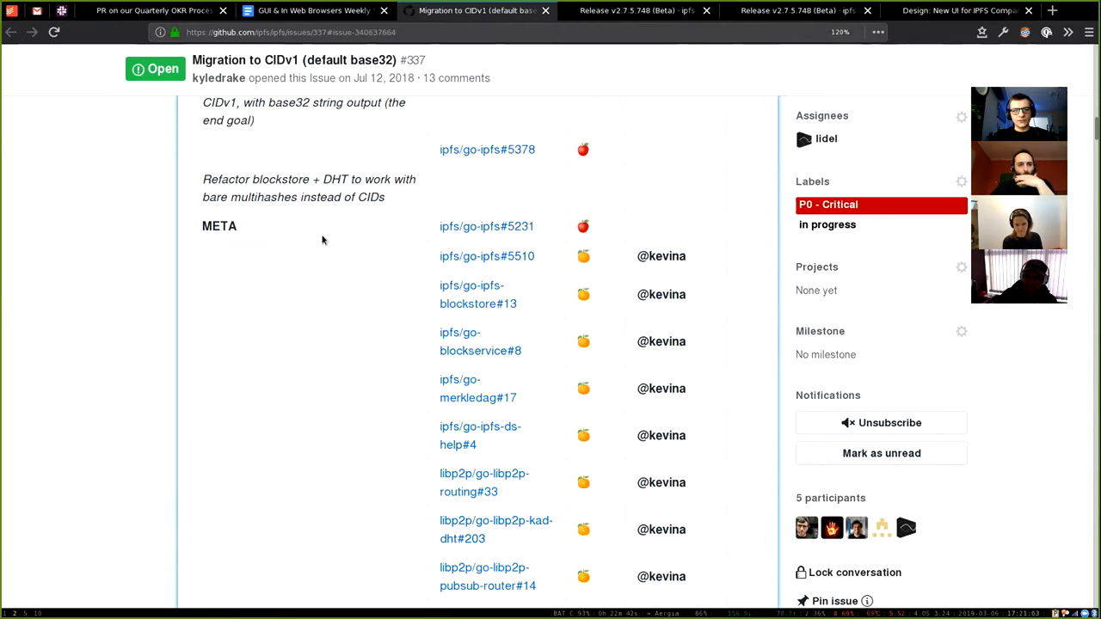
pyautogui.scroll(-3)
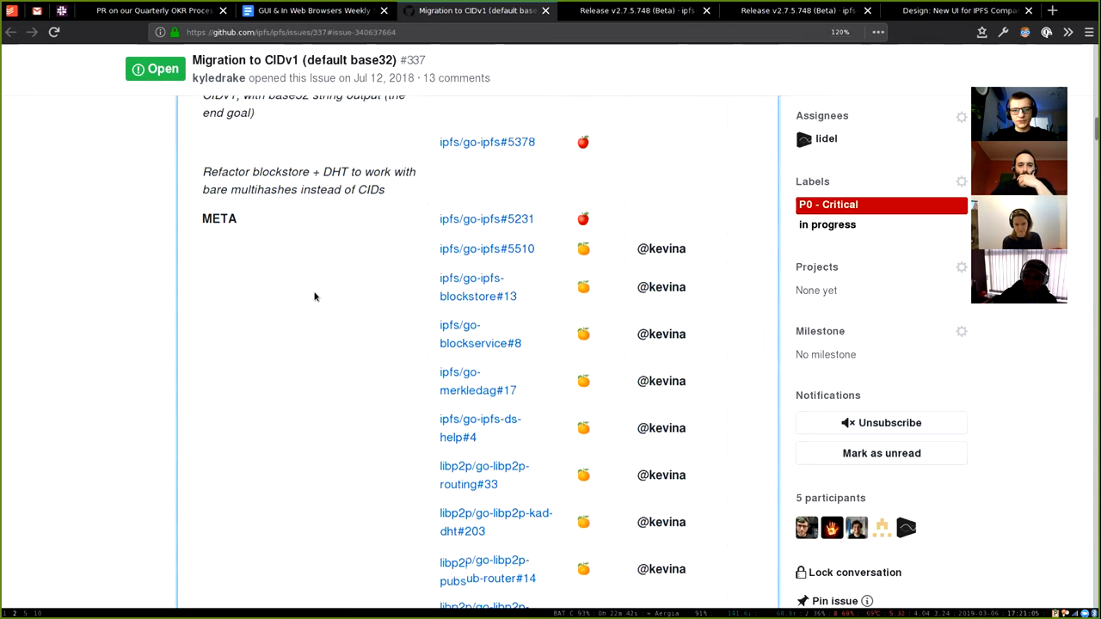
pyautogui.scroll(-3)
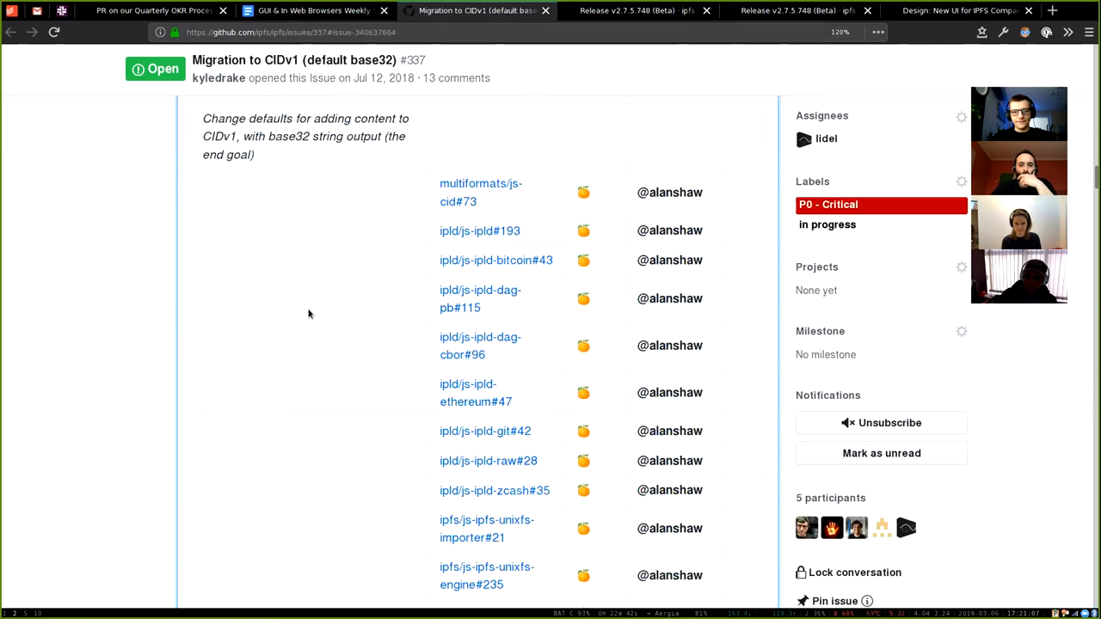
pyautogui.scroll(-3)
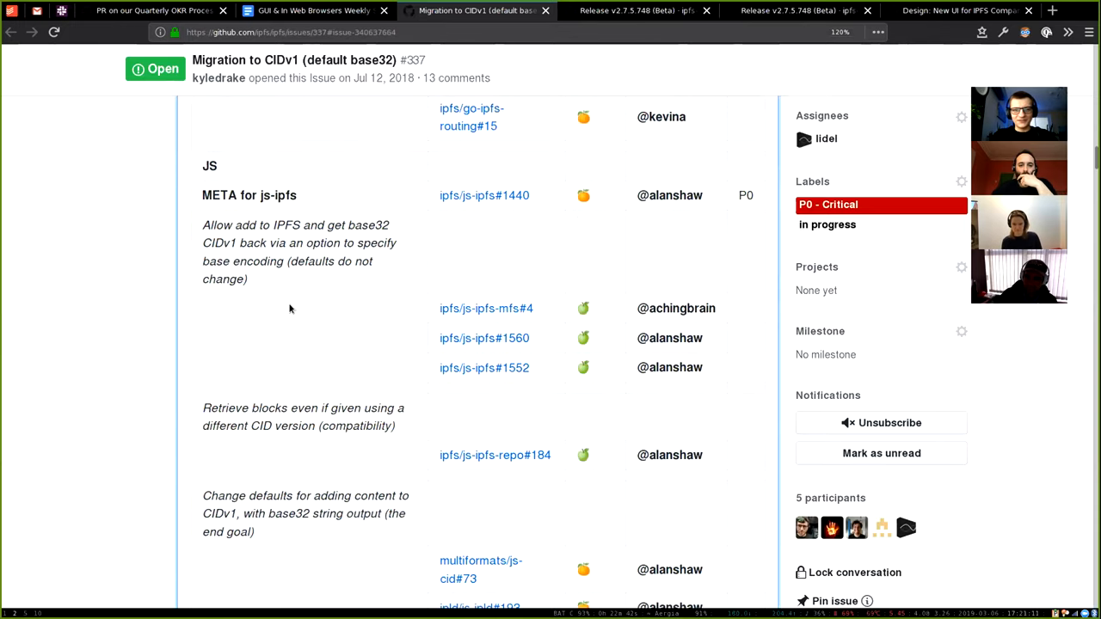
pyautogui.scroll(3)
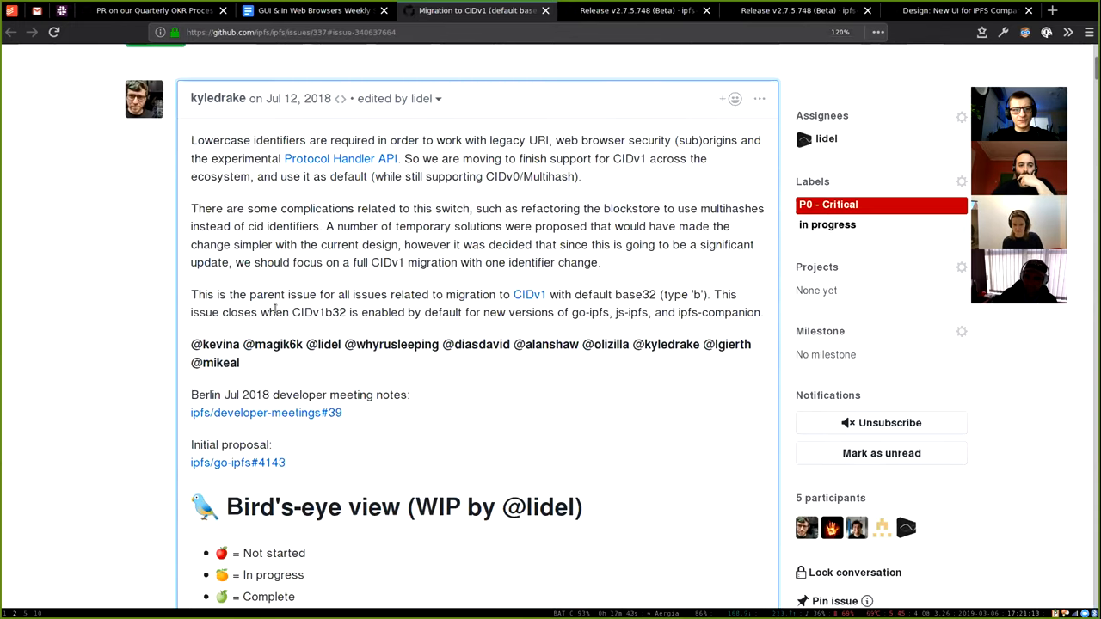
pyautogui.scroll(3)
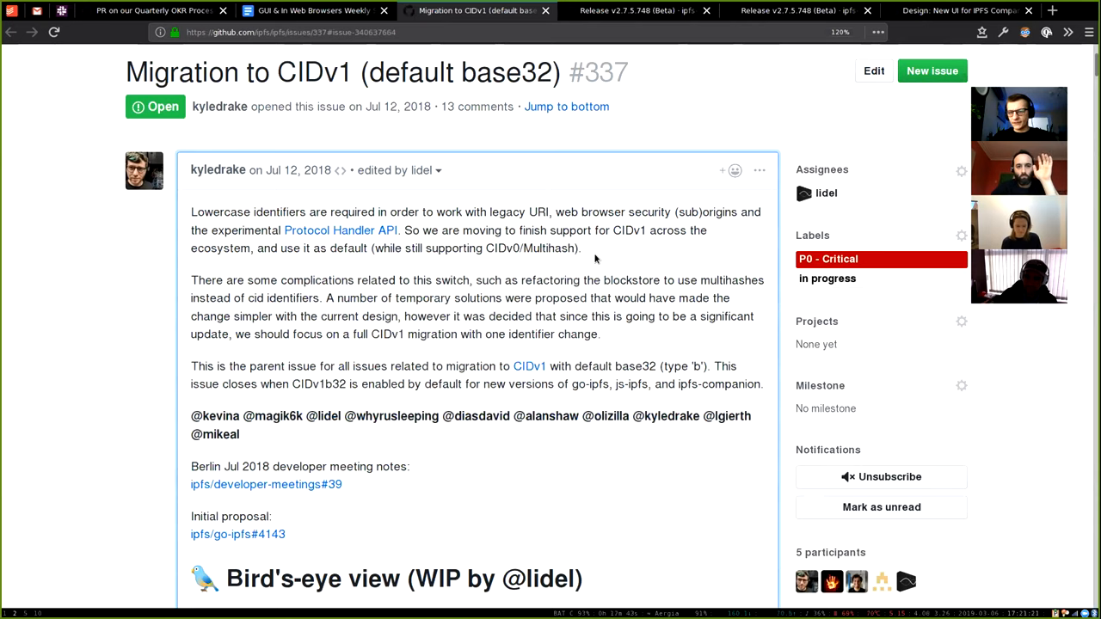
pyautogui.moveTo(396, 301)
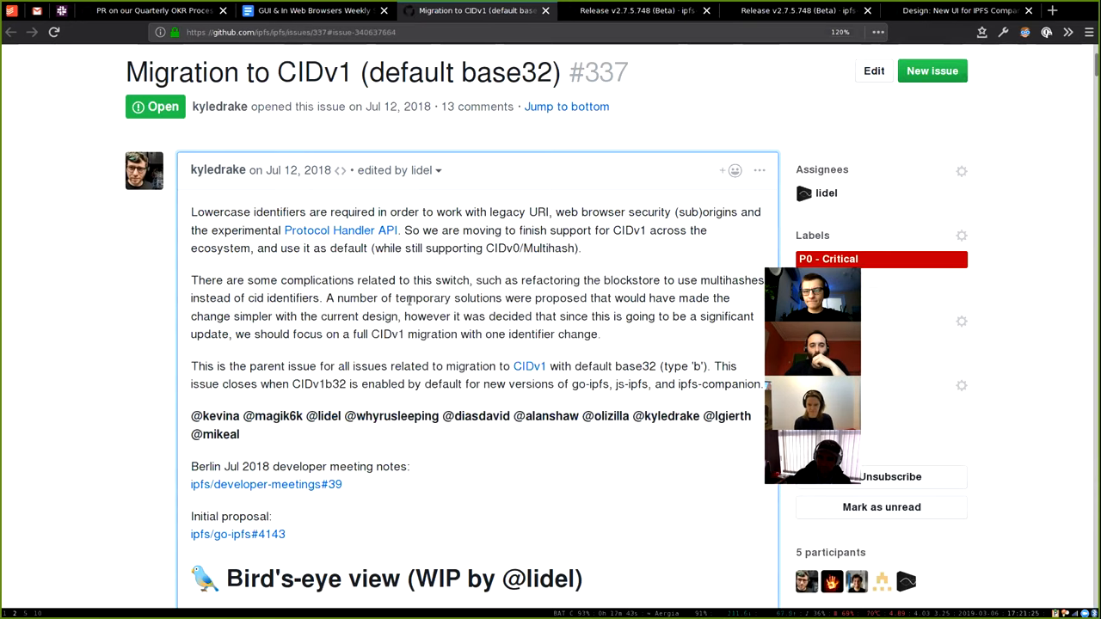
# Scroll the CIDv1 issue down to the Base32 Strike Force logo, then return to the agenda notes.
pyautogui.scroll(-3)
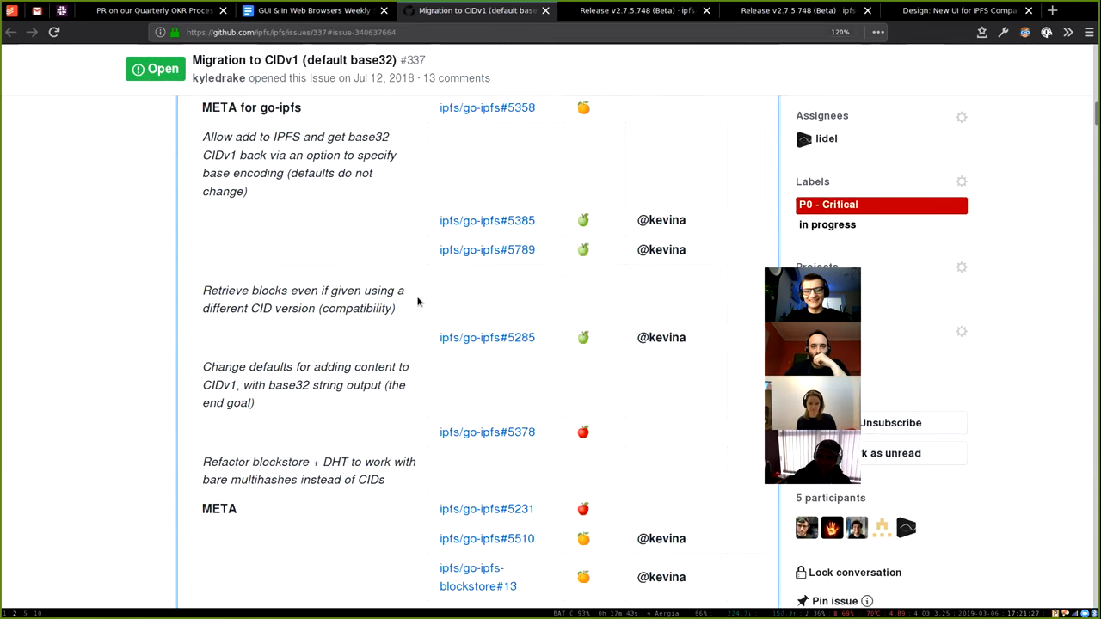
pyautogui.scroll(-3)
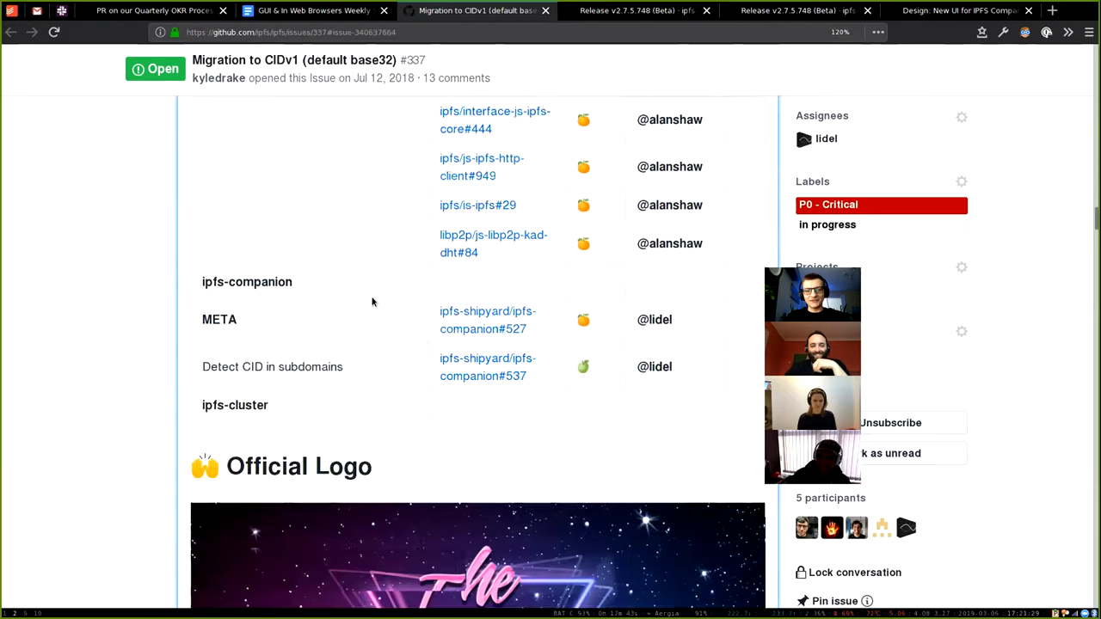
pyautogui.scroll(-3)
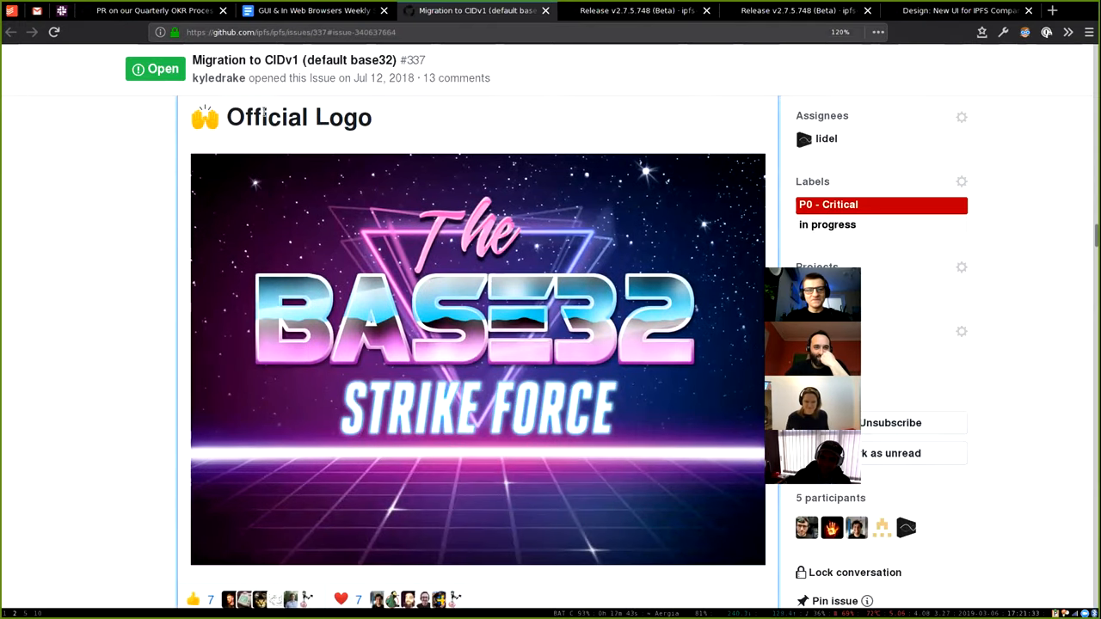
pyautogui.moveTo(313, 10)
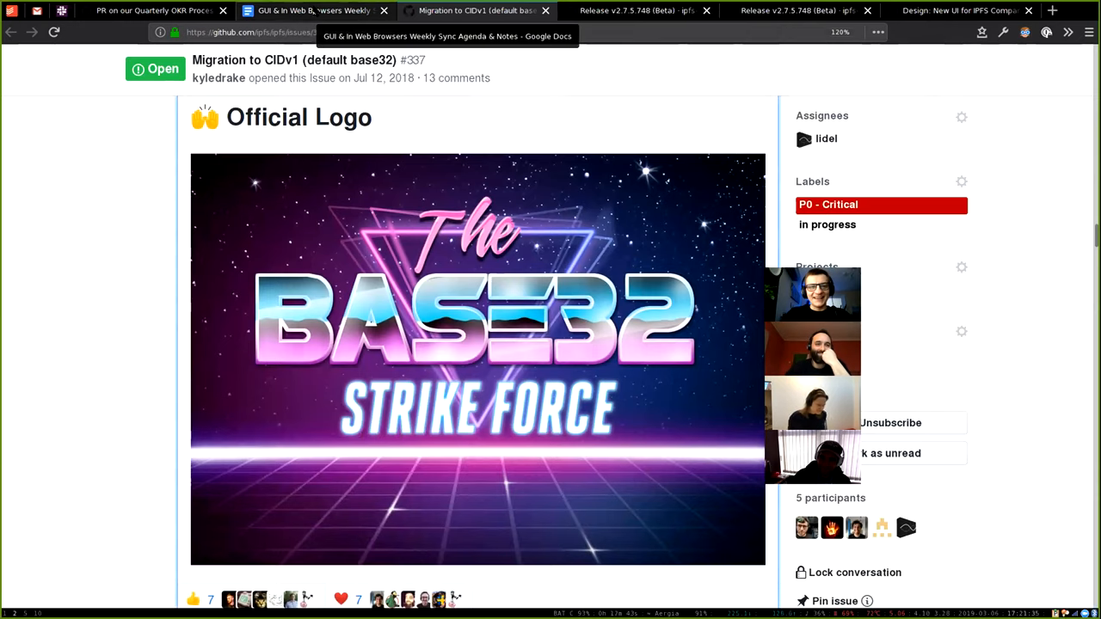
pyautogui.click(313, 11)
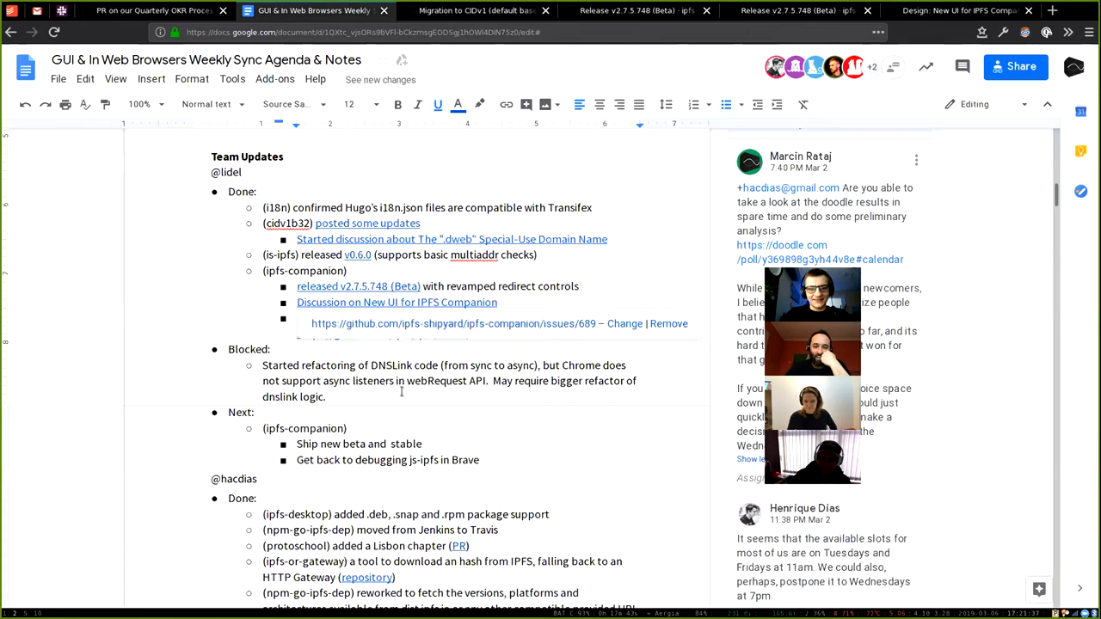
pyautogui.click(475, 10)
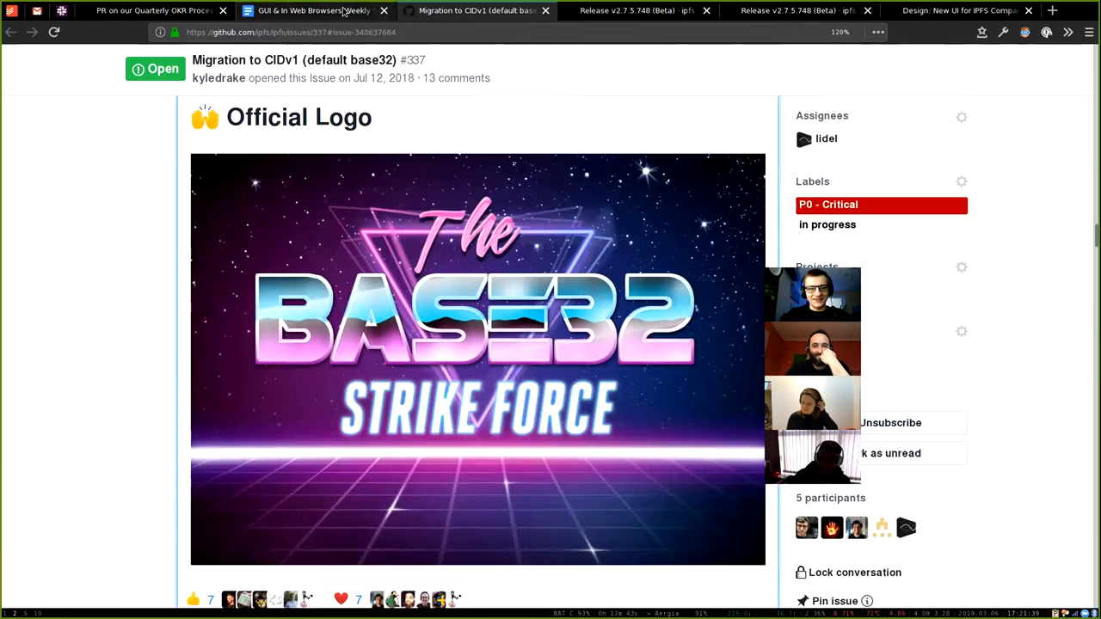
pyautogui.click(313, 10)
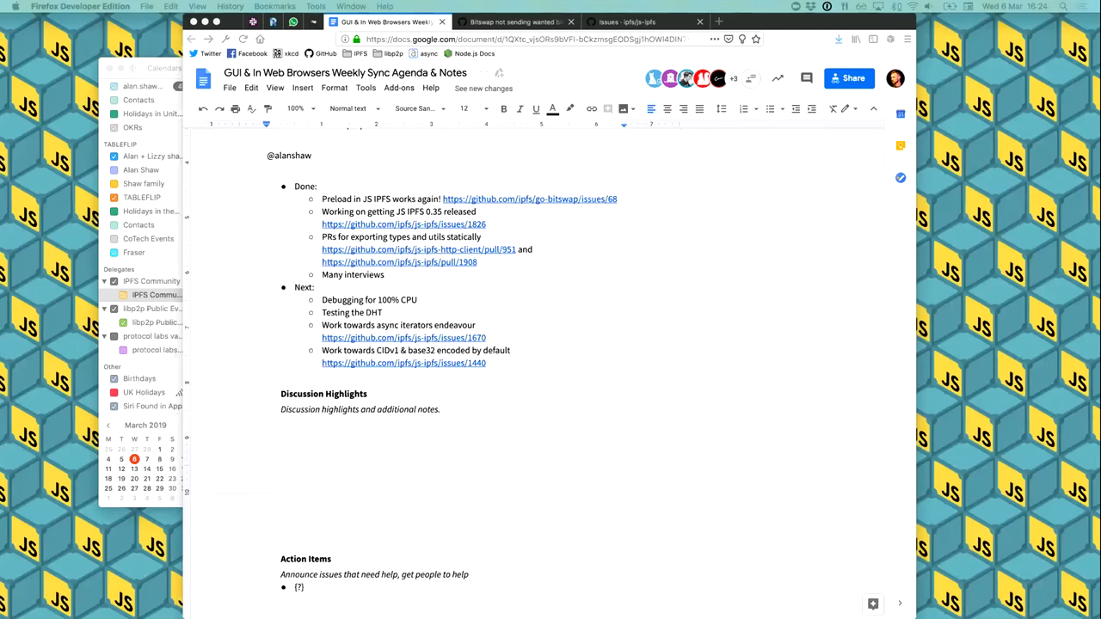
pyautogui.moveTo(1020, 313)
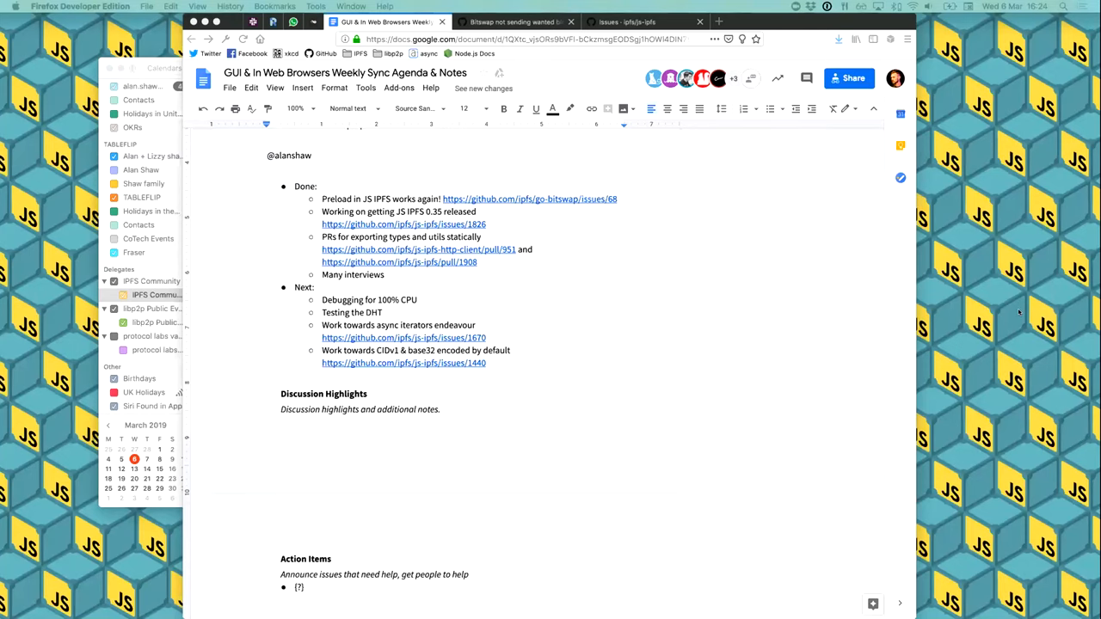
pyautogui.moveTo(481, 254)
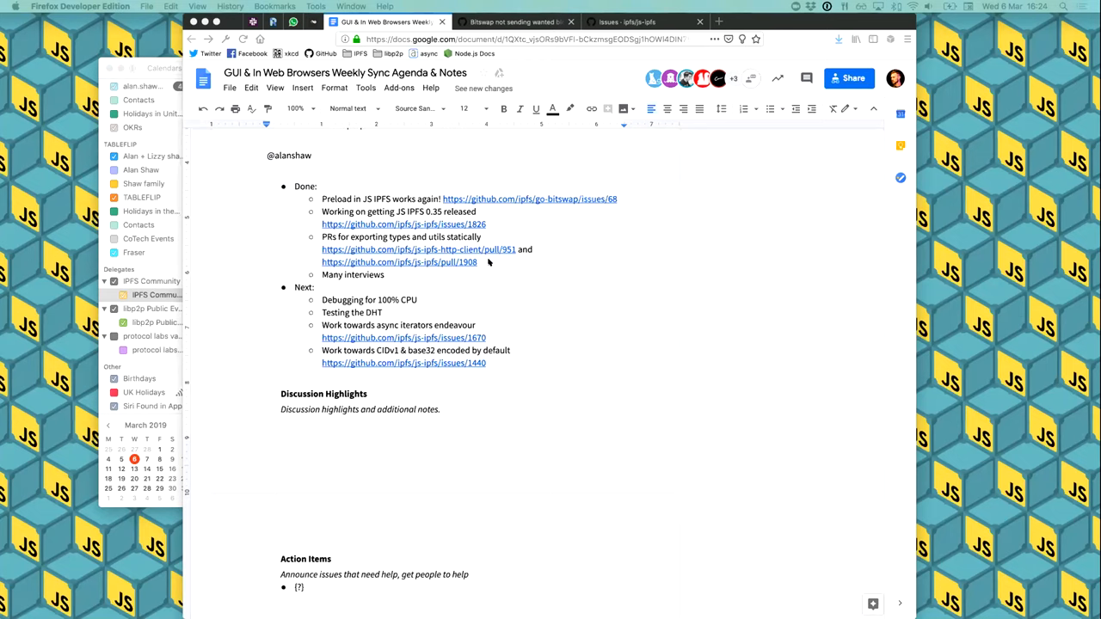
pyautogui.moveTo(618, 200)
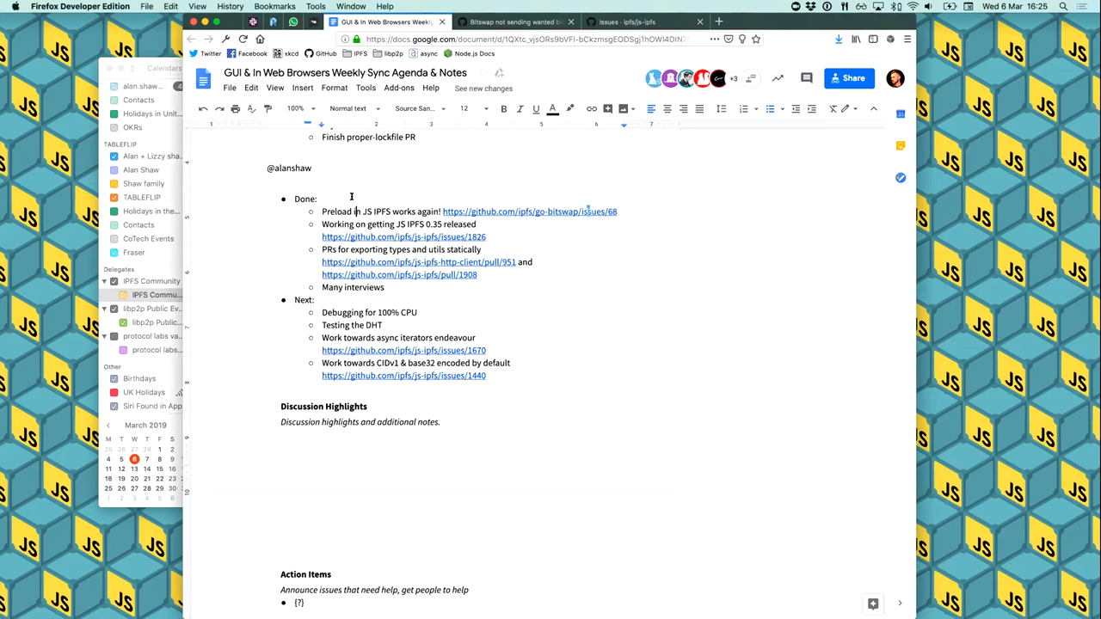
pyautogui.scroll(-3)
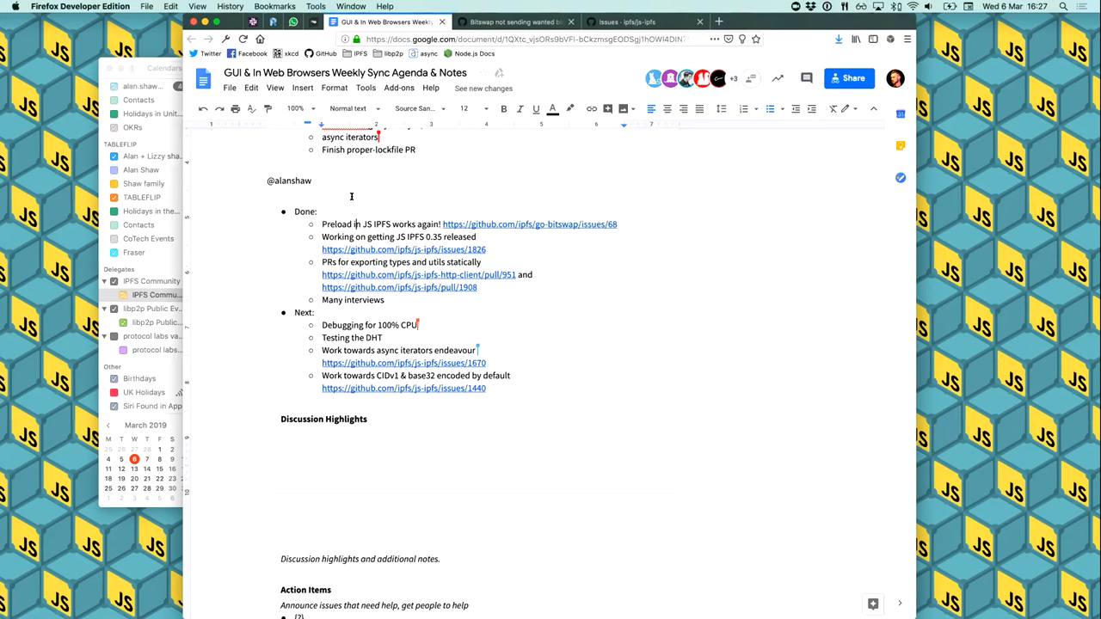
# Add the note 'Alan: more manual testing' under Discussion Highlights.
pyautogui.click(418, 325)
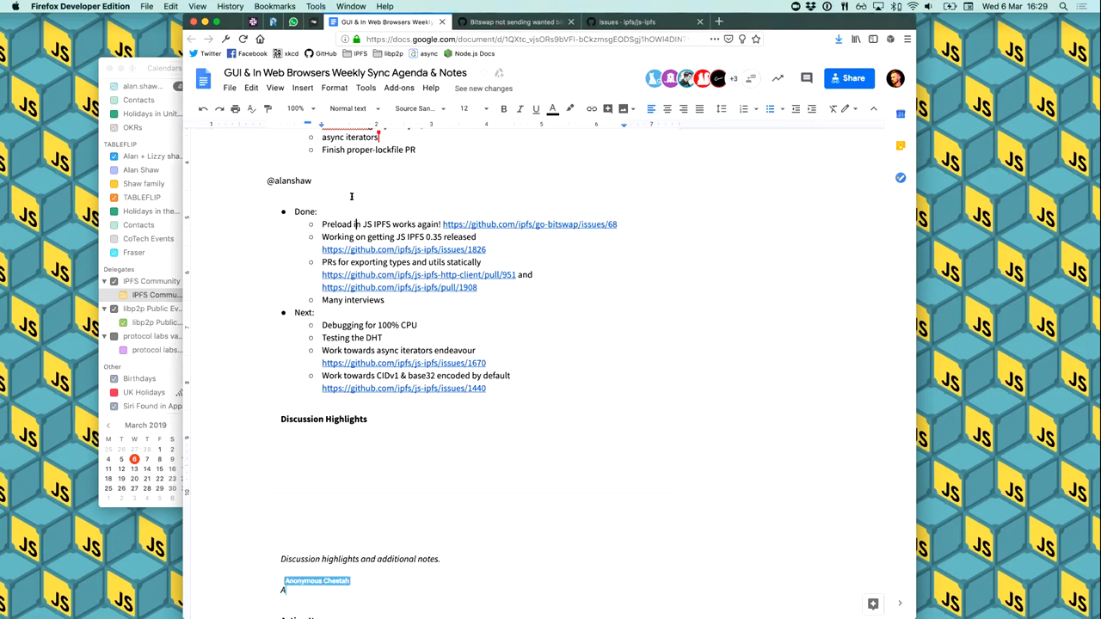
pyautogui.write('Alan:')
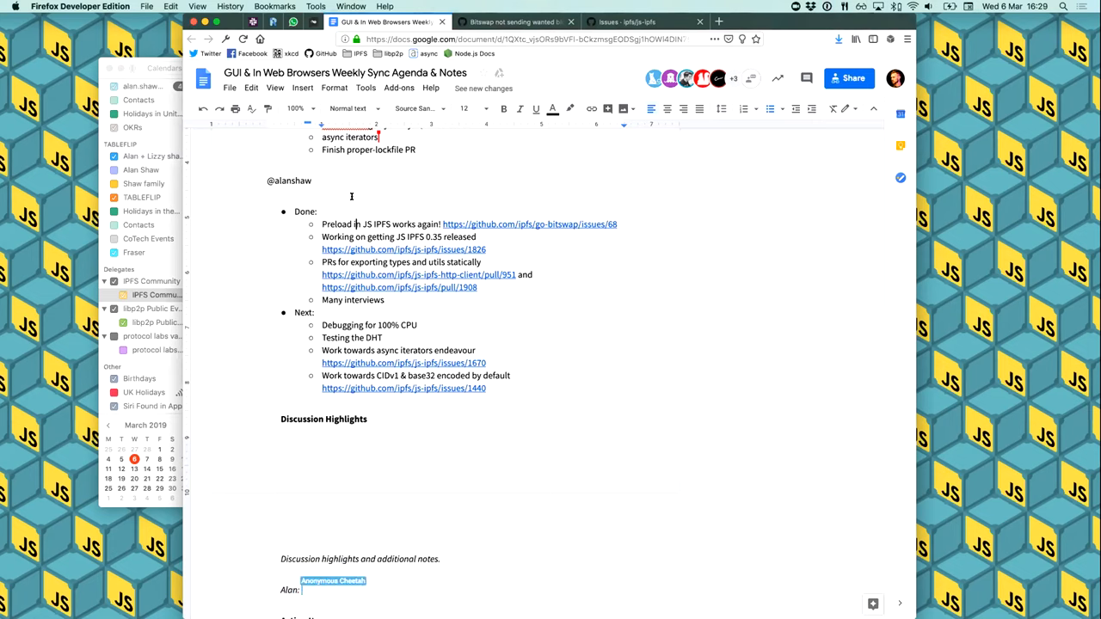
pyautogui.write('m')
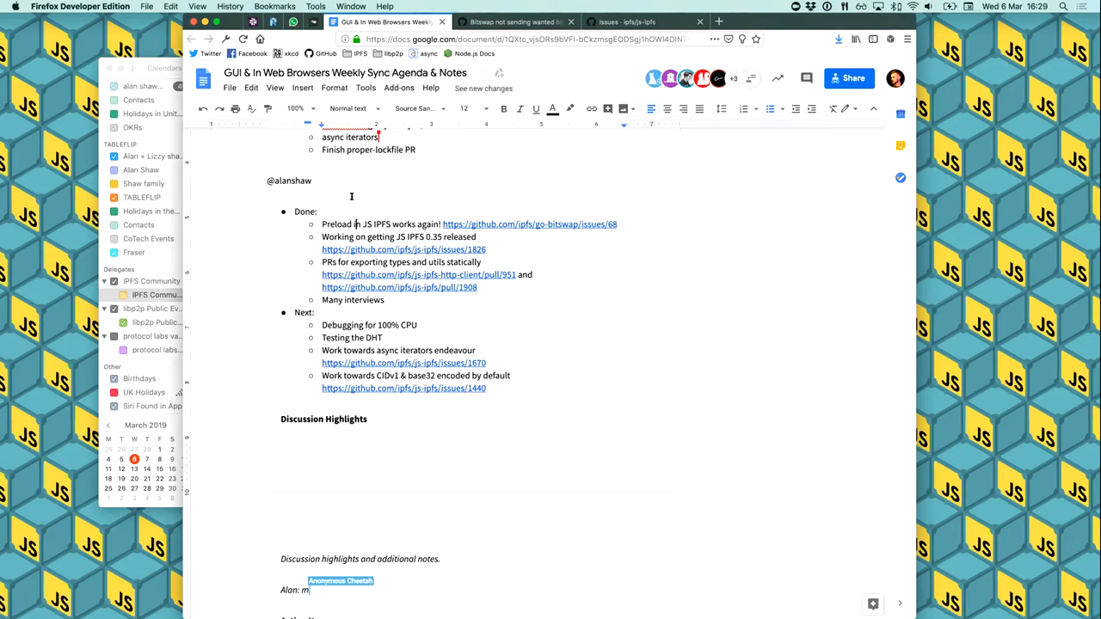
pyautogui.write('ore manual testing')
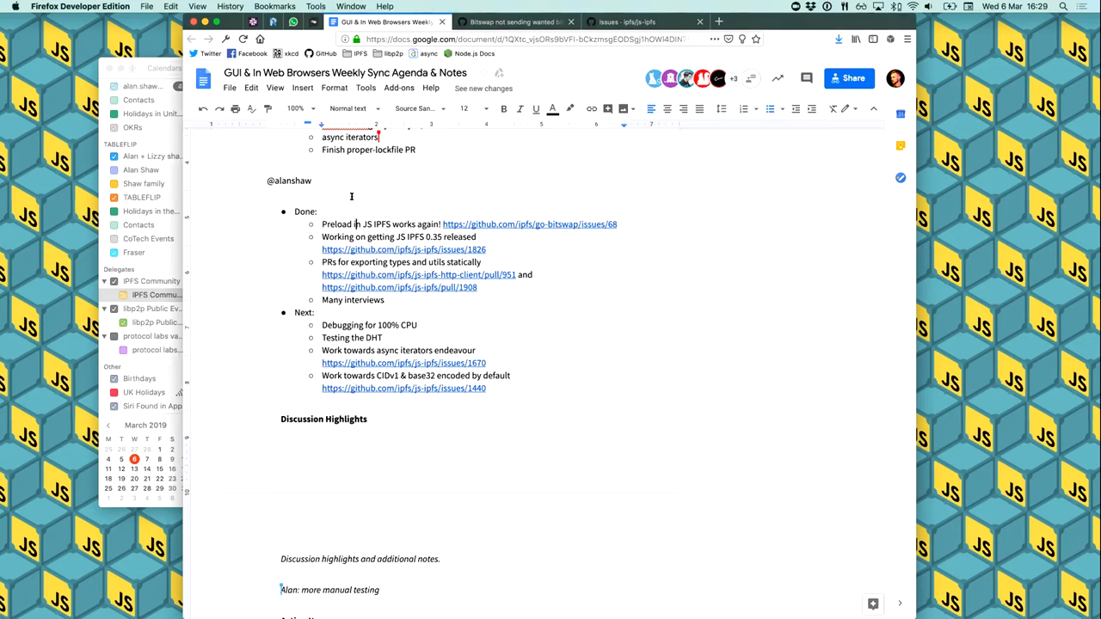
pyautogui.moveTo(795, 404)
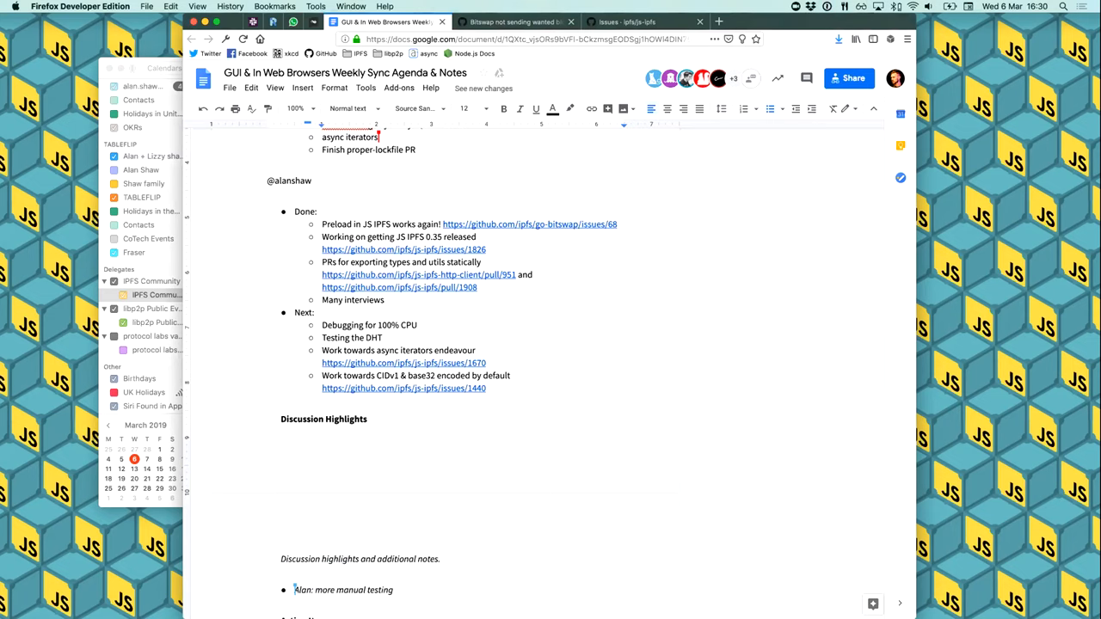
pyautogui.moveTo(574, 452)
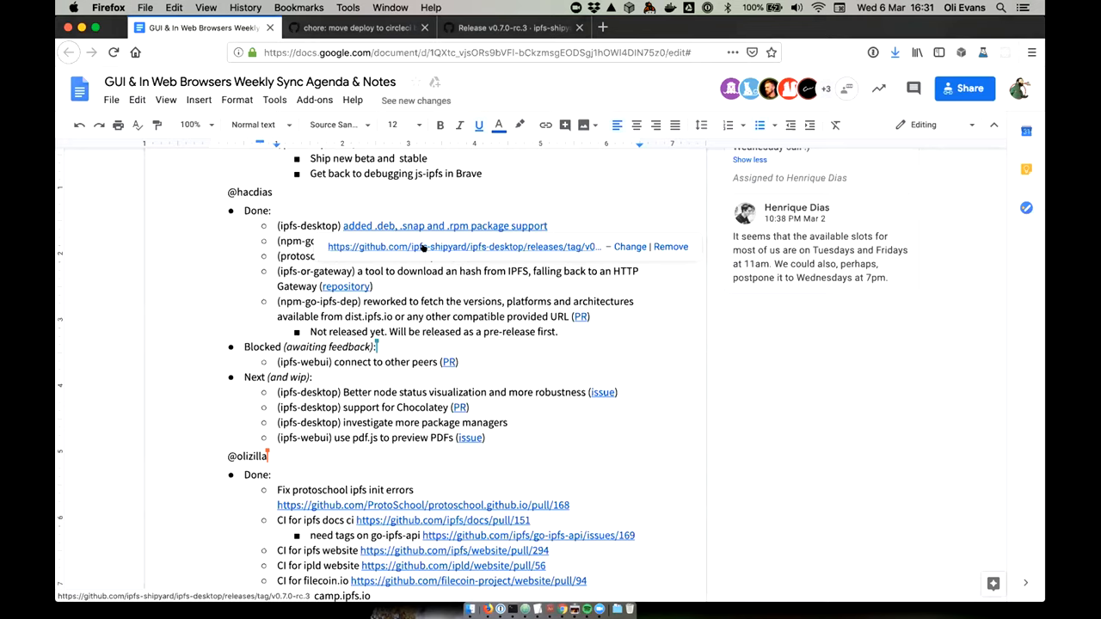
# Review the ipfs-desktop v0.7.0-rc.3 pre-release notes and Assets list, then return to the agenda.
pyautogui.click(463, 248)
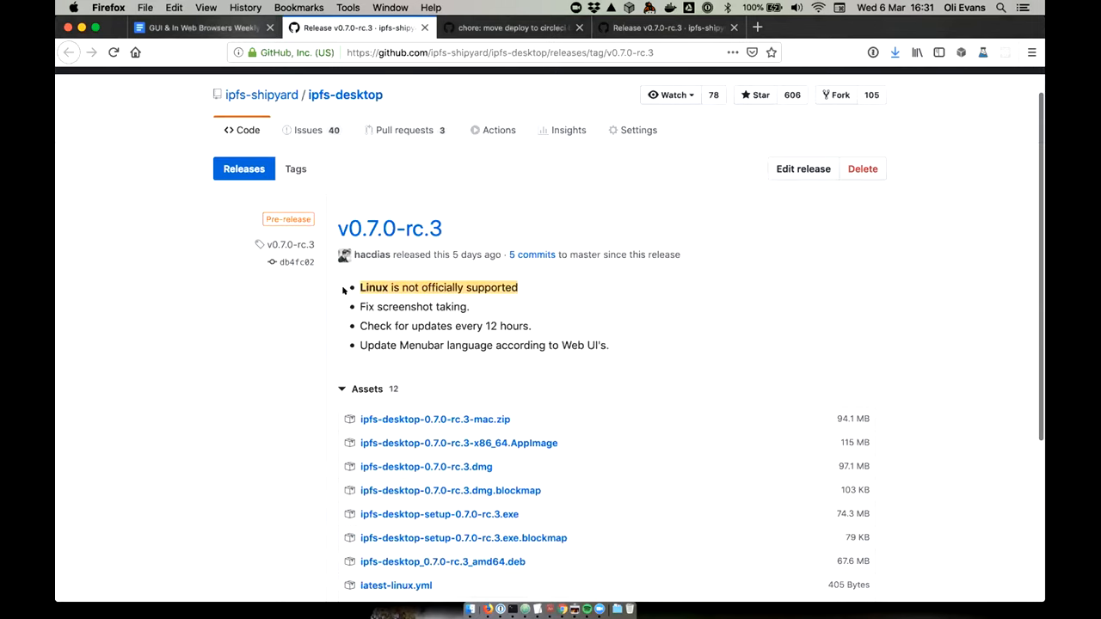
pyautogui.scroll(-3)
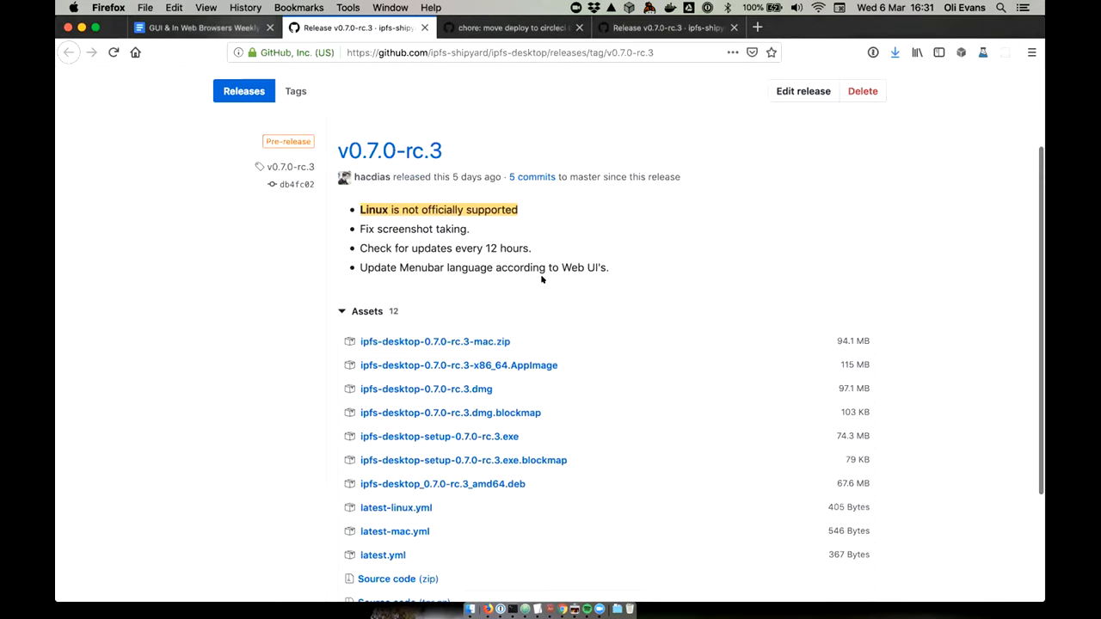
pyautogui.scroll(-3)
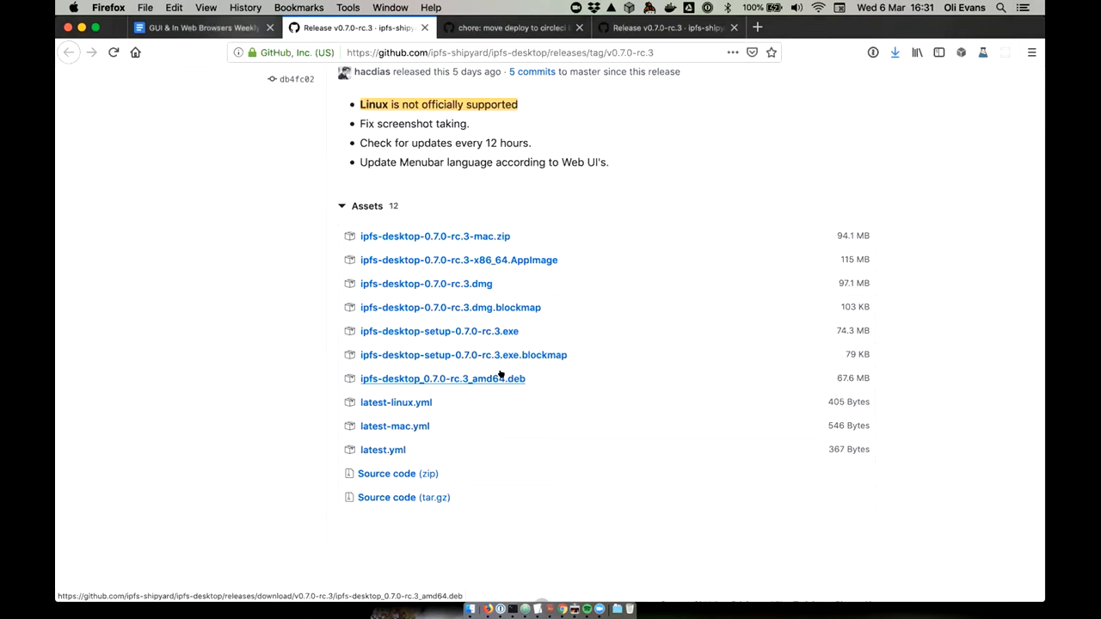
pyautogui.click(203, 27)
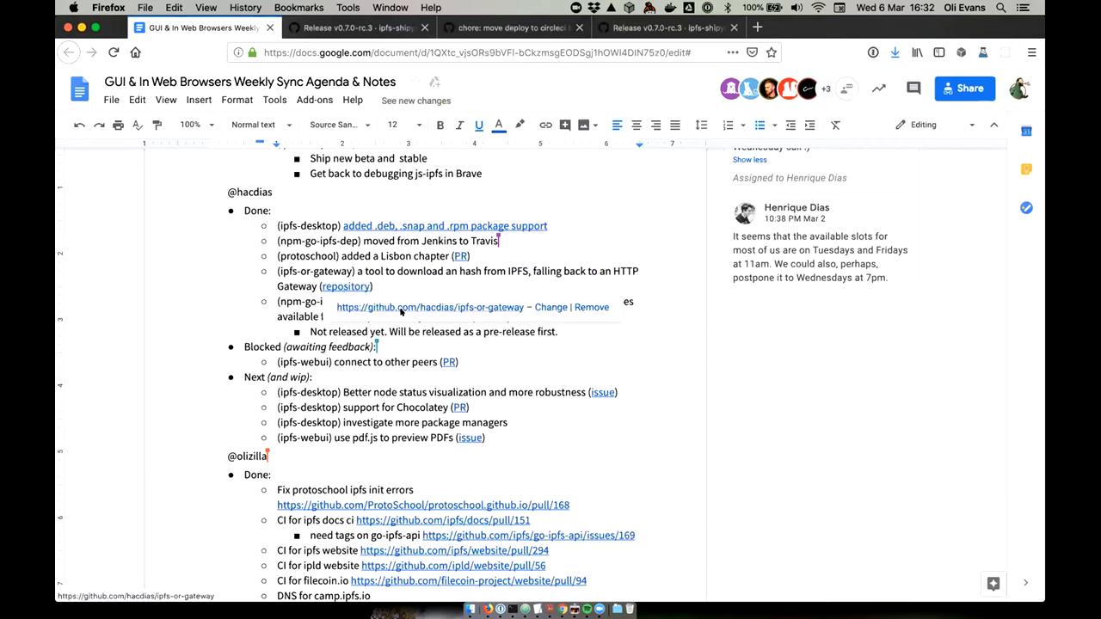
# Read the hacdias/ipfs-or-gateway README from the doc's repository link, then return to the agenda.
pyautogui.click(430, 306)
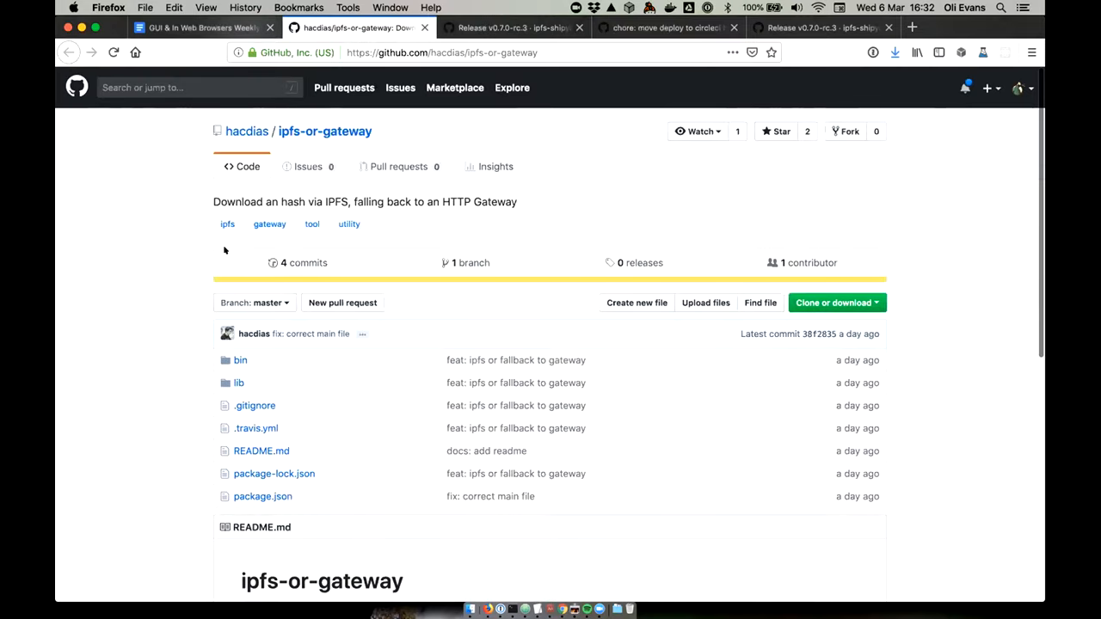
pyautogui.moveTo(554, 183)
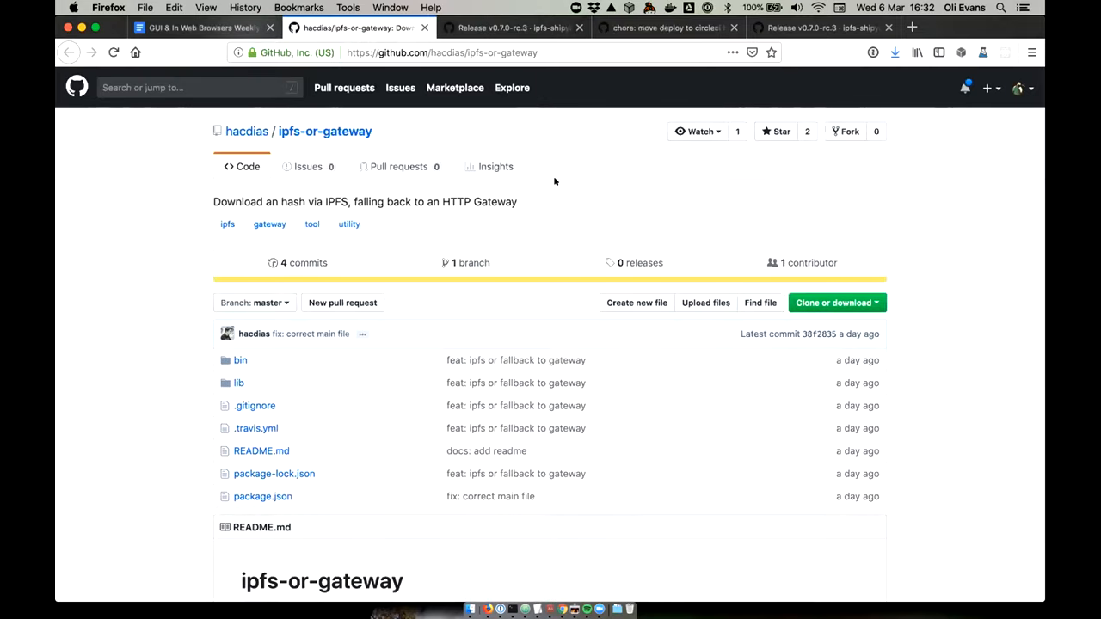
pyautogui.scroll(-3)
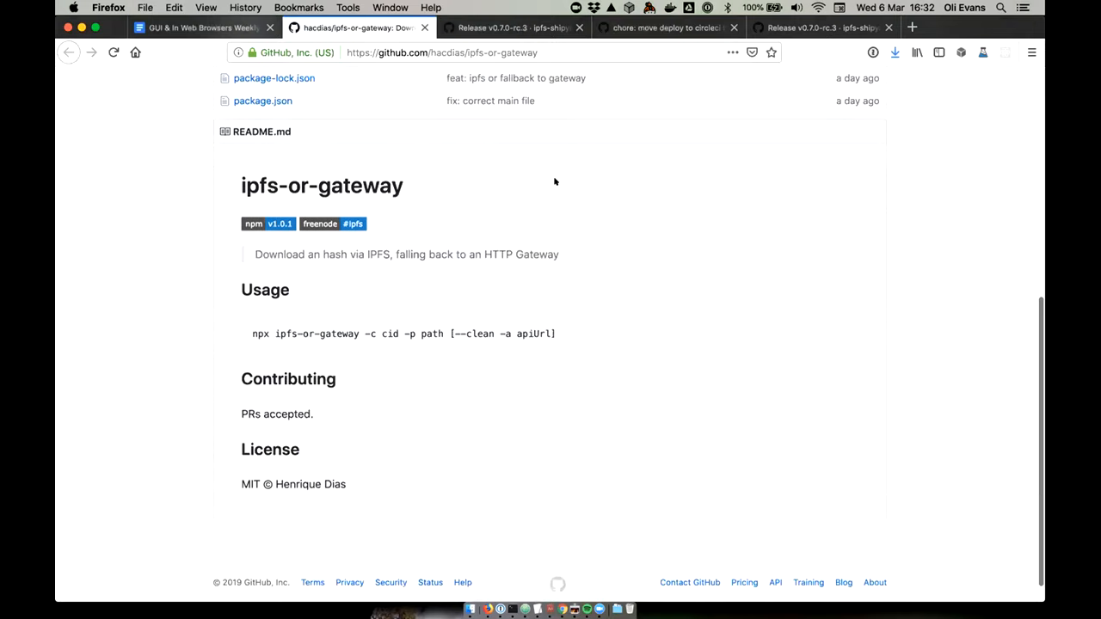
pyautogui.scroll(3)
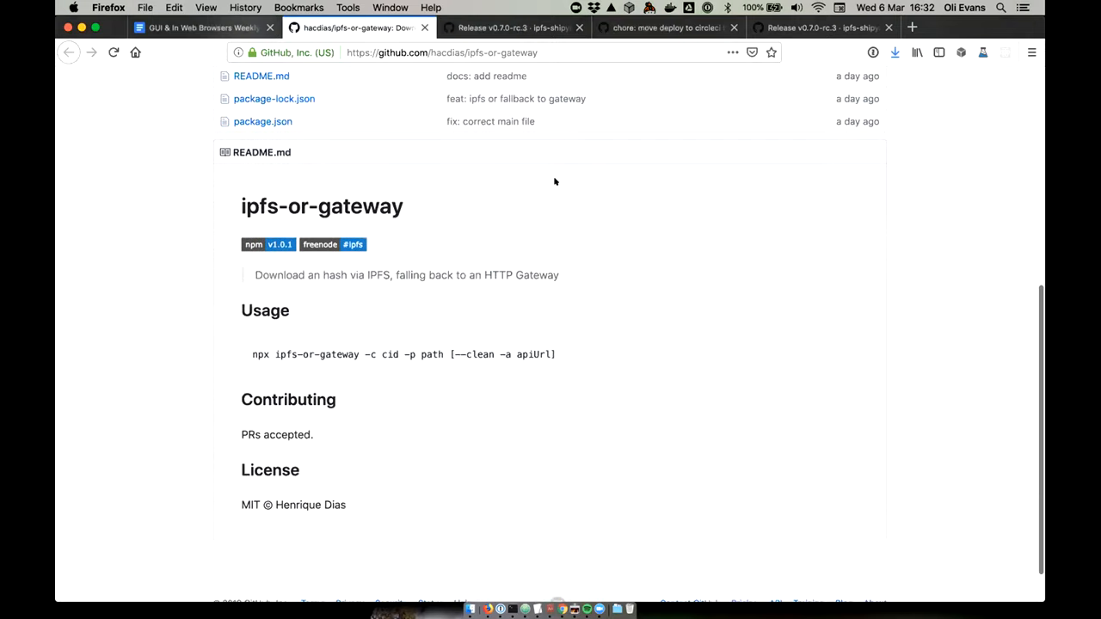
pyautogui.scroll(3)
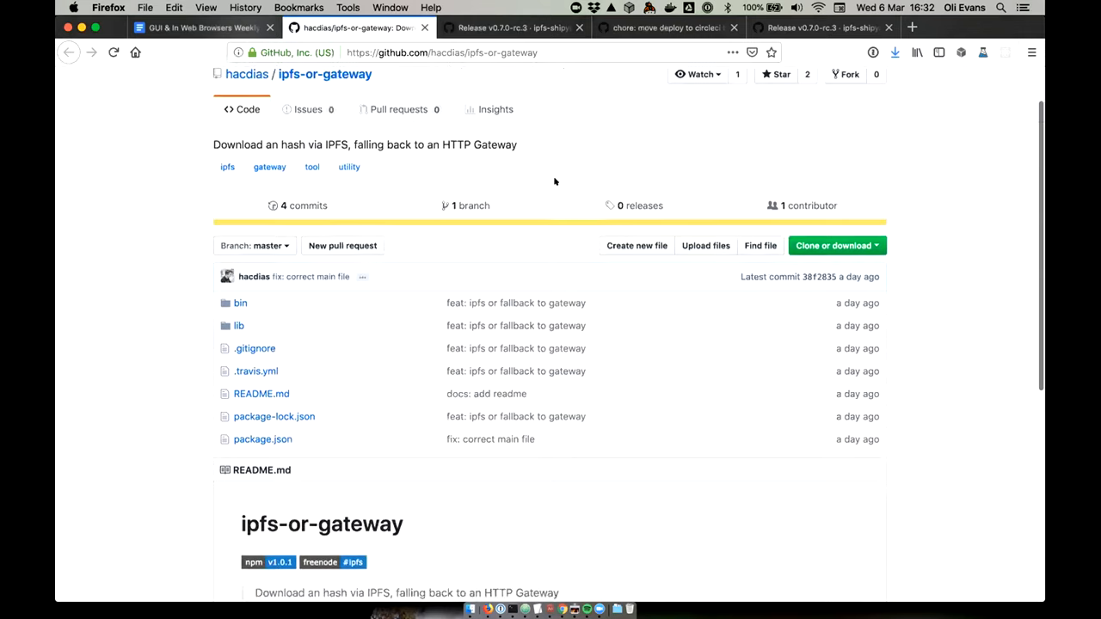
pyautogui.scroll(-3)
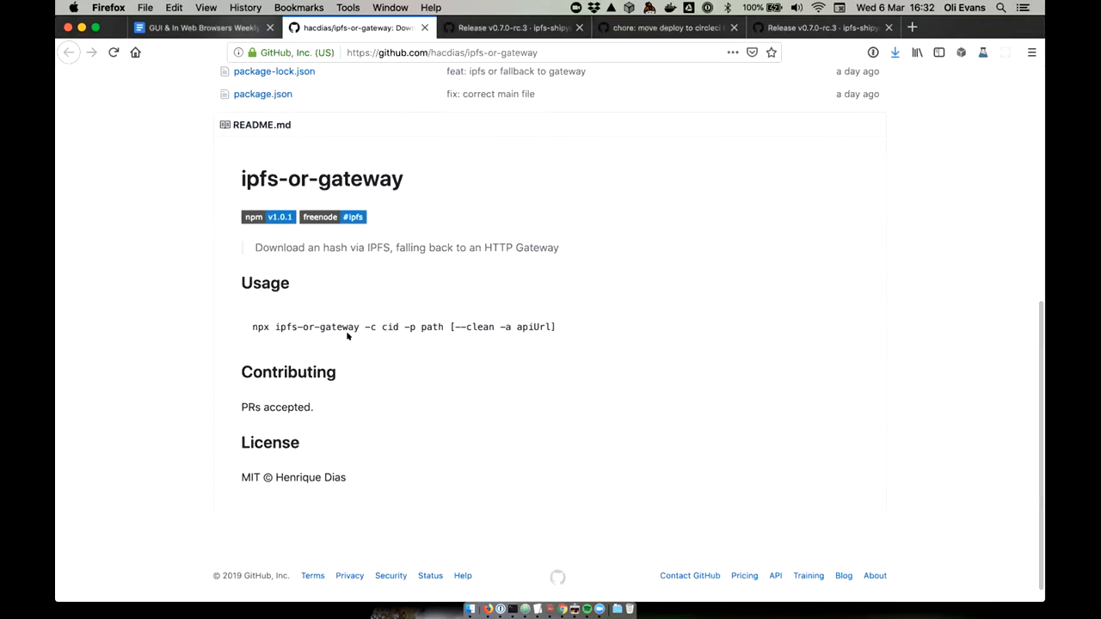
pyautogui.click(203, 28)
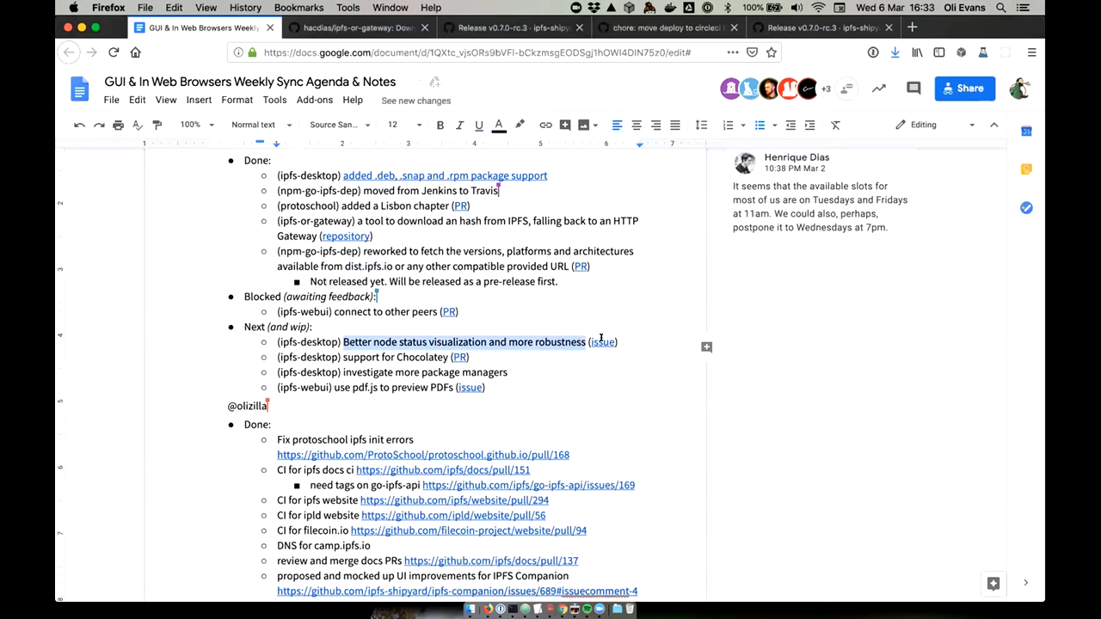
# Read ipfs-desktop issue #857 on visualising daemon status, then return to the agenda notes.
pyautogui.click(602, 341)
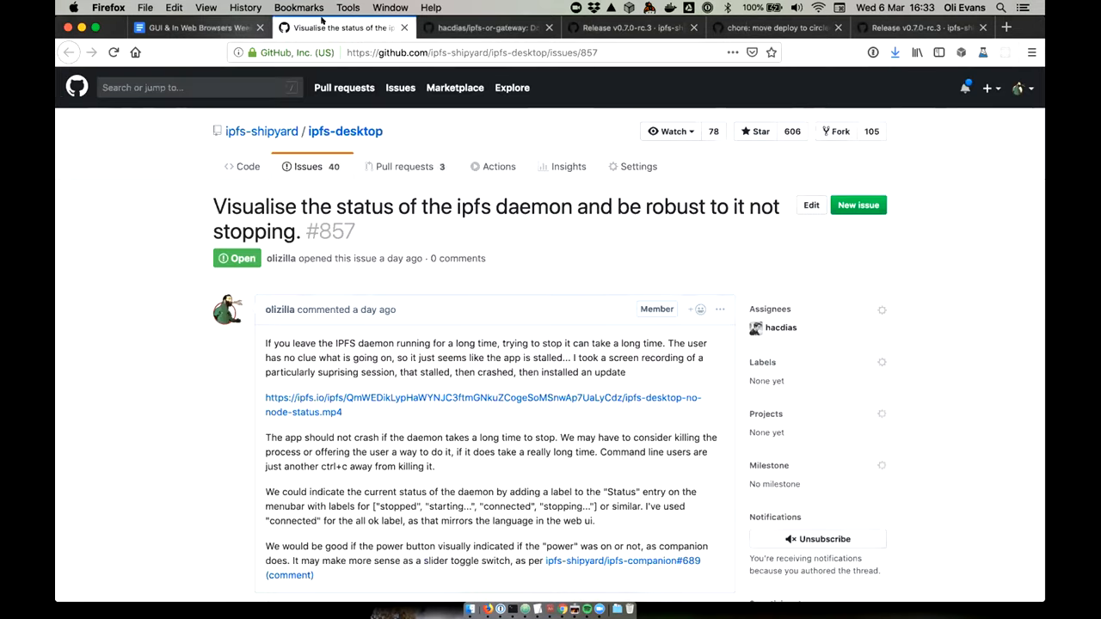
pyautogui.scroll(-3)
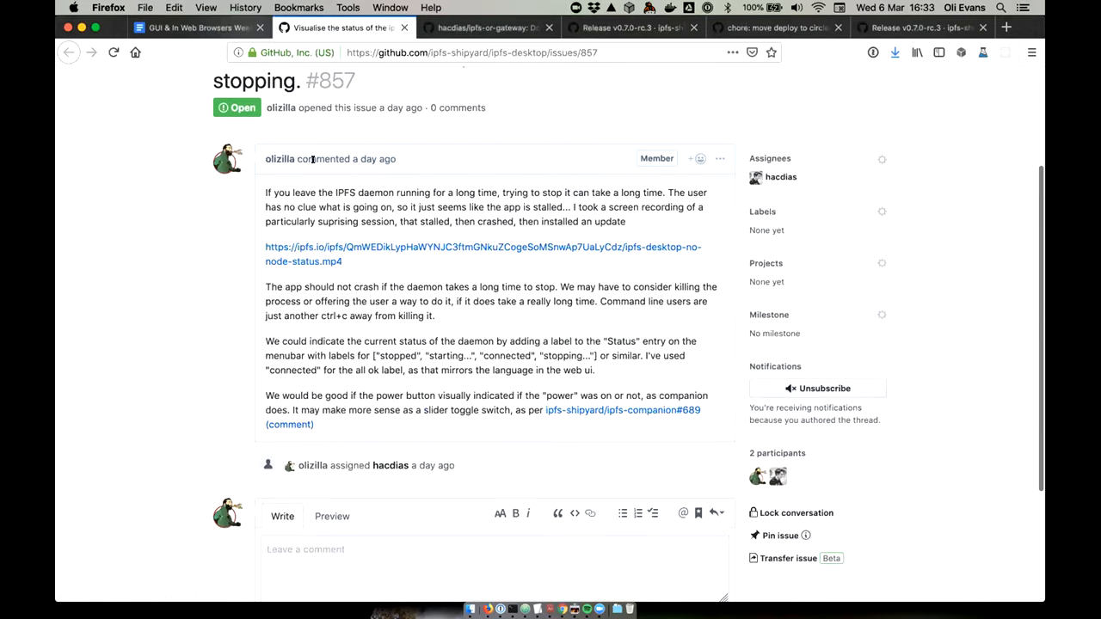
pyautogui.scroll(3)
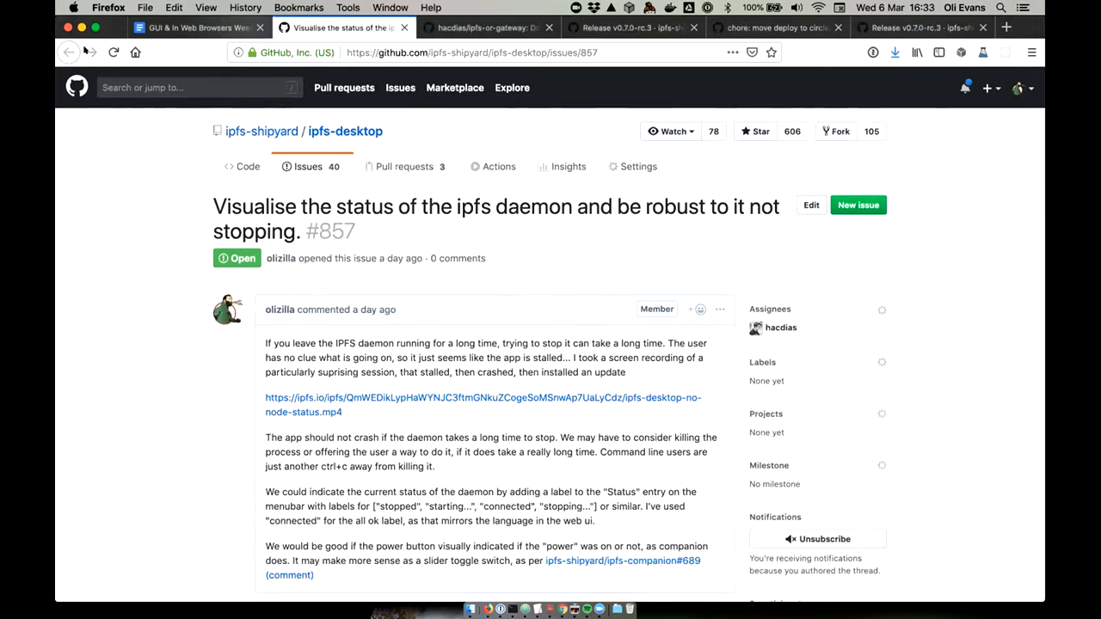
pyautogui.moveTo(198, 27)
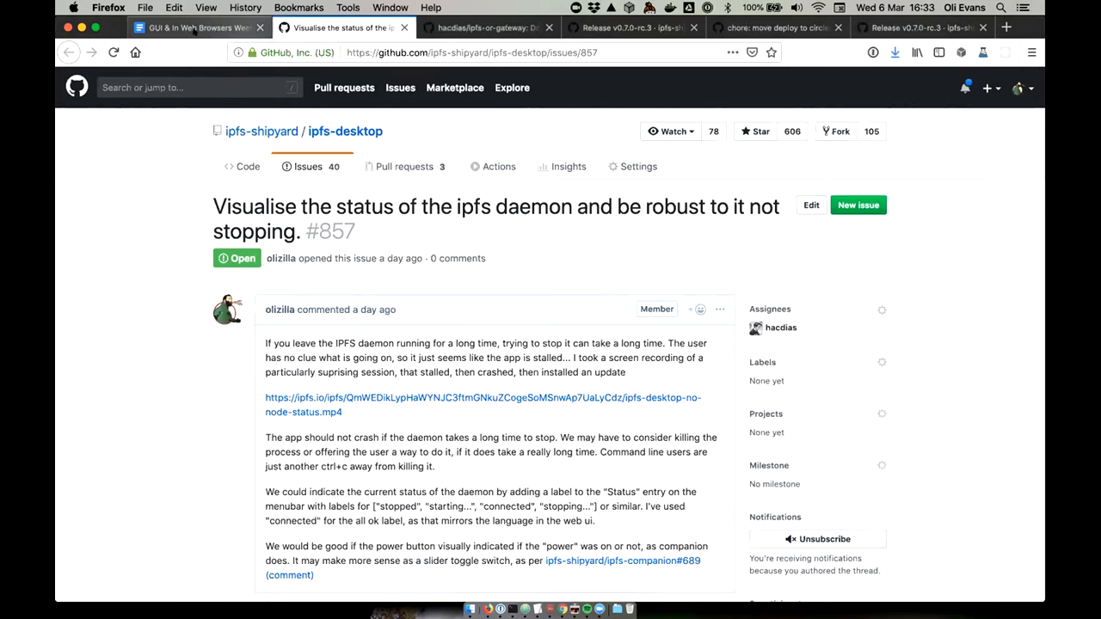
pyautogui.click(198, 27)
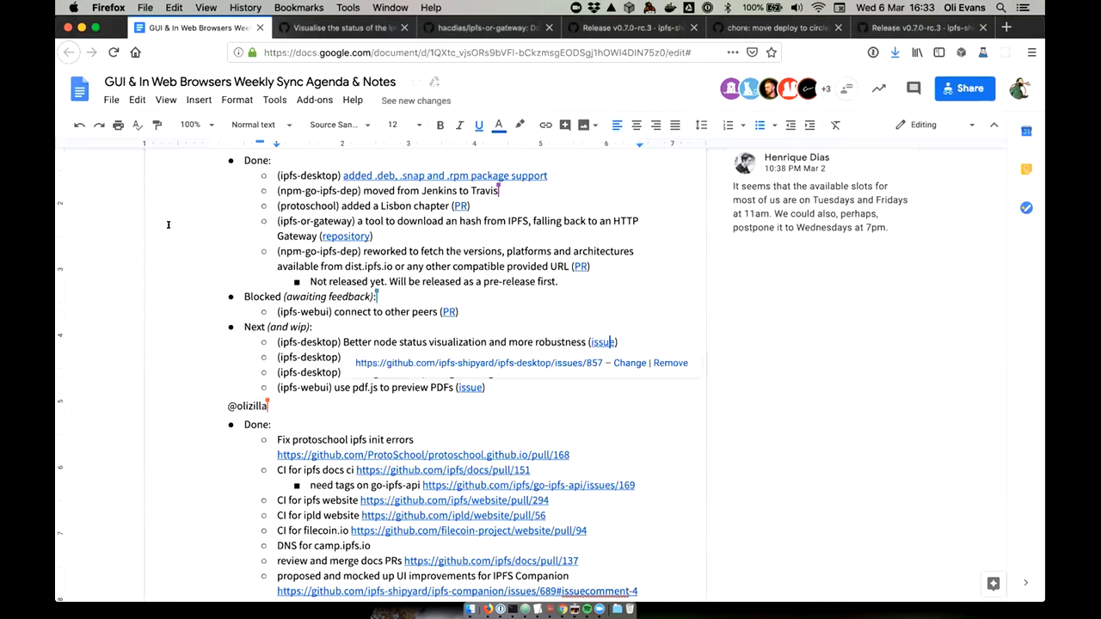
pyautogui.moveTo(521, 279)
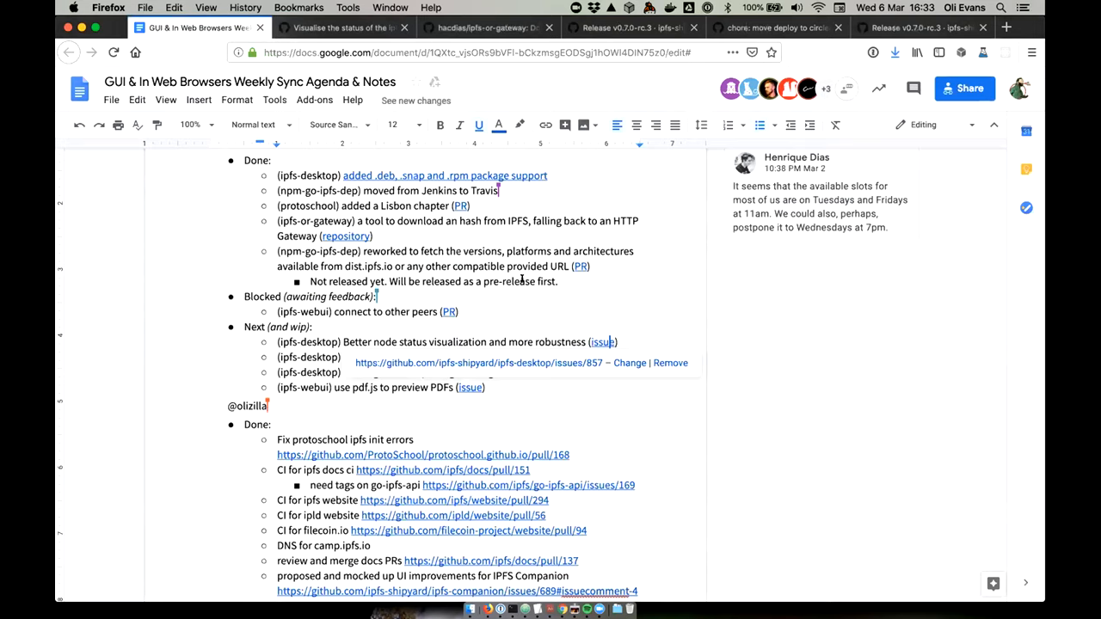
pyautogui.scroll(-3)
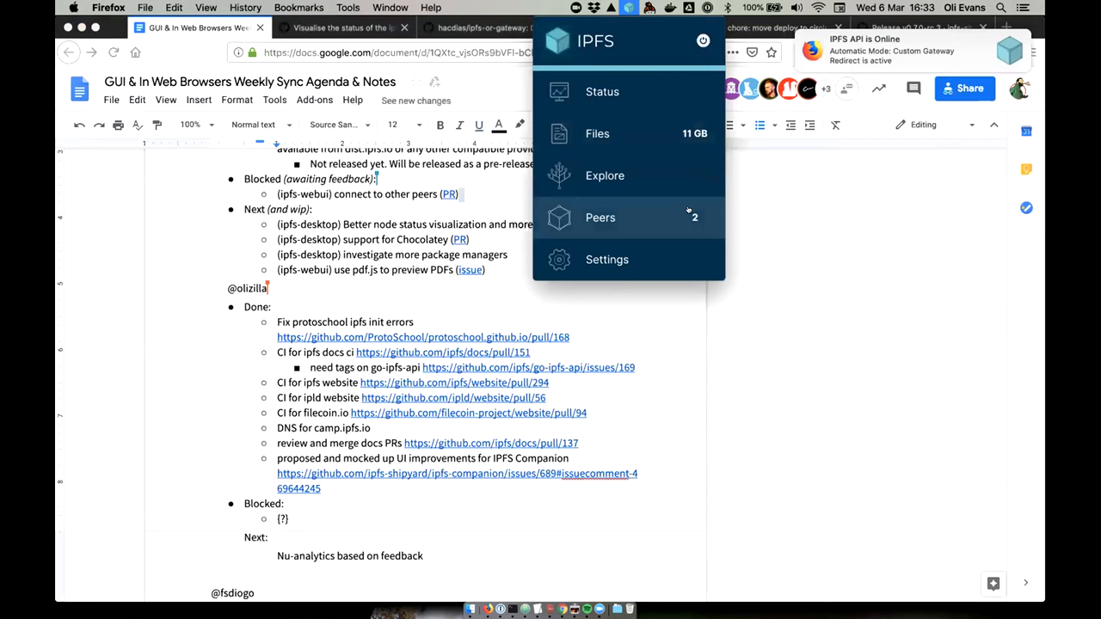
pyautogui.moveTo(688, 92)
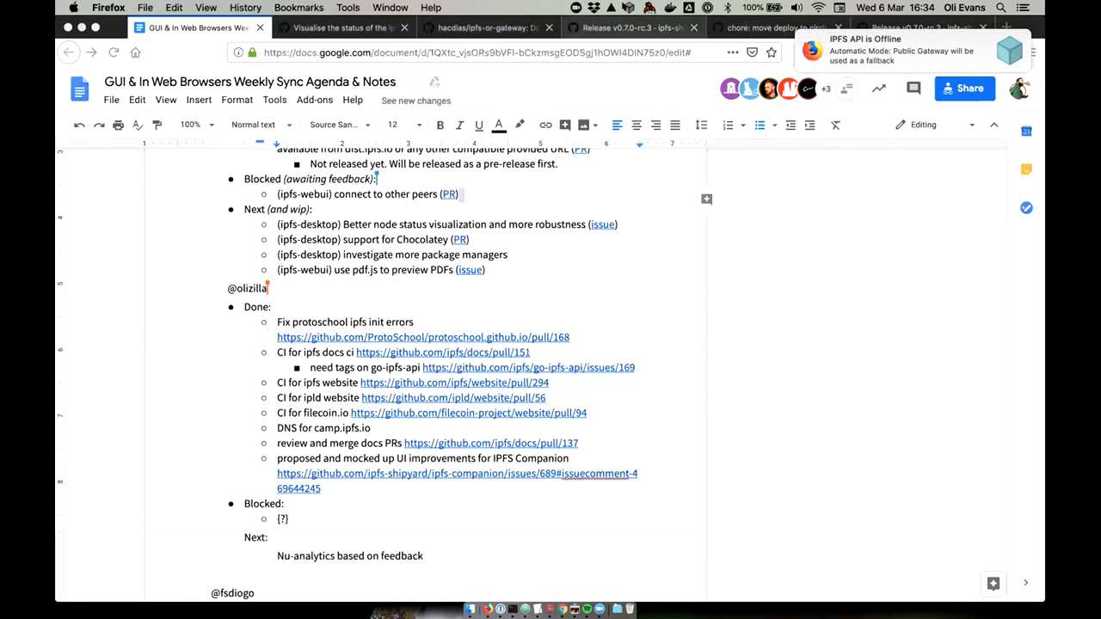
pyautogui.scroll(-3)
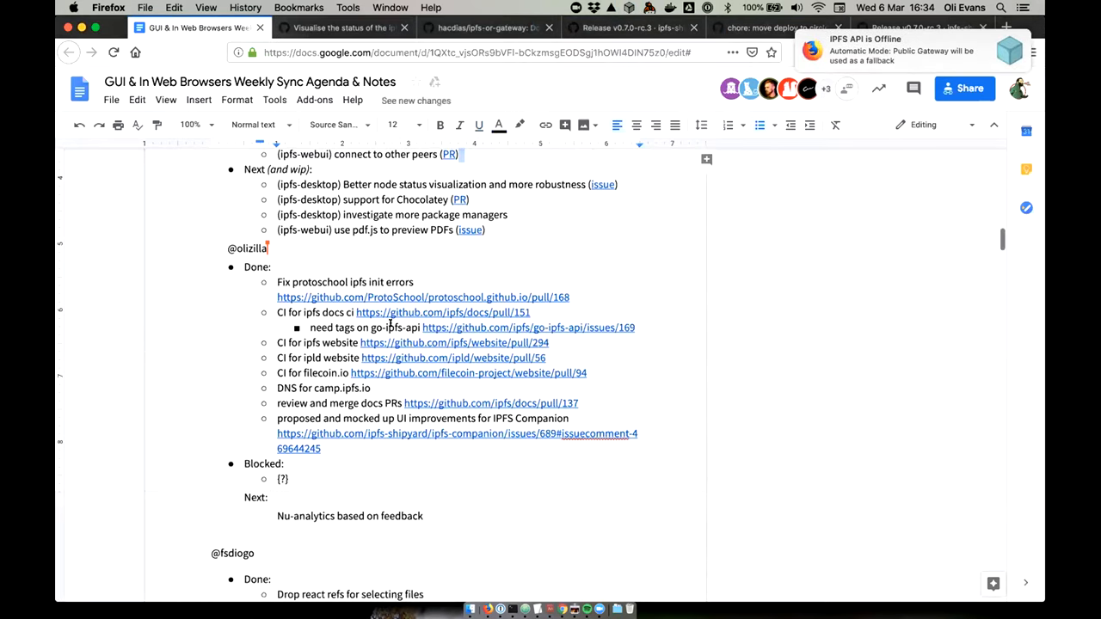
pyautogui.scroll(-3)
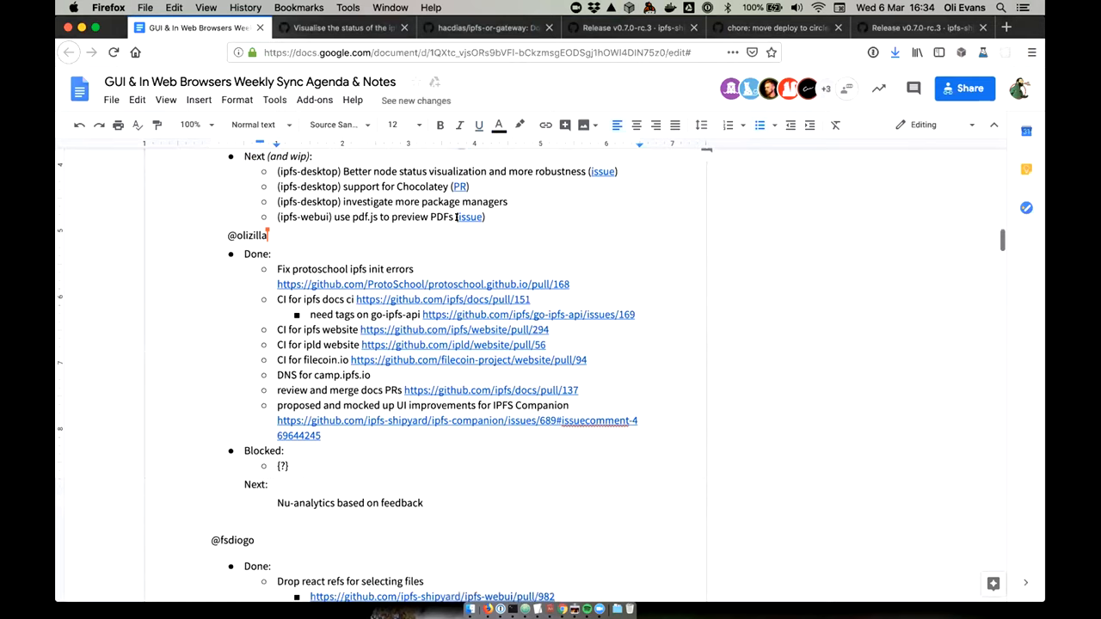
pyautogui.scroll(-3)
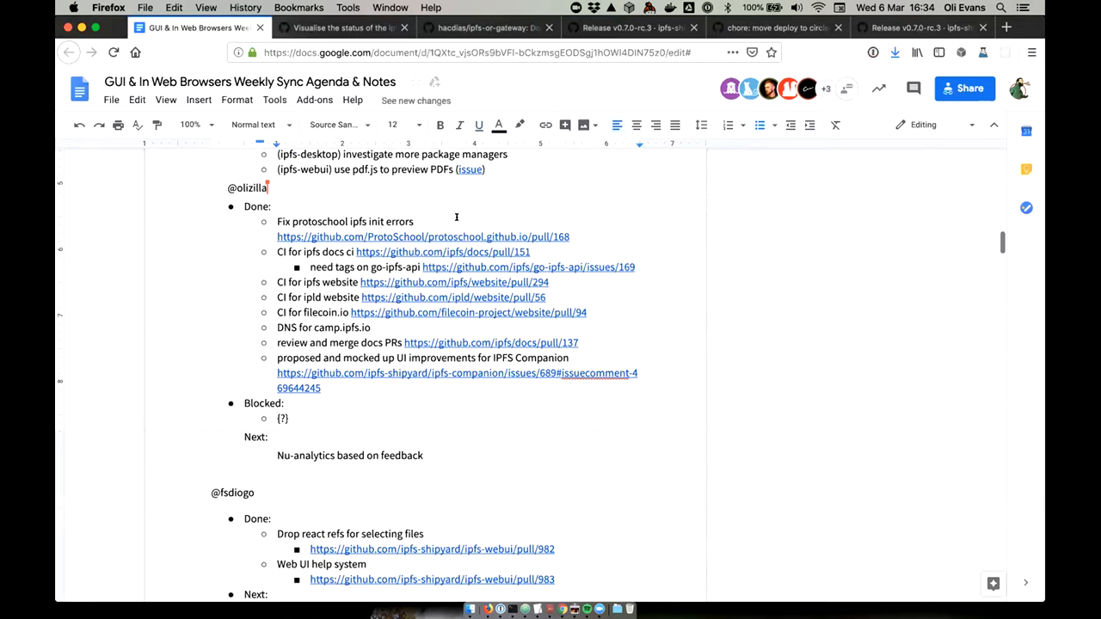
pyautogui.moveTo(447, 231)
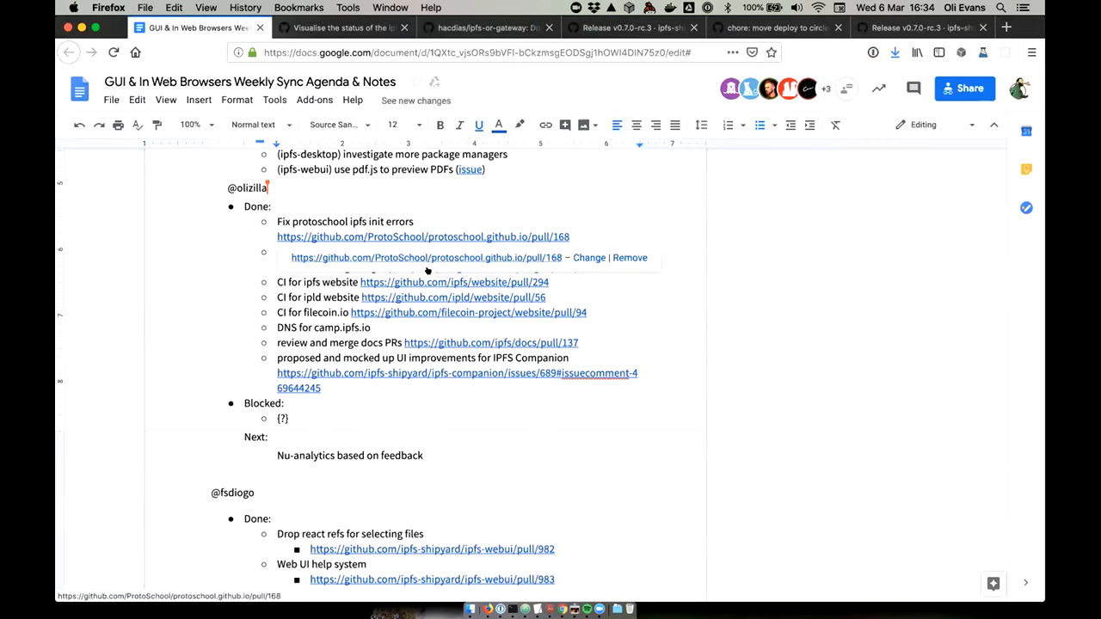
pyautogui.click(423, 238)
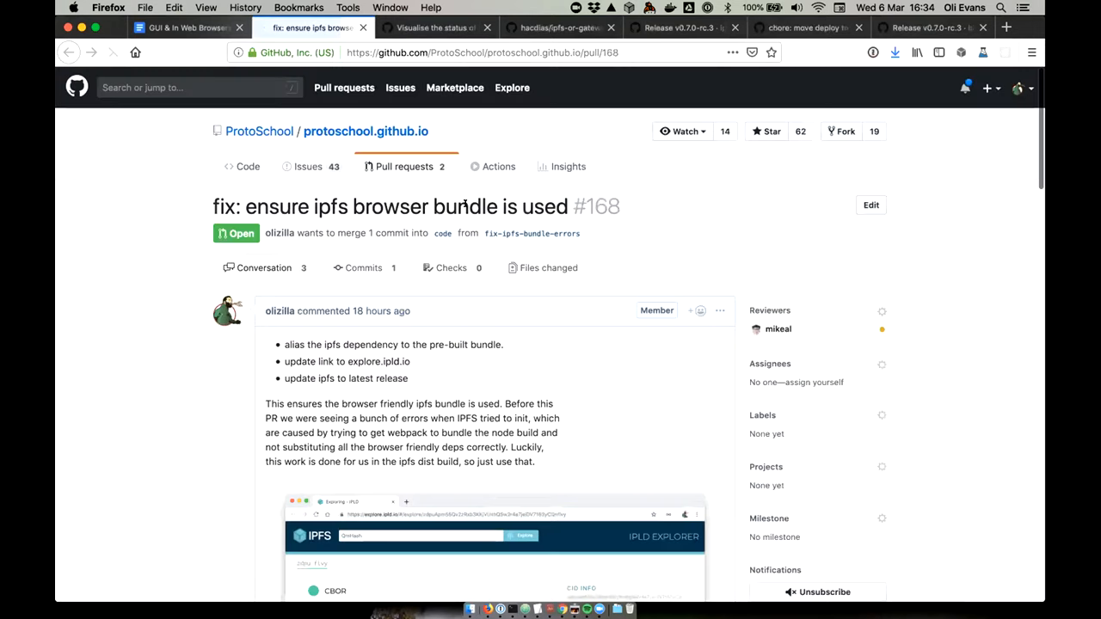
# Follow the 'fixes #164' link to issue "Bug: IPLD Explorer not loading".
pyautogui.scroll(-3)
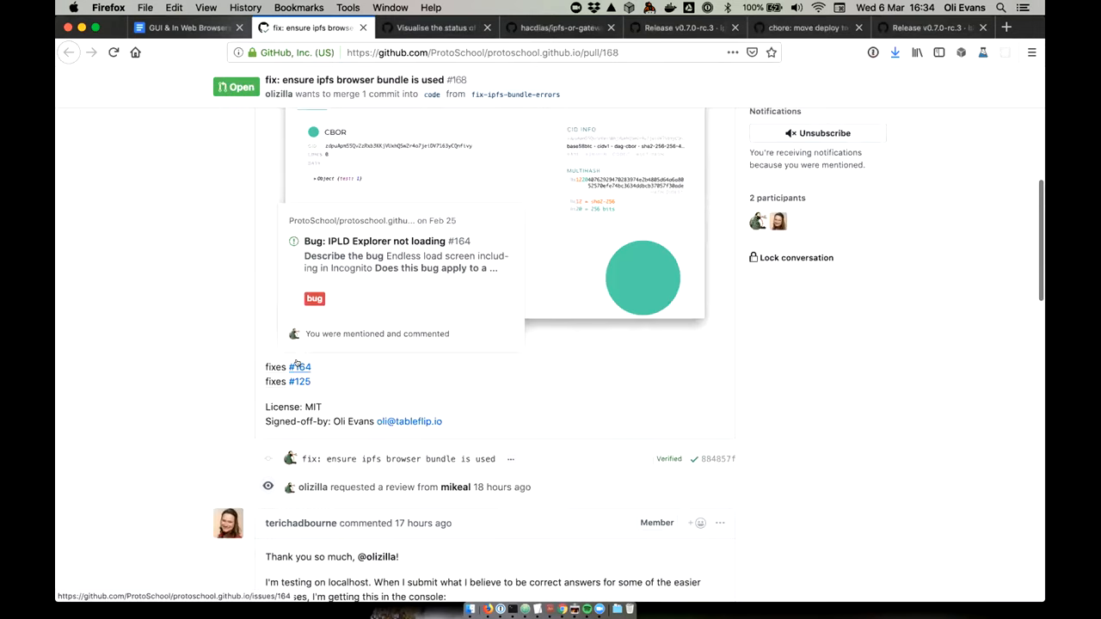
pyautogui.click(299, 366)
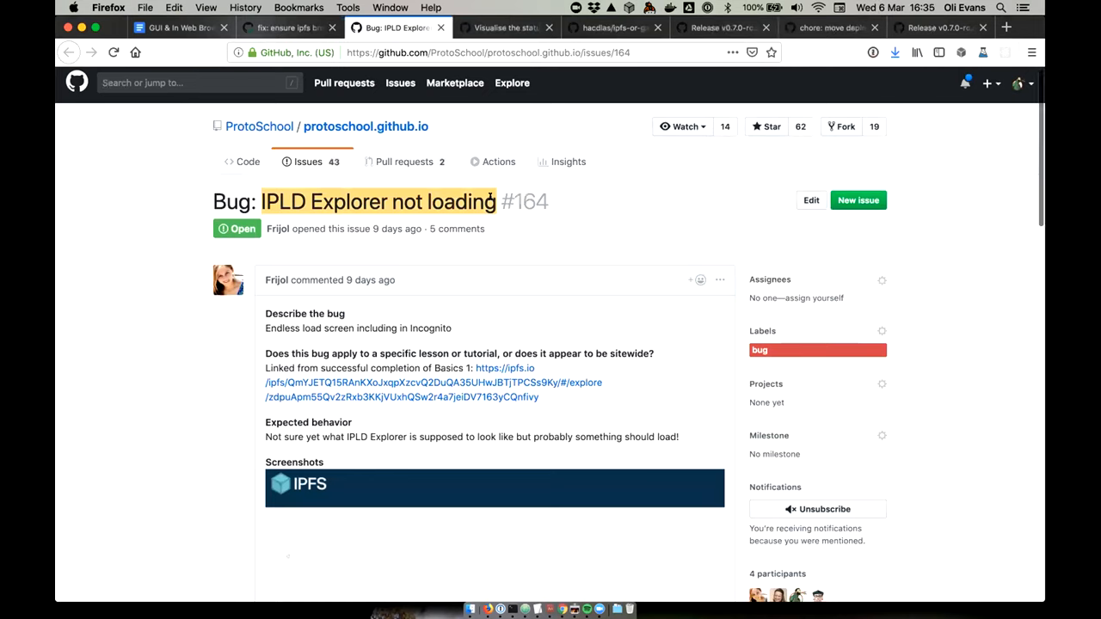
# Read through issue #164's bug report, then return to the pull request #168 browser tab.
pyautogui.scroll(-3)
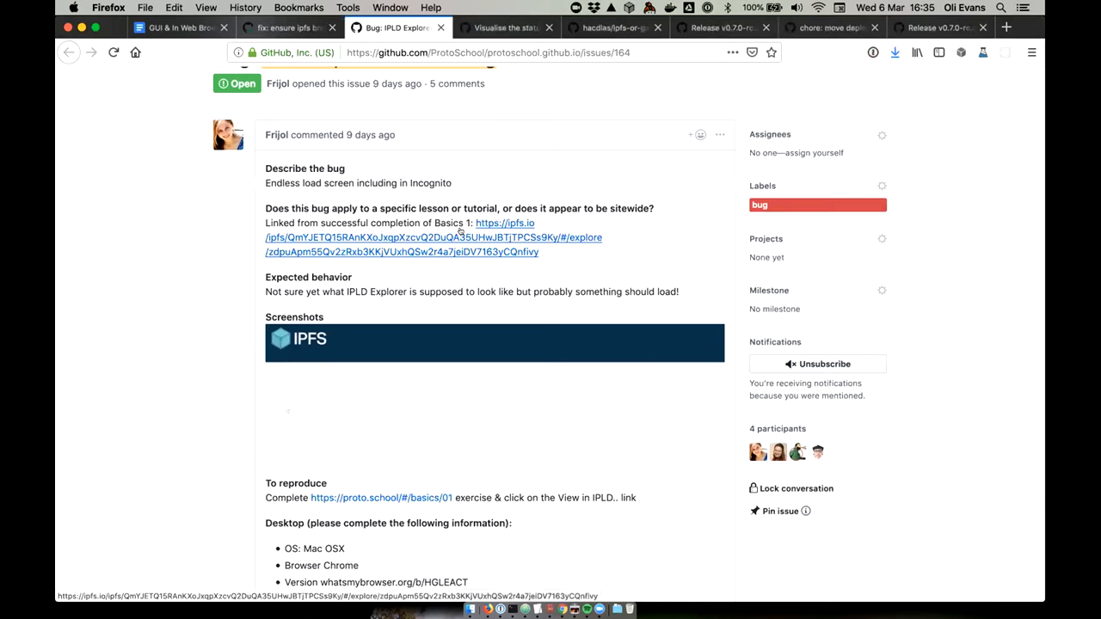
pyautogui.scroll(-3)
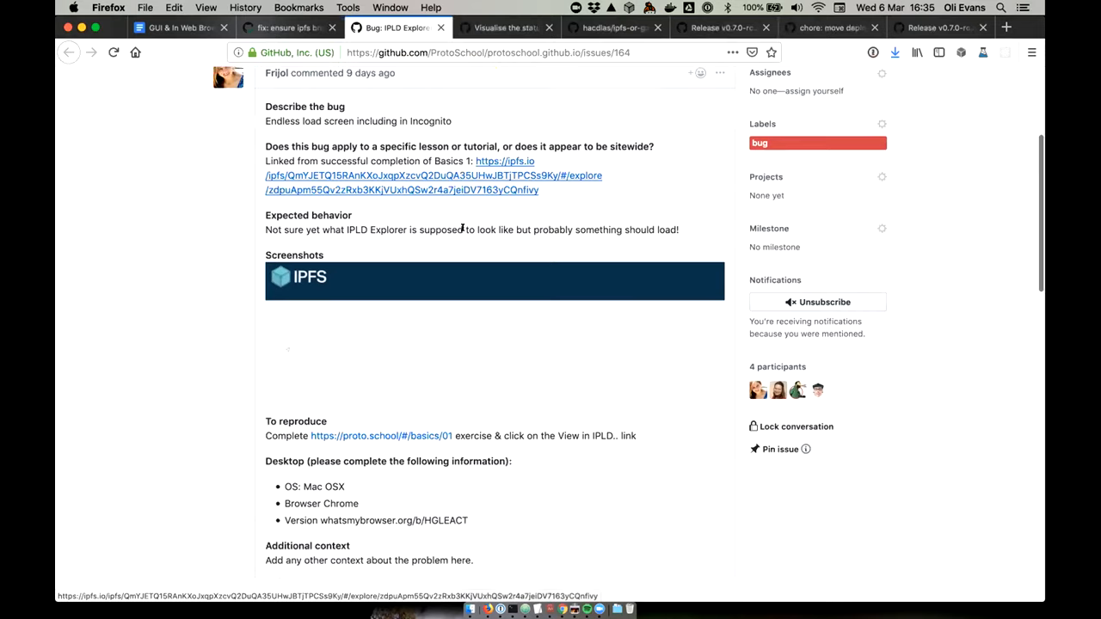
pyautogui.scroll(3)
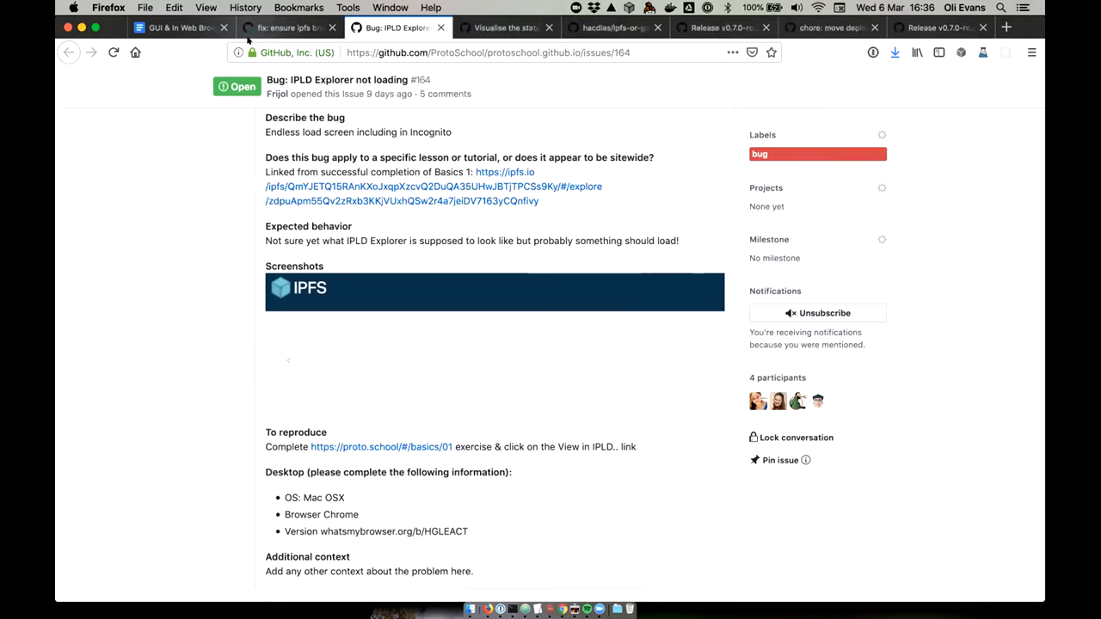
pyautogui.click(289, 27)
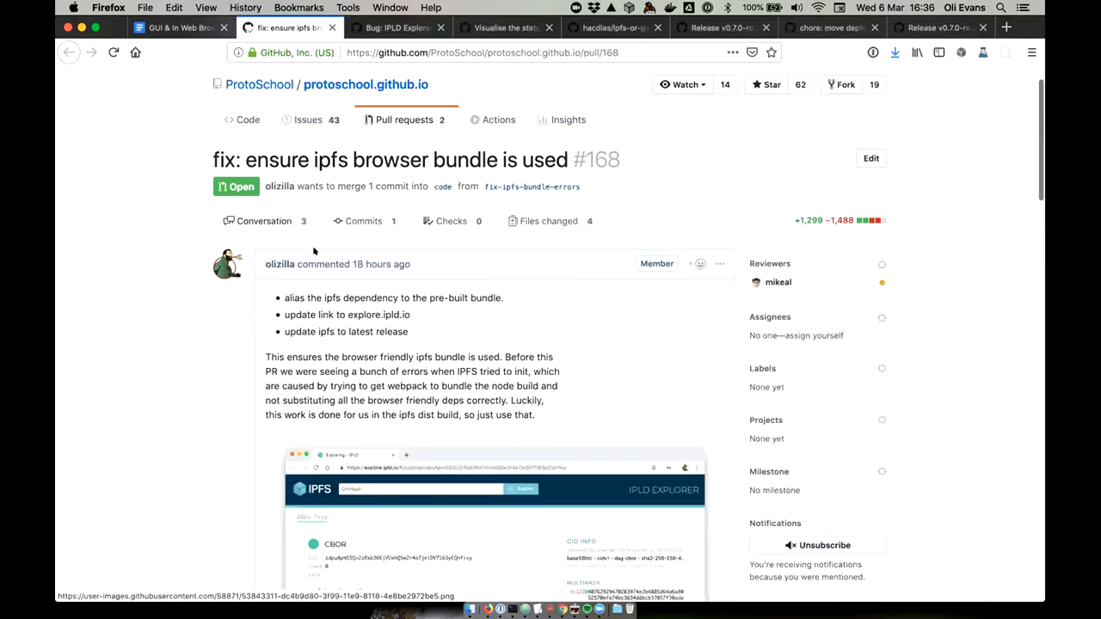
pyautogui.click(547, 220)
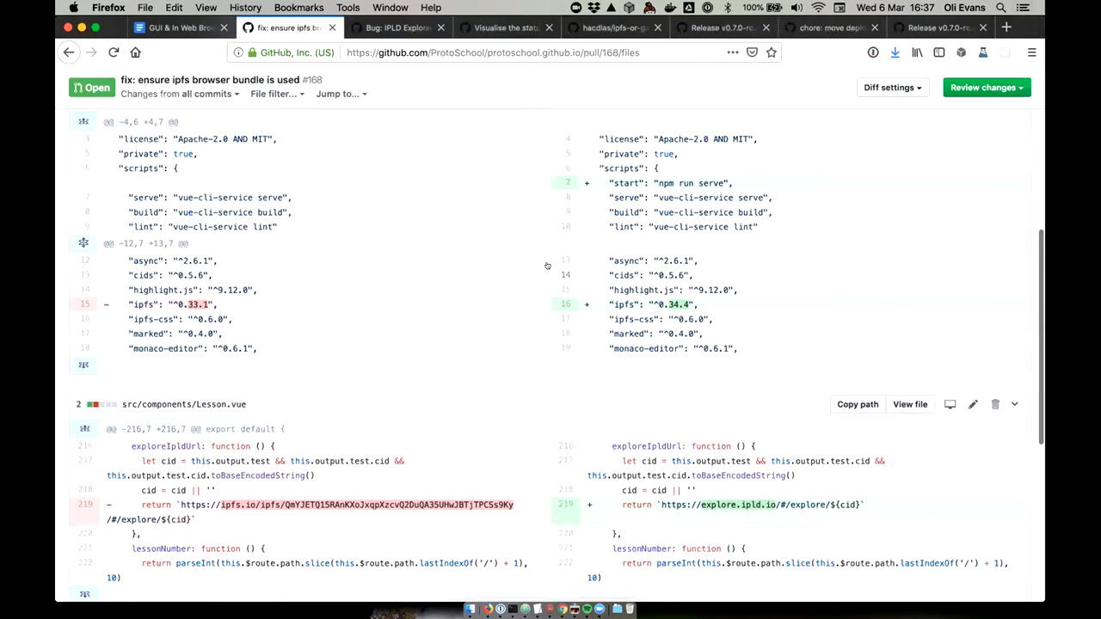
pyautogui.scroll(-3)
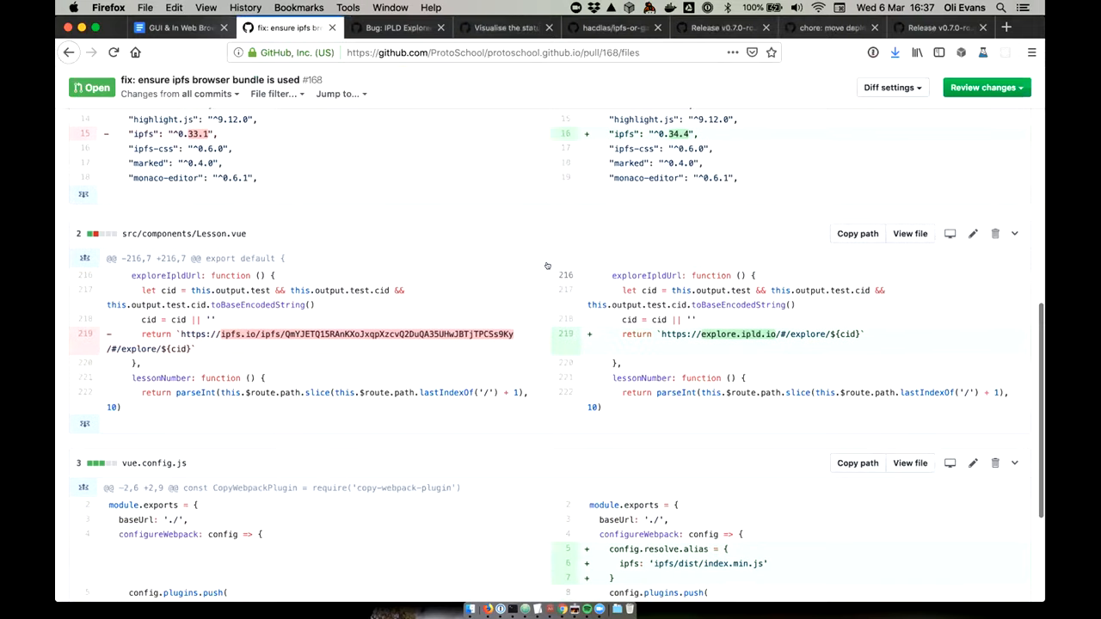
pyautogui.scroll(-3)
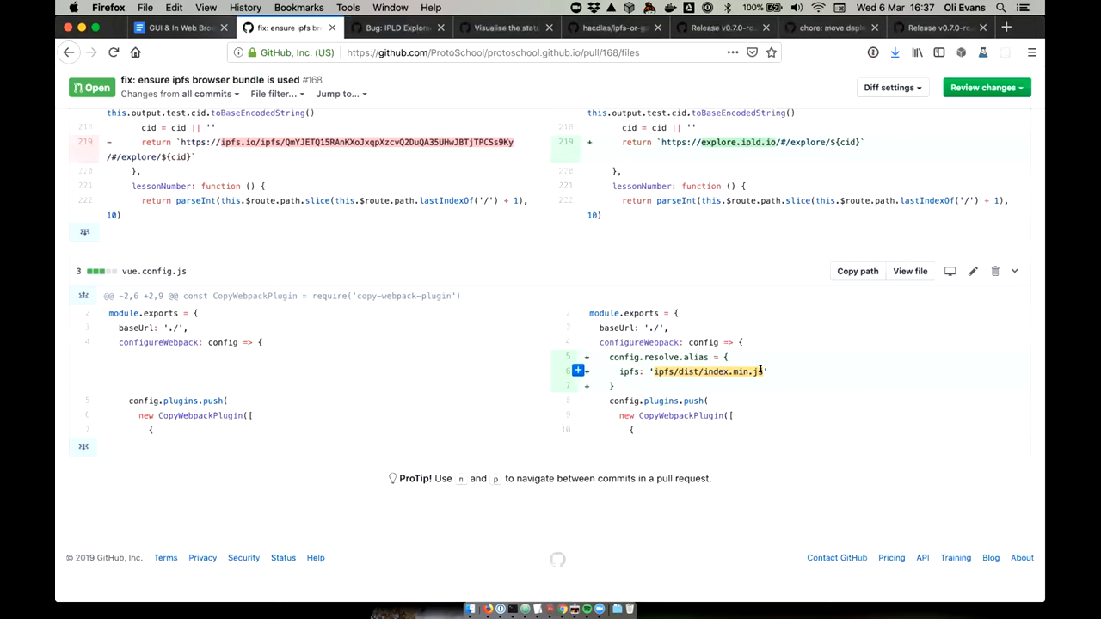
pyautogui.moveTo(730, 386)
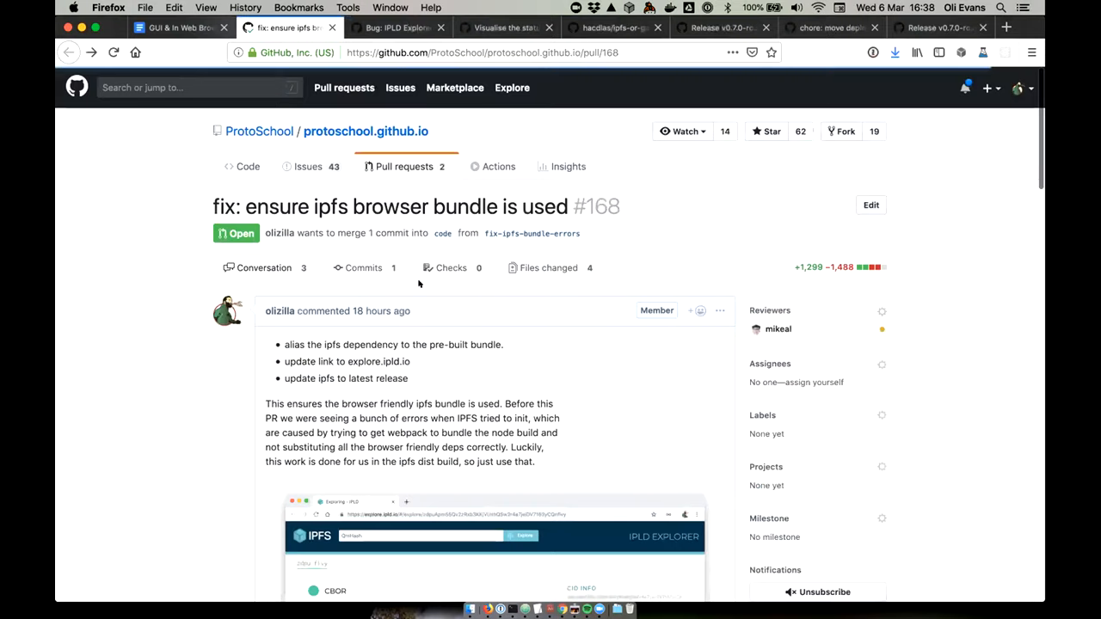
pyautogui.scroll(-3)
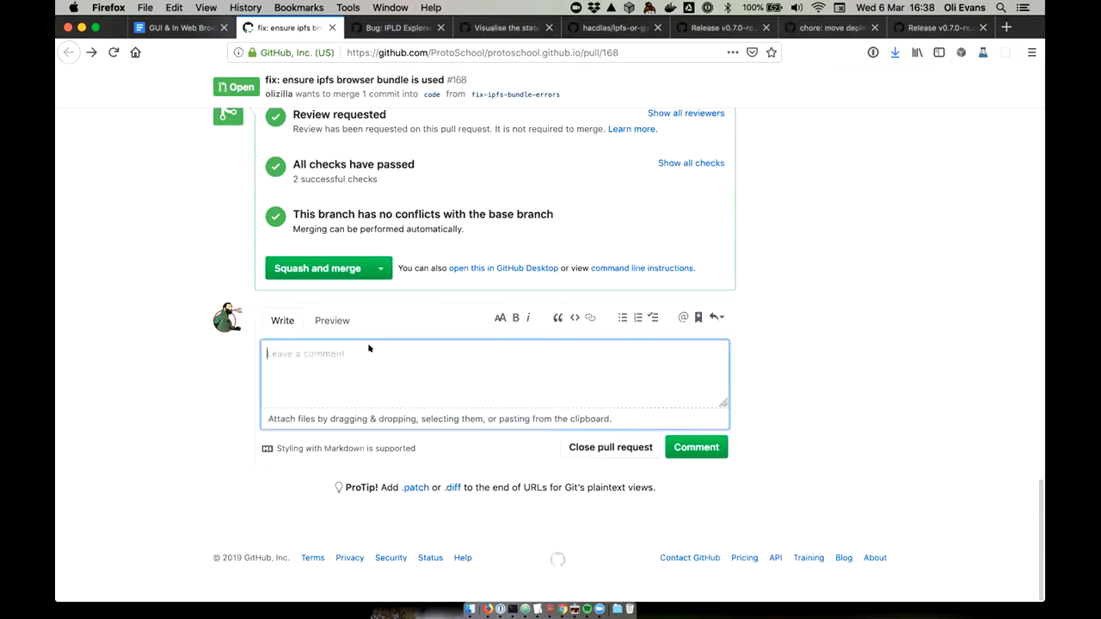
pyautogui.write('@hu')
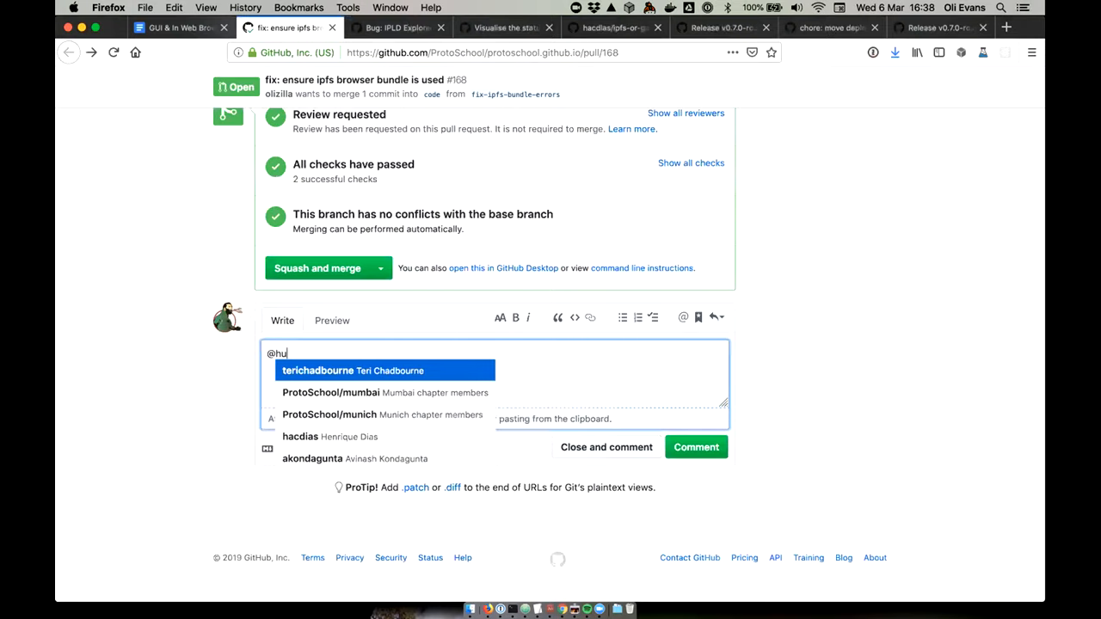
pyautogui.write('gomrd')
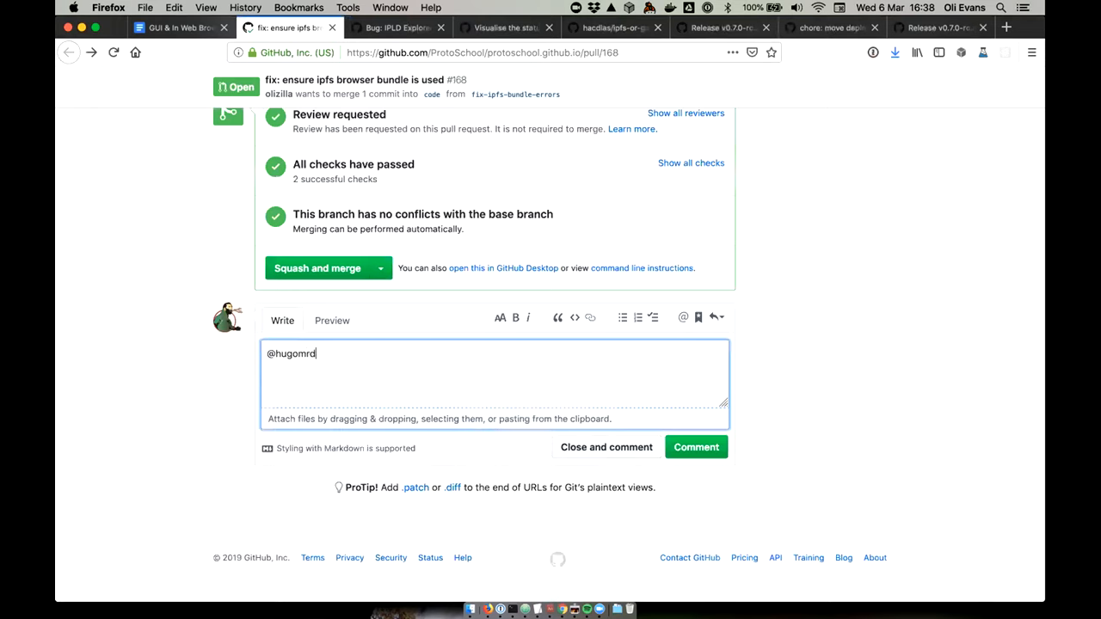
pyautogui.write('ias')
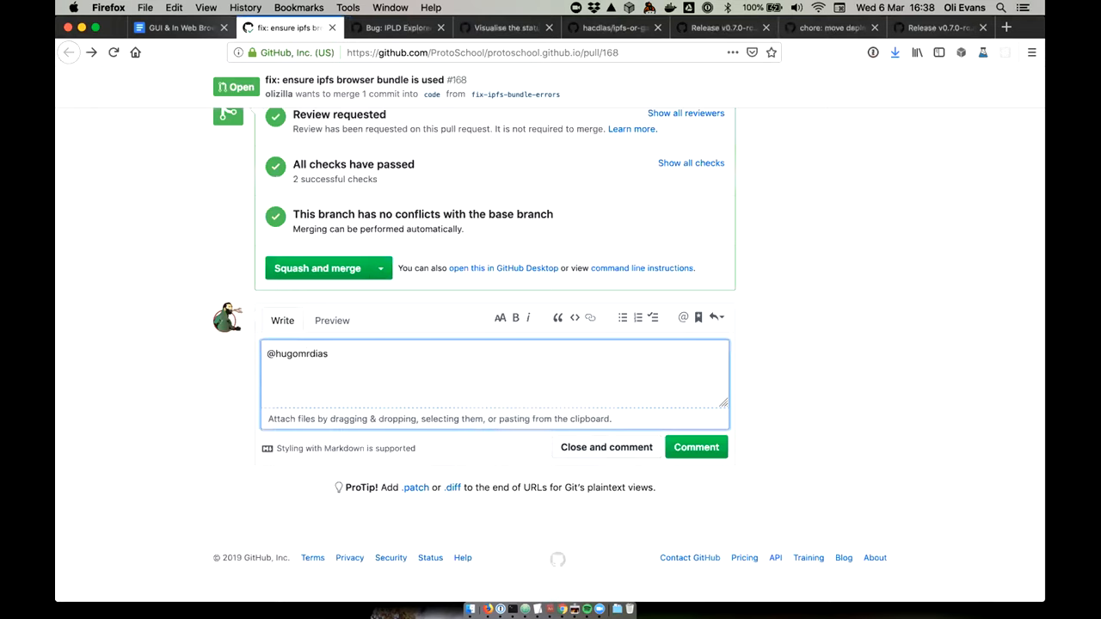
pyautogui.write('@alanshaw')
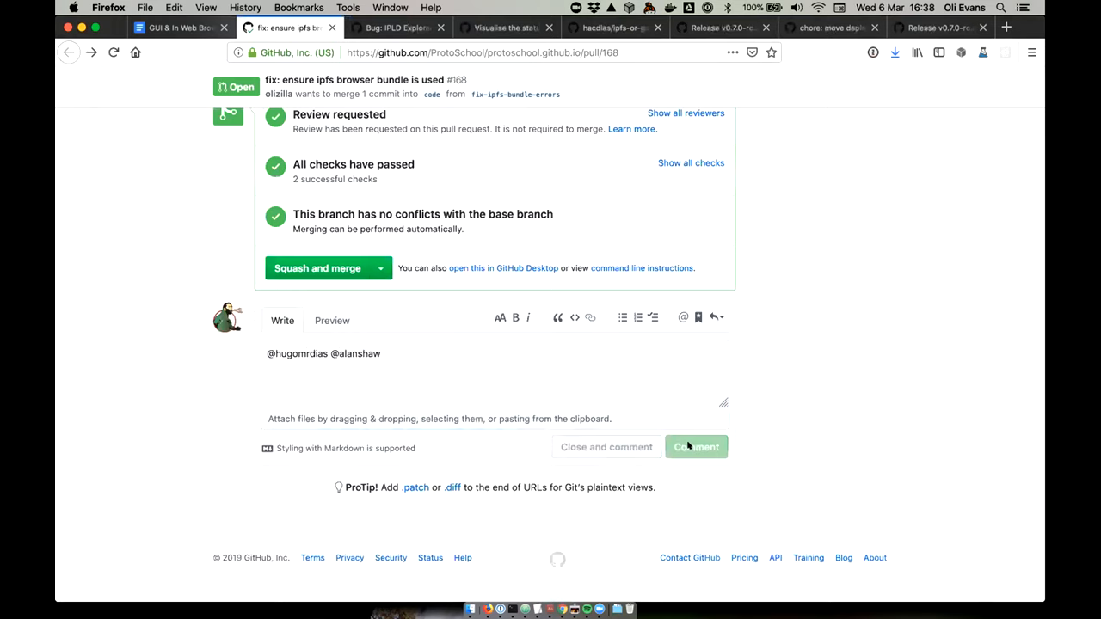
pyautogui.click(695, 447)
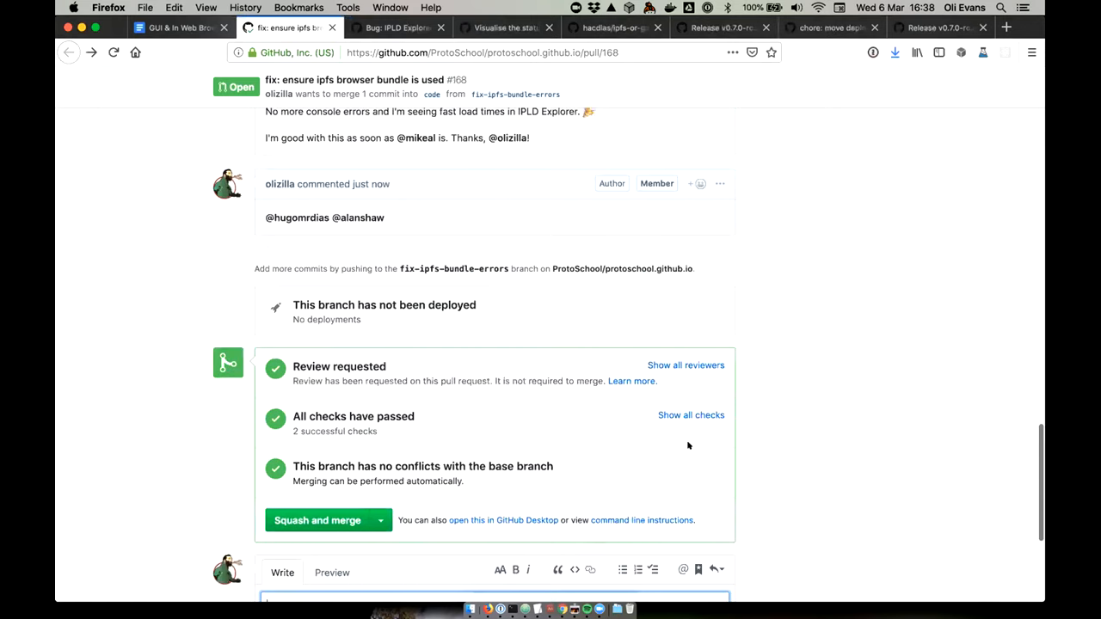
# Scroll PR #168 back to its top, return to the Google Docs agenda, and start a new tab.
pyautogui.scroll(3)
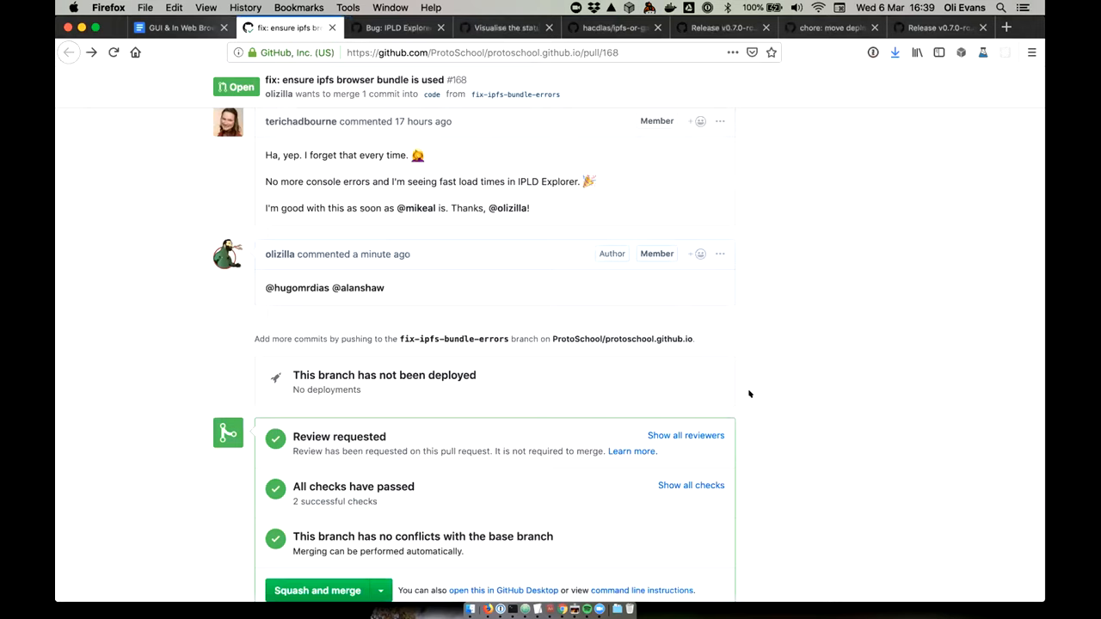
pyautogui.moveTo(716, 526)
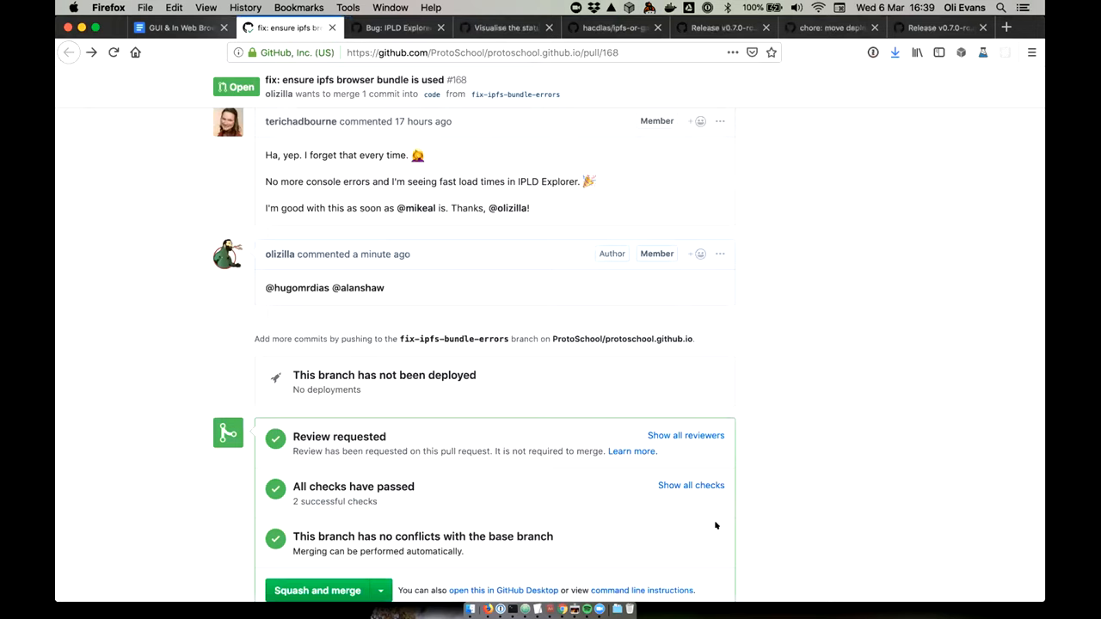
pyautogui.moveTo(728, 394)
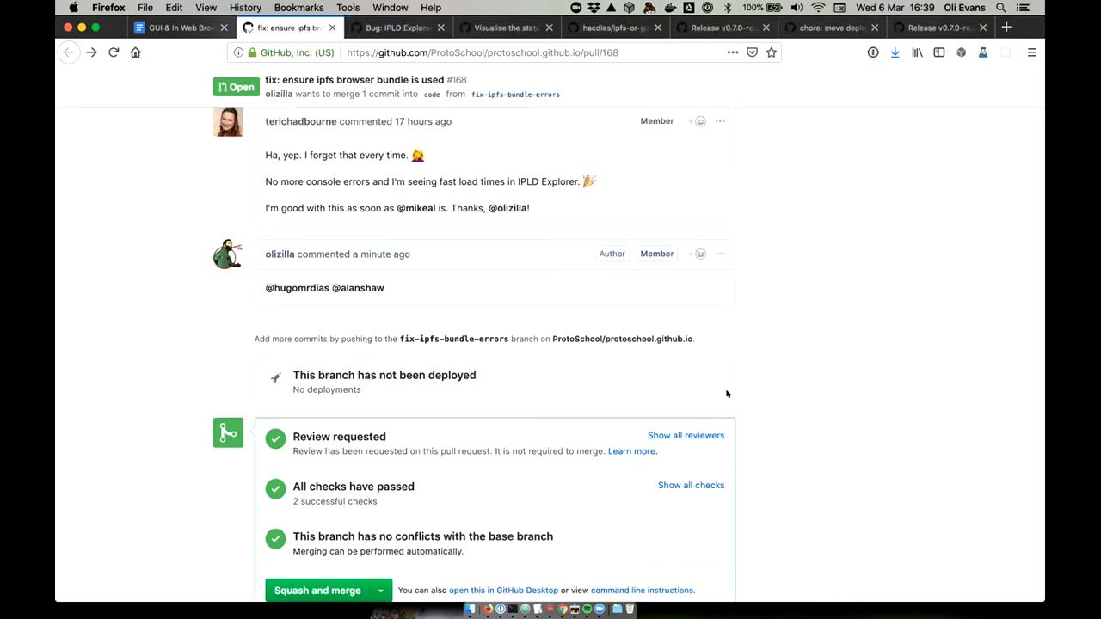
pyautogui.scroll(3)
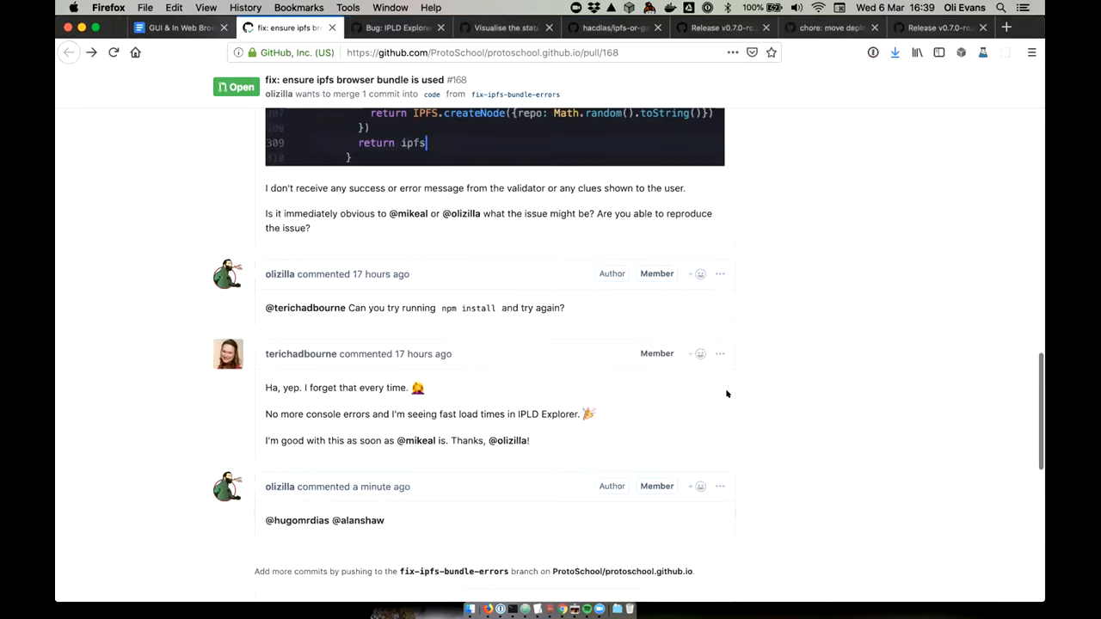
pyautogui.scroll(-3)
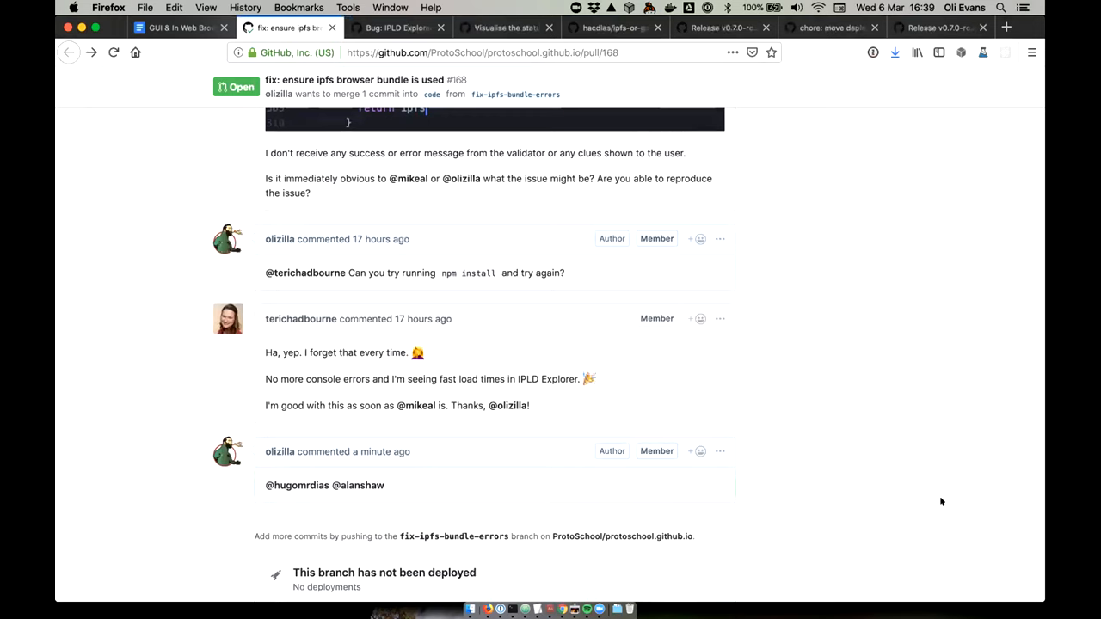
pyautogui.moveTo(760, 360)
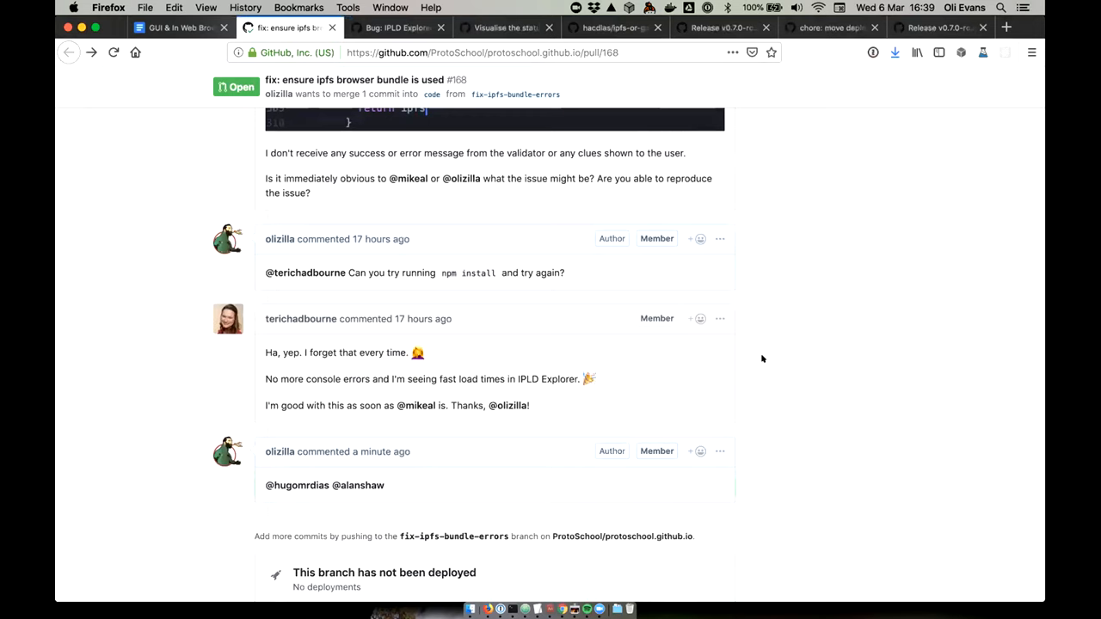
pyautogui.moveTo(925, 547)
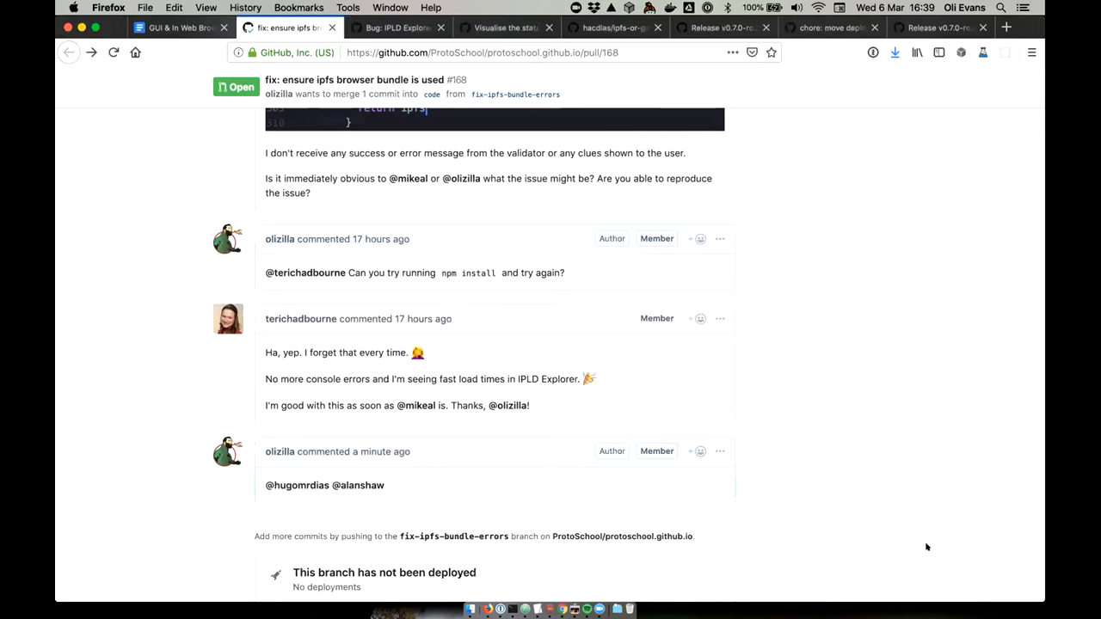
pyautogui.moveTo(919, 69)
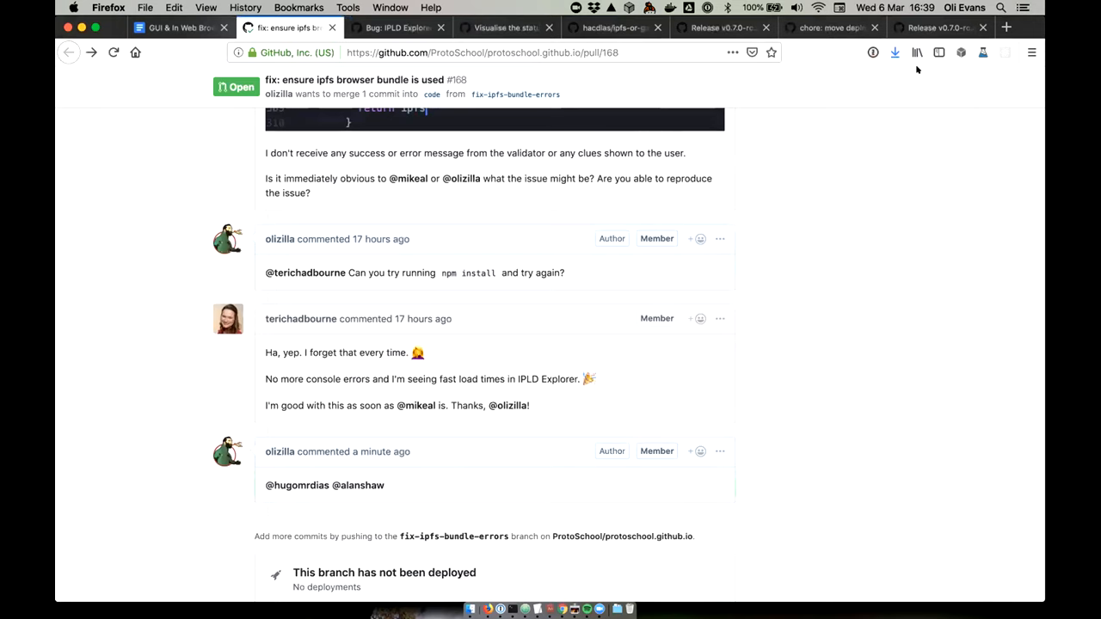
pyautogui.scroll(3)
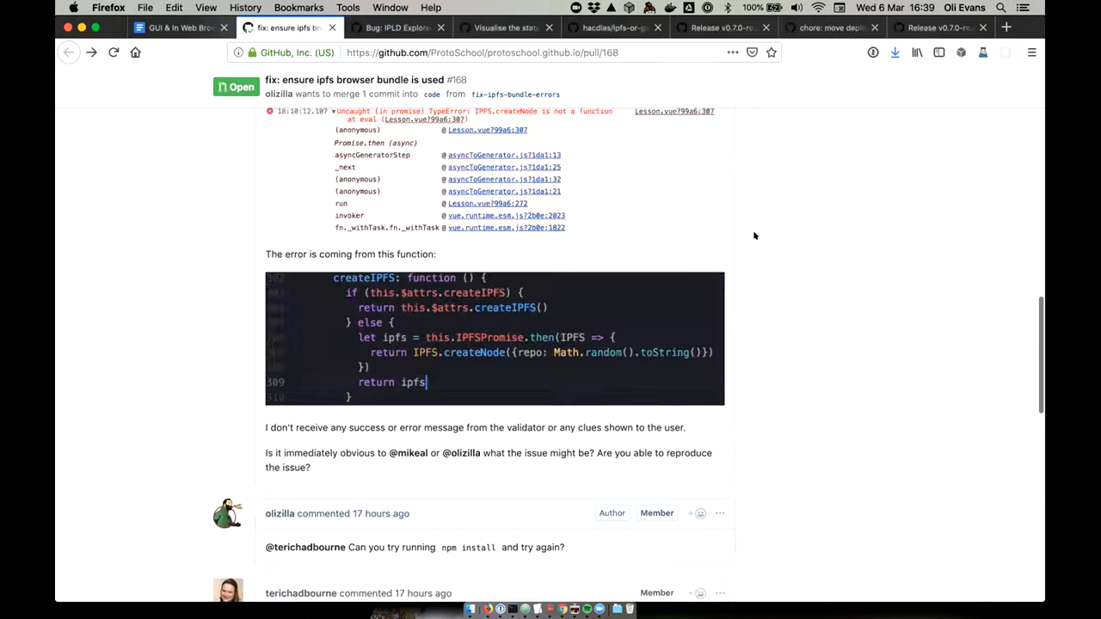
pyautogui.scroll(3)
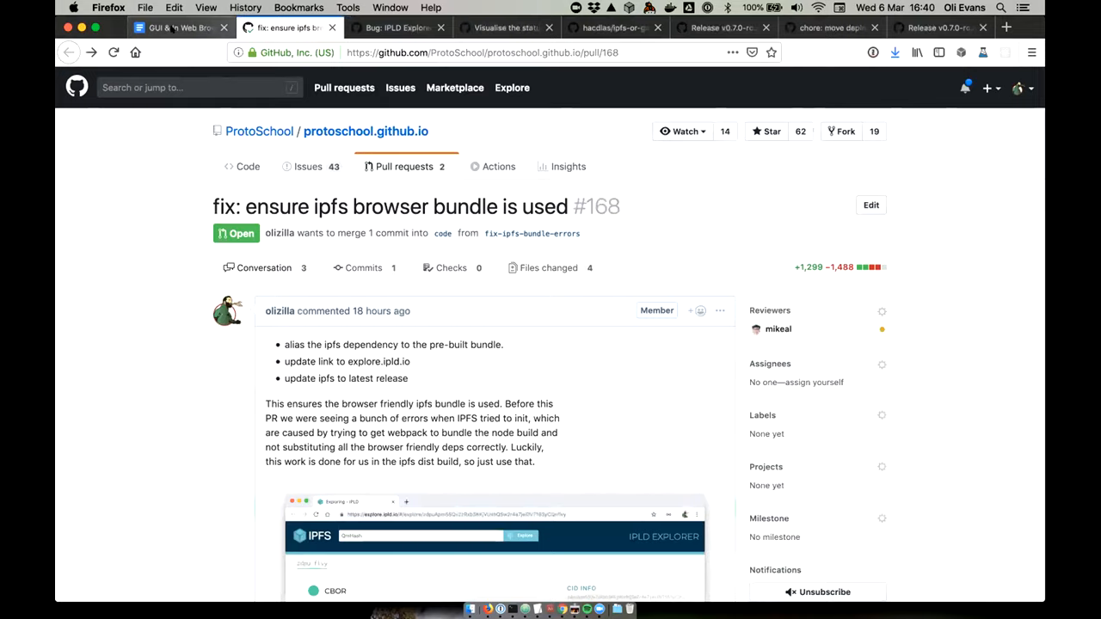
pyautogui.click(175, 28)
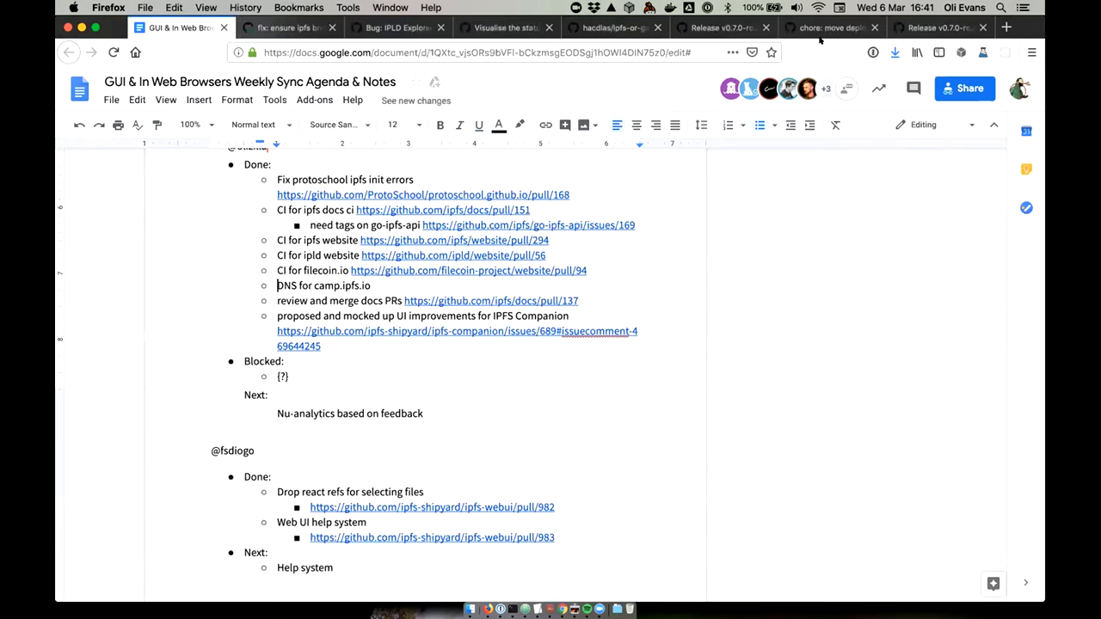
pyautogui.click(1005, 28)
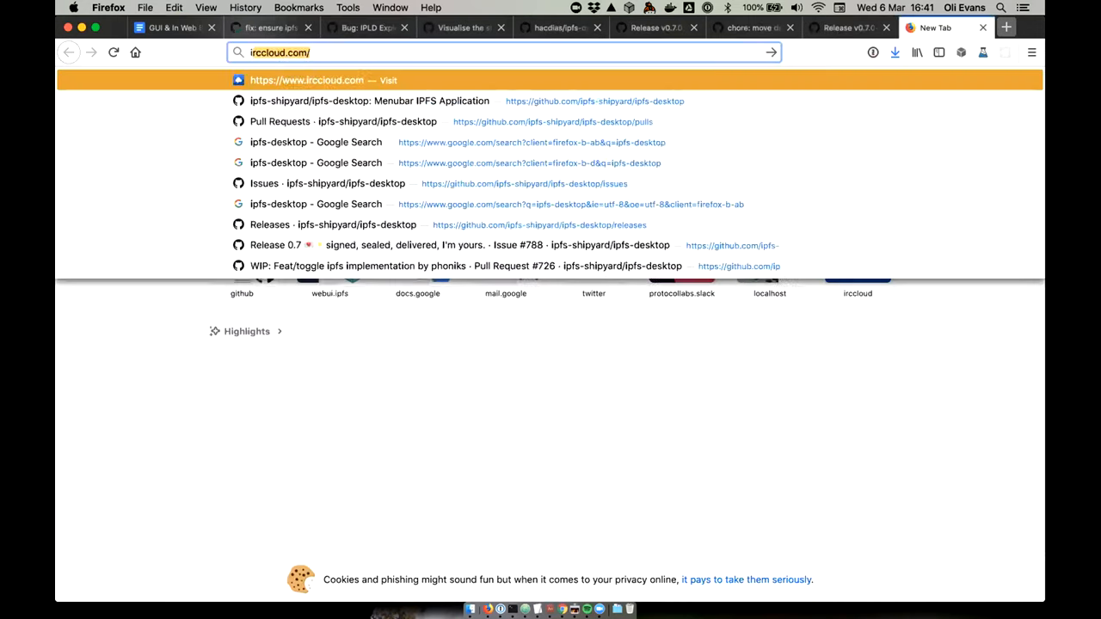
# Go to ipfs-shipyard/ipfs-dns-deploy, view issue #2 on IPFS previews from forks, then its Code page.
pyautogui.write('ipfs-dns')
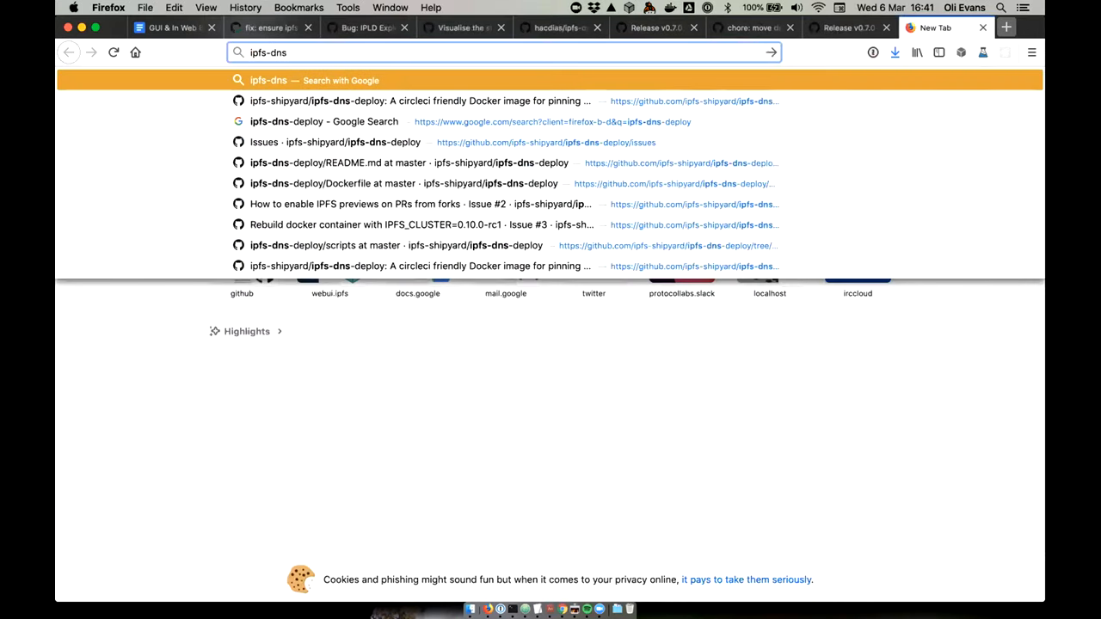
pyautogui.click(336, 141)
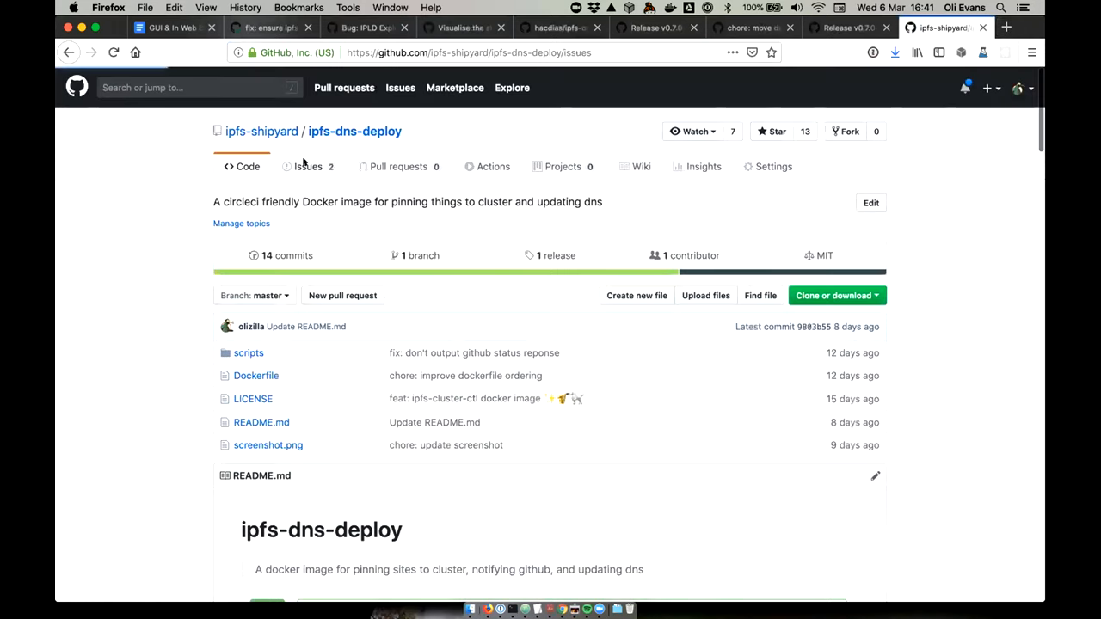
pyautogui.click(306, 165)
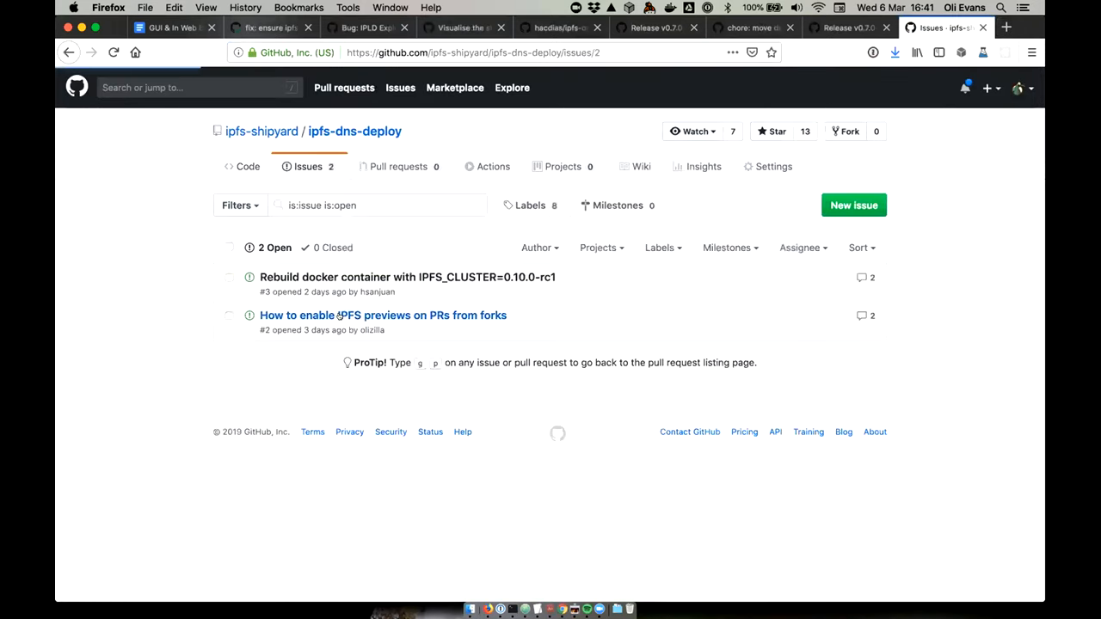
pyautogui.click(382, 315)
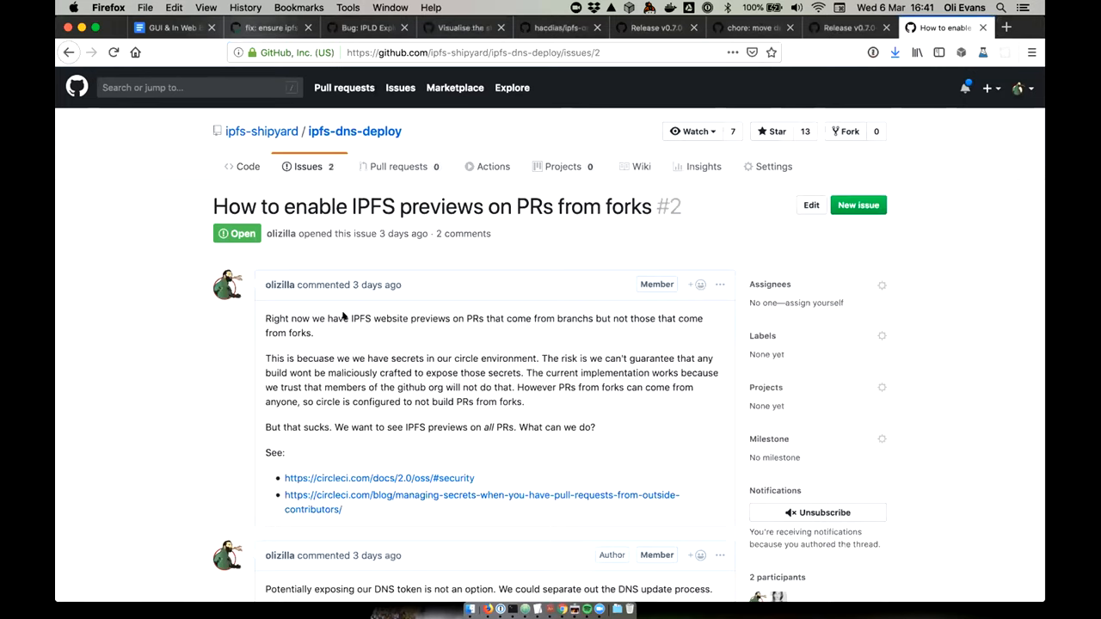
pyautogui.moveTo(239, 155)
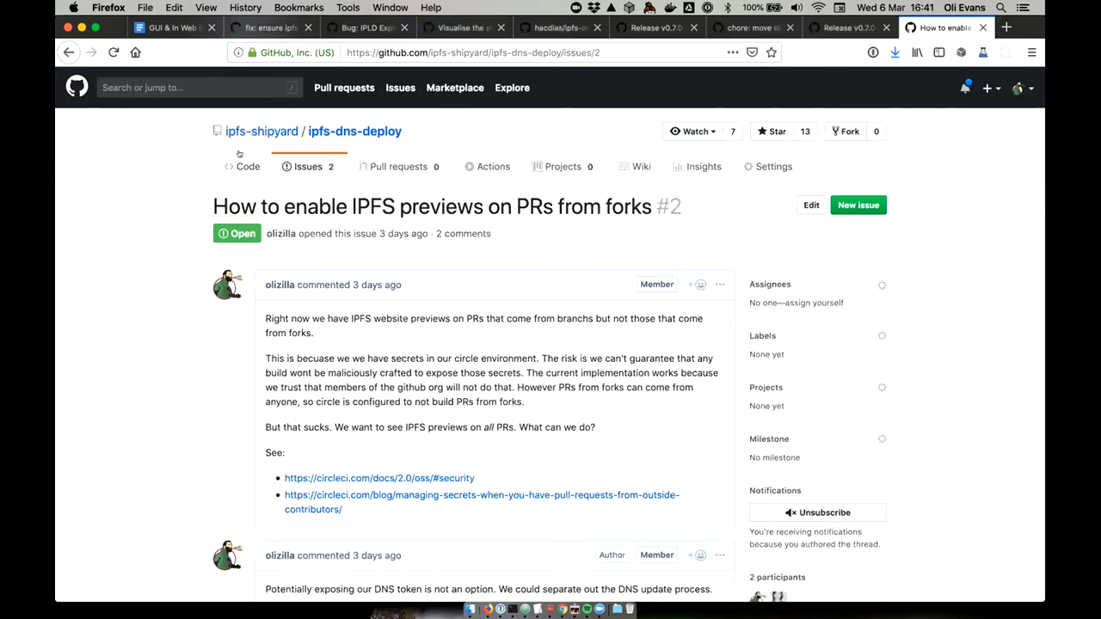
pyautogui.click(247, 165)
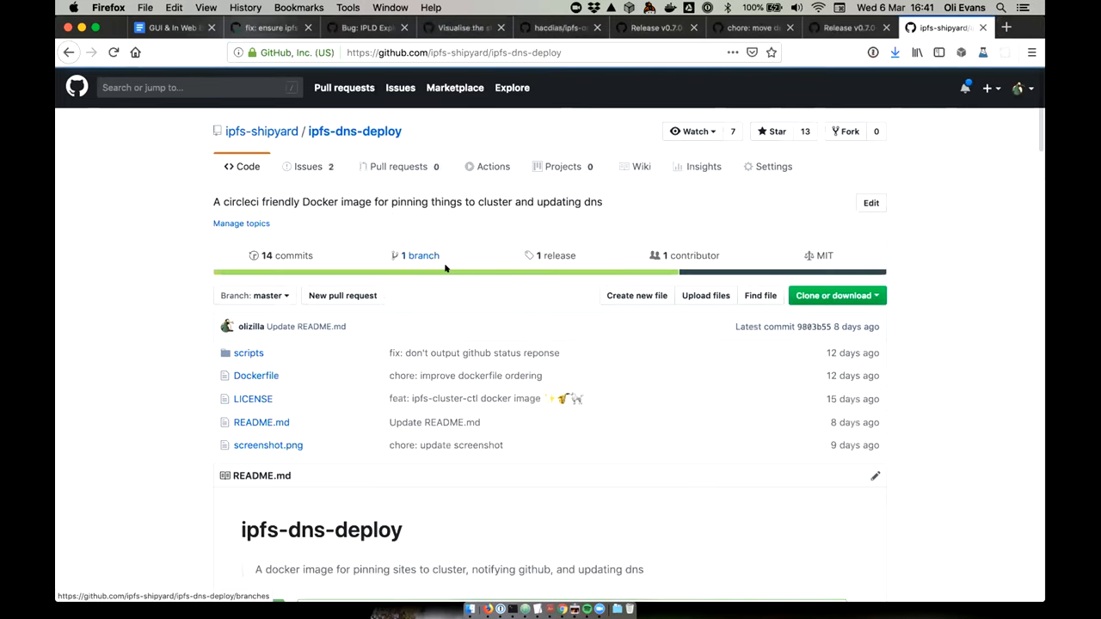
pyautogui.scroll(-3)
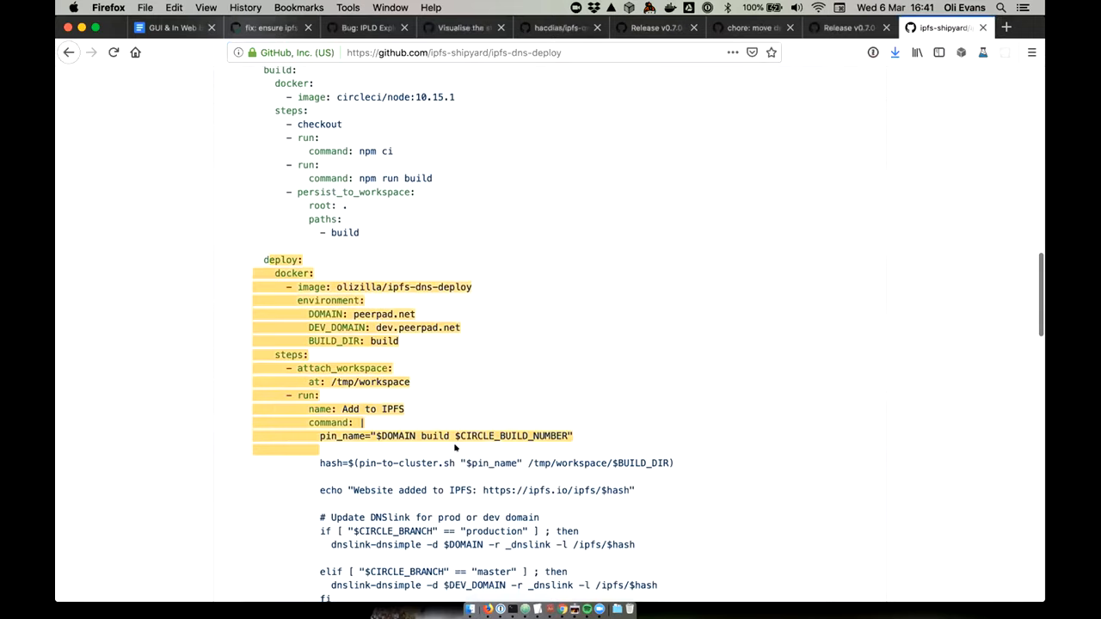
pyautogui.click(456, 448)
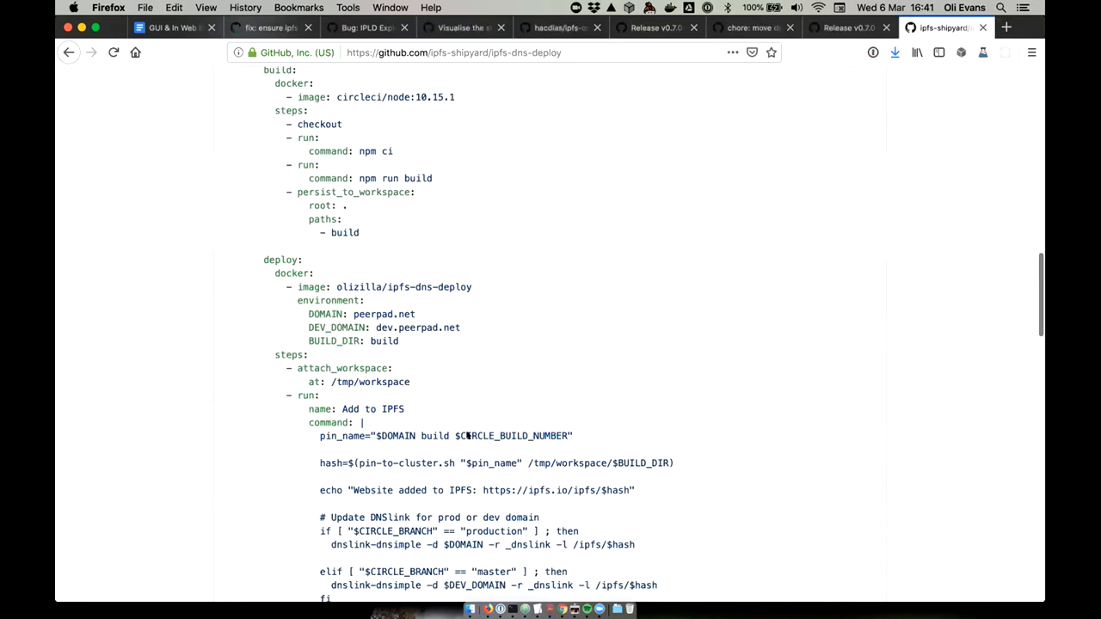
pyautogui.scroll(3)
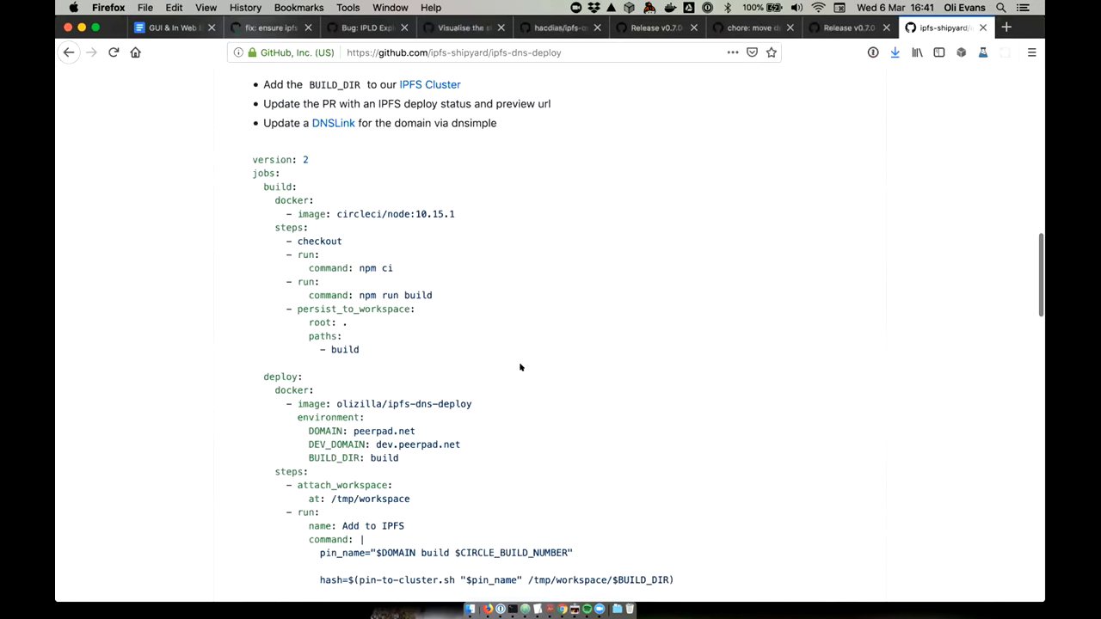
pyautogui.scroll(-3)
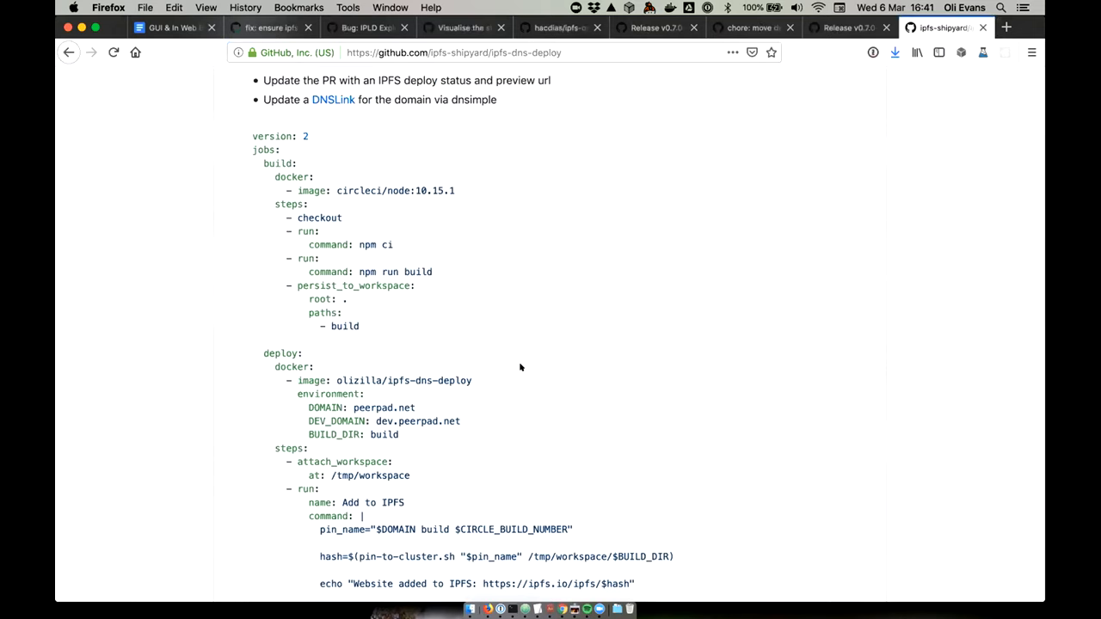
pyautogui.scroll(-3)
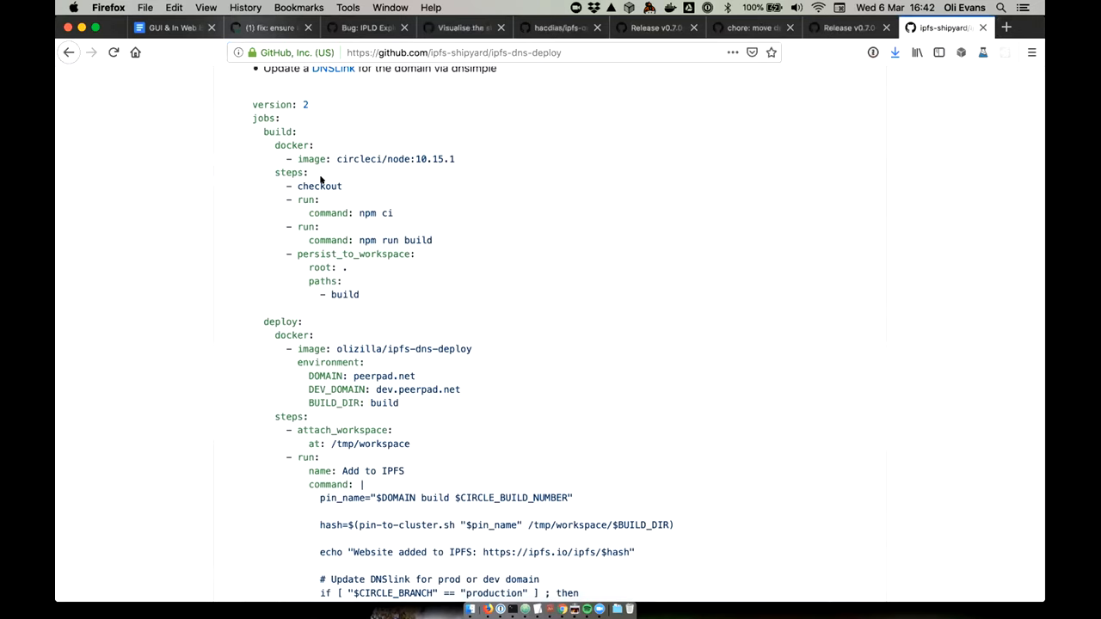
pyautogui.scroll(-3)
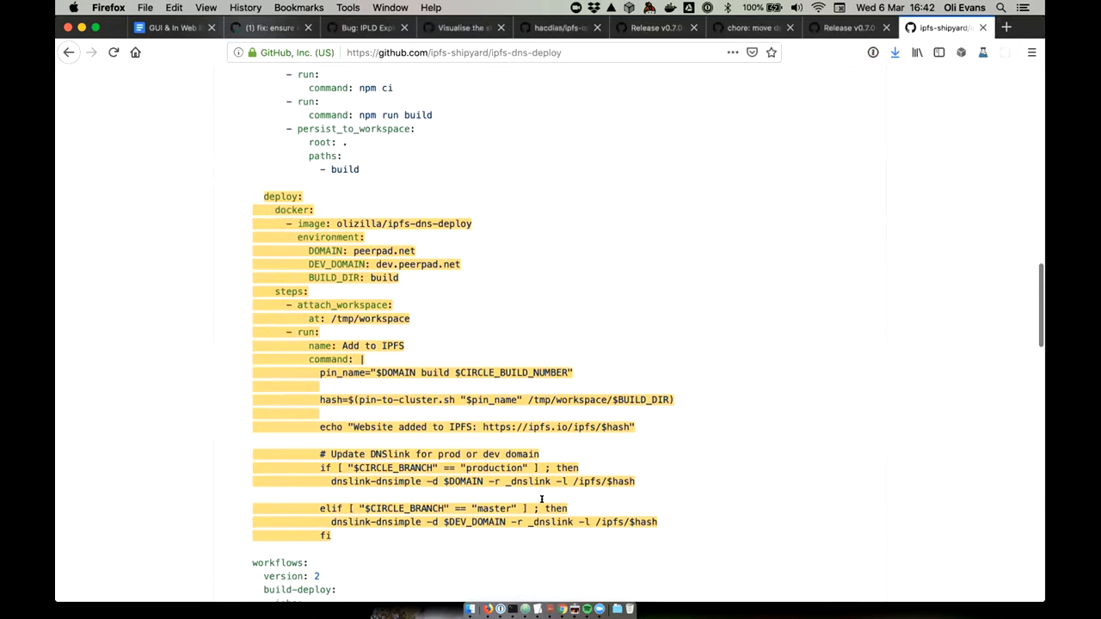
pyautogui.moveTo(465, 269)
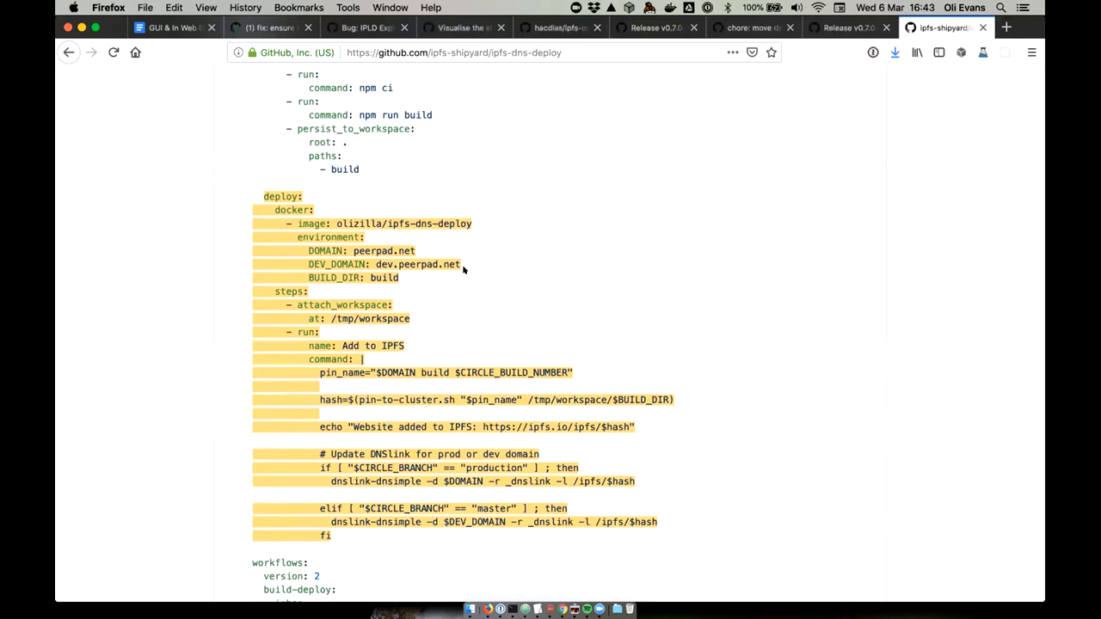
pyautogui.scroll(-3)
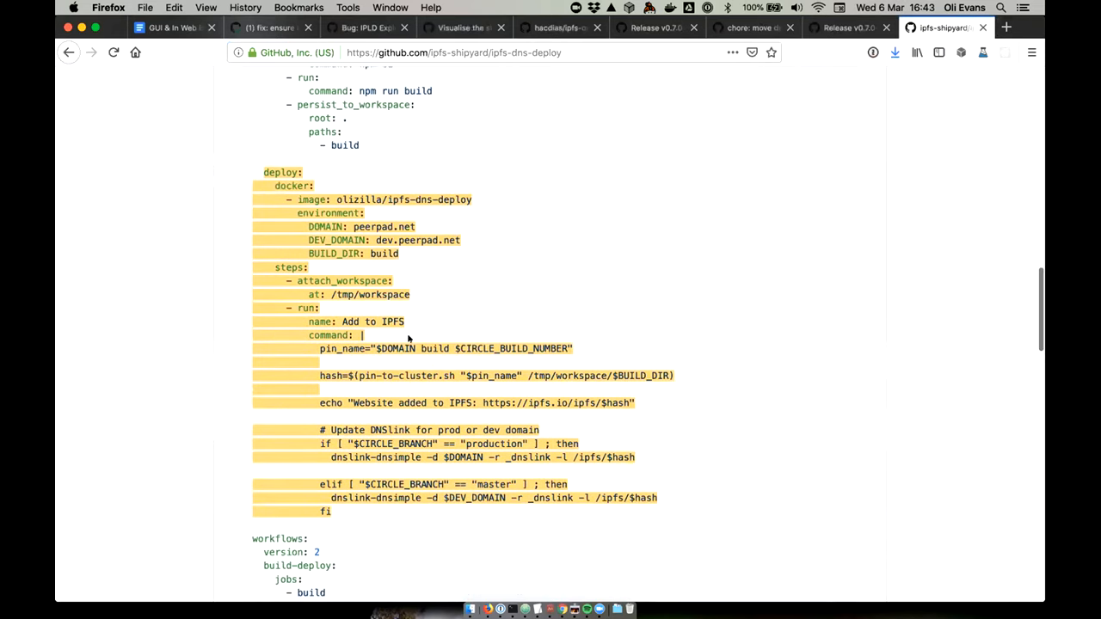
pyautogui.moveTo(434, 330)
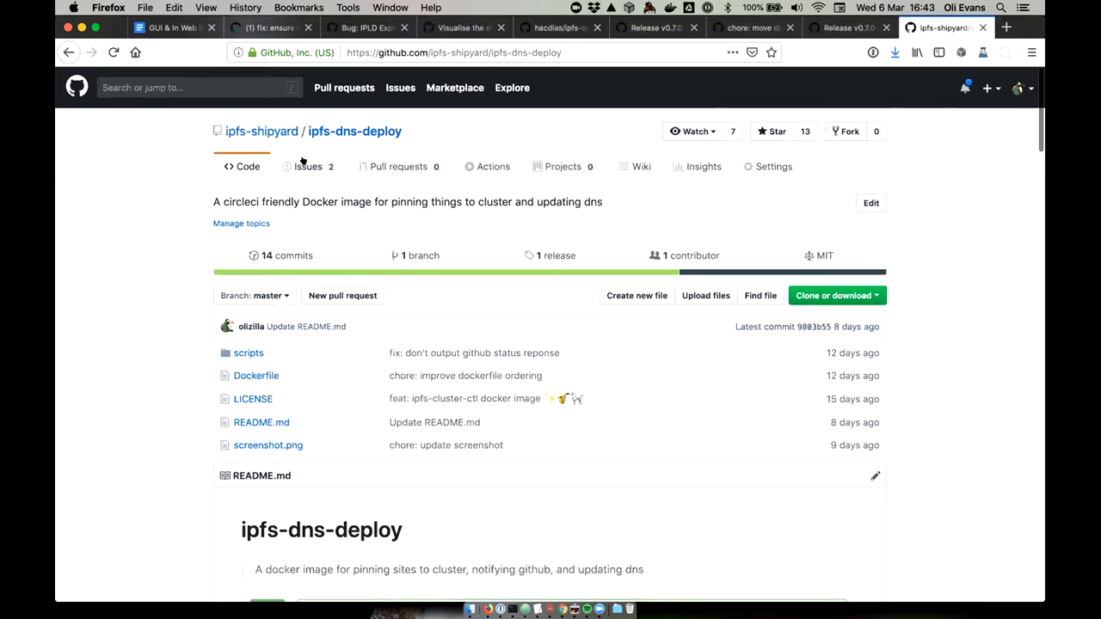
# View ipfs-dns-deploy issue #2 again, then return to the Google Docs agenda tab.
pyautogui.click(307, 165)
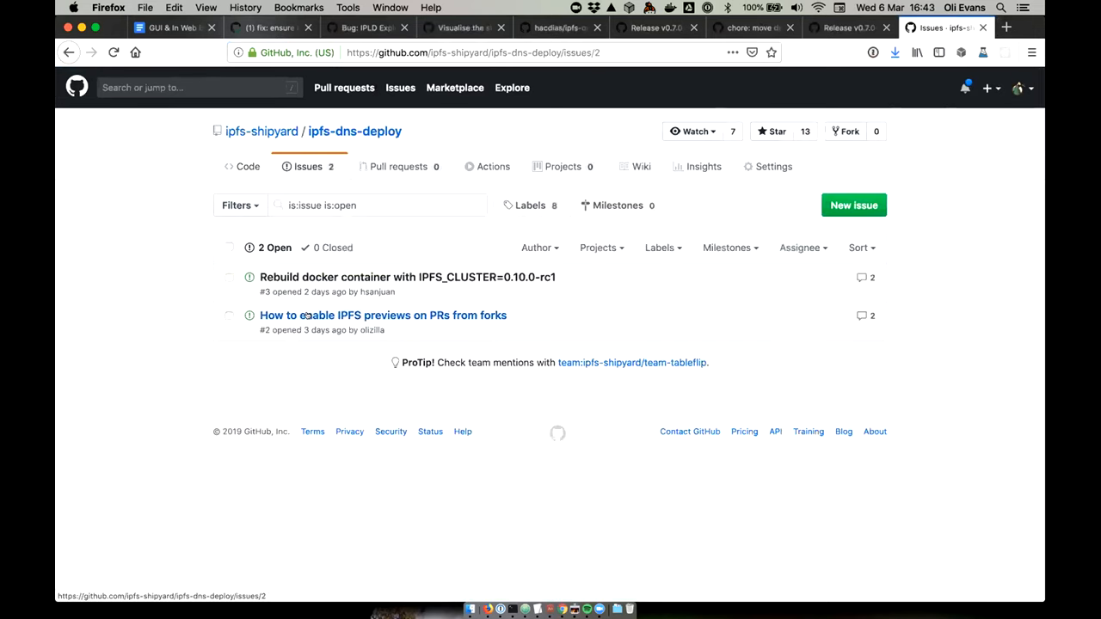
pyautogui.click(382, 315)
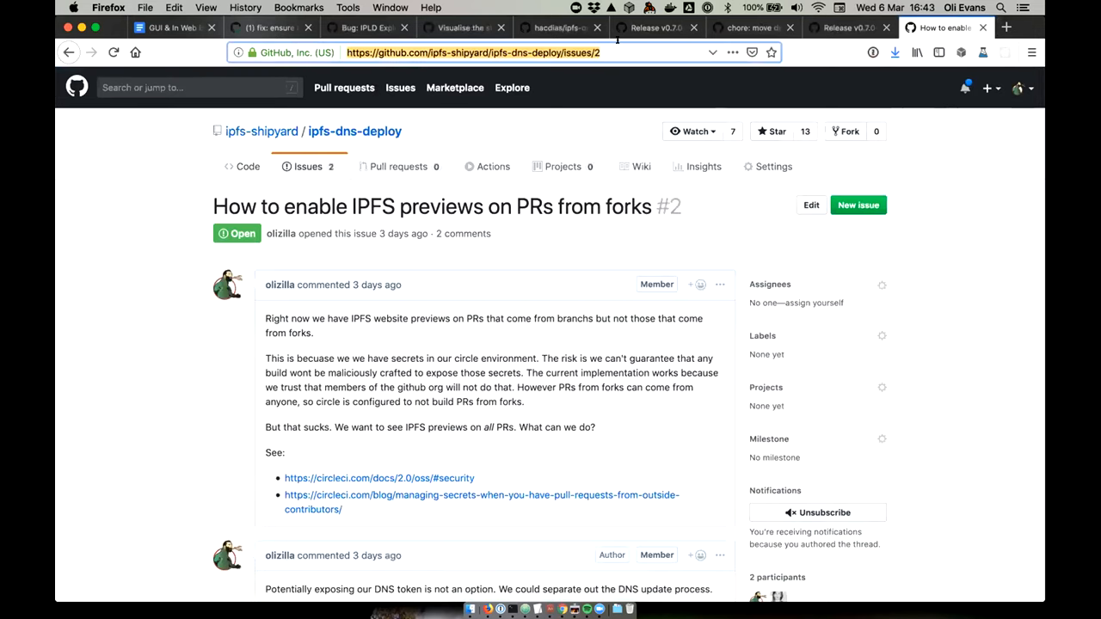
pyautogui.moveTo(750, 81)
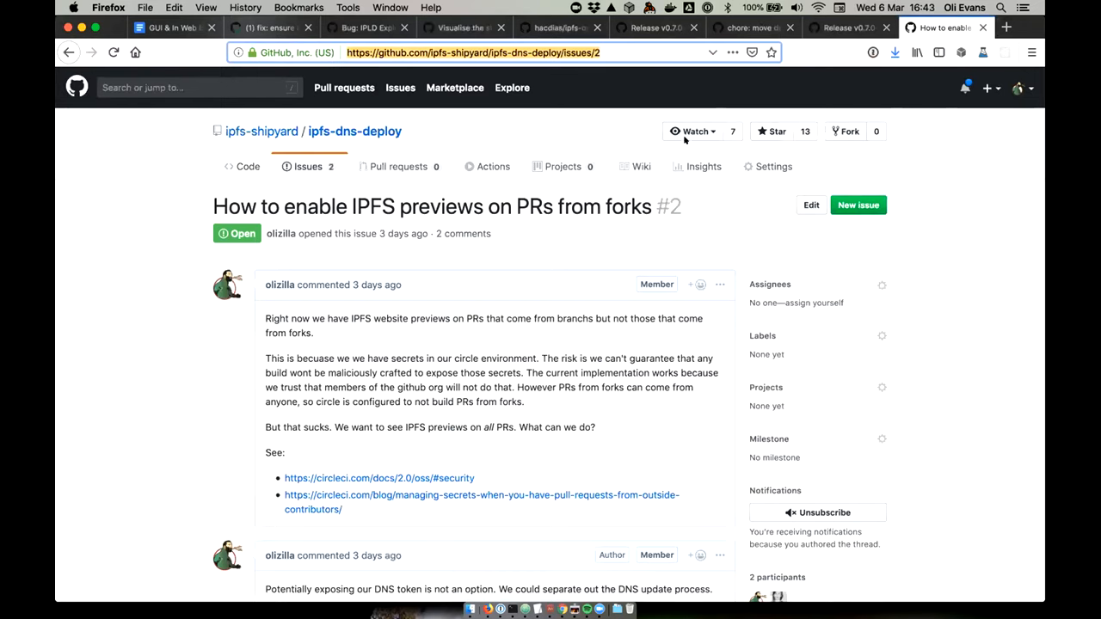
pyautogui.moveTo(134, 182)
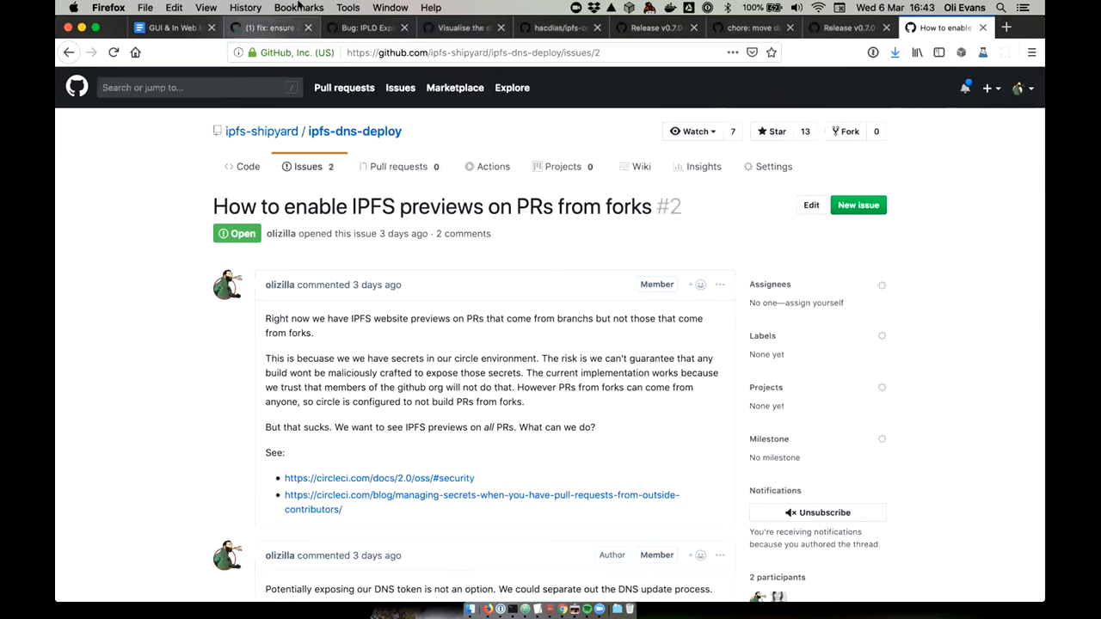
pyautogui.click(172, 27)
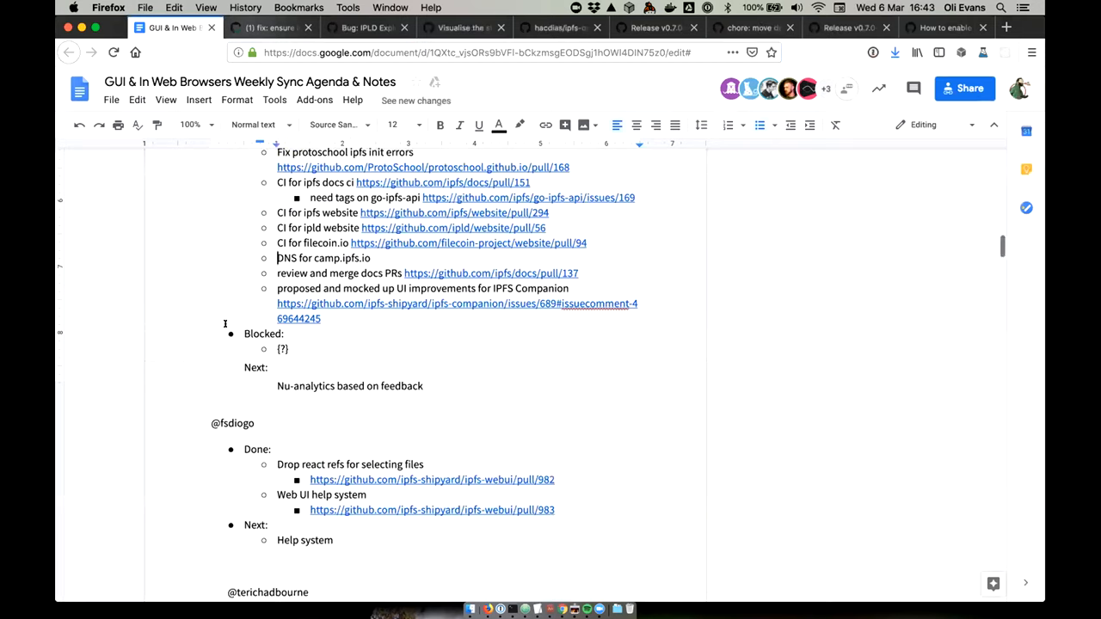
pyautogui.scroll(-3)
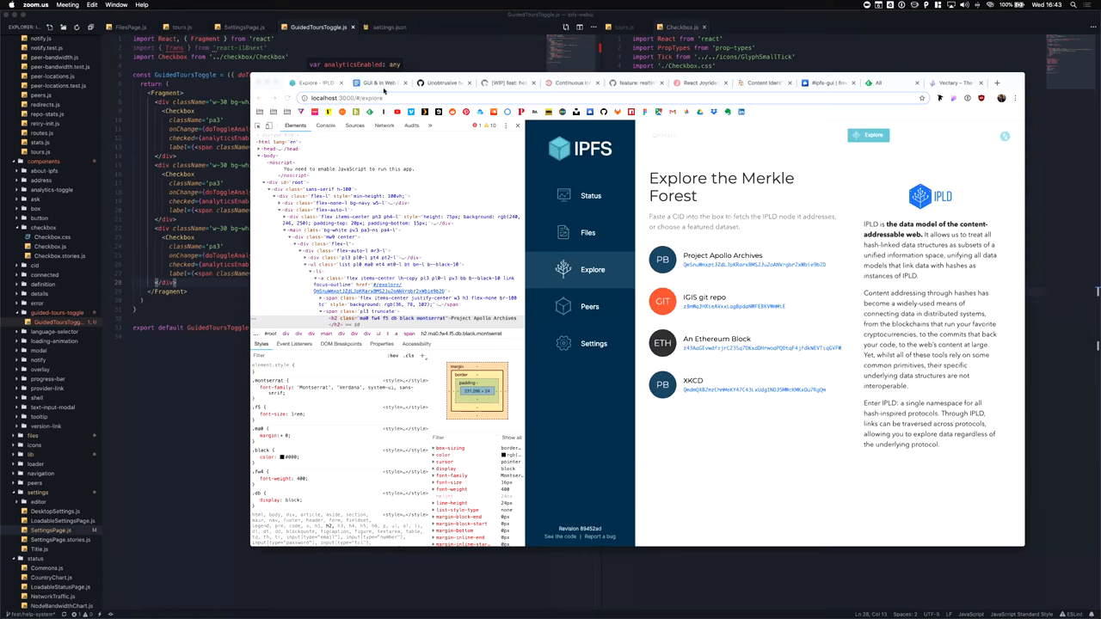
# Scroll through fsdiogo's agenda notes, then bring up the GitHub 'Unobtrusive help system' issue tab.
pyautogui.click(382, 83)
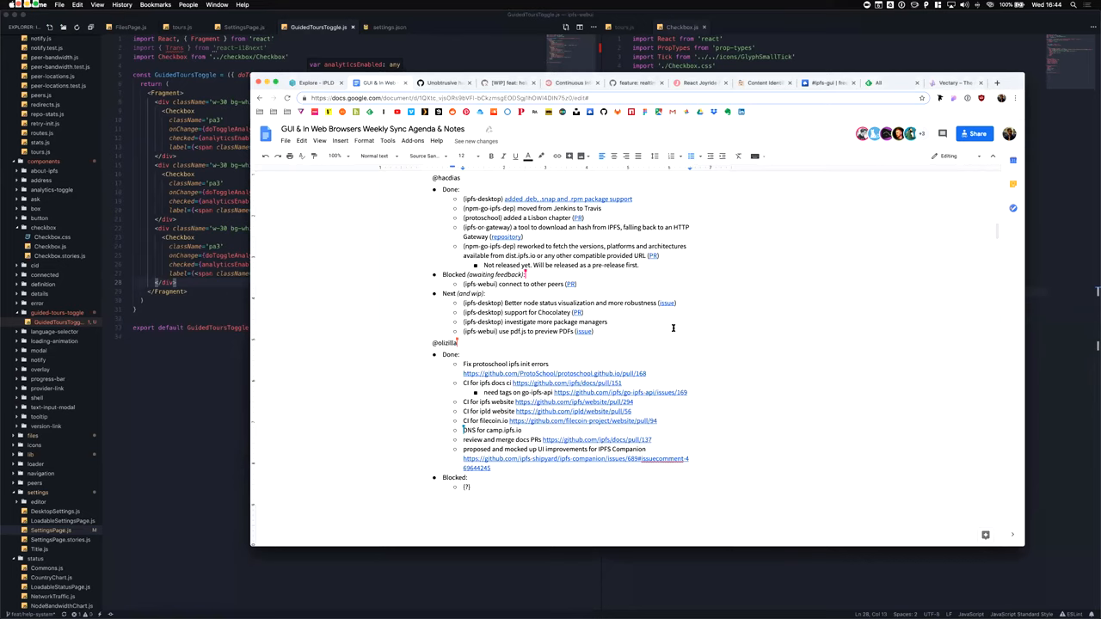
pyautogui.scroll(-3)
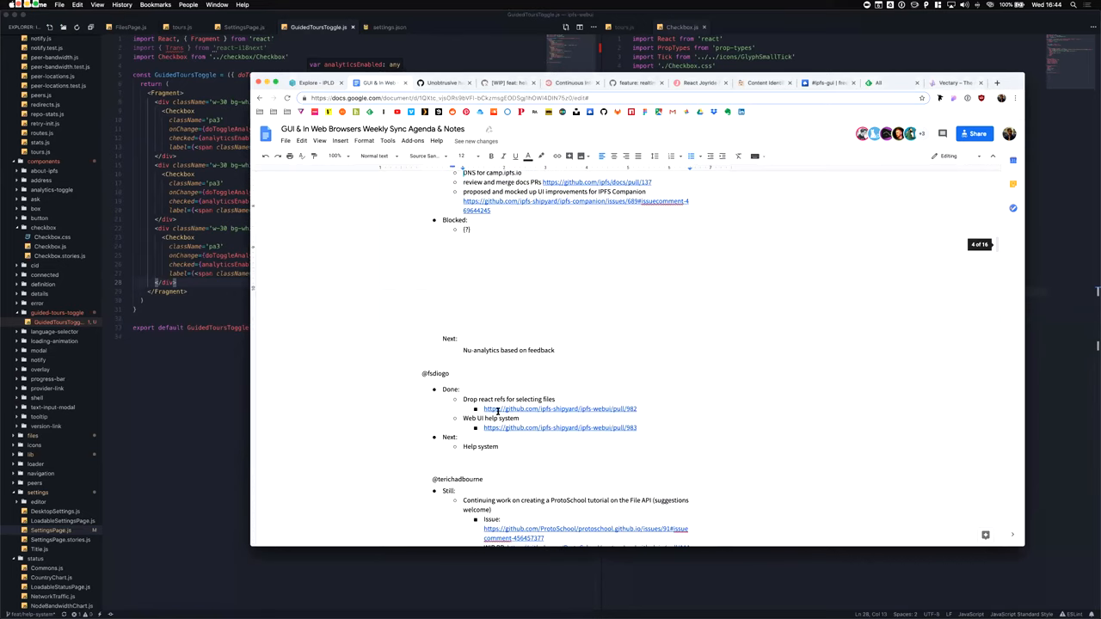
pyautogui.moveTo(585, 399)
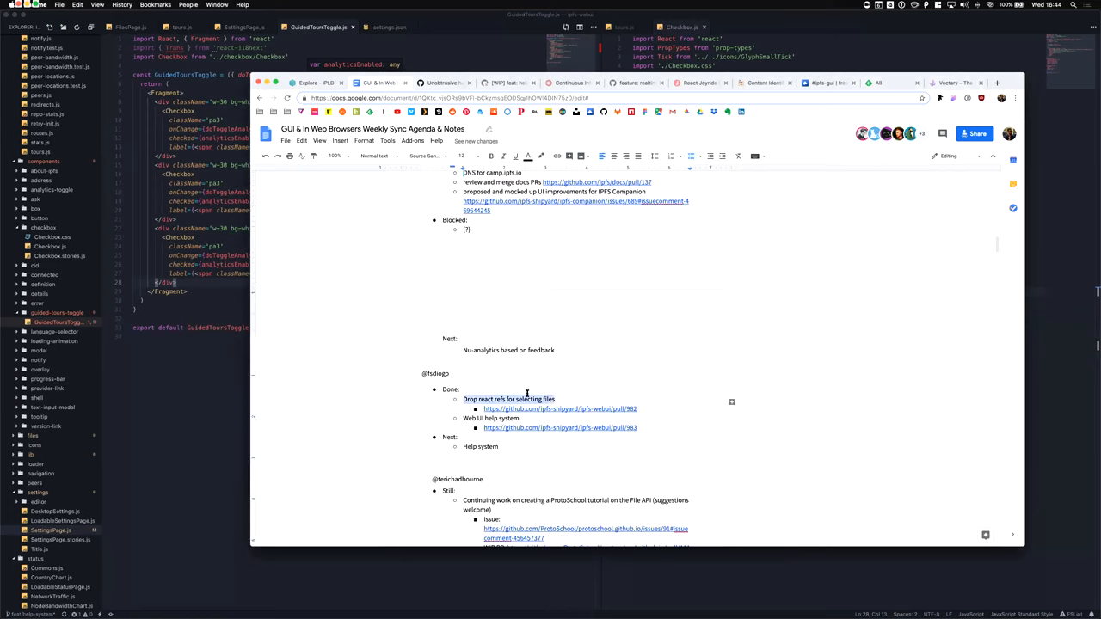
pyautogui.moveTo(564, 389)
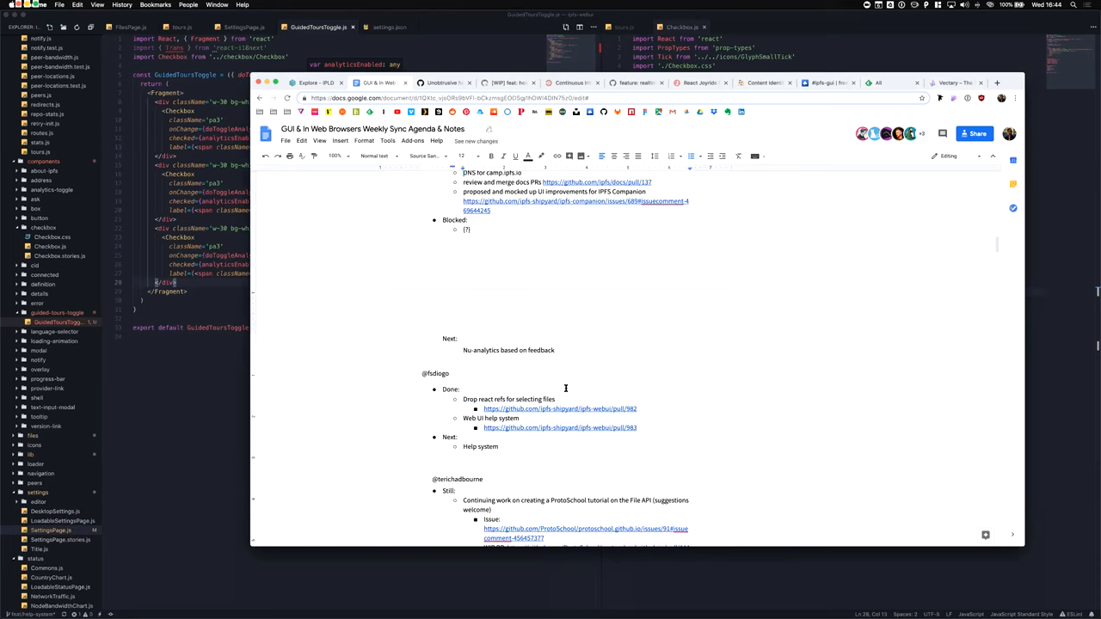
pyautogui.moveTo(565, 389)
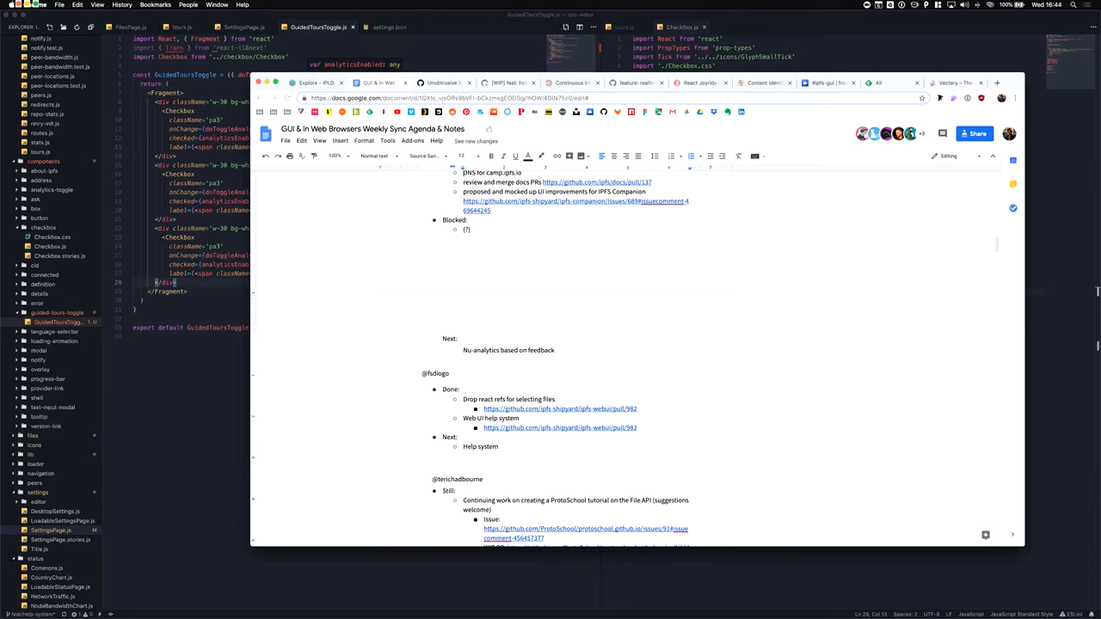
pyautogui.moveTo(650, 410)
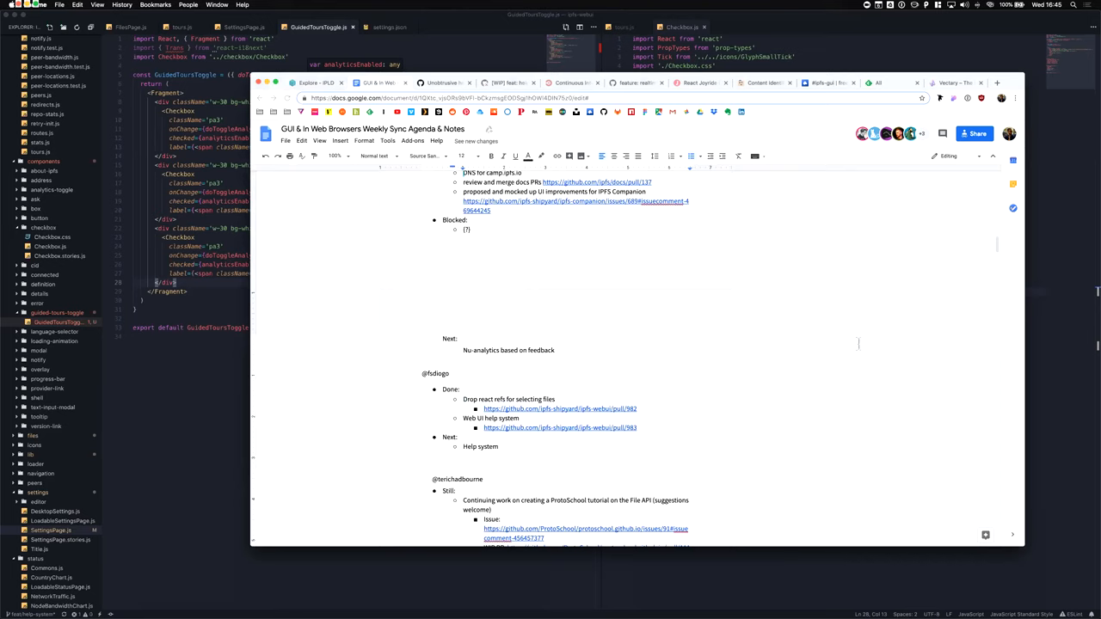
pyautogui.scroll(-3)
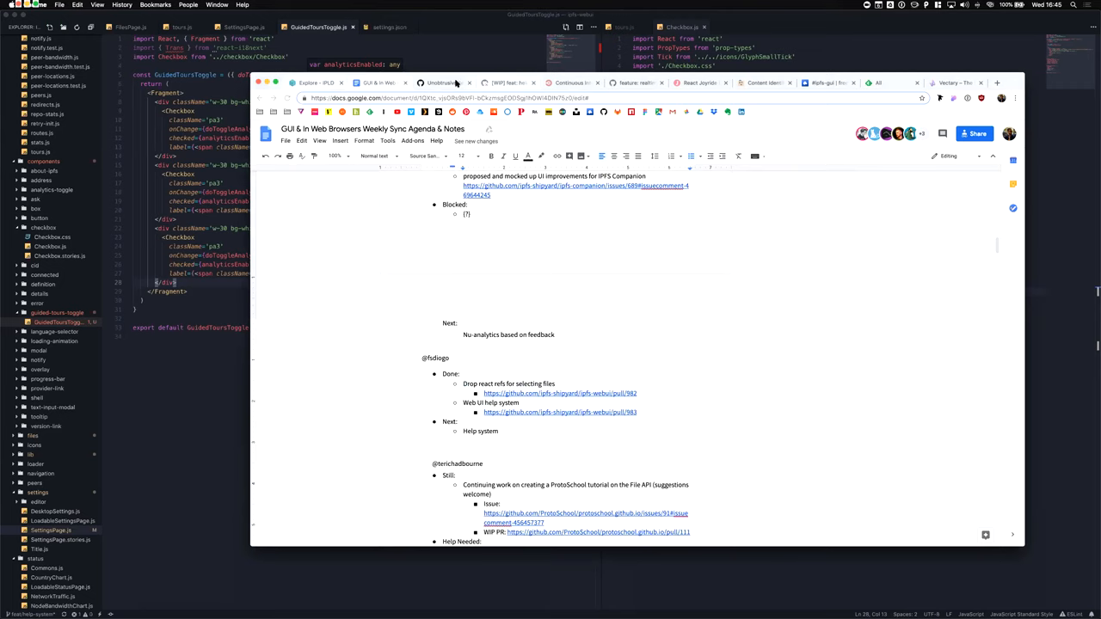
pyautogui.click(441, 83)
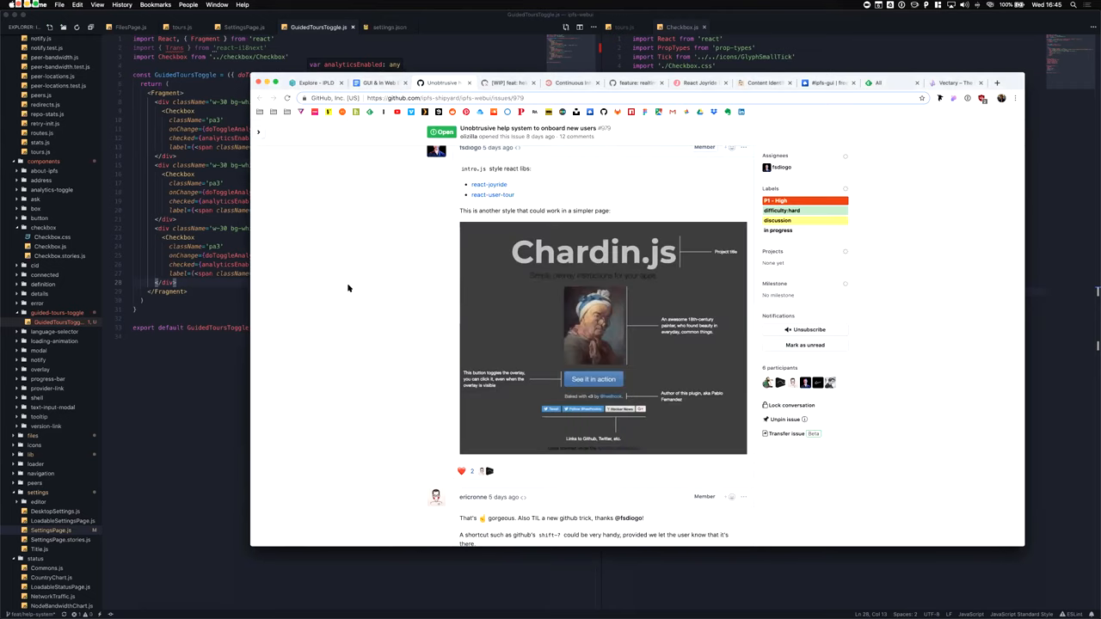
pyautogui.scroll(-3)
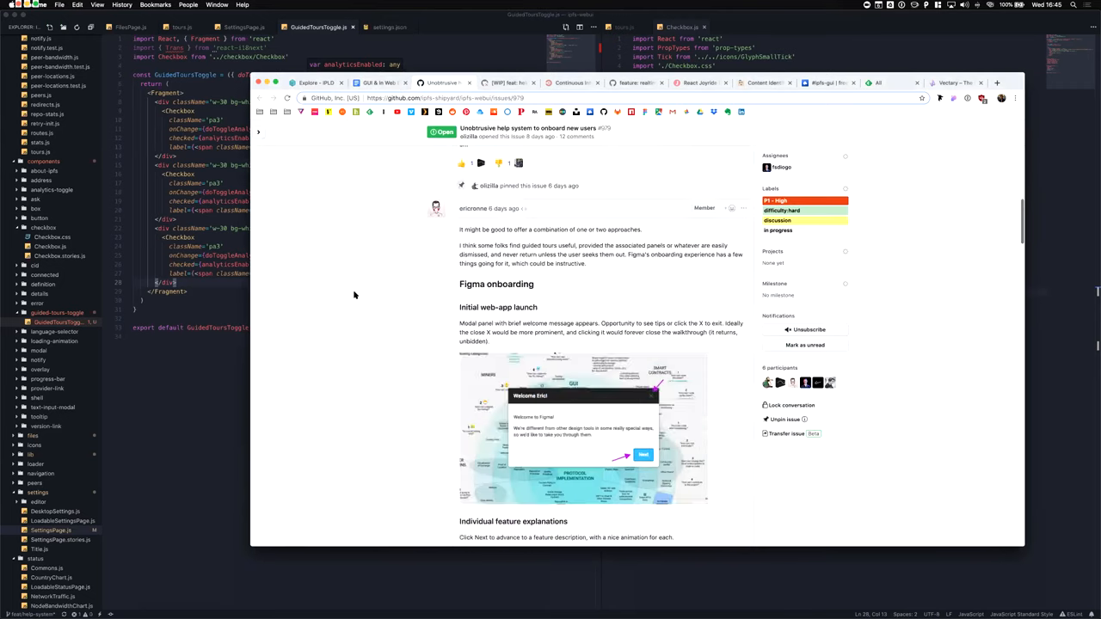
pyautogui.scroll(3)
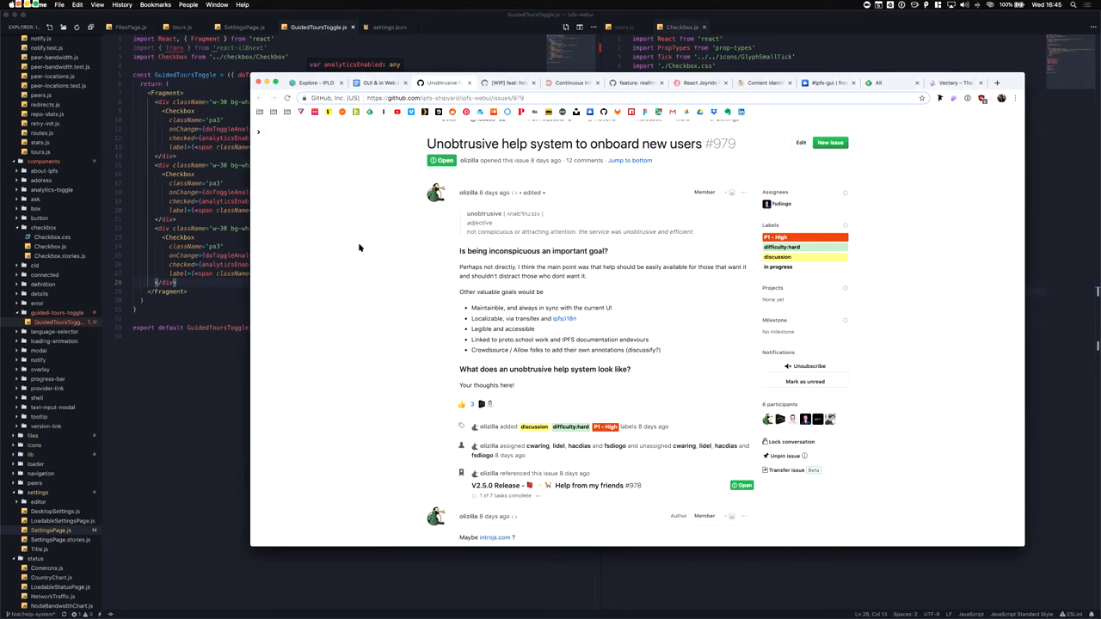
pyautogui.scroll(3)
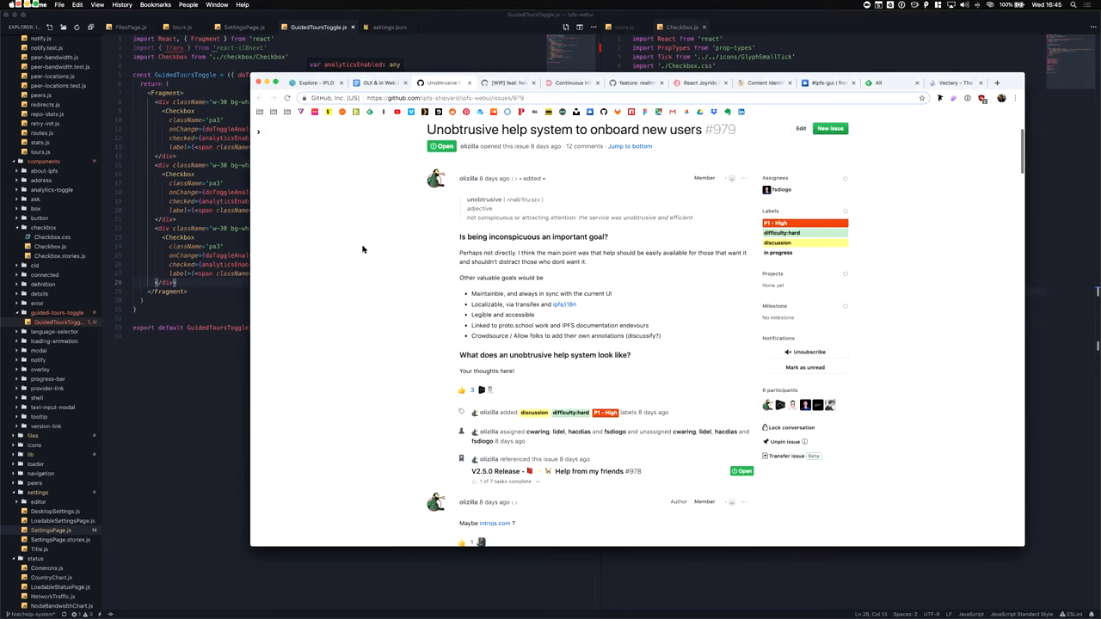
pyautogui.scroll(-3)
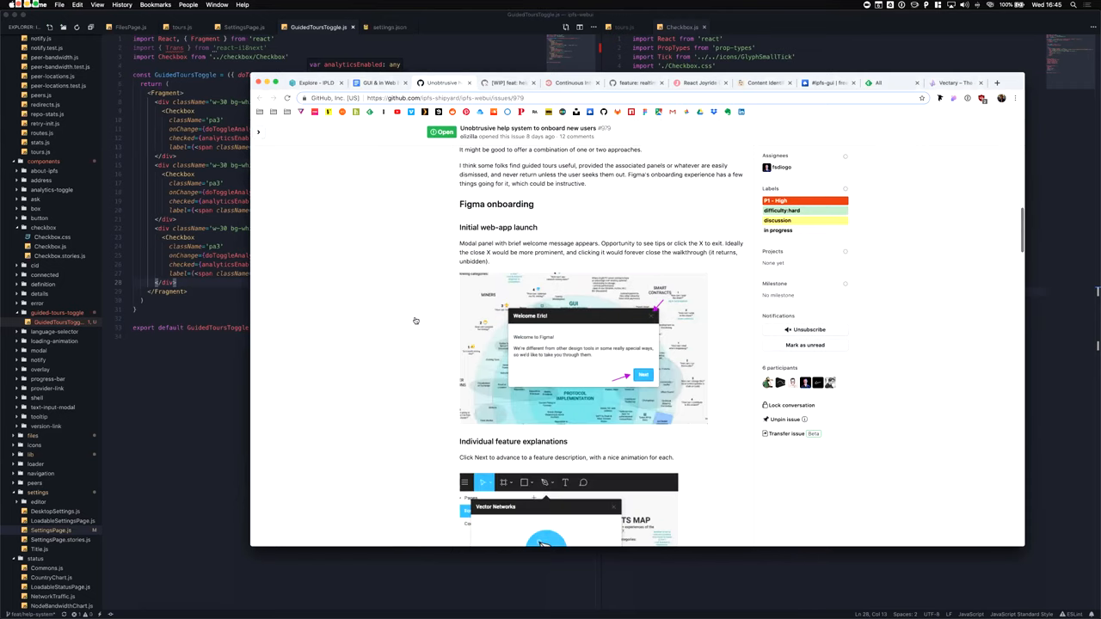
pyautogui.scroll(3)
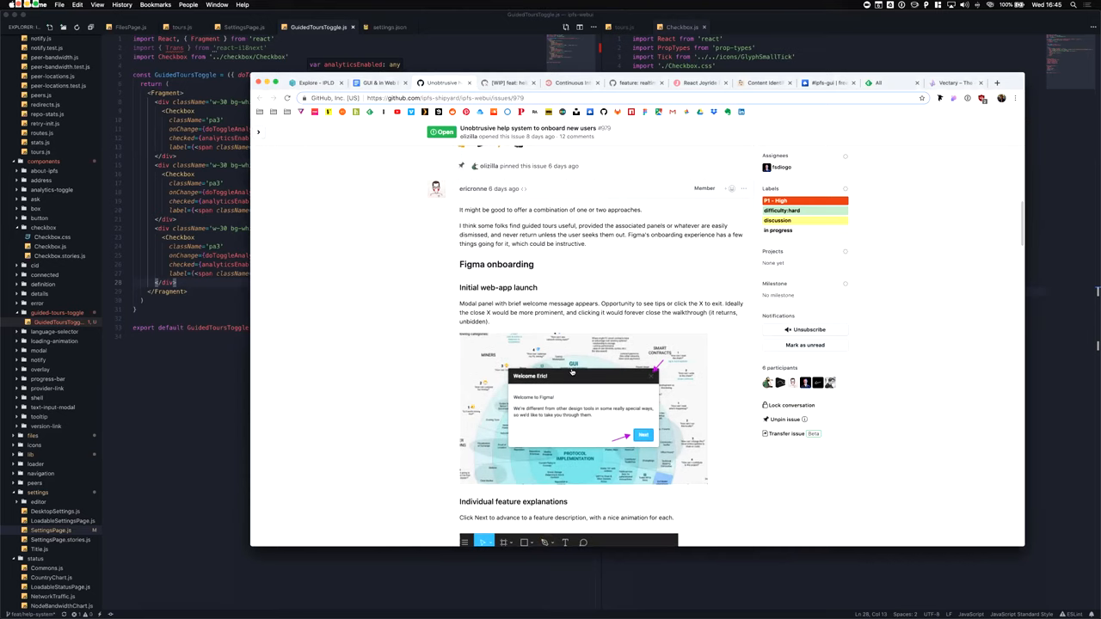
pyautogui.scroll(-3)
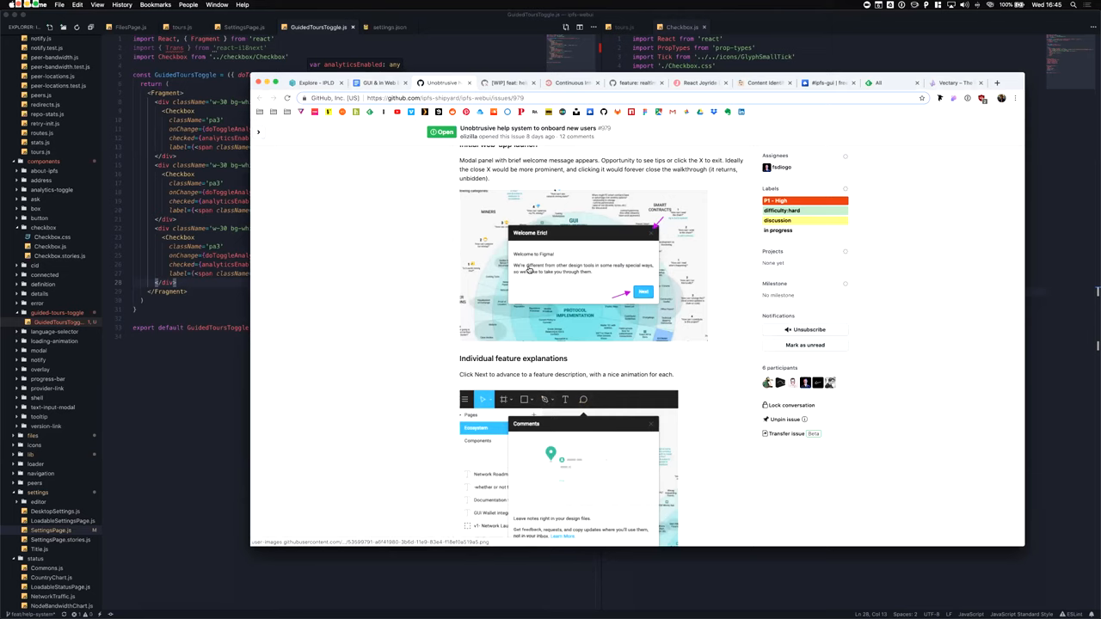
pyautogui.scroll(-3)
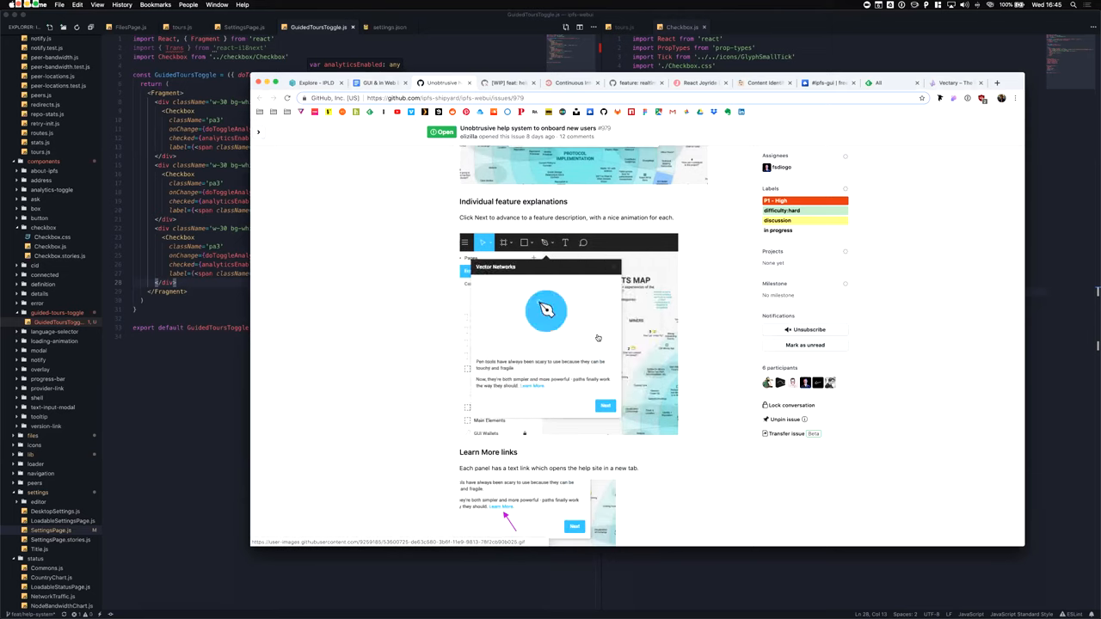
pyautogui.scroll(-3)
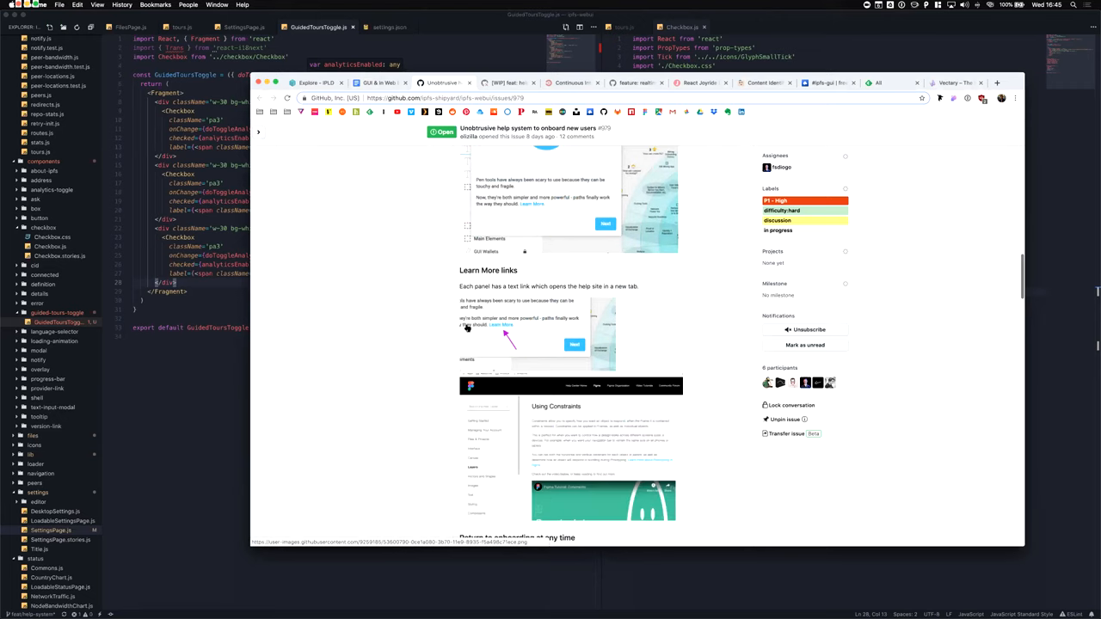
pyautogui.scroll(-3)
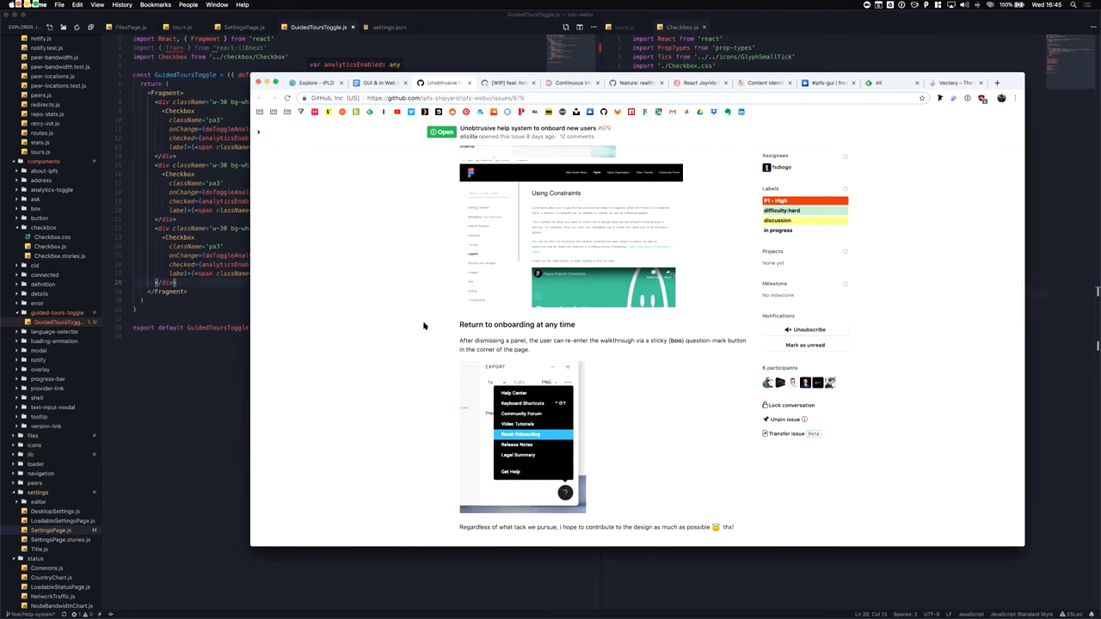
pyautogui.scroll(-3)
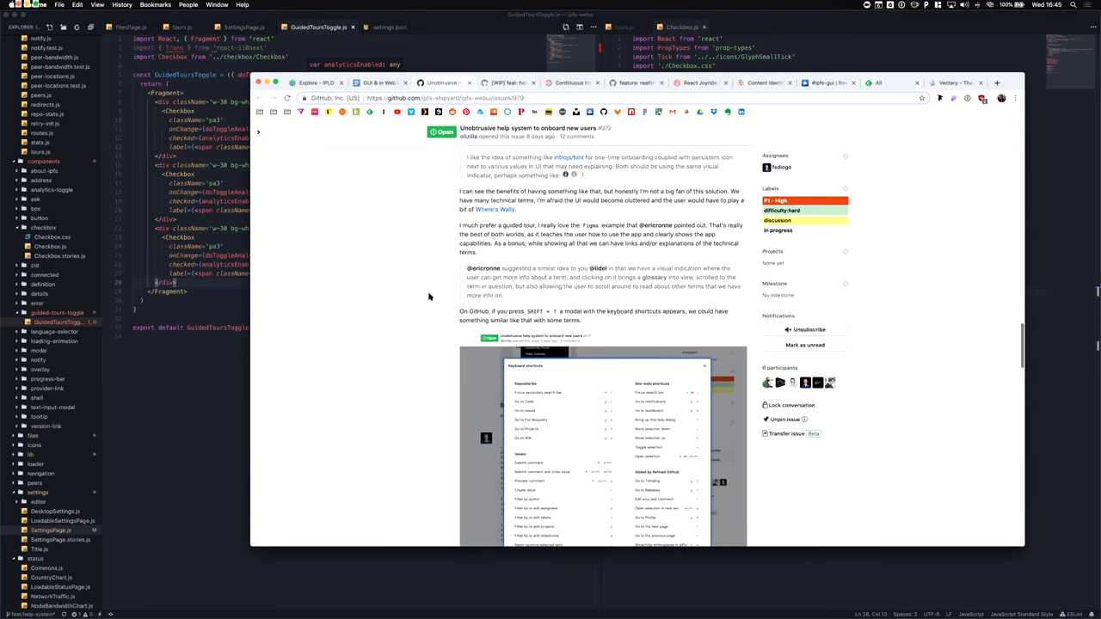
pyautogui.scroll(-3)
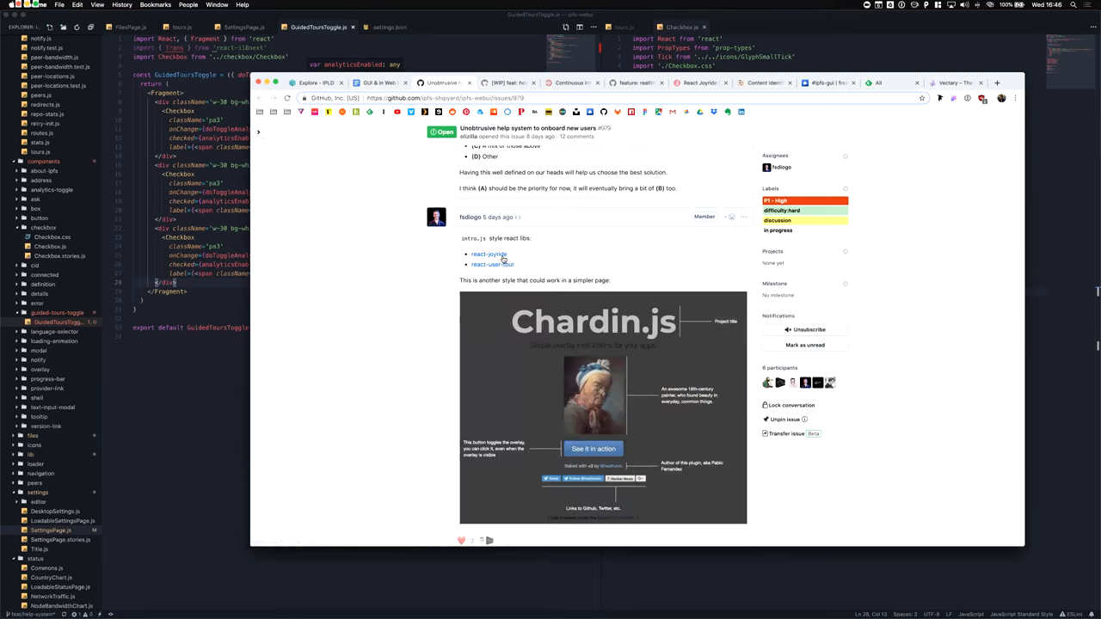
pyautogui.scroll(-3)
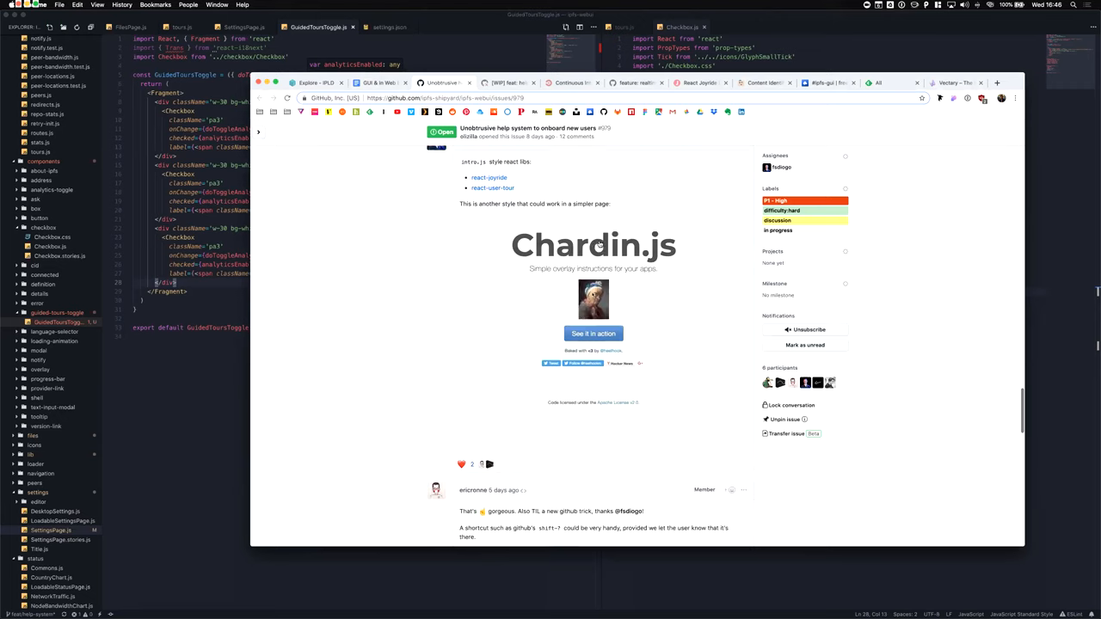
pyautogui.scroll(-3)
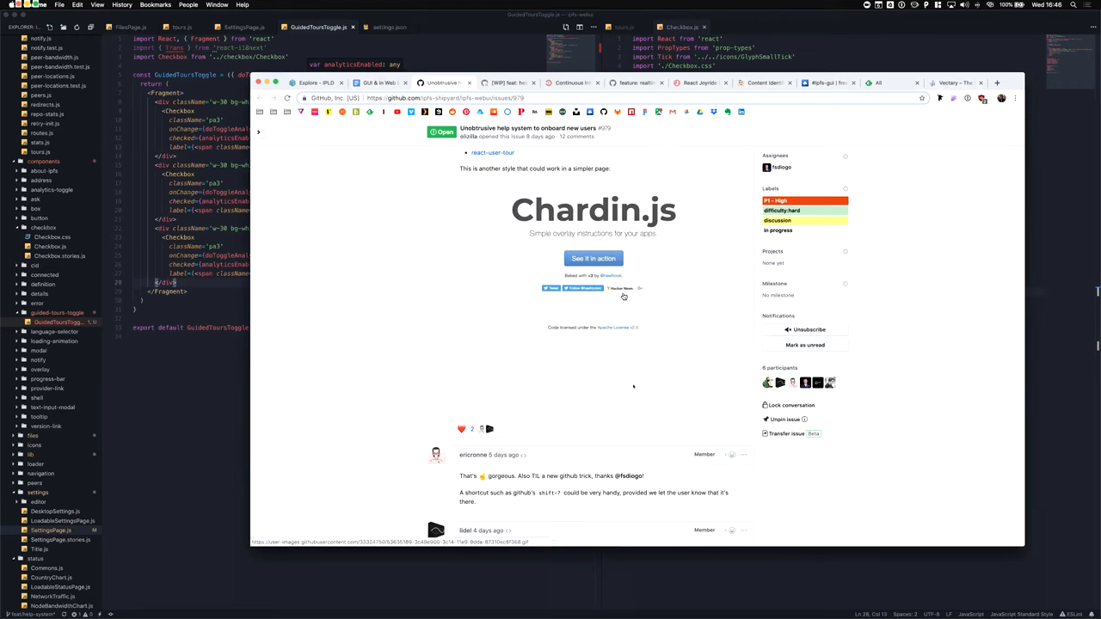
pyautogui.click(592, 258)
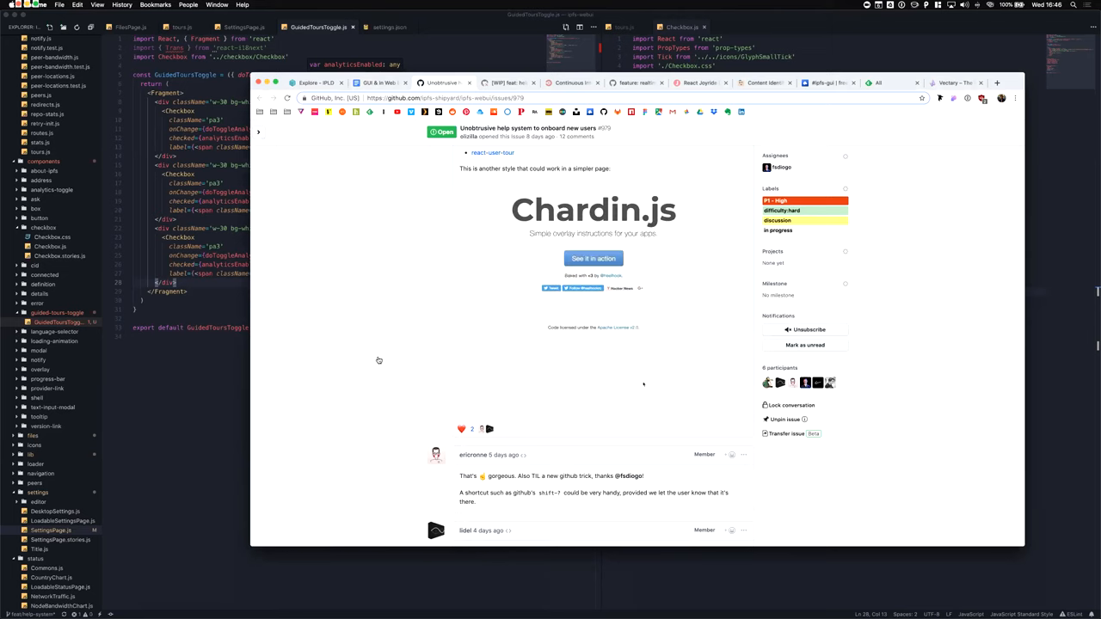
pyautogui.click(593, 258)
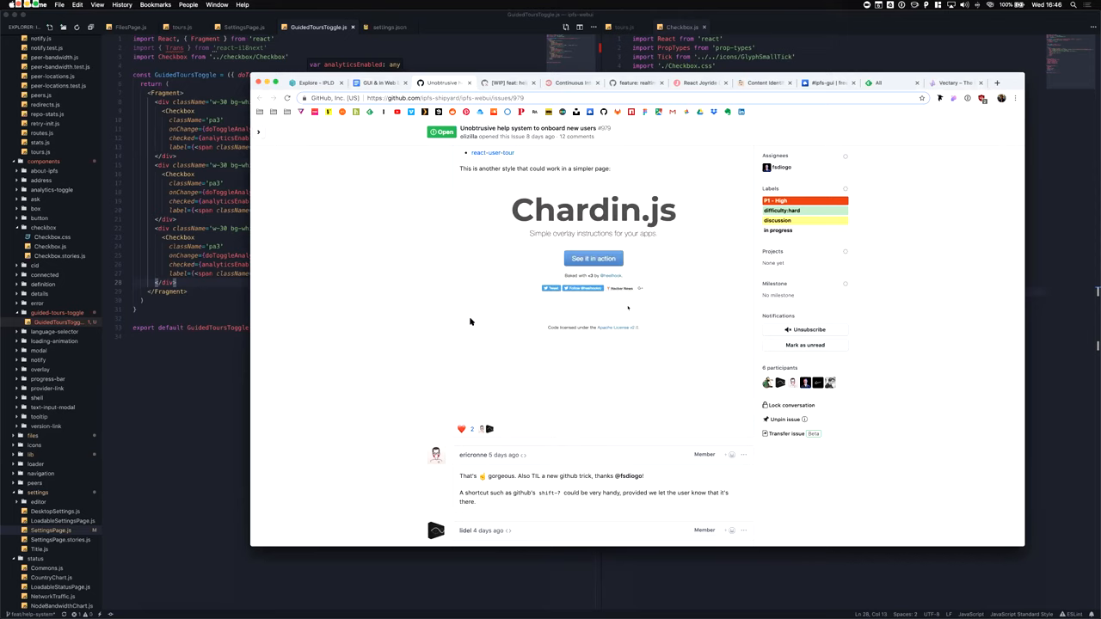
pyautogui.click(594, 258)
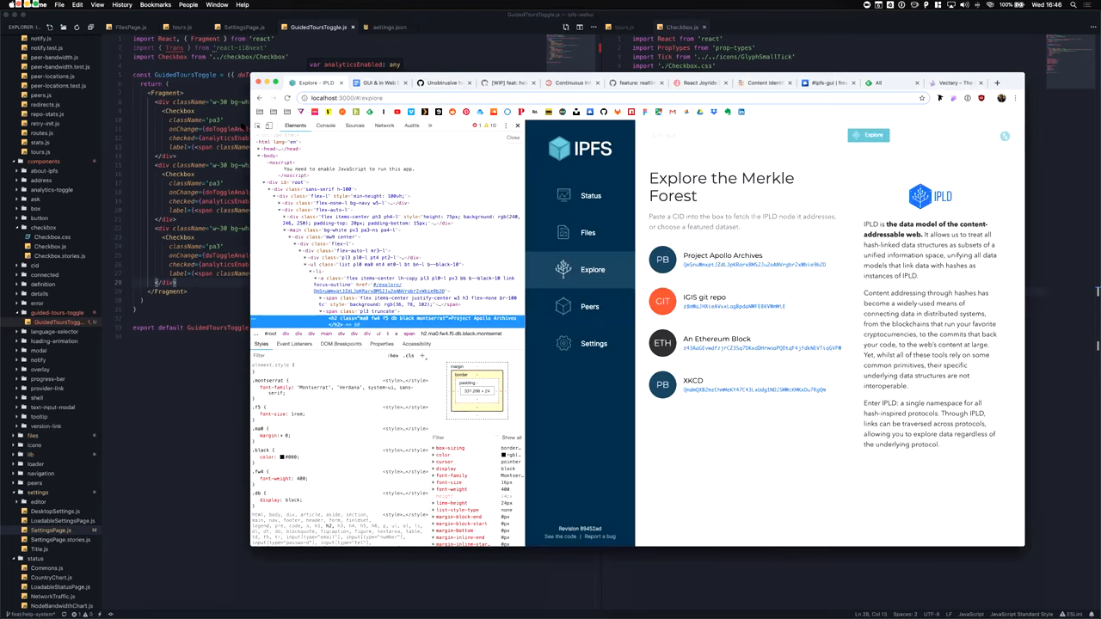
# Close DevTools and step the Status tour through Node info, bandwidth and traffic to Finish.
pyautogui.click(513, 137)
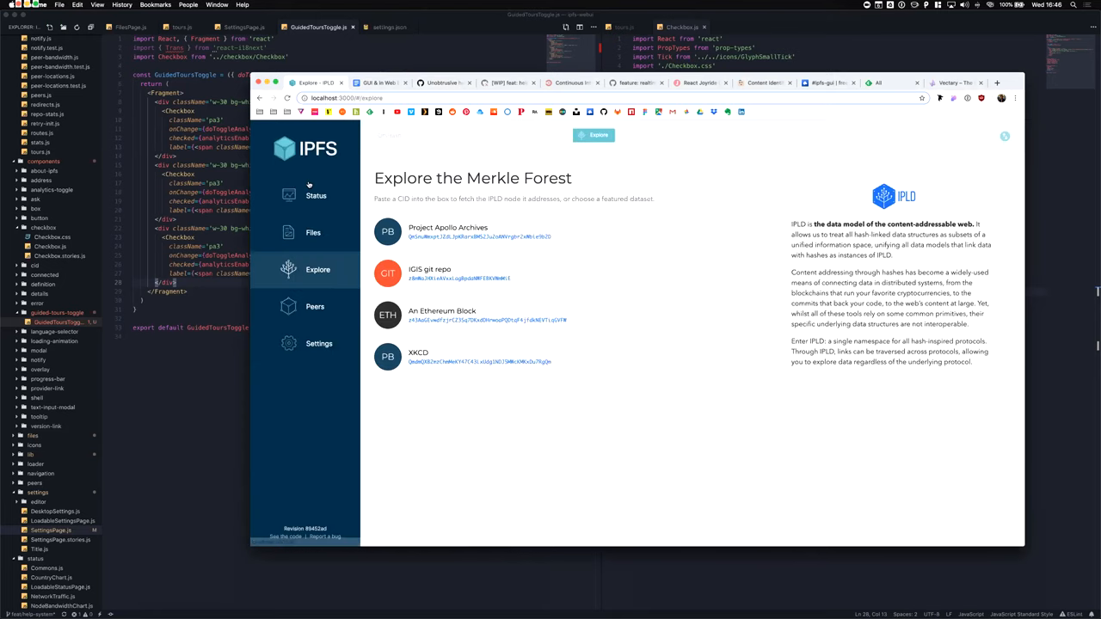
pyautogui.click(317, 196)
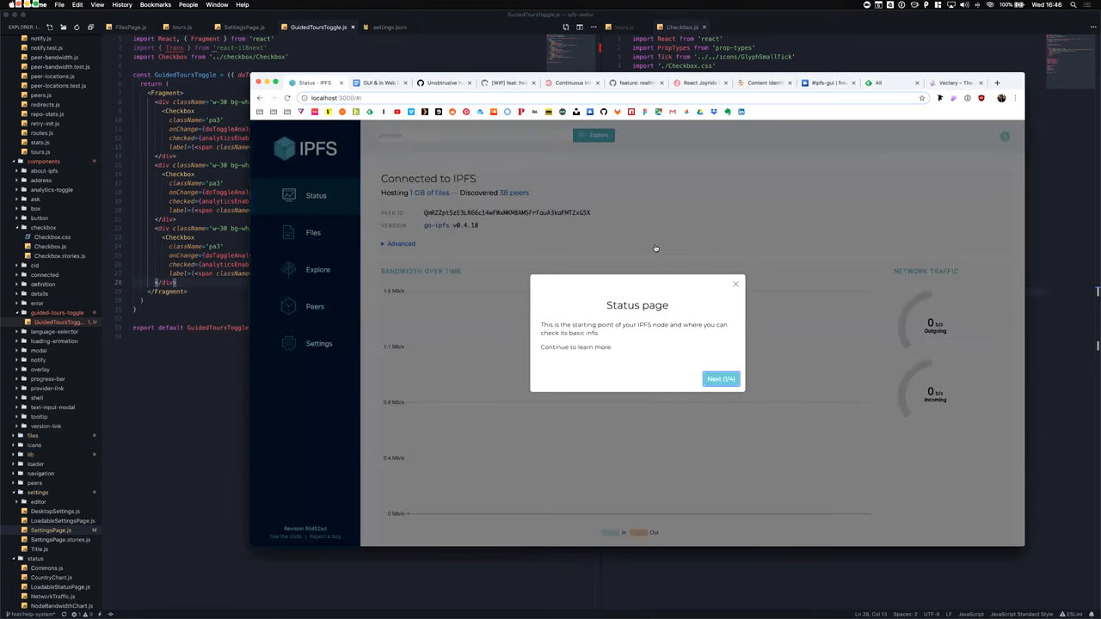
pyautogui.moveTo(669, 341)
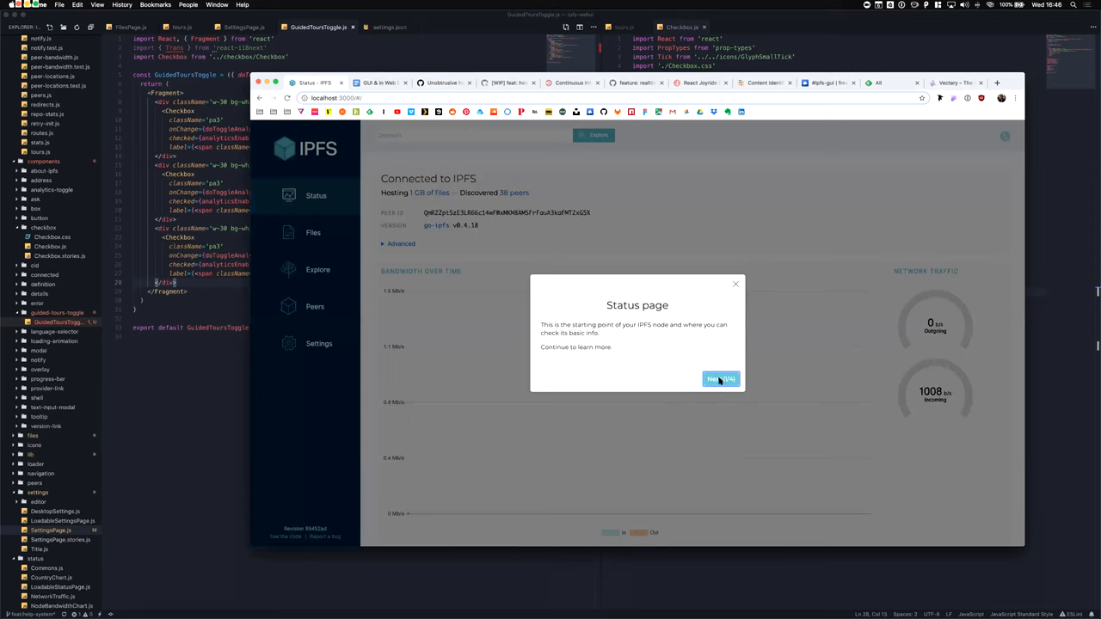
pyautogui.click(721, 380)
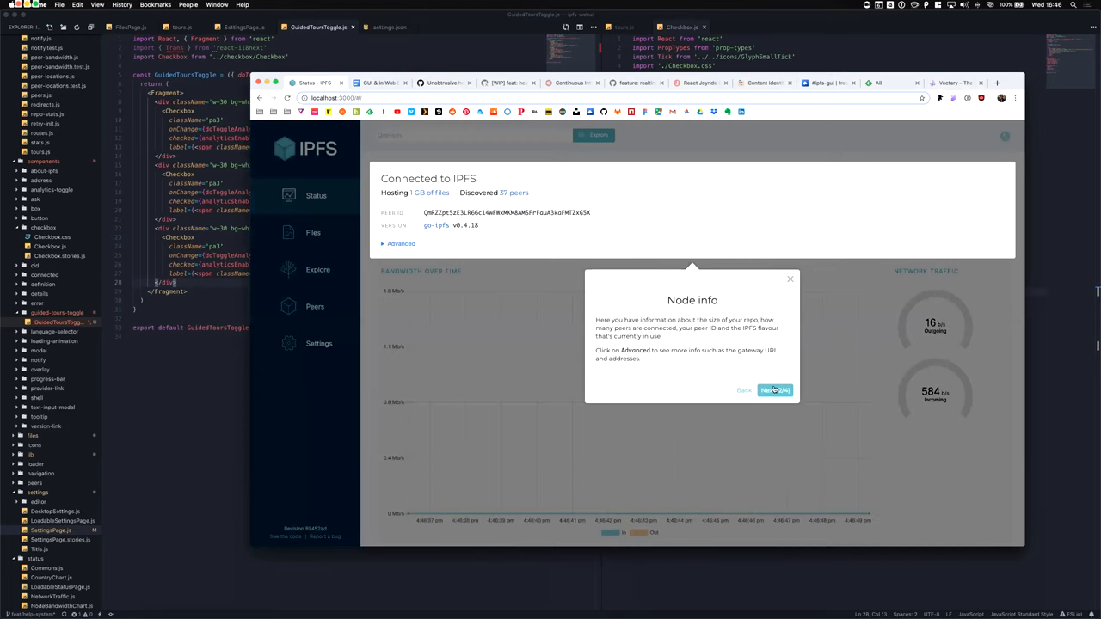
pyautogui.click(774, 391)
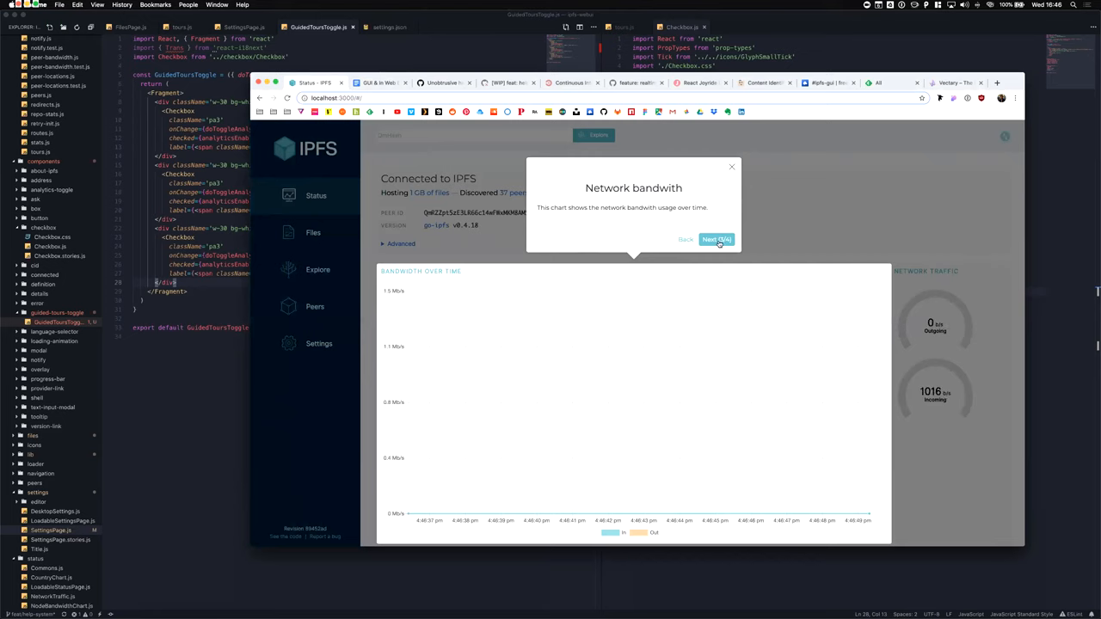
pyautogui.click(716, 241)
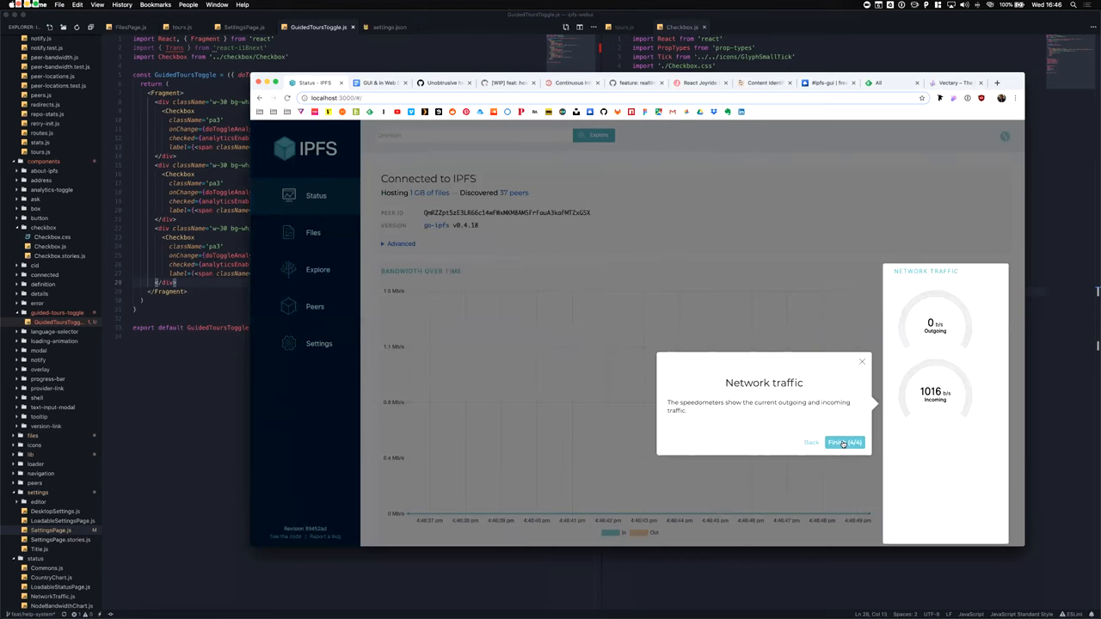
pyautogui.click(843, 442)
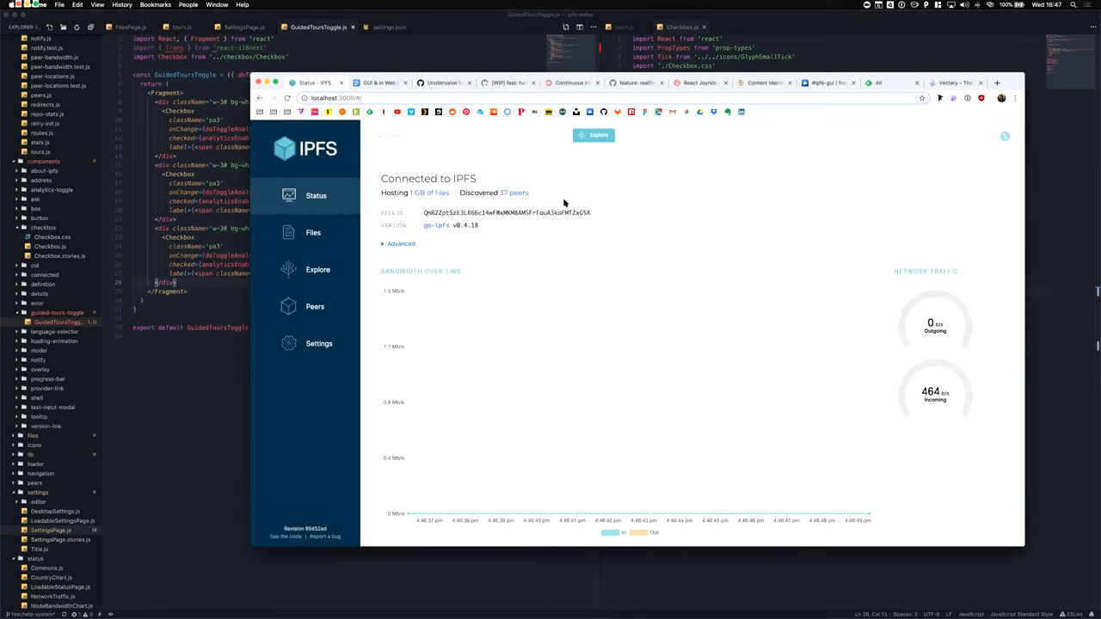
pyautogui.moveTo(608, 203)
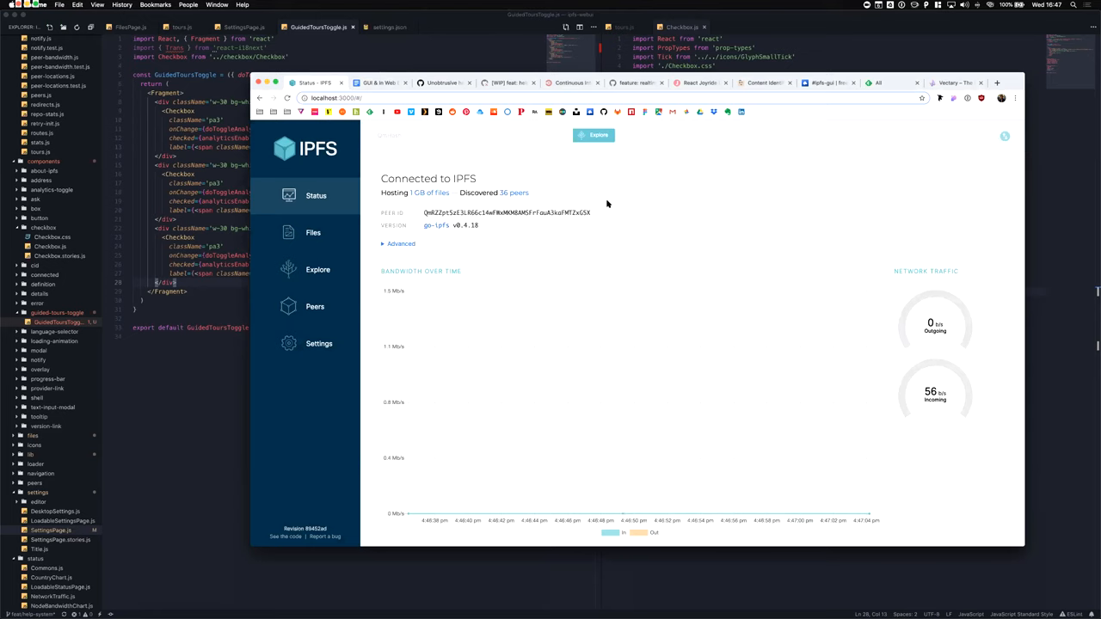
pyautogui.moveTo(313, 233)
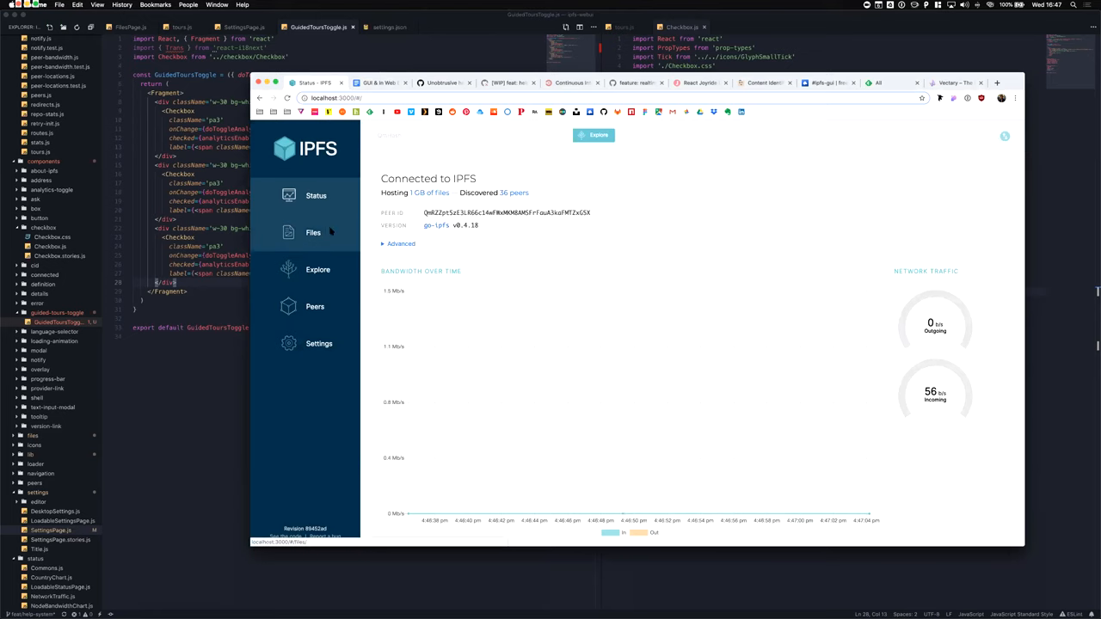
# Go to the Files page from the sidebar so its guided tour starts.
pyautogui.click(313, 233)
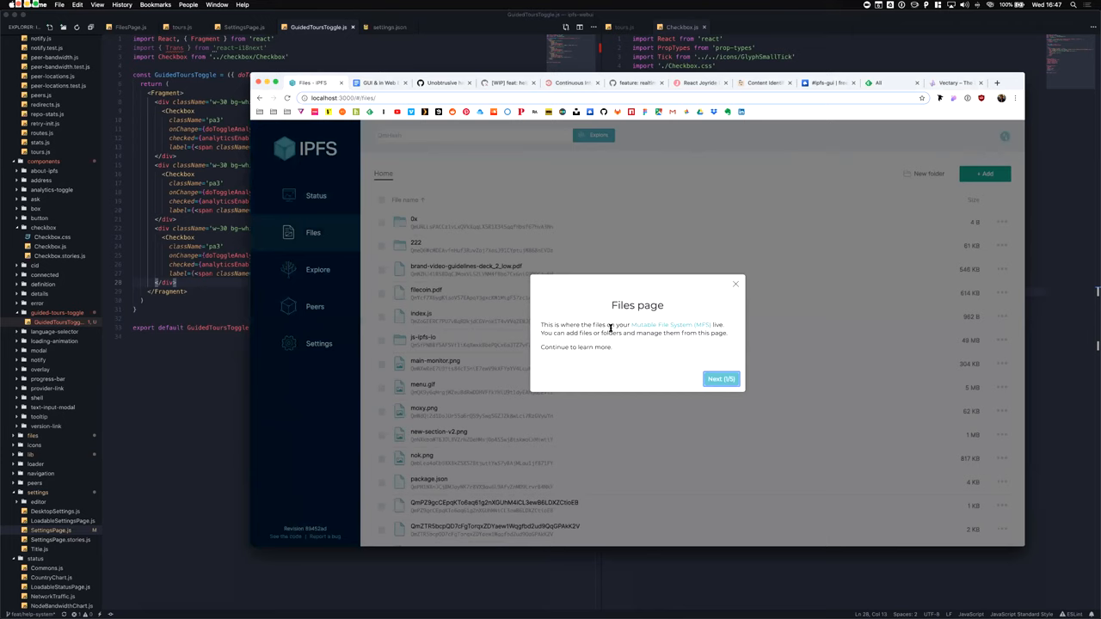
pyautogui.moveTo(650, 348)
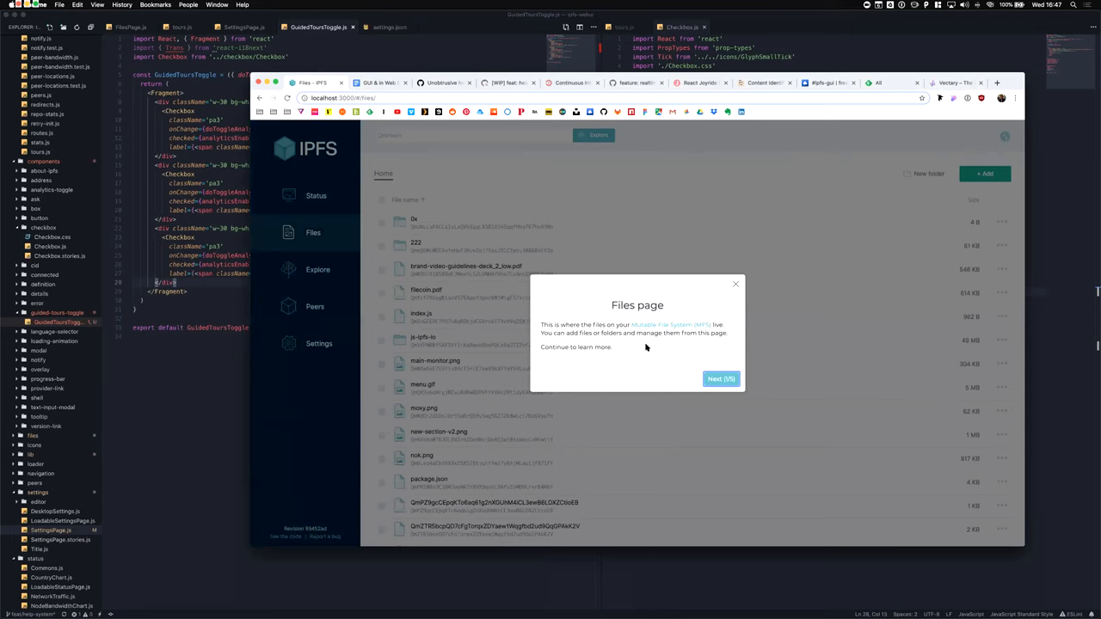
pyautogui.moveTo(612, 344)
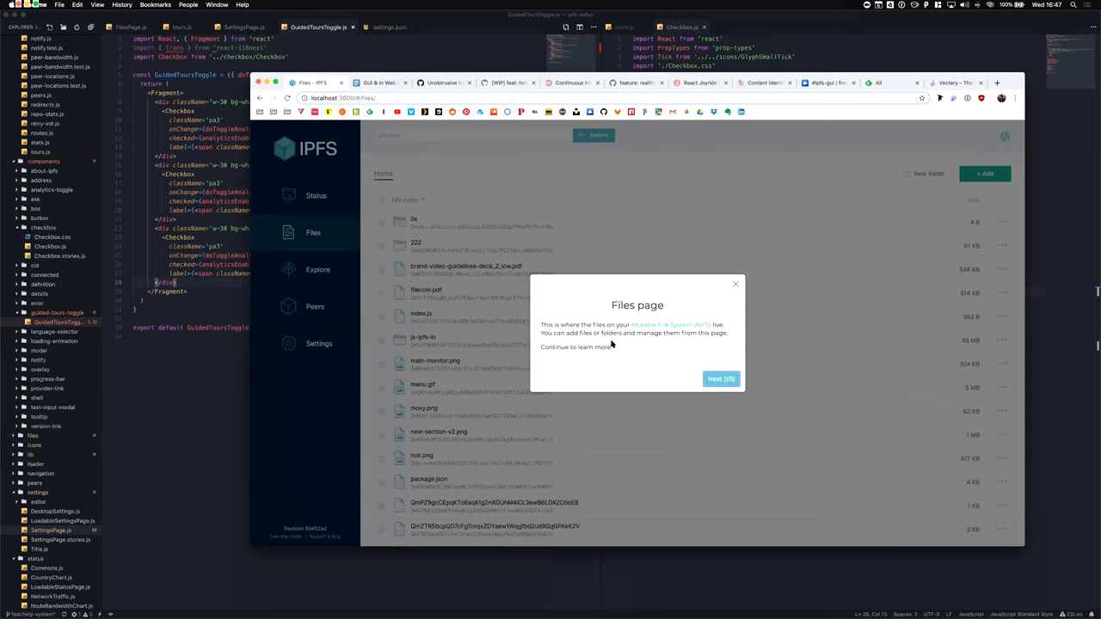
pyautogui.moveTo(663, 336)
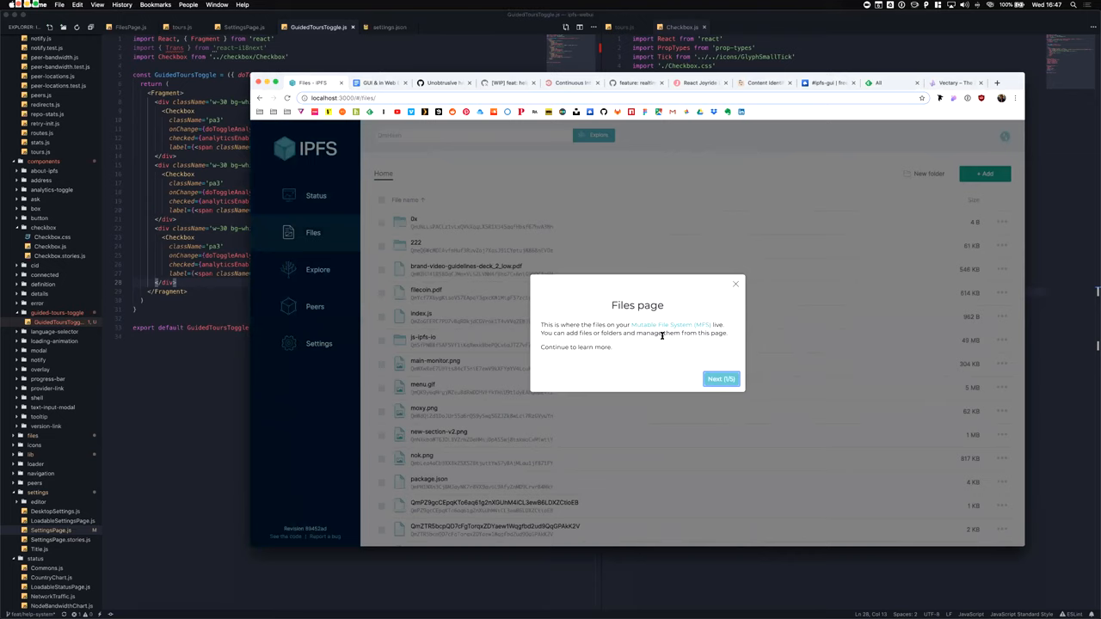
pyautogui.moveTo(669, 334)
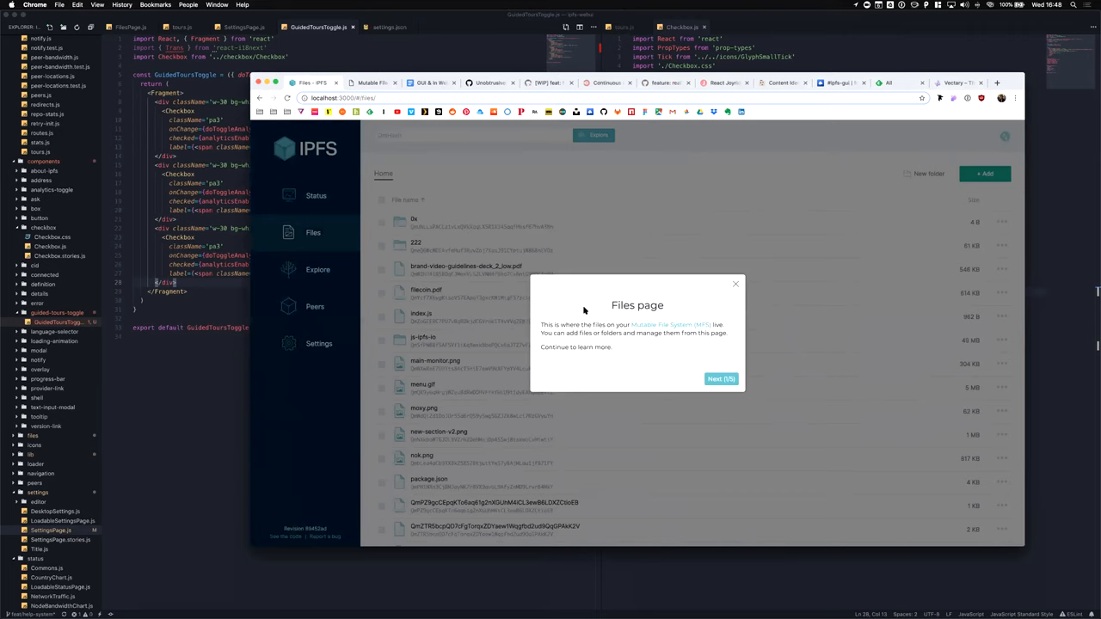
pyautogui.moveTo(613, 323)
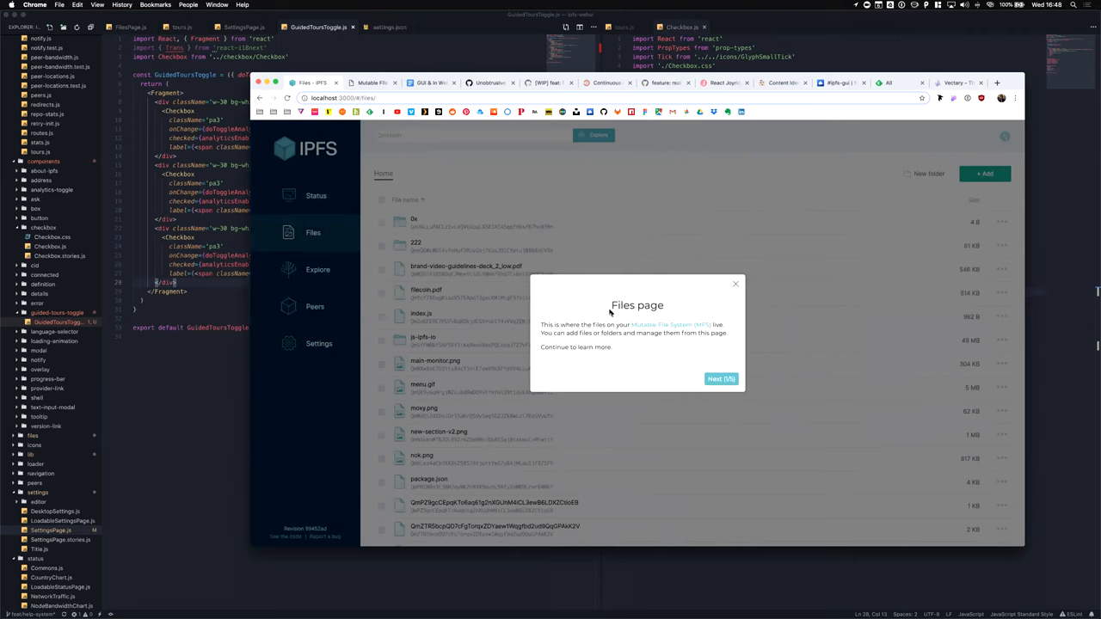
pyautogui.moveTo(724, 337)
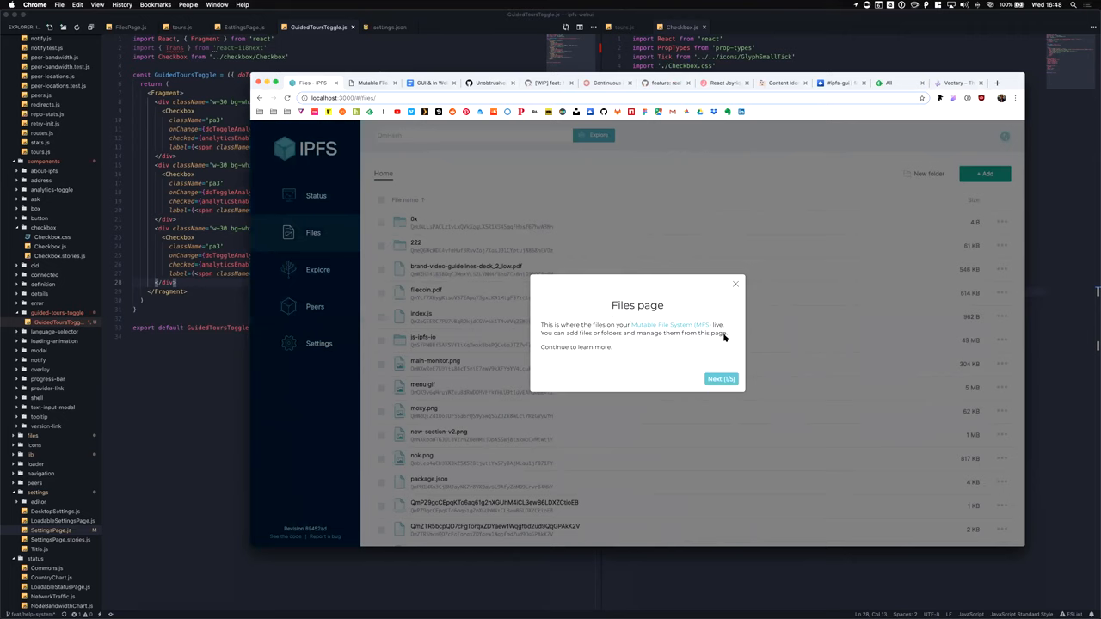
pyautogui.moveTo(662, 299)
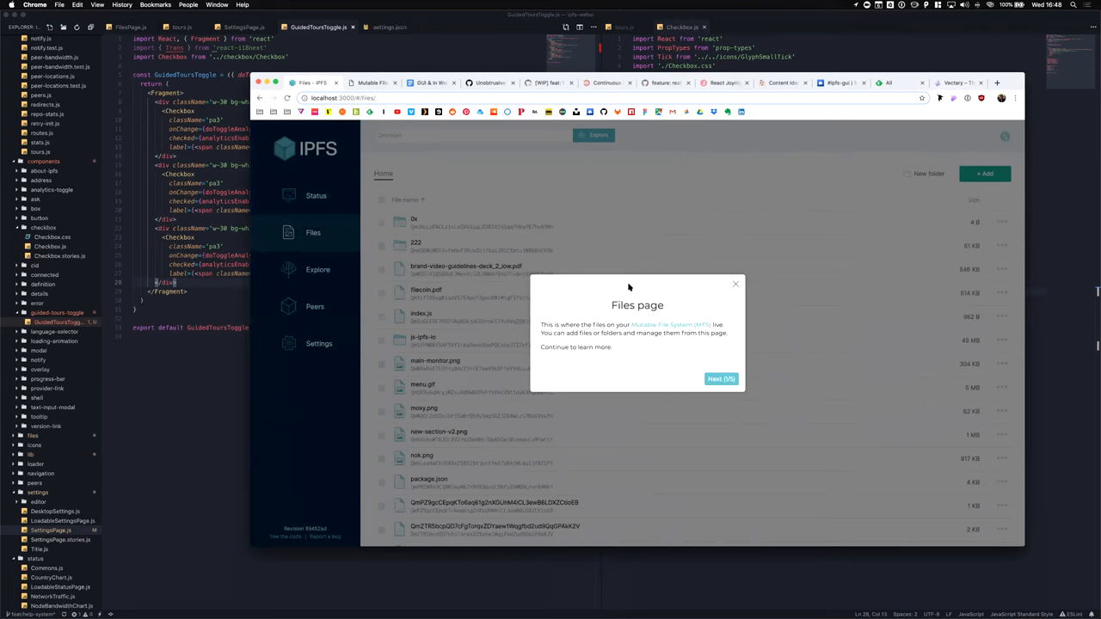
pyautogui.moveTo(527, 327)
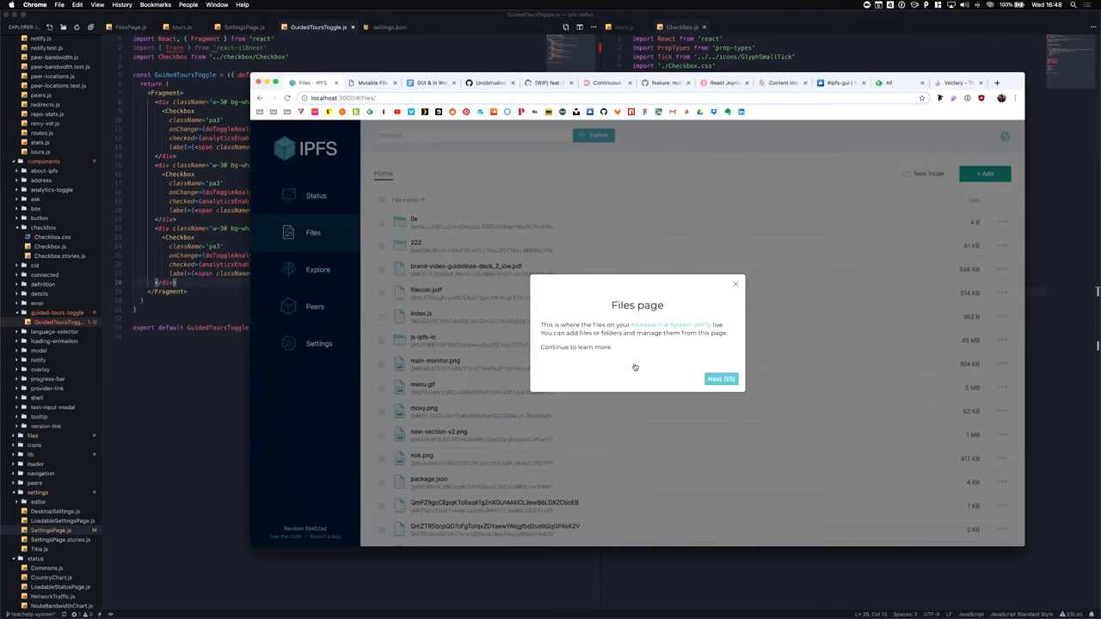
# Advance through the Breadcrumbs and Files list steps, finish the tour, then land on Explore.
pyautogui.click(721, 379)
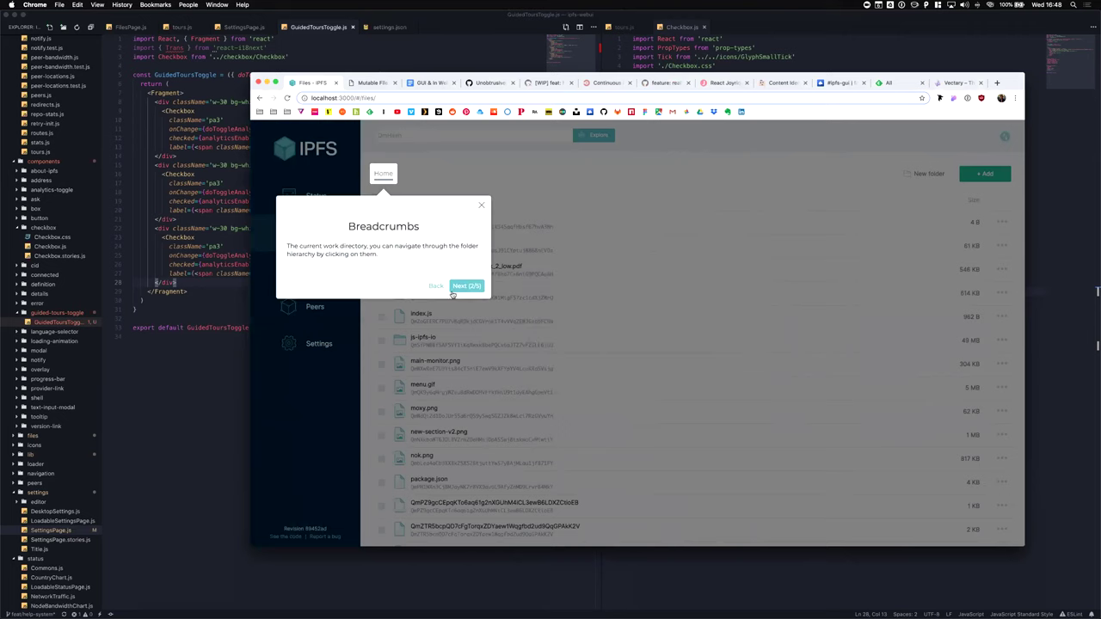
pyautogui.moveTo(841, 217)
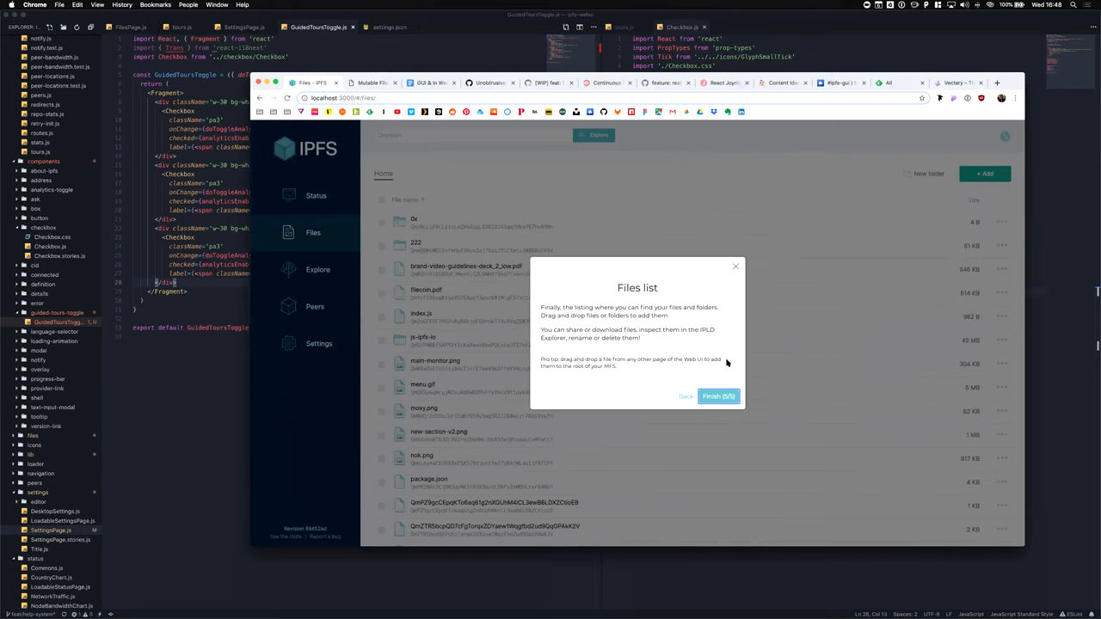
pyautogui.click(720, 396)
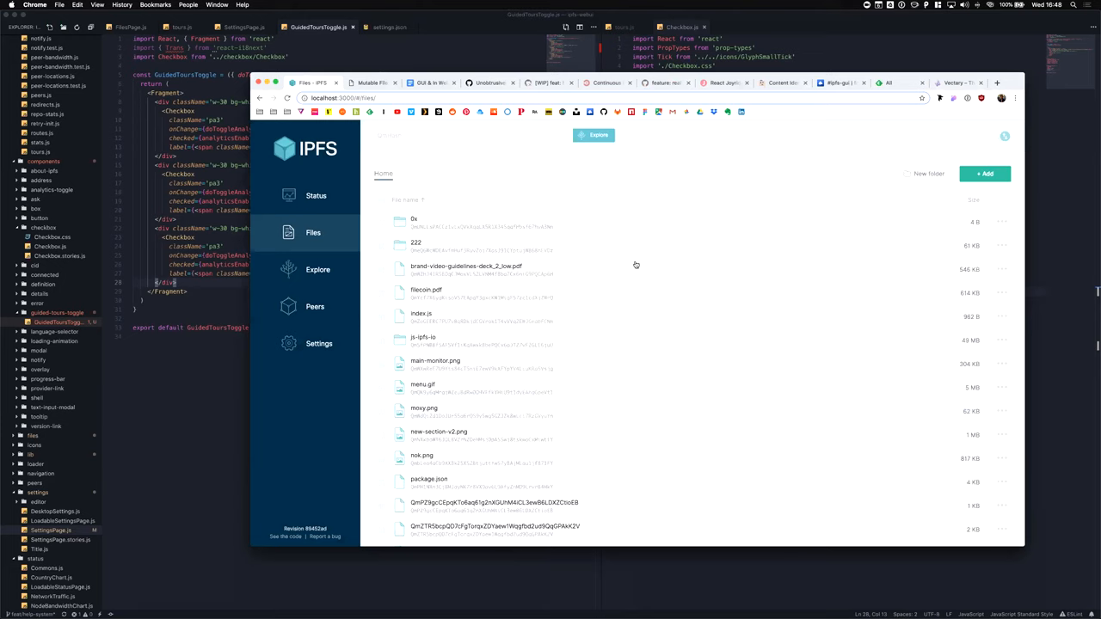
pyautogui.moveTo(743, 232)
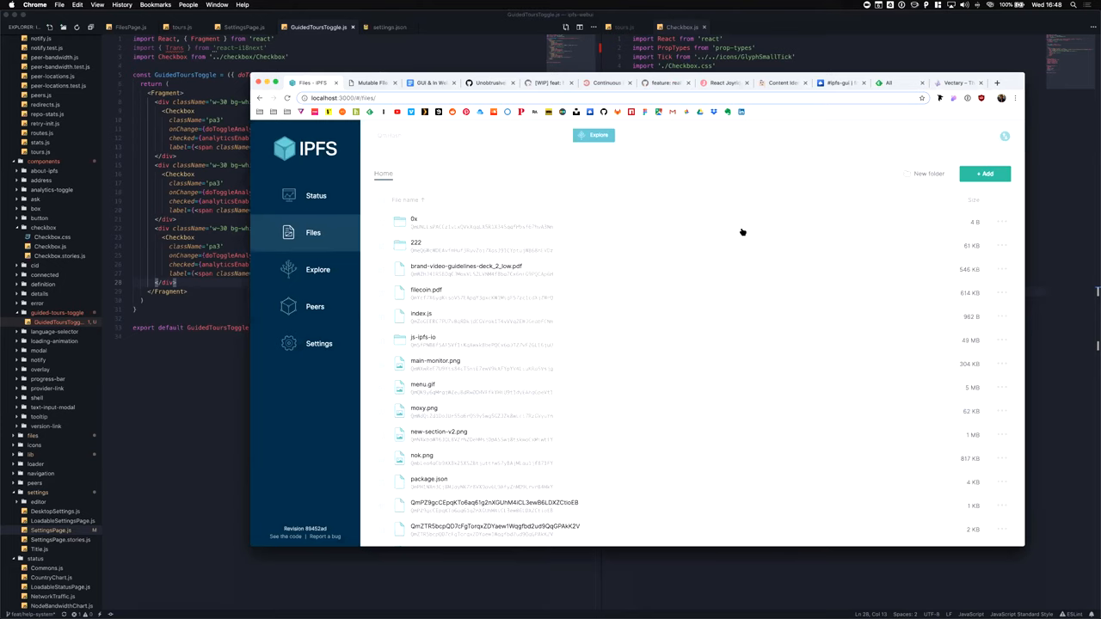
pyautogui.click(318, 344)
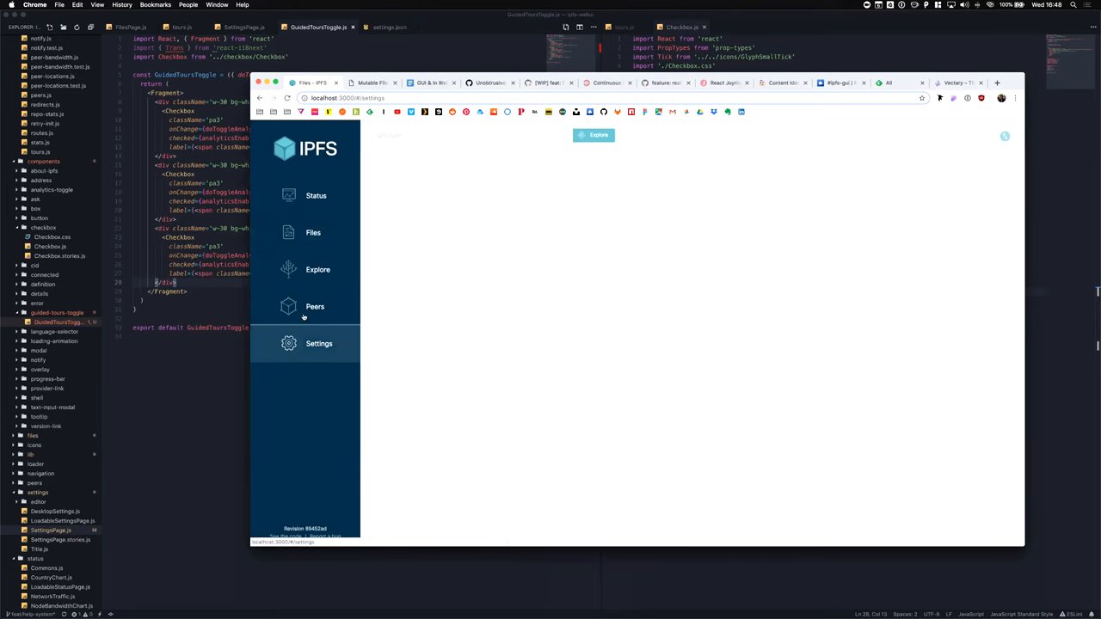
pyautogui.click(317, 269)
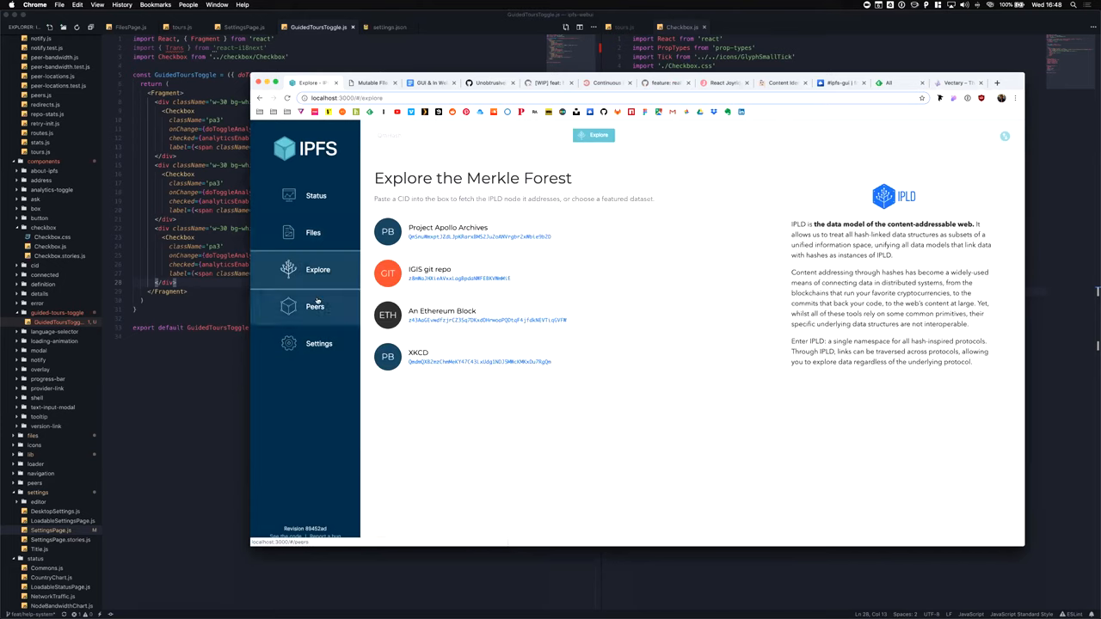
# On Status, dismiss its tour, show and close the Node info help, then switch to PR #983.
pyautogui.click(317, 196)
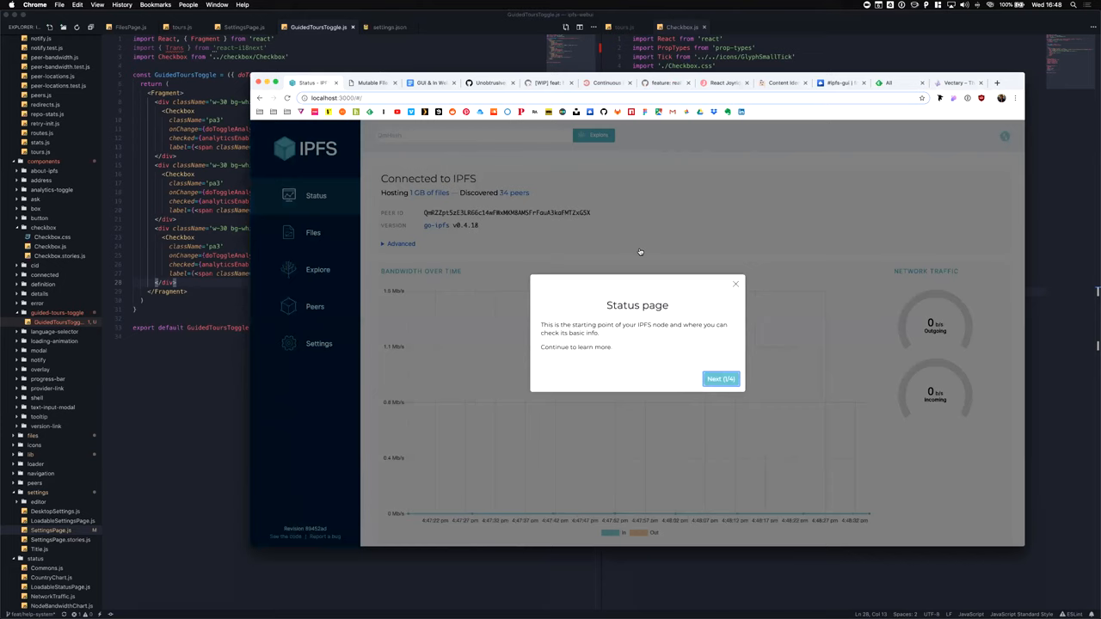
pyautogui.moveTo(680, 306)
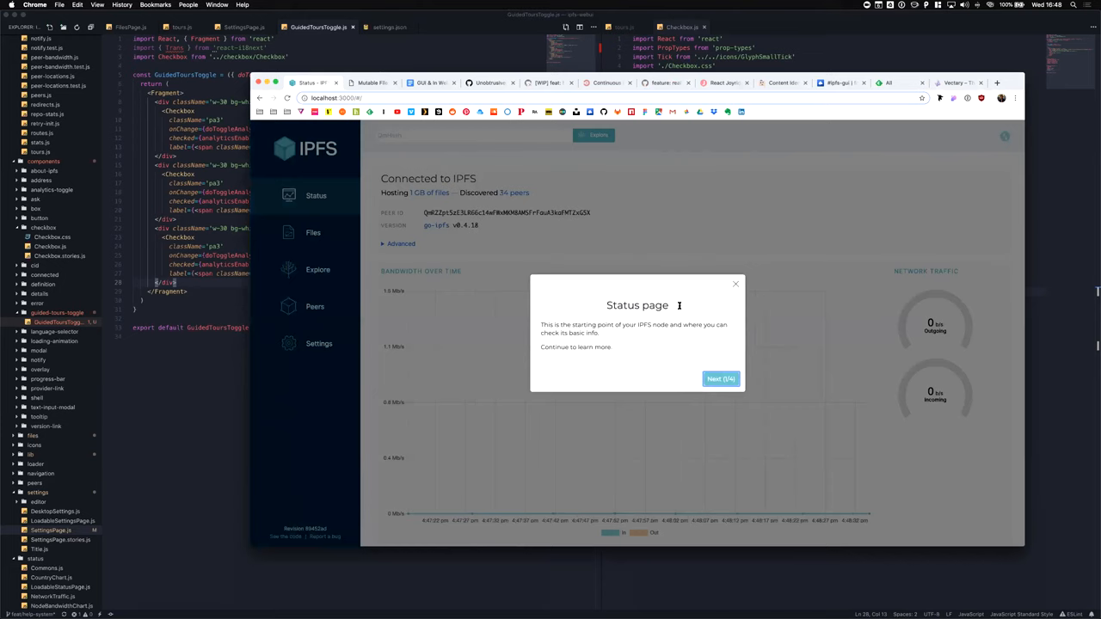
pyautogui.click(737, 284)
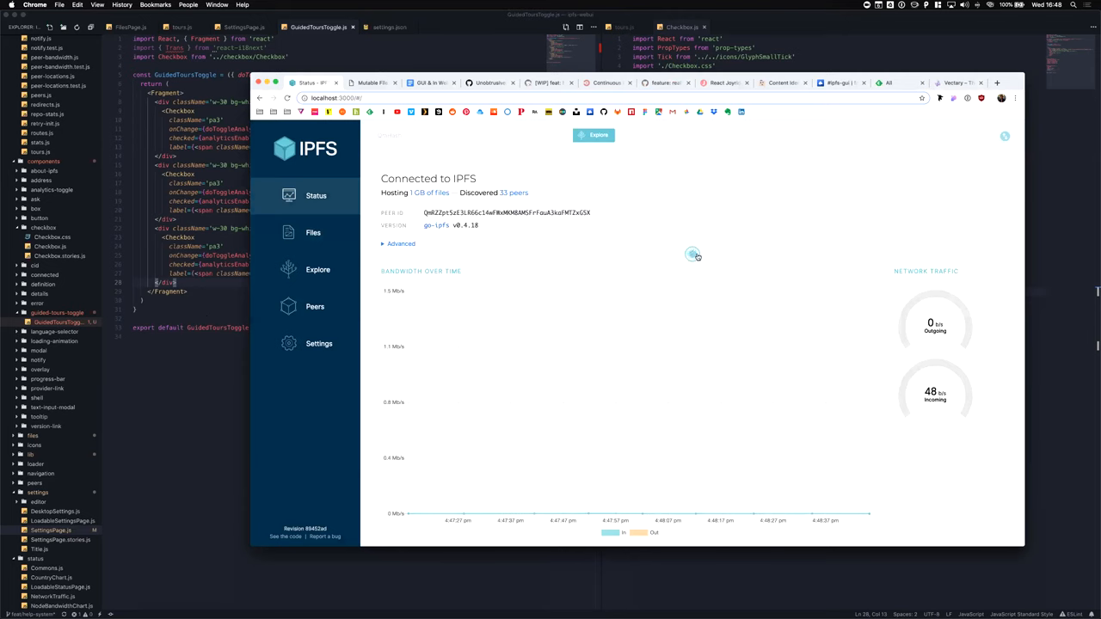
pyautogui.moveTo(510, 275)
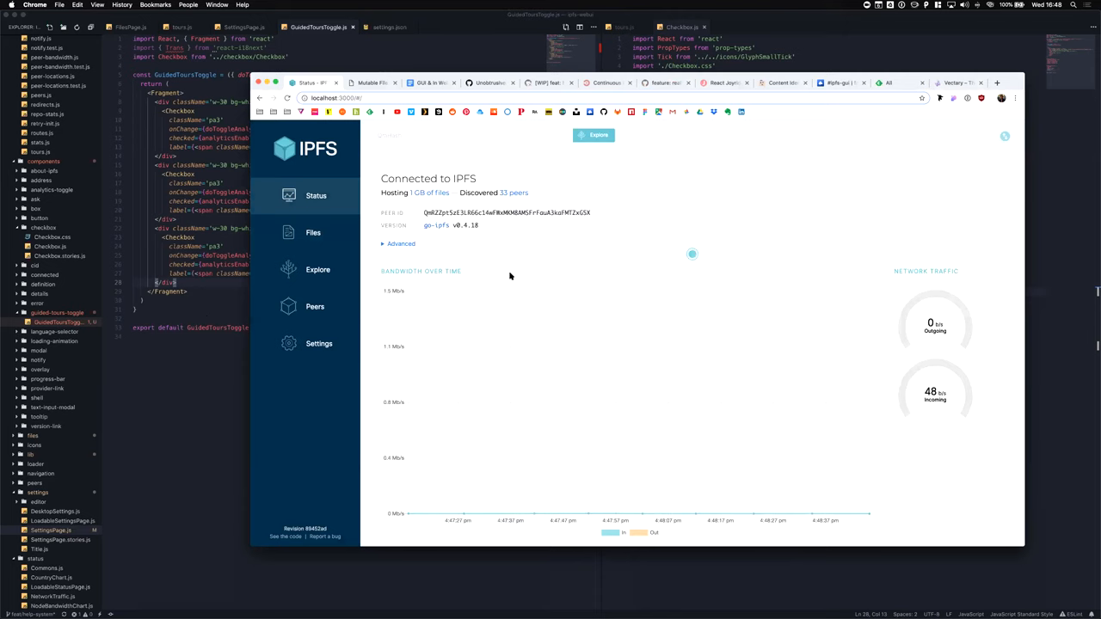
pyautogui.moveTo(685, 299)
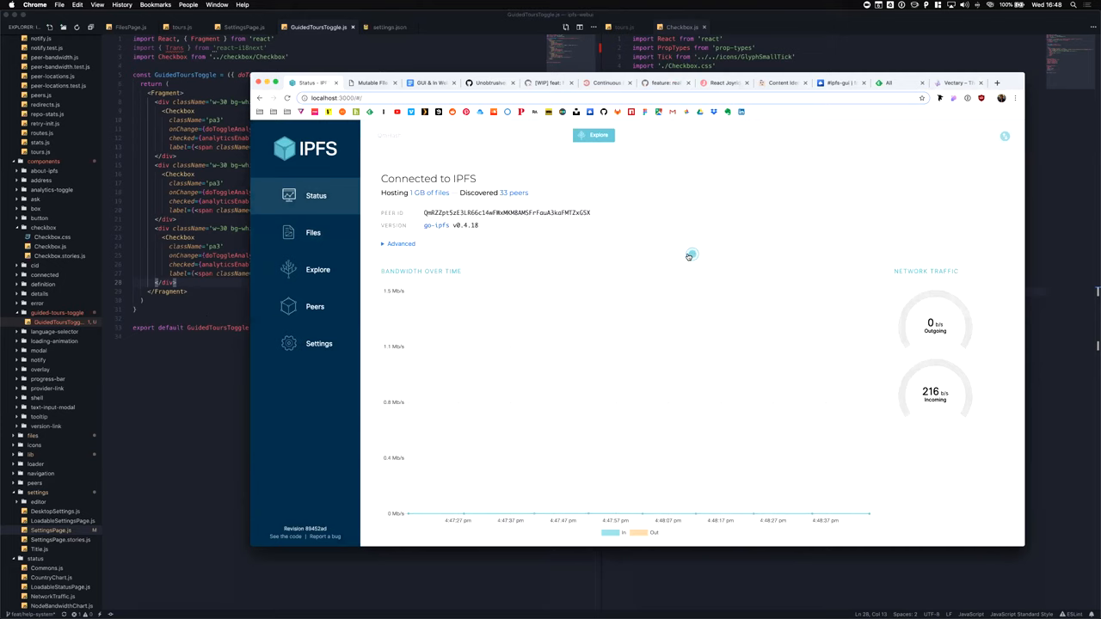
pyautogui.click(692, 254)
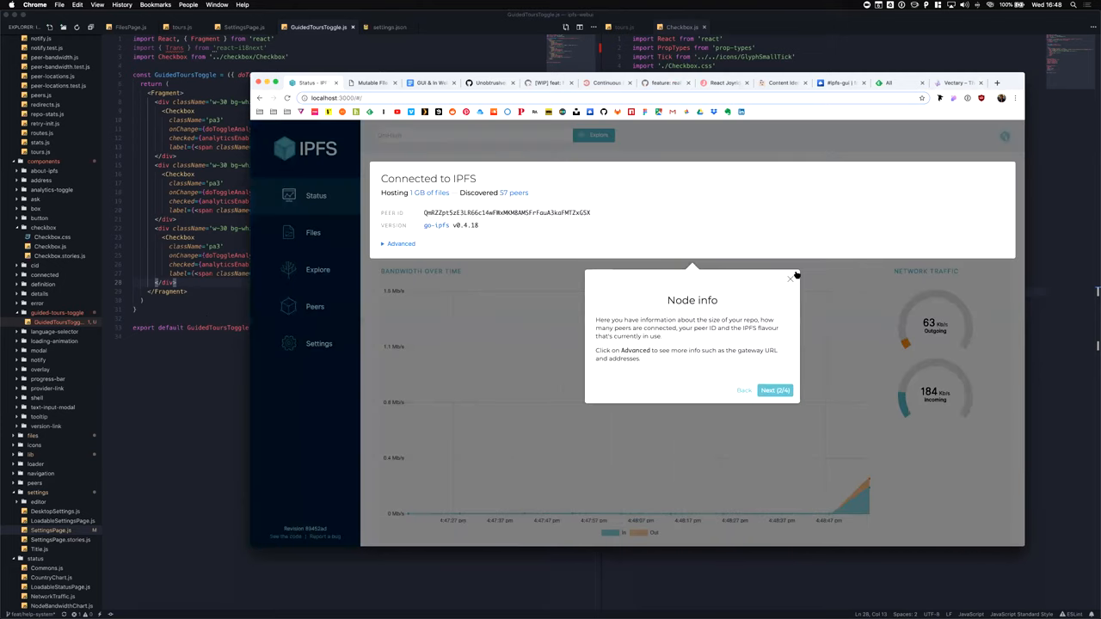
pyautogui.click(792, 279)
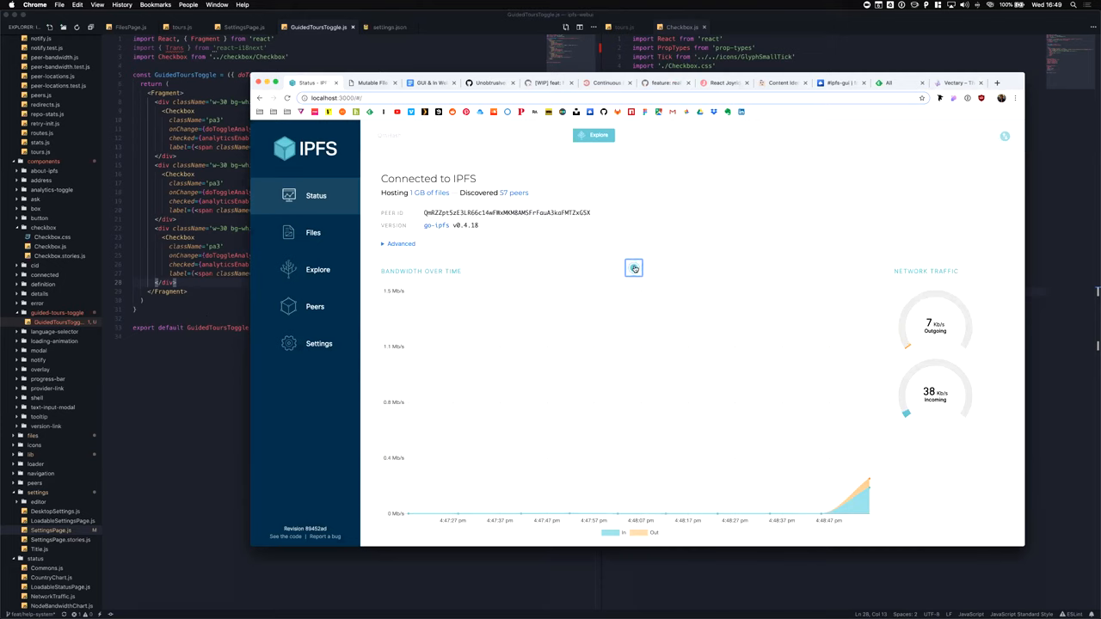
pyautogui.moveTo(320, 344)
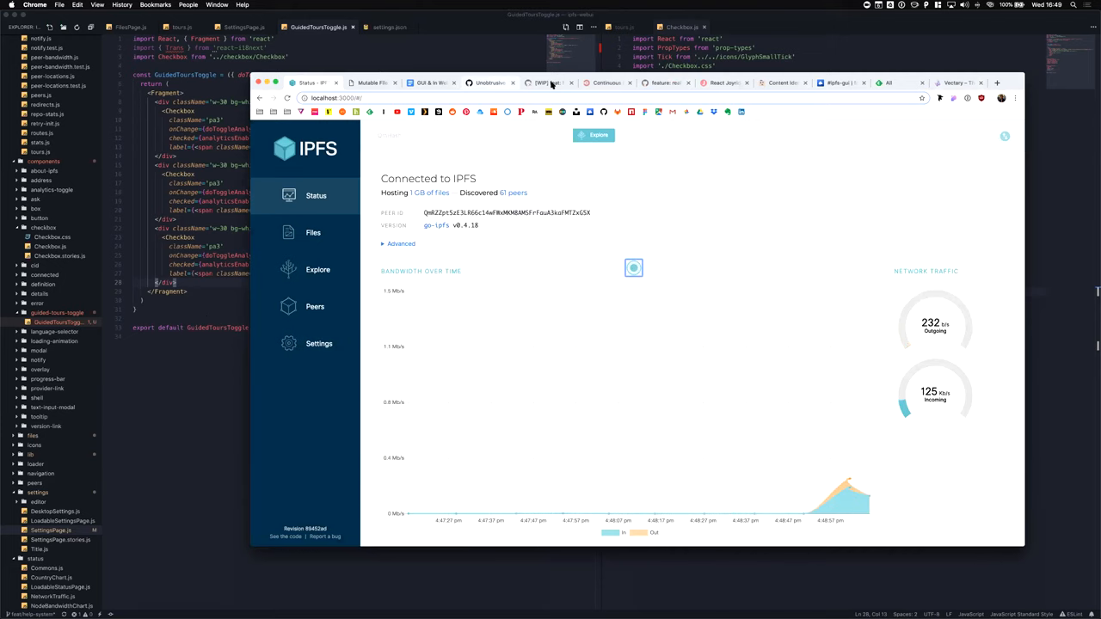
pyautogui.click(549, 82)
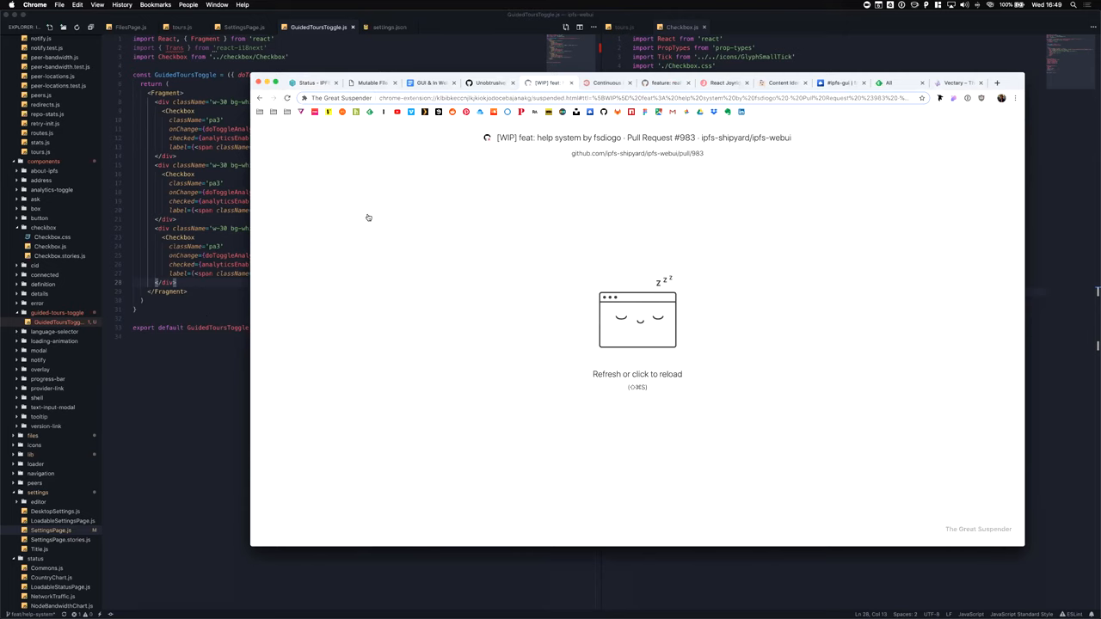
# Reload the suspended ipfs-webui pull request #983 page.
pyautogui.click(637, 375)
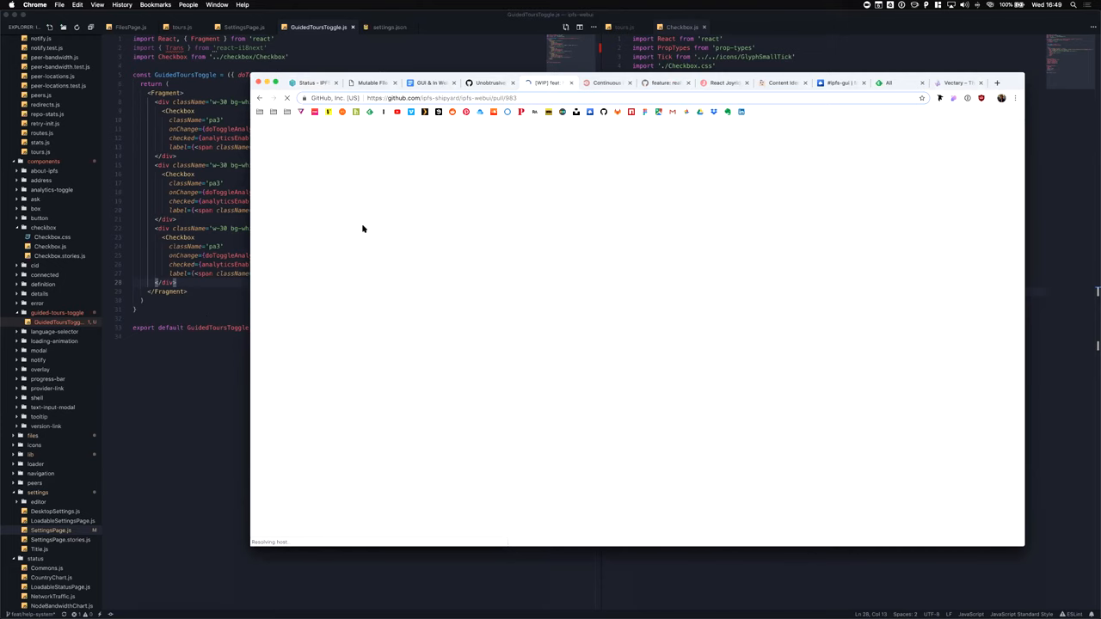
pyautogui.moveTo(444, 299)
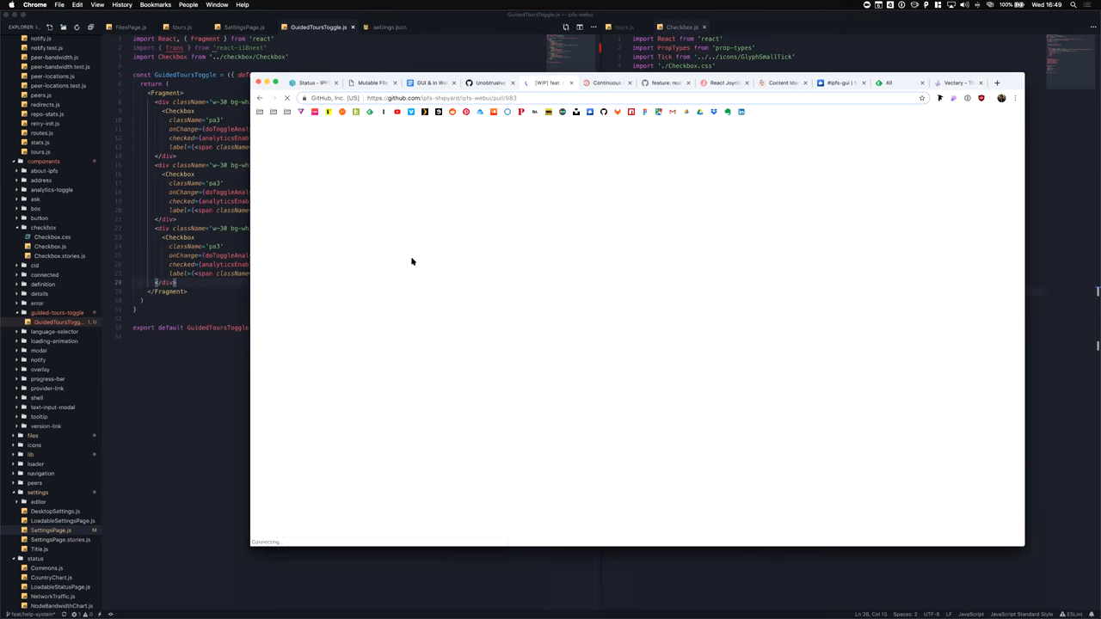
pyautogui.moveTo(510, 286)
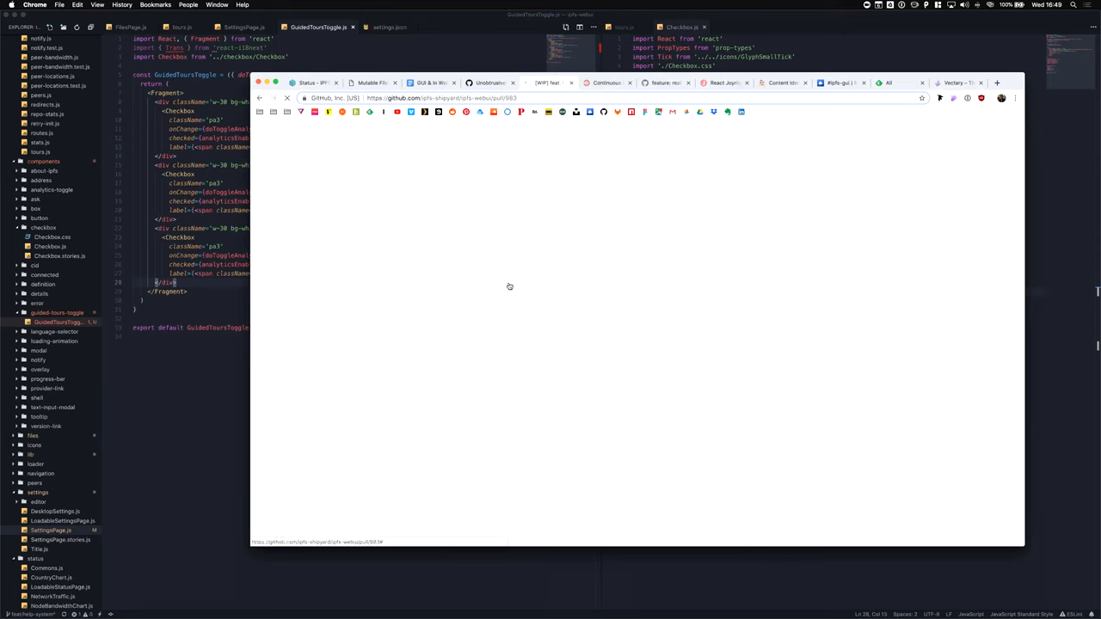
pyautogui.moveTo(523, 247)
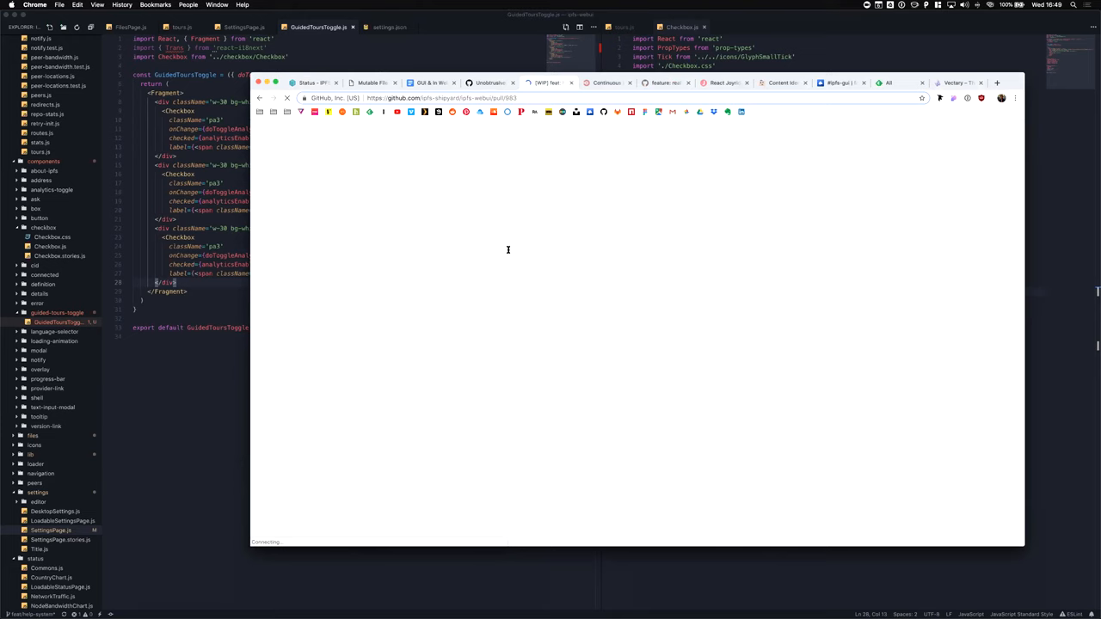
pyautogui.moveTo(385, 155)
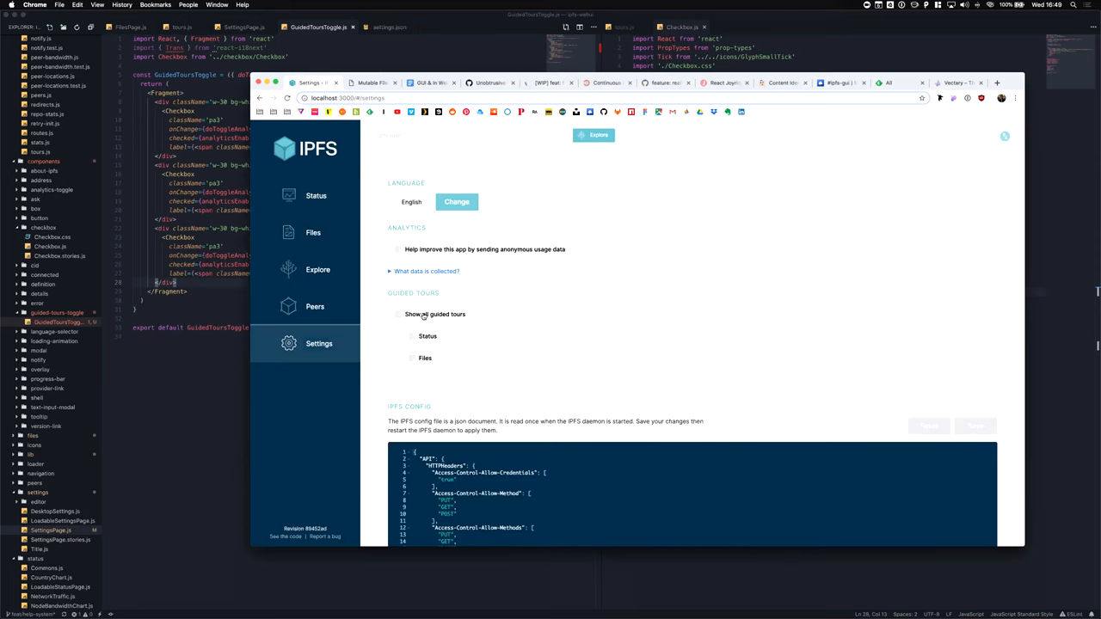
# Show the guided tours options in Settings with show all tours, Status and Files on.
pyautogui.click(399, 313)
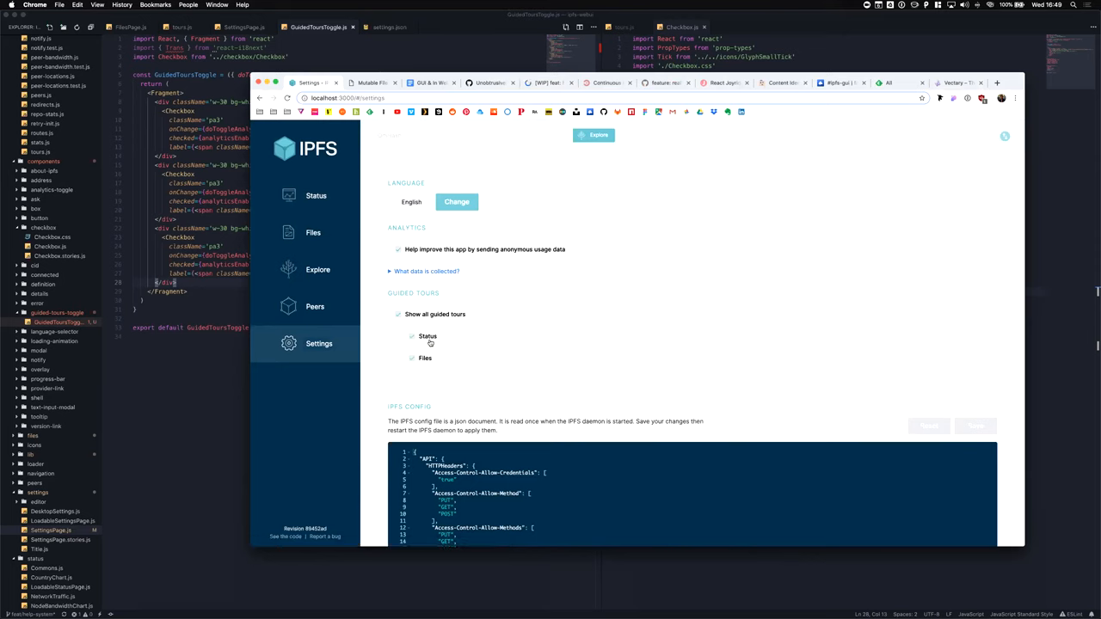
pyautogui.moveTo(451, 342)
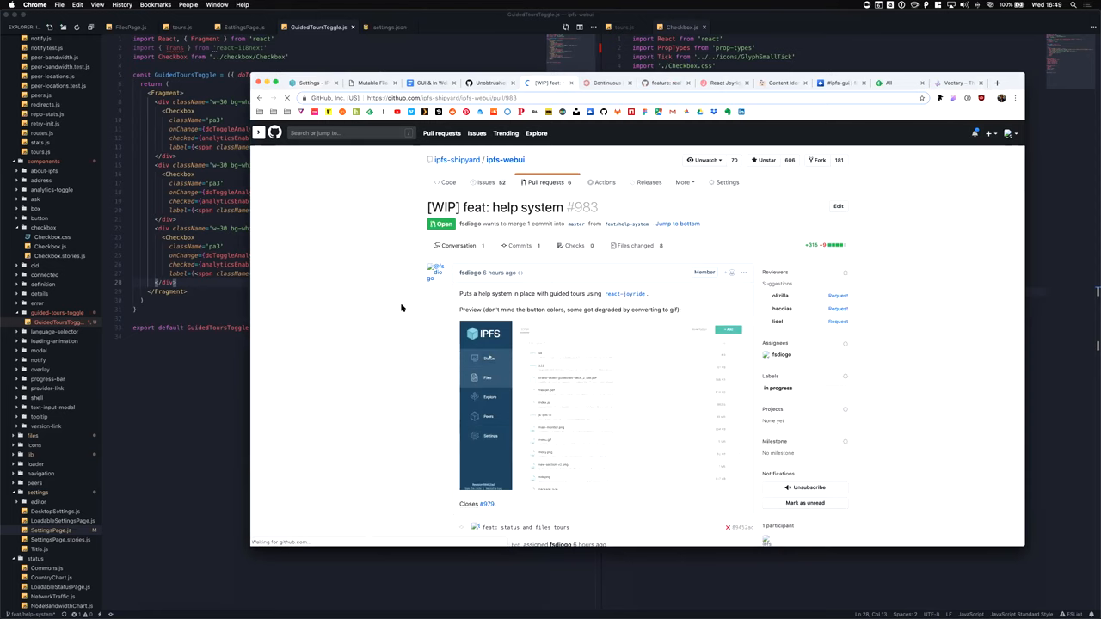
# Pass through the agenda notes and PR #983 to the 'Unobtrusive help system' issue with Chardin.js.
pyautogui.scroll(-3)
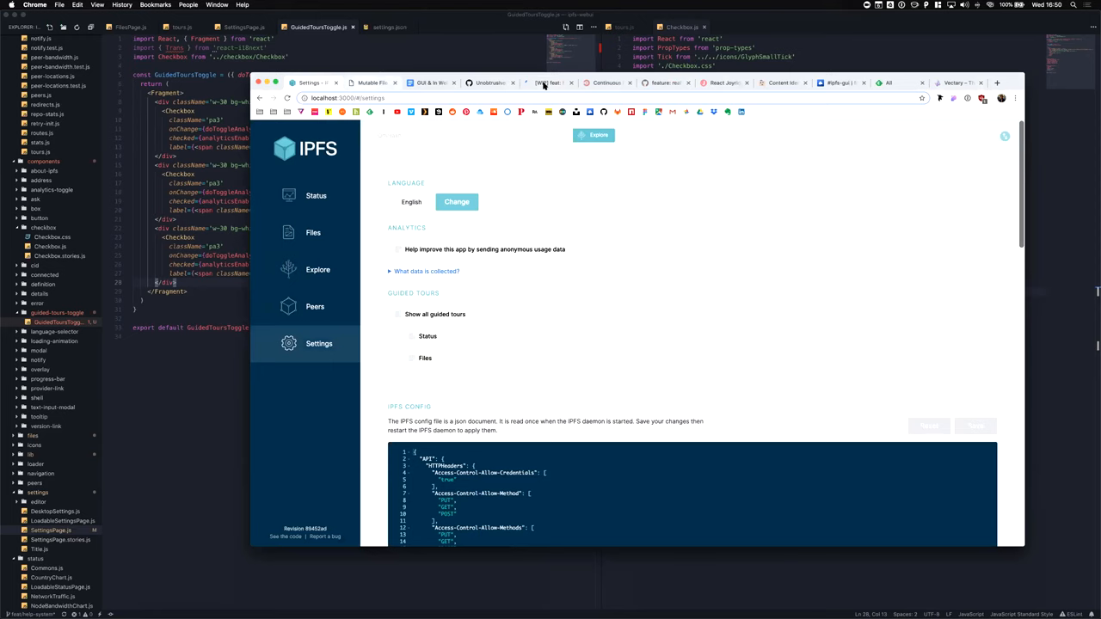
pyautogui.click(551, 82)
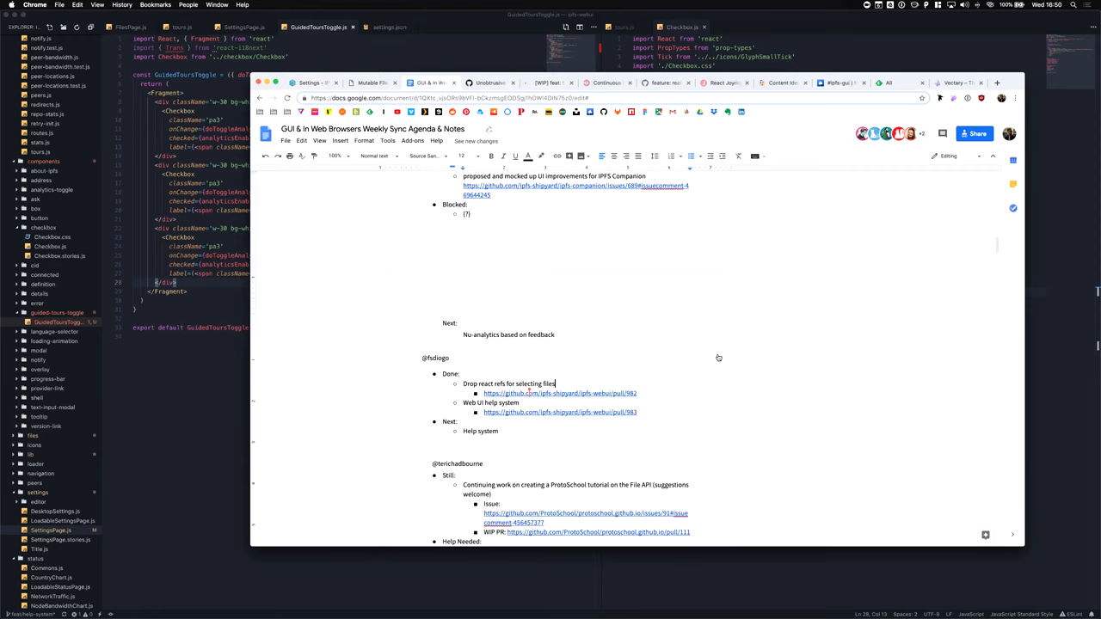
pyautogui.click(561, 413)
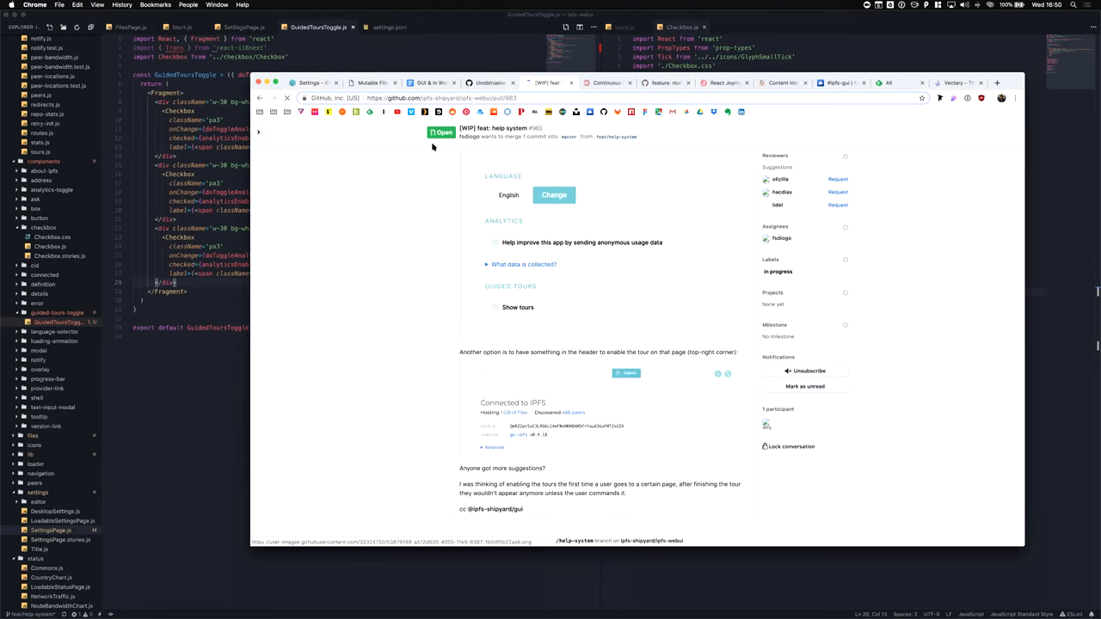
pyautogui.moveTo(974, 141)
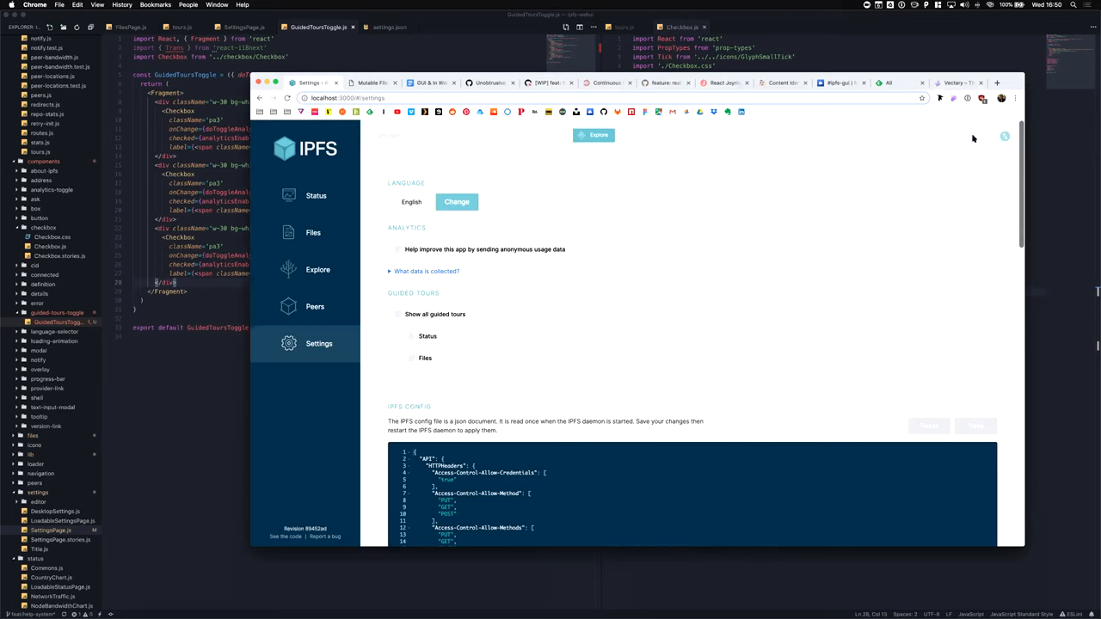
pyautogui.moveTo(978, 135)
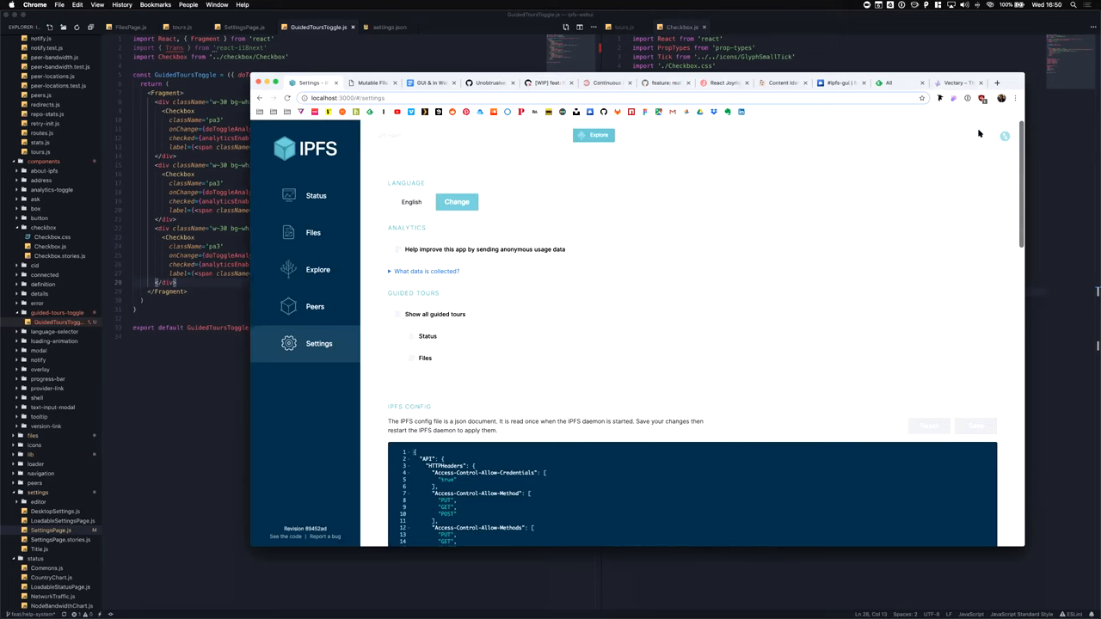
pyautogui.moveTo(605, 230)
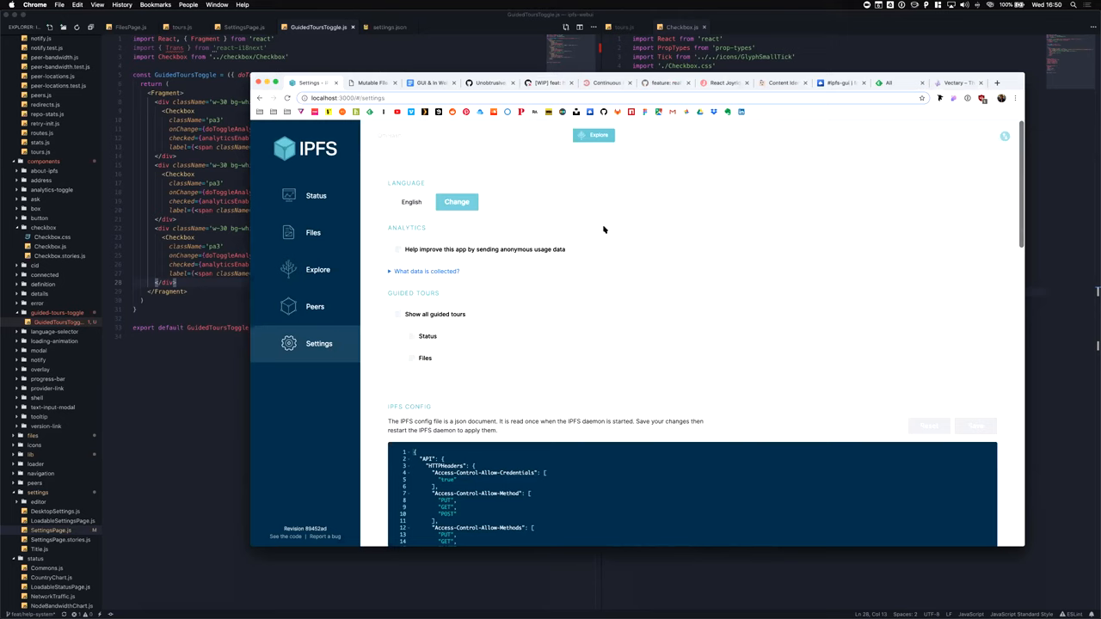
pyautogui.moveTo(713, 227)
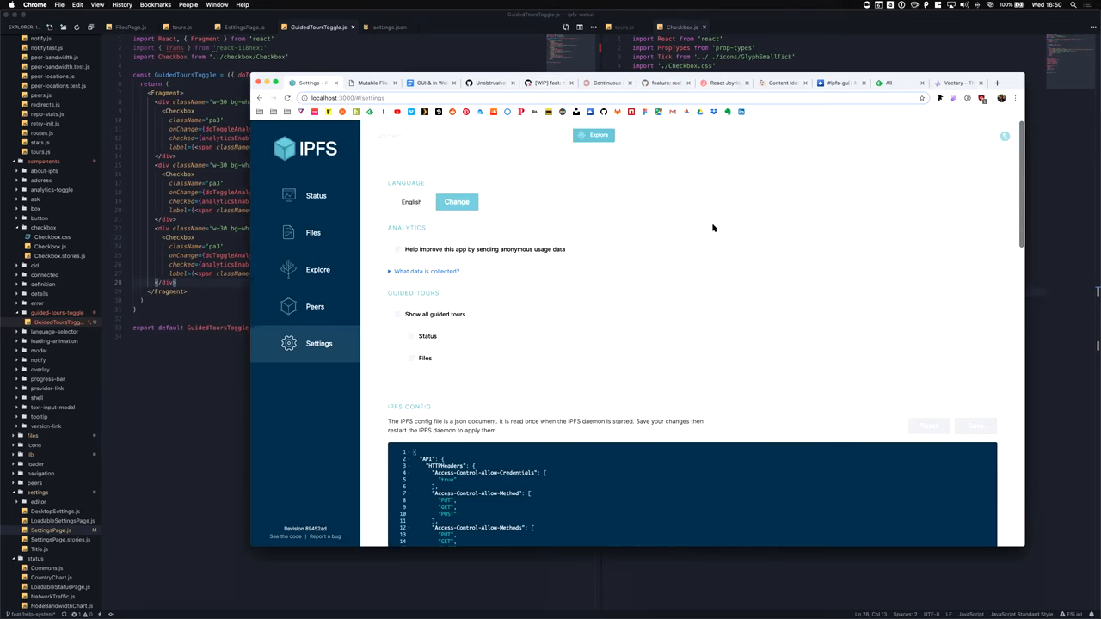
pyautogui.moveTo(492, 83)
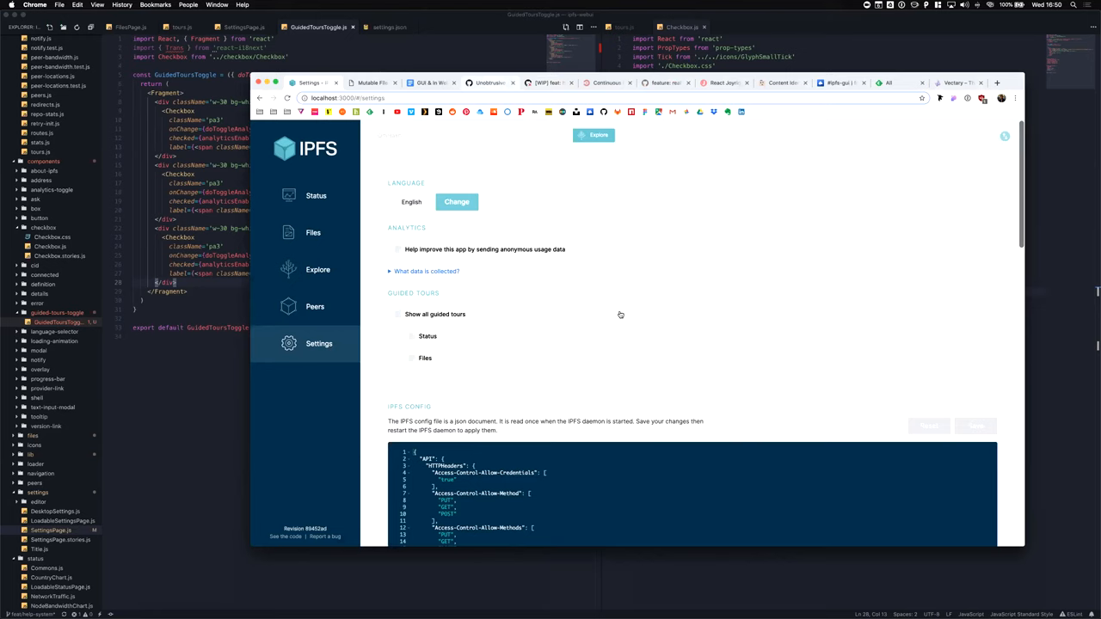
pyautogui.click(488, 83)
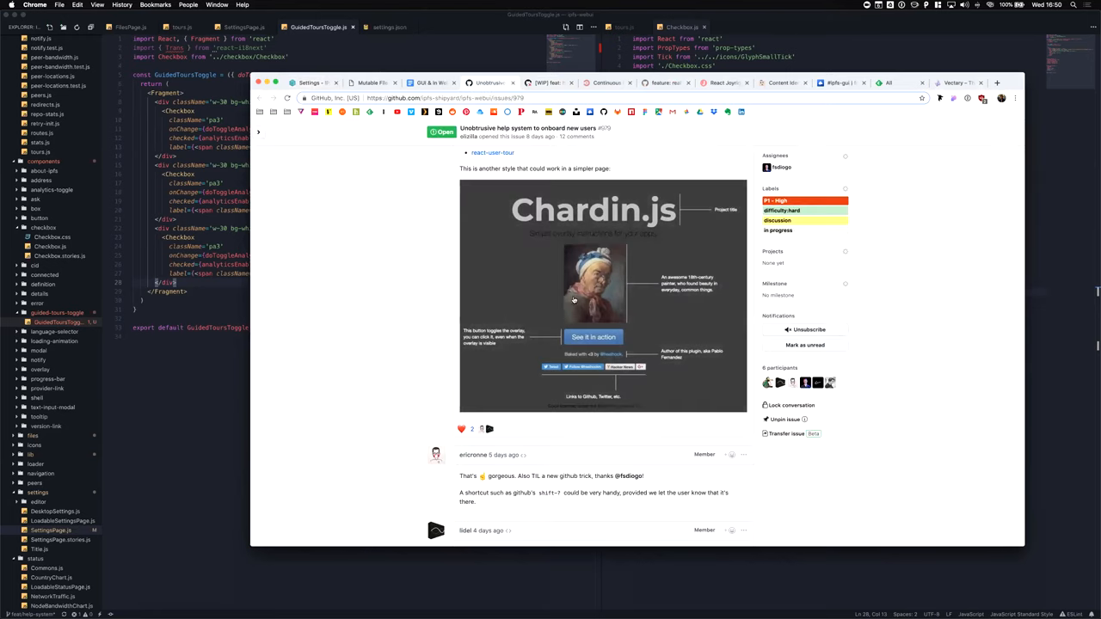
# Return to the IPFS Web UI Settings page with the guided tours options.
pyautogui.click(593, 284)
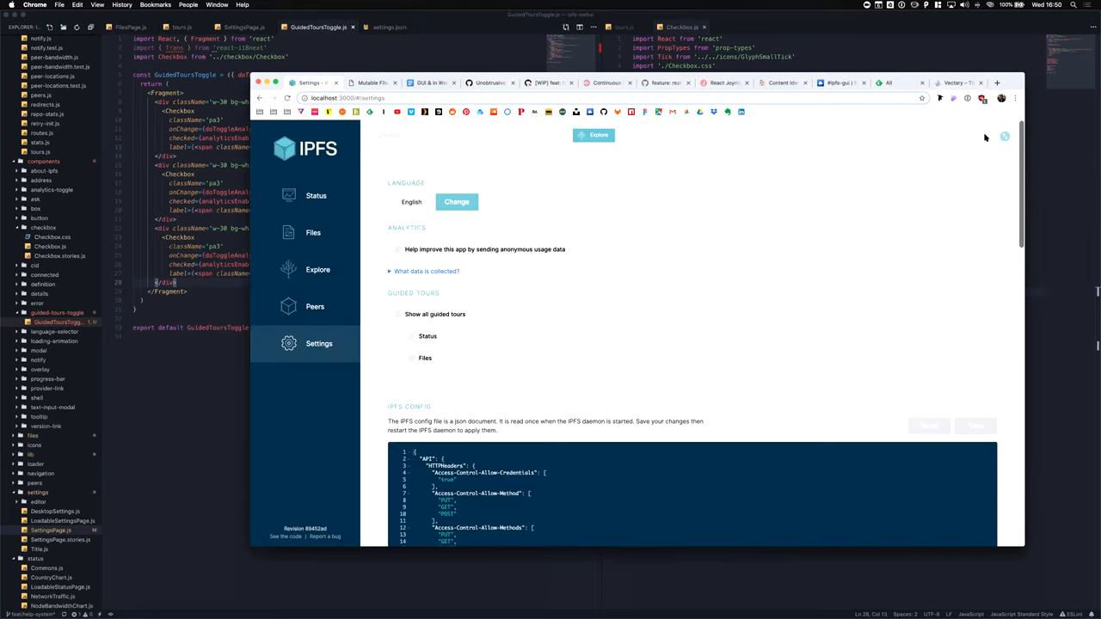
pyautogui.moveTo(966, 134)
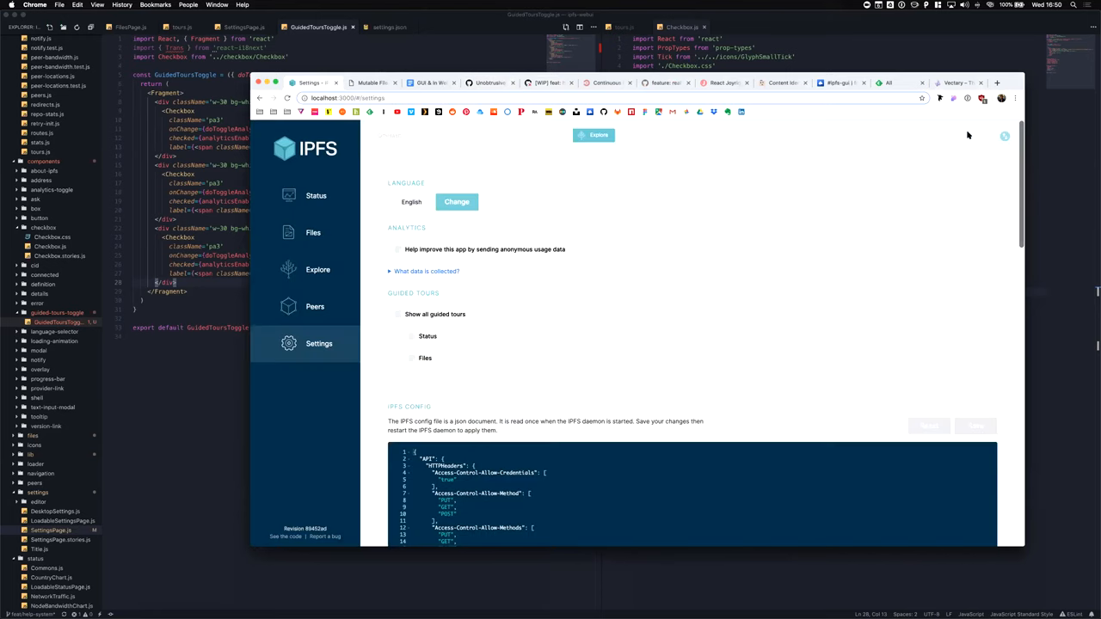
pyautogui.moveTo(984, 136)
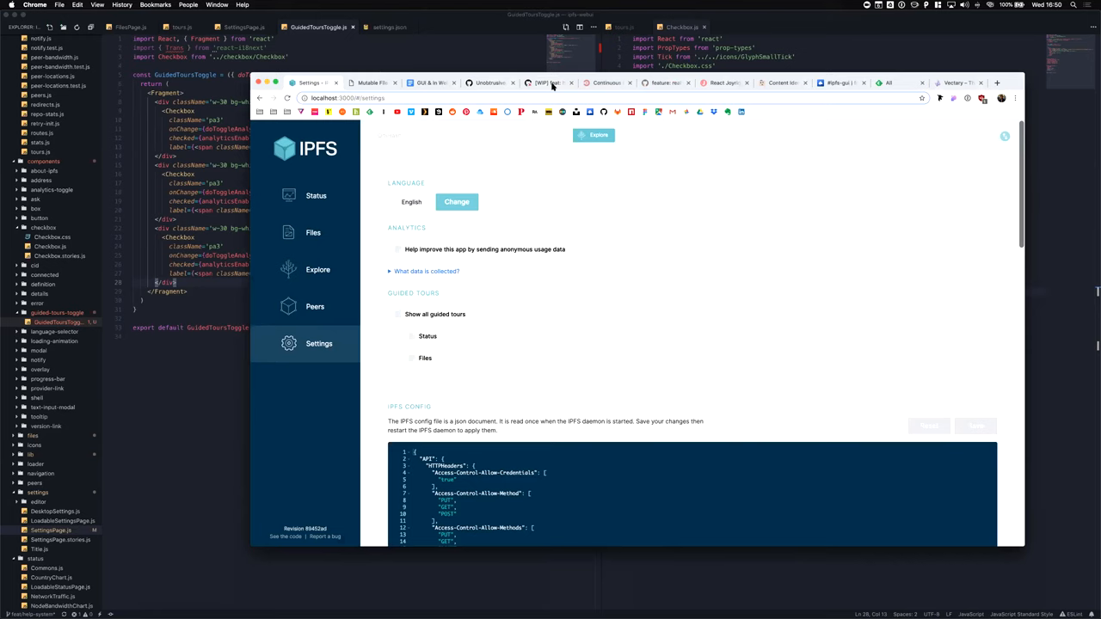
pyautogui.moveTo(524, 297)
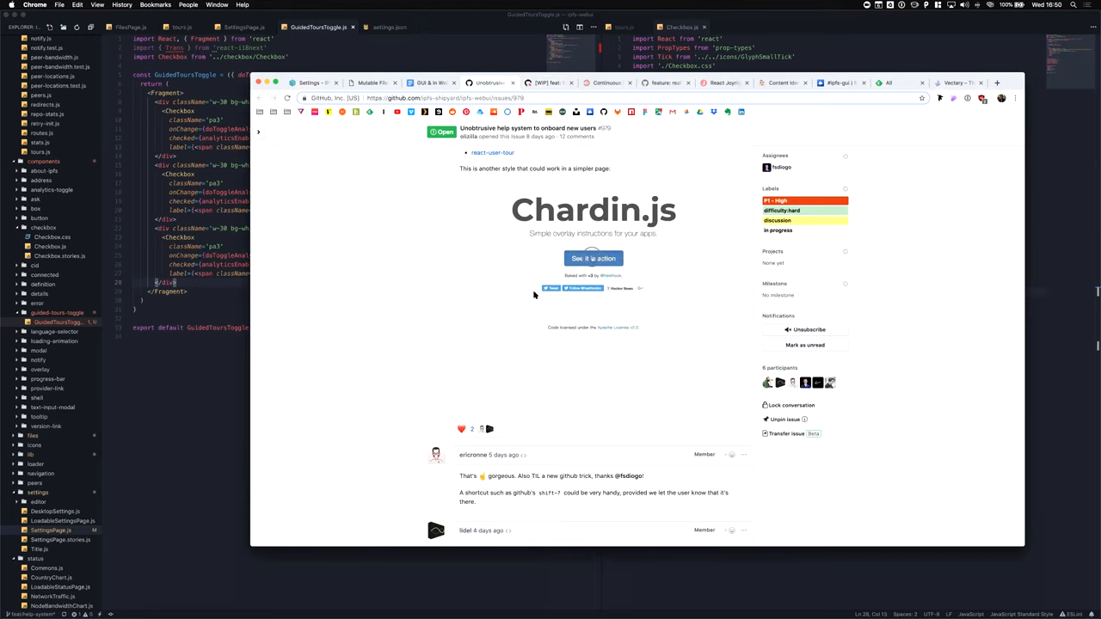
pyautogui.moveTo(410, 322)
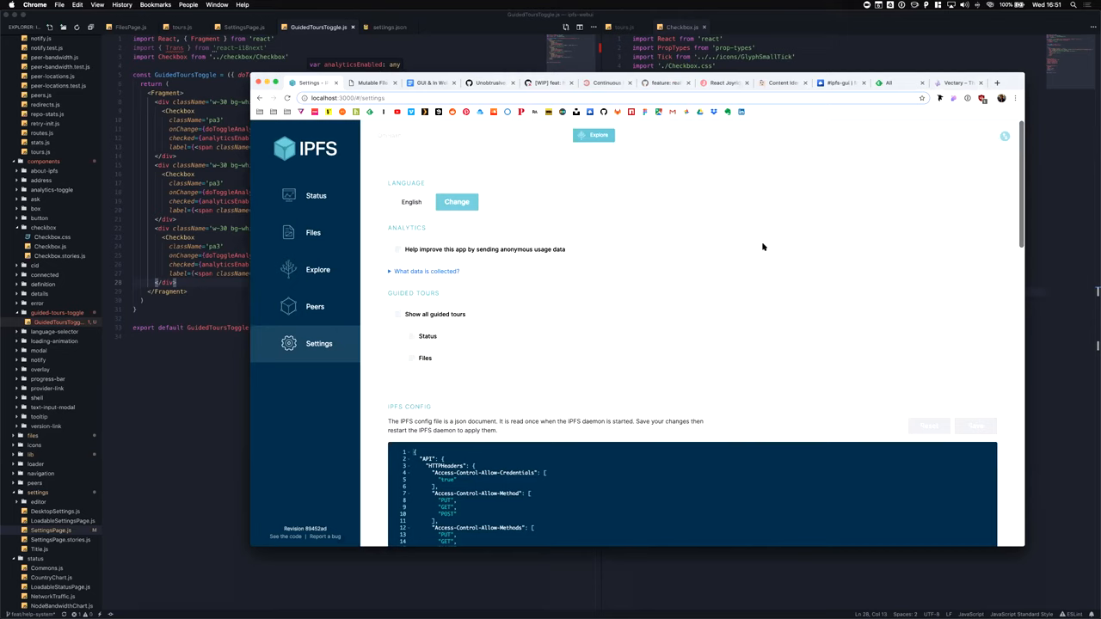
pyautogui.moveTo(795, 248)
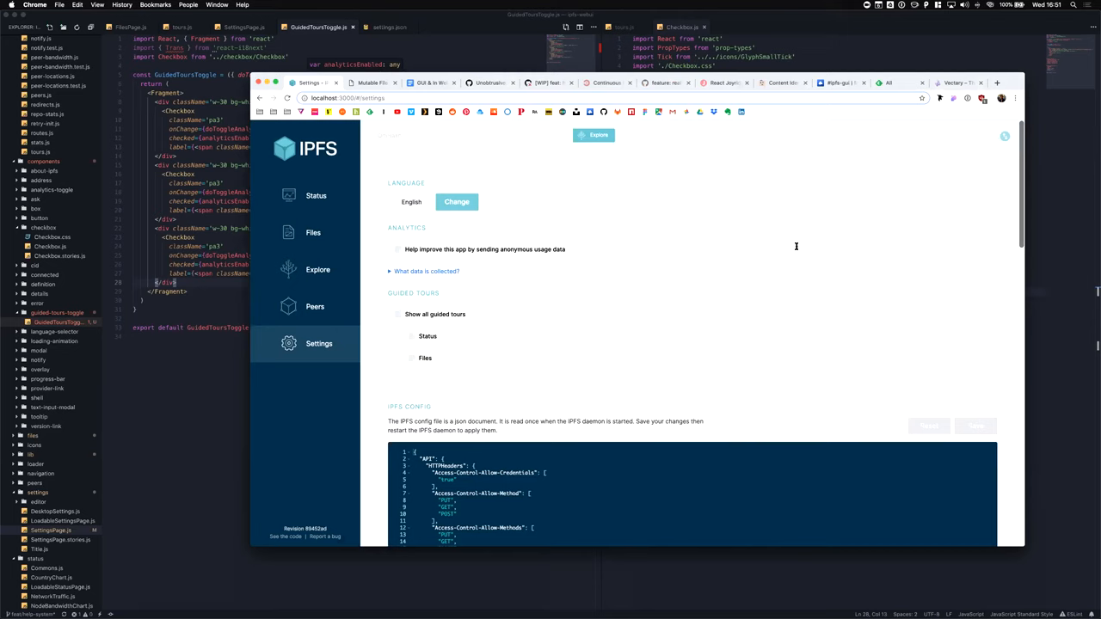